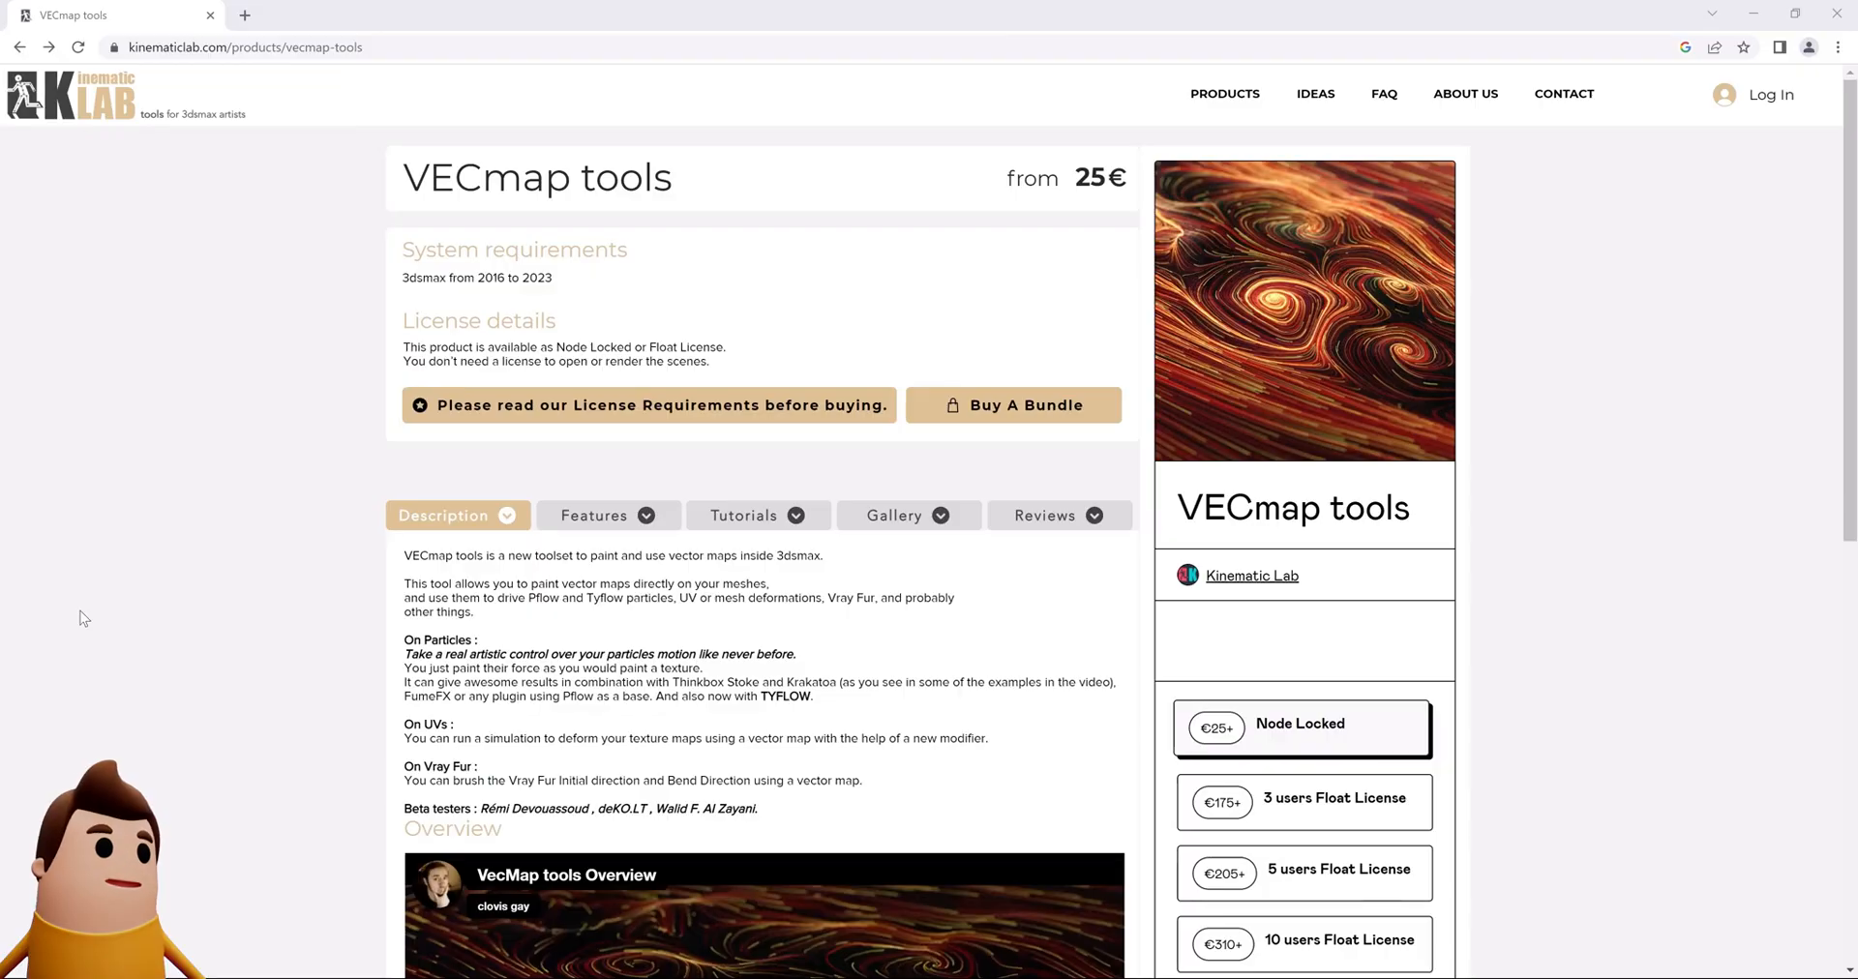
Step: Draw a flat ground plane across the grid
{"action": "scroll", "scroll_direction": "down", "scroll_amount": 3}
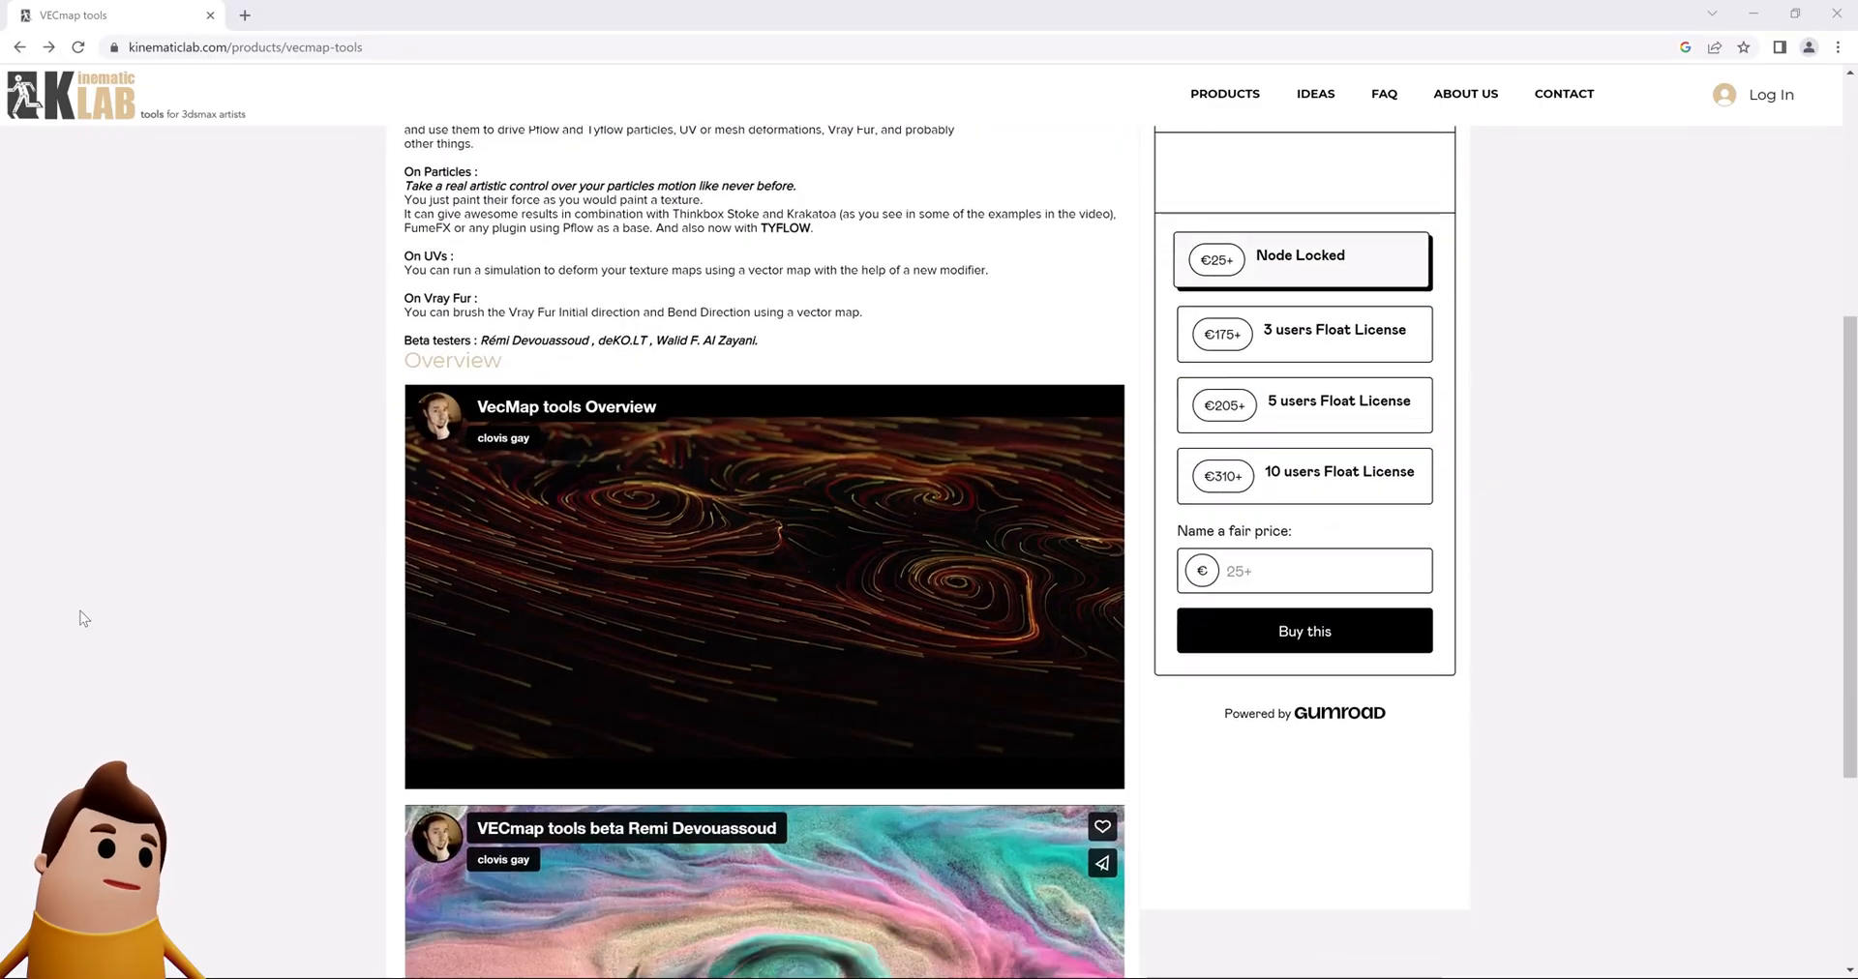
{"action": "scroll", "scroll_direction": "down", "scroll_amount": 3}
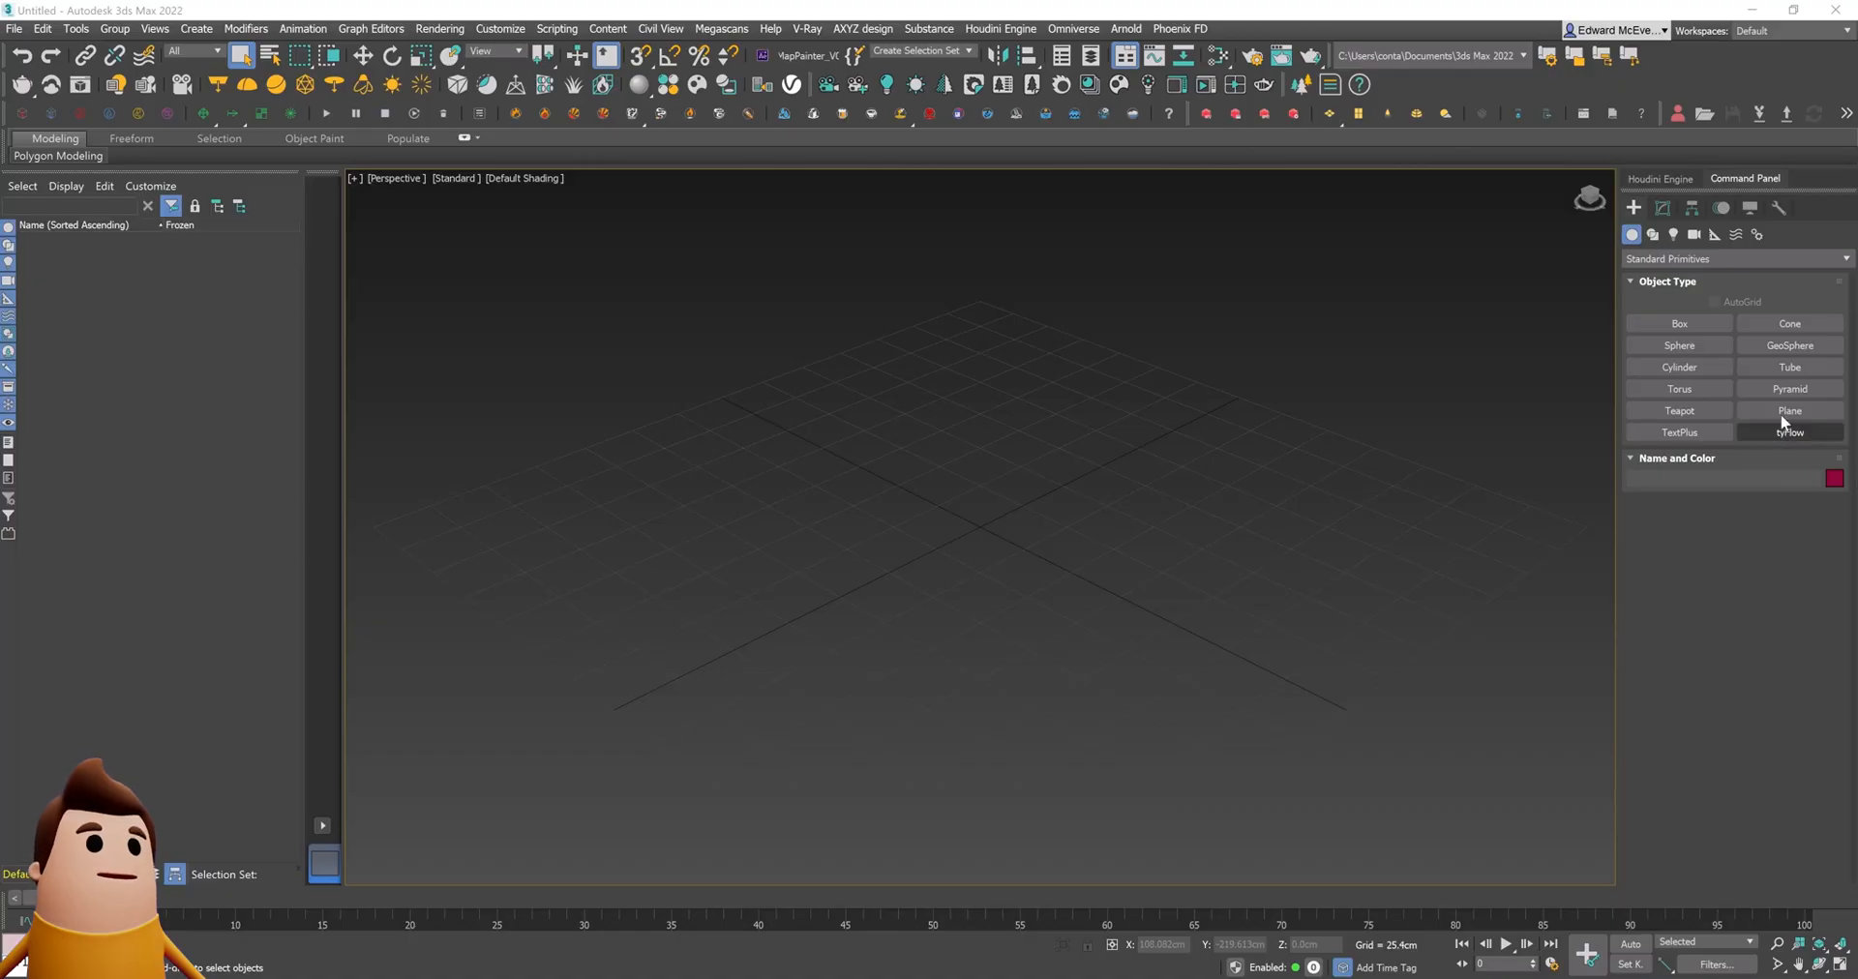
{"action": "left_click_drag", "start_coordinate": [983, 426], "coordinate": [374, 527]}
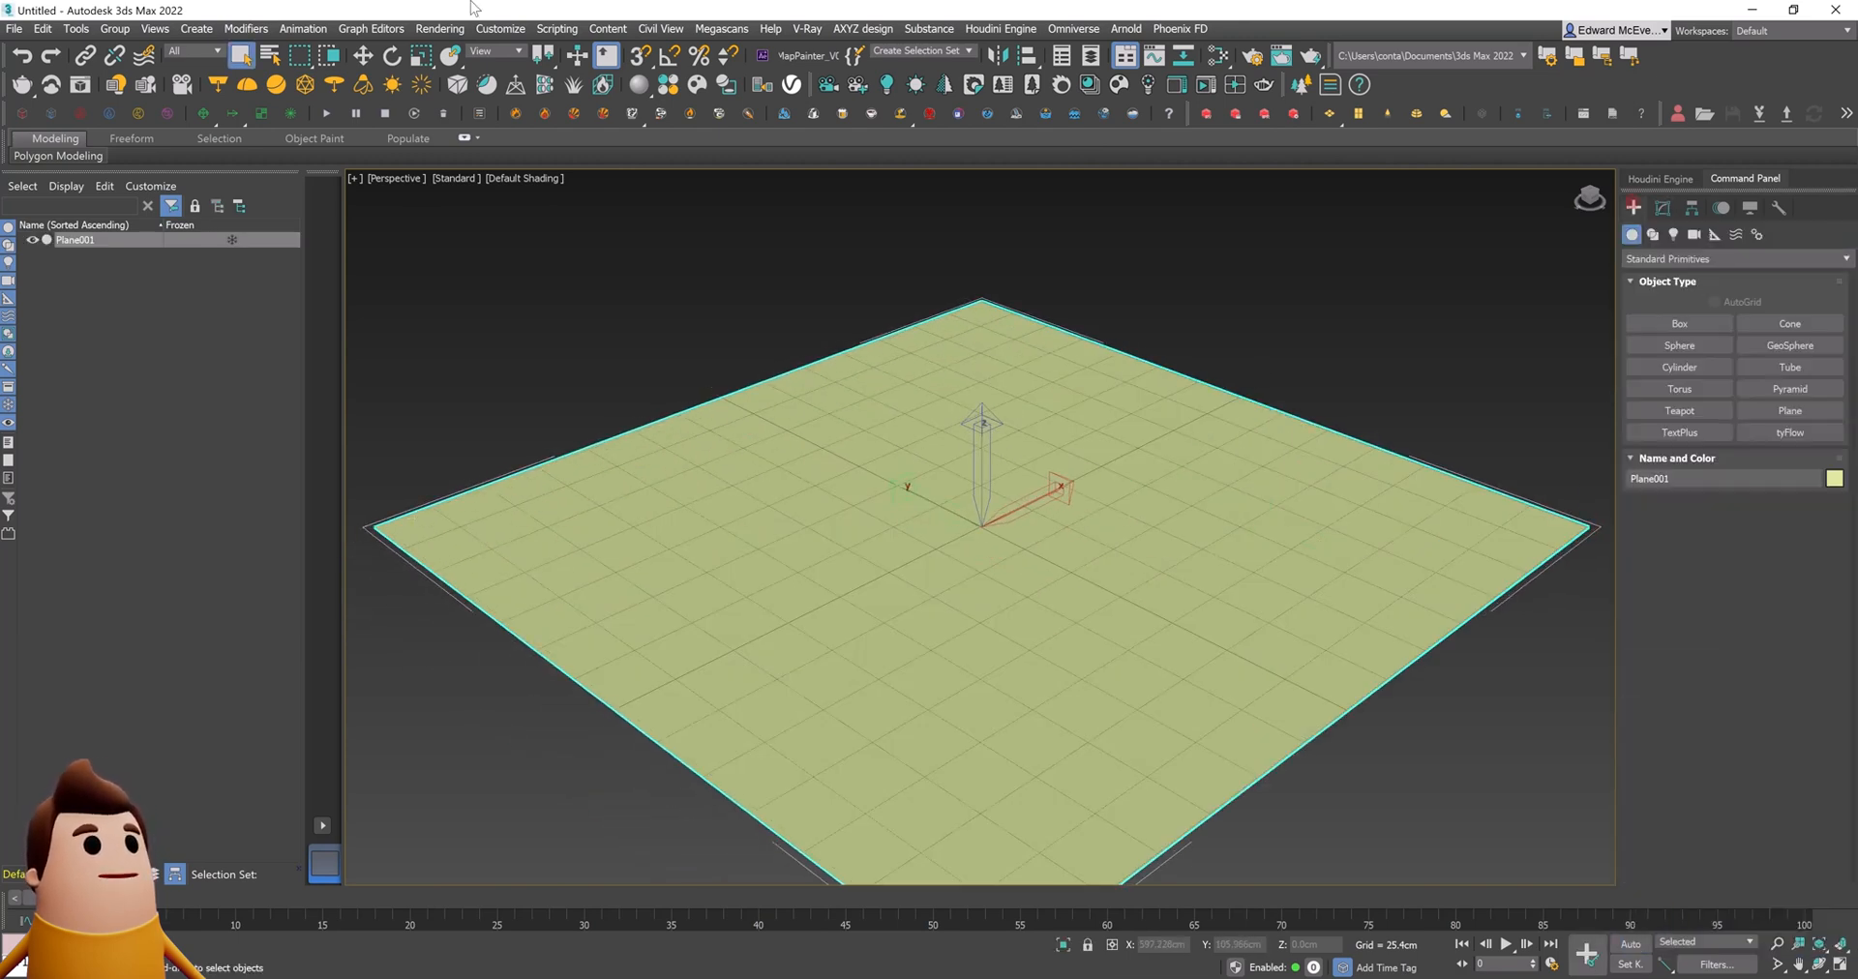
Step: Paint colourful swirls onto the plane with VecMAP Painter at 2048 resolution
{"action": "left_click", "coordinate": [804, 56]}
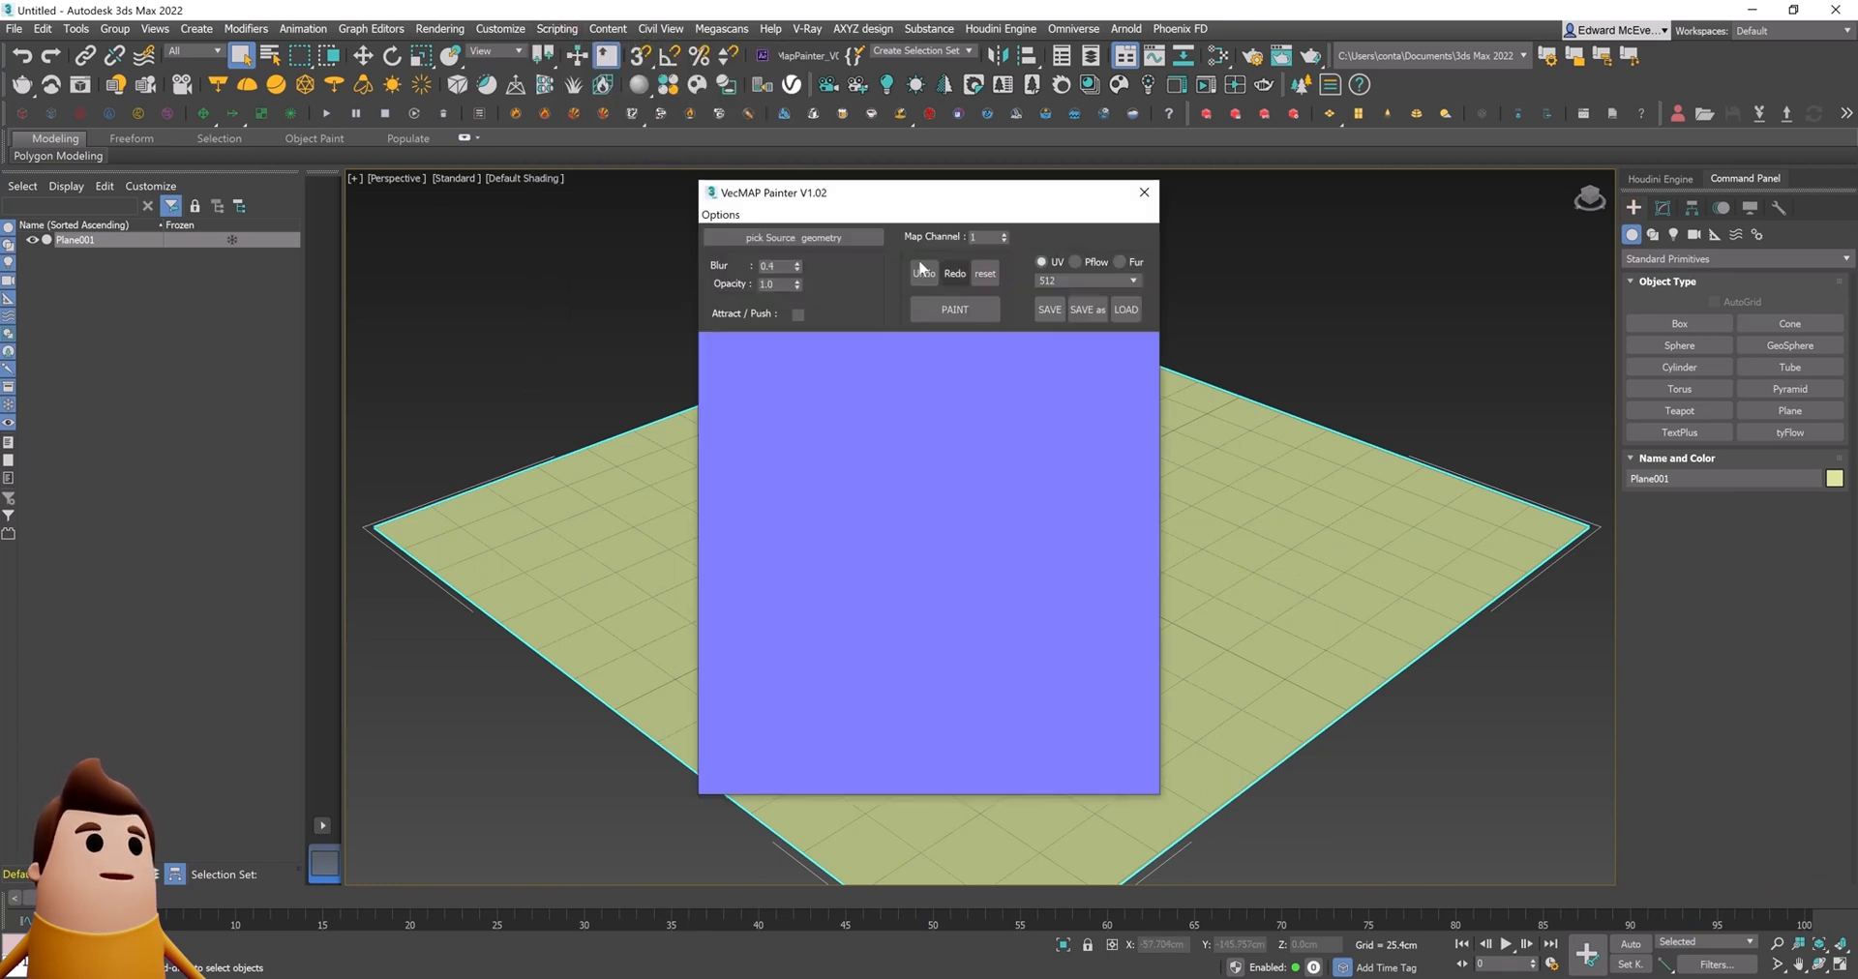
{"action": "left_click_drag", "start_coordinate": [924, 192], "coordinate": [290, 136]}
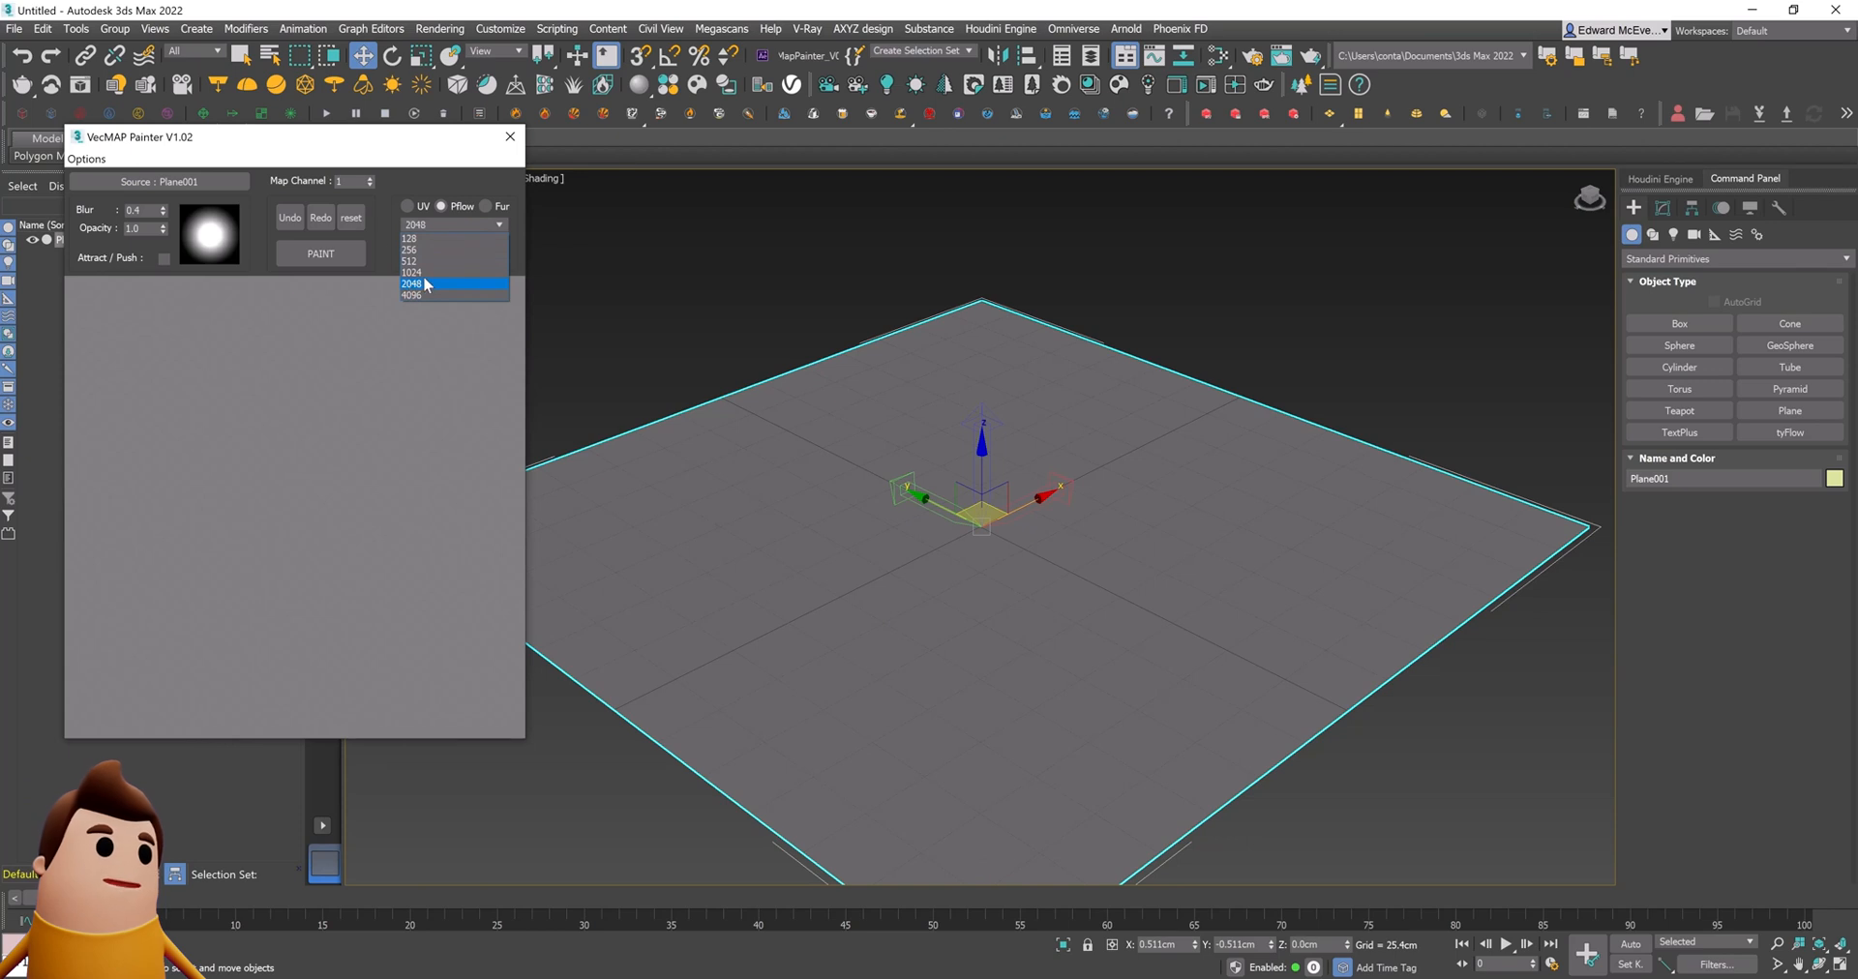
{"action": "left_click", "coordinate": [410, 284]}
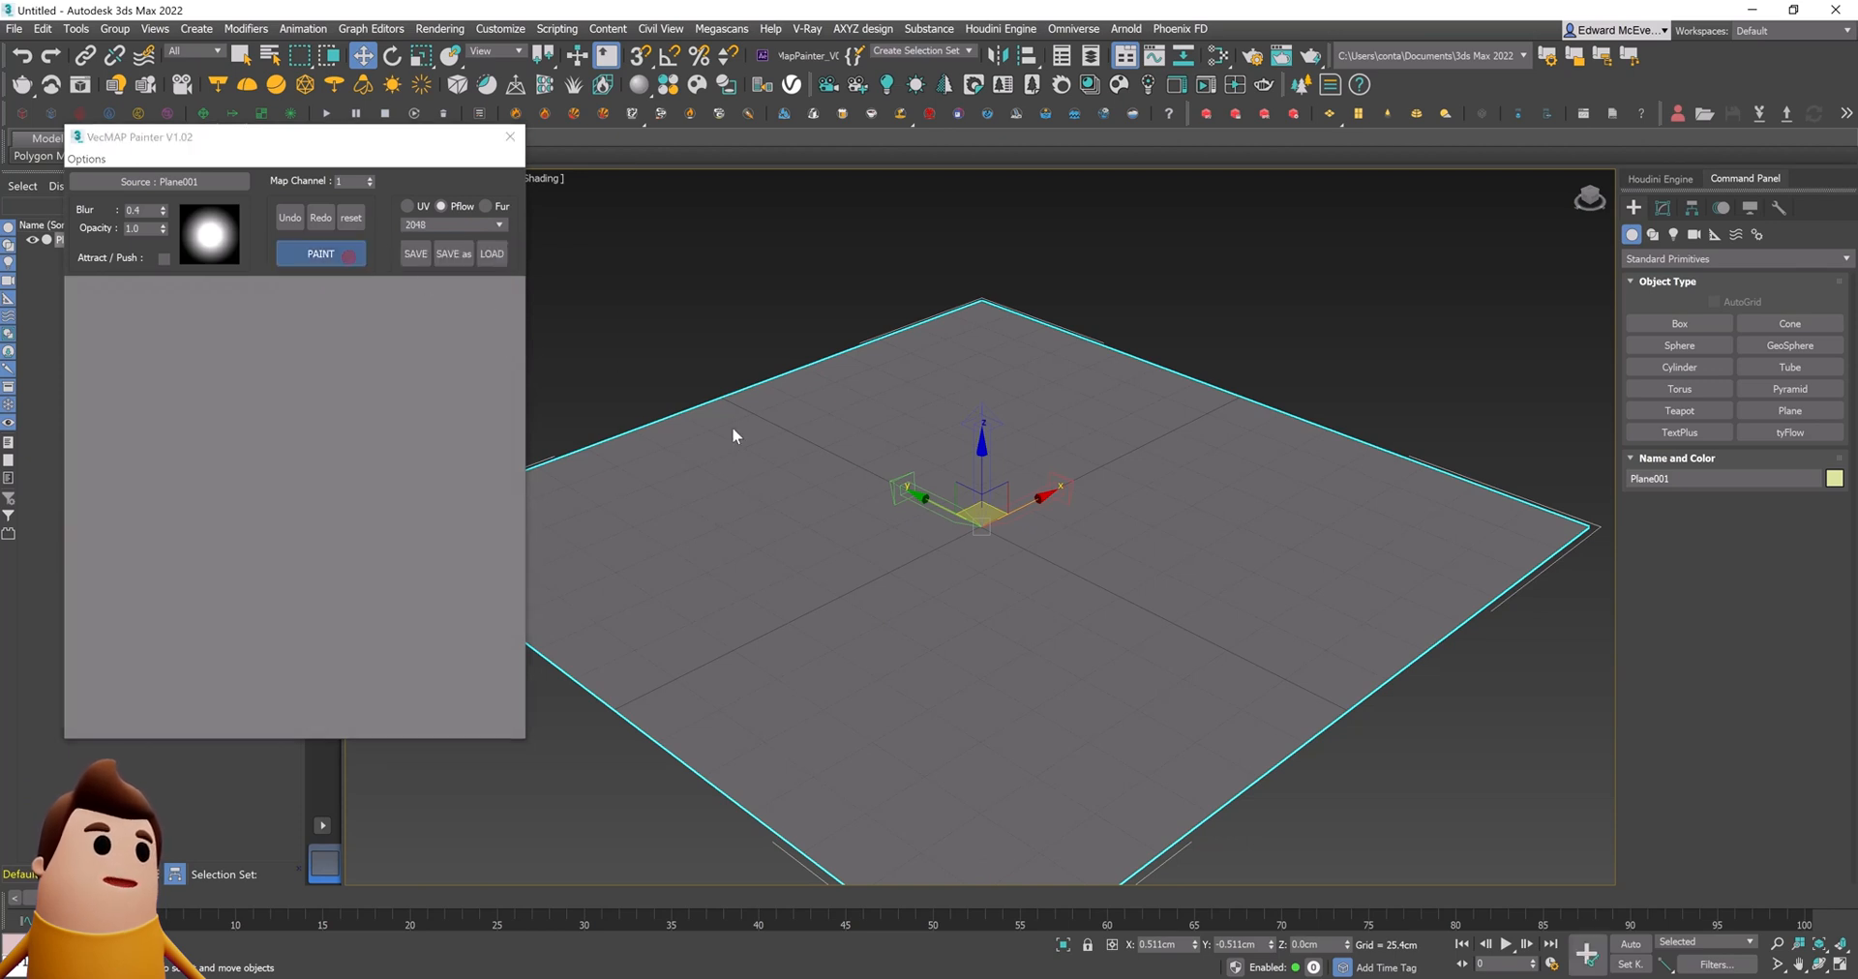
{"action": "left_click", "coordinate": [321, 254]}
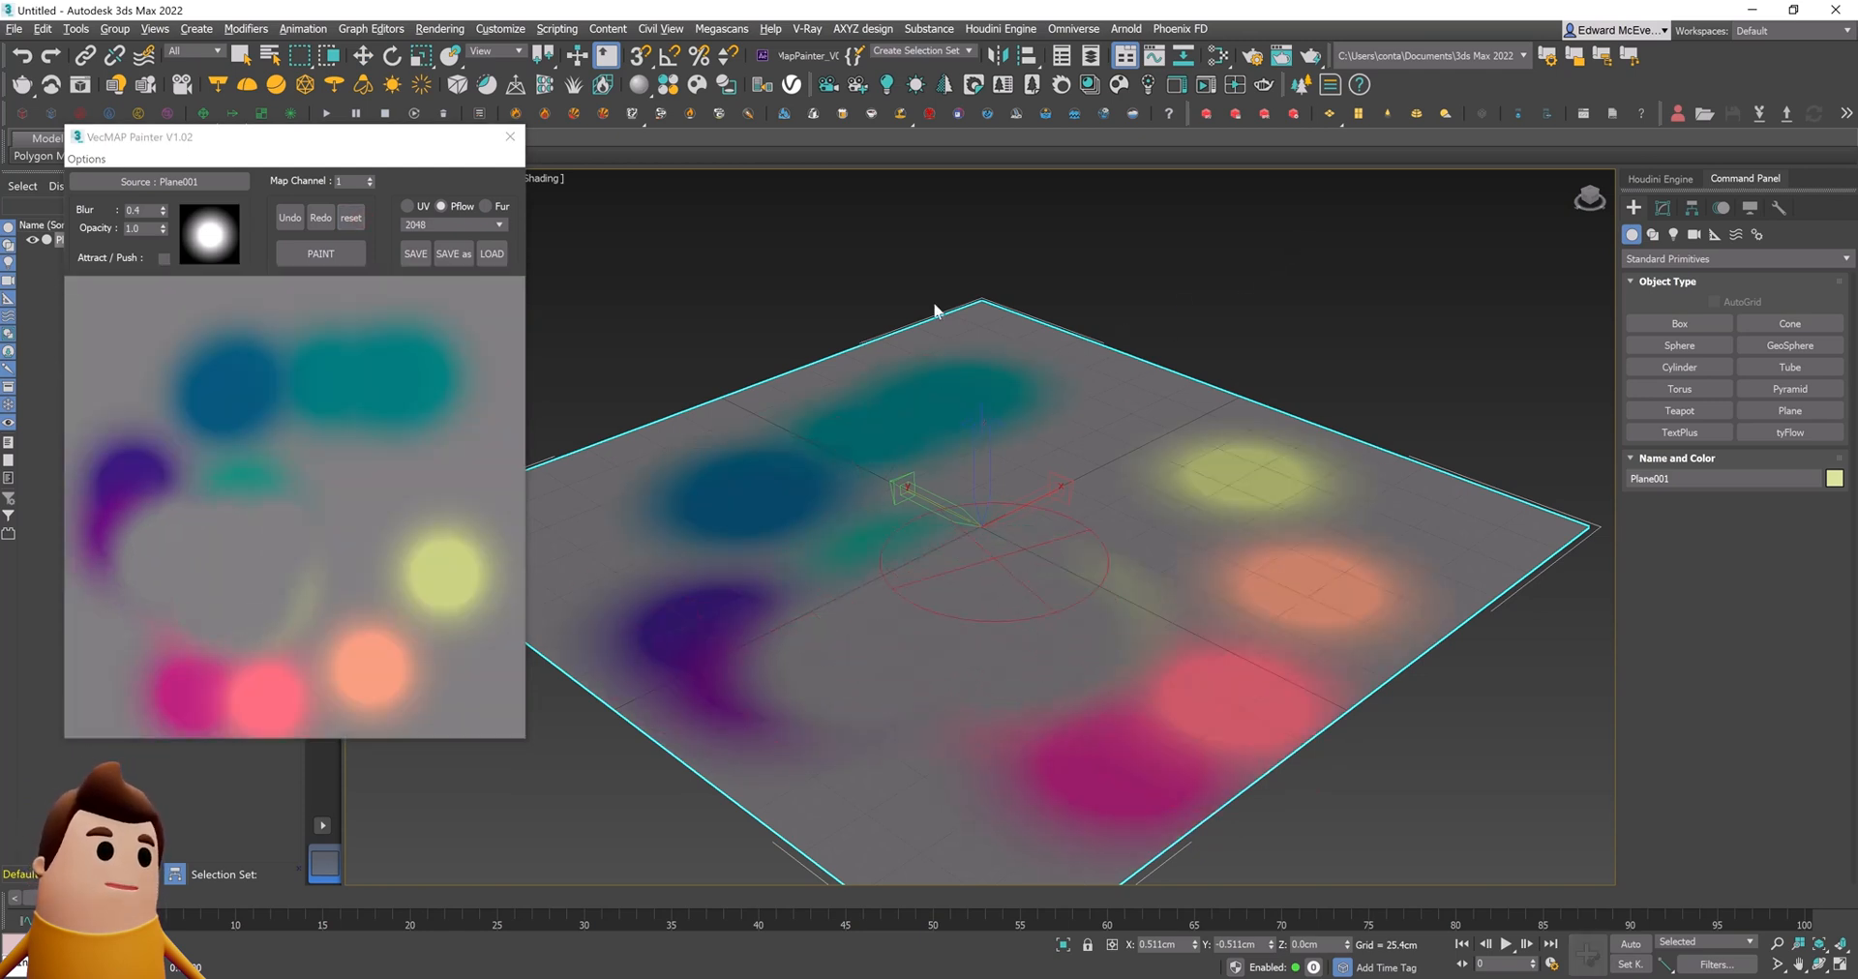
{"action": "left_click", "coordinate": [350, 217]}
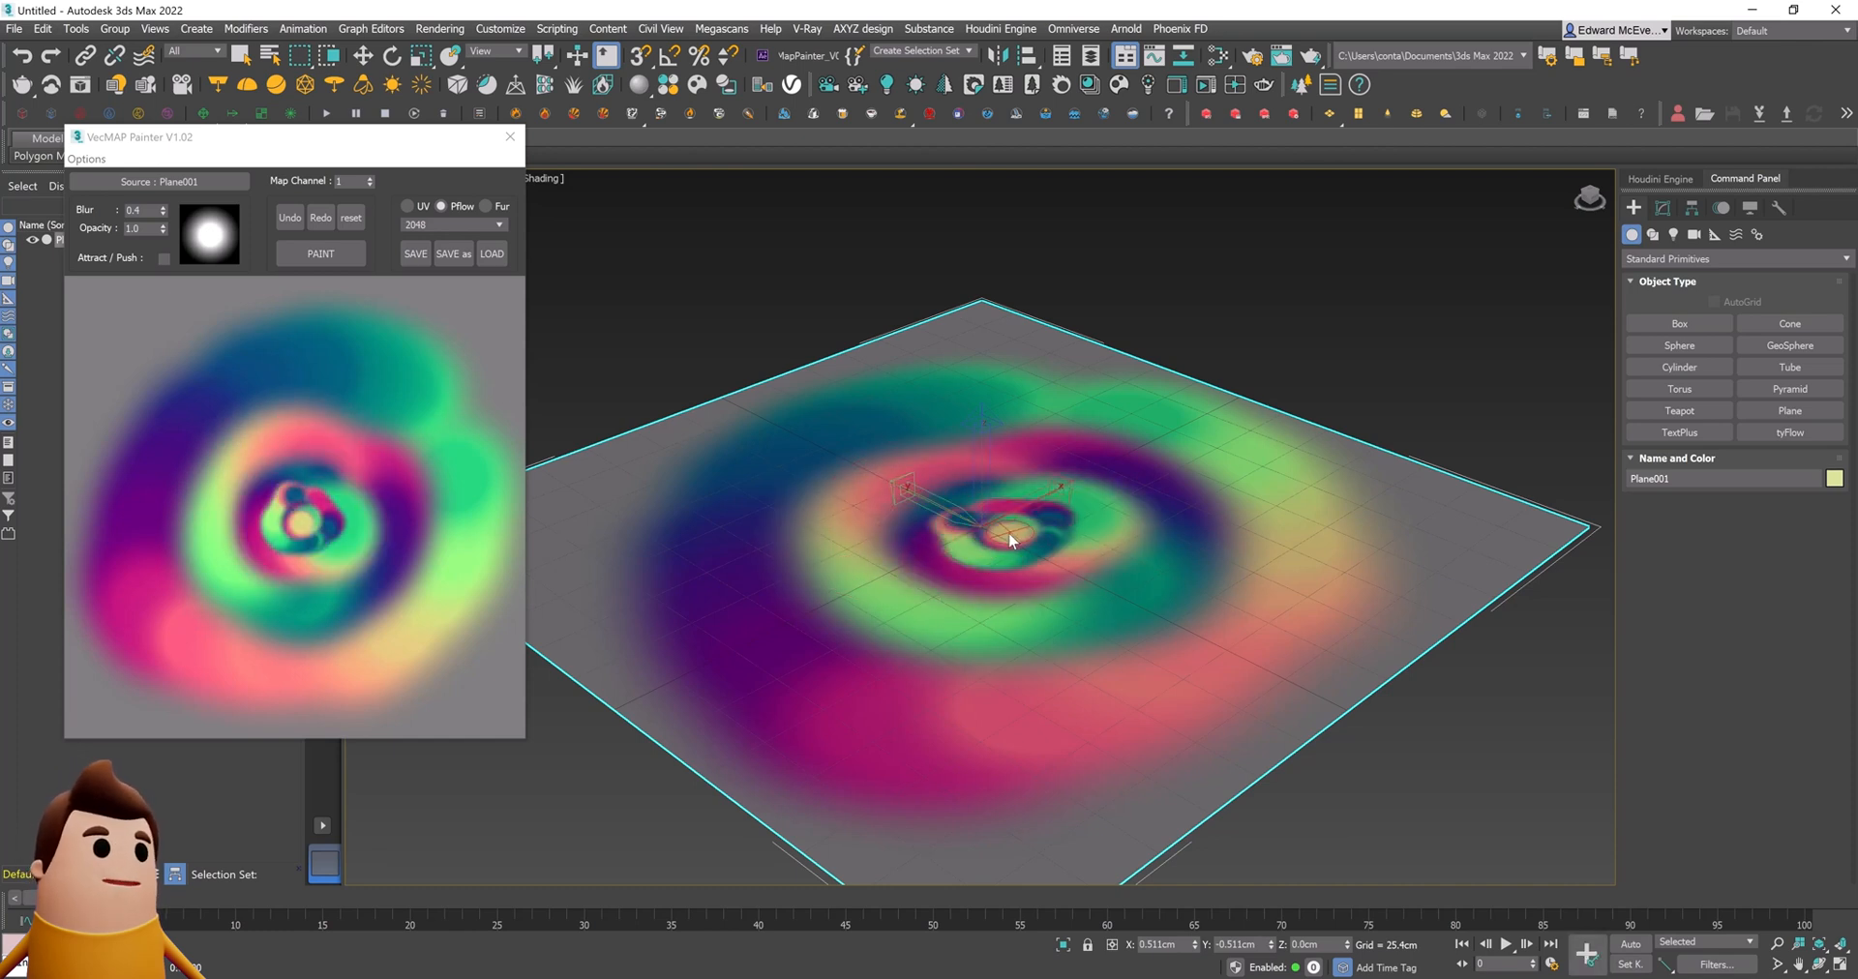
{"action": "mouse_move", "coordinate": [454, 254]}
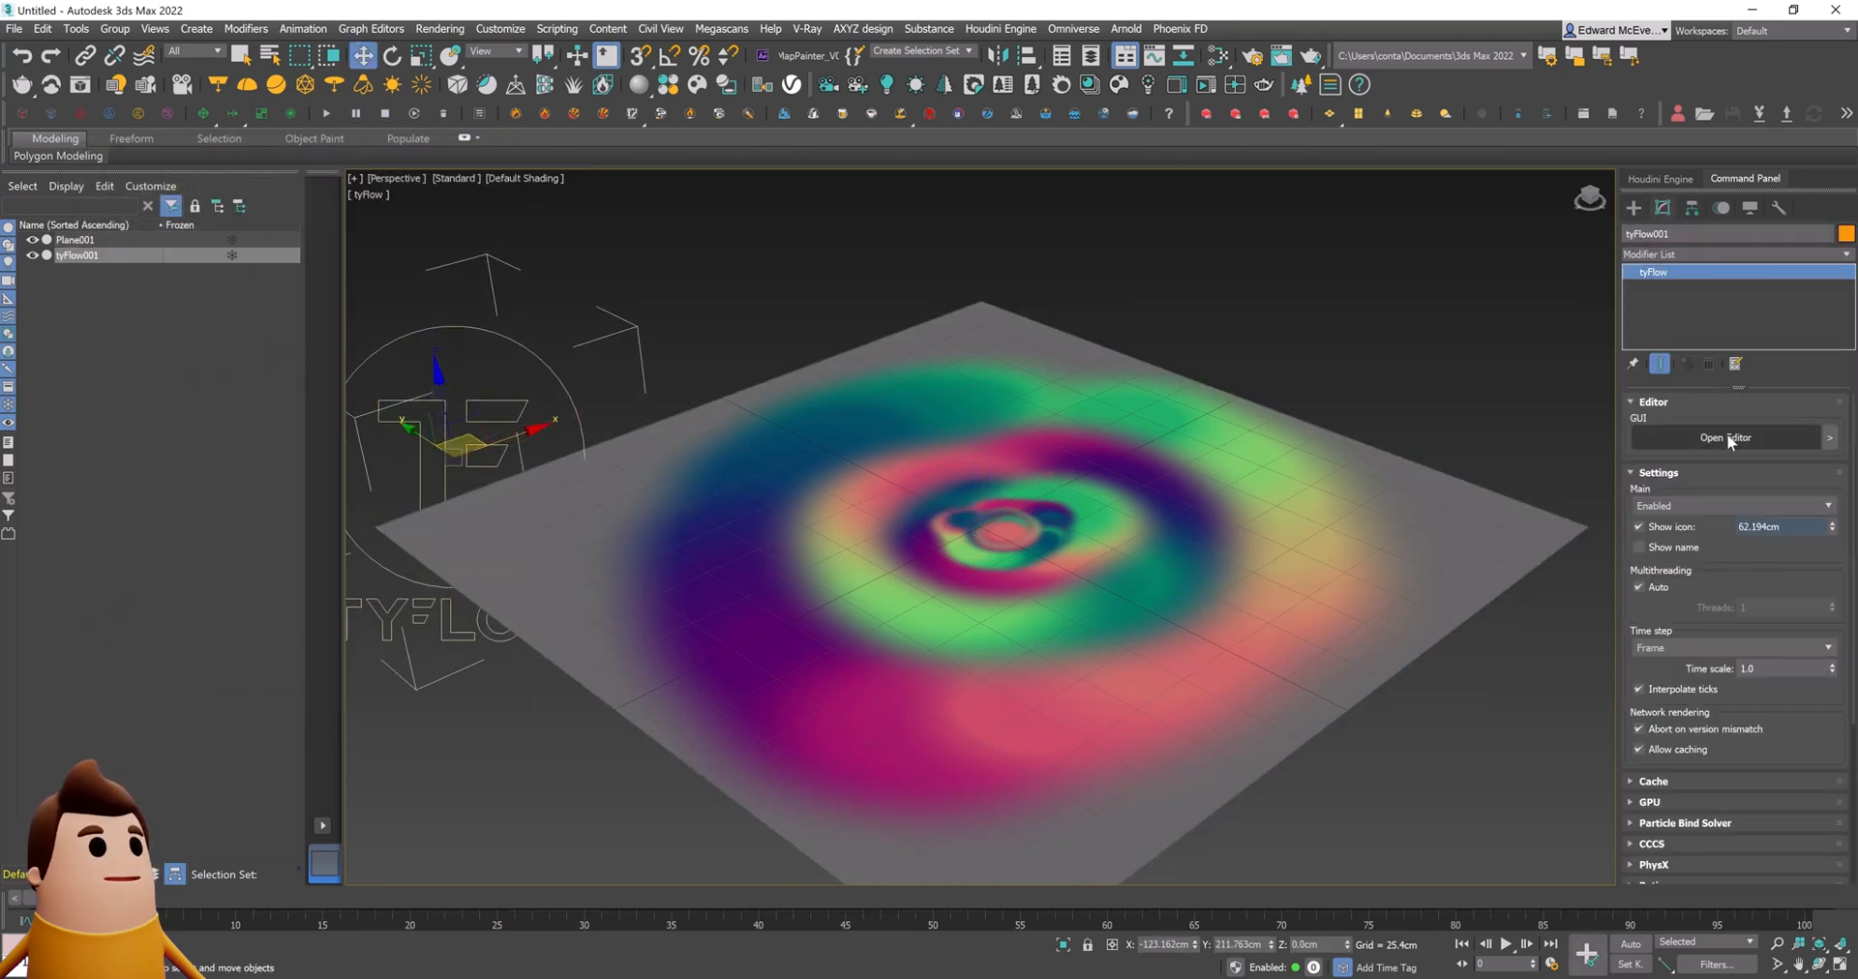
Step: Add a Birth event placing particles on the plane's faces, displayed as geometry
{"action": "left_click", "coordinate": [1725, 438]}
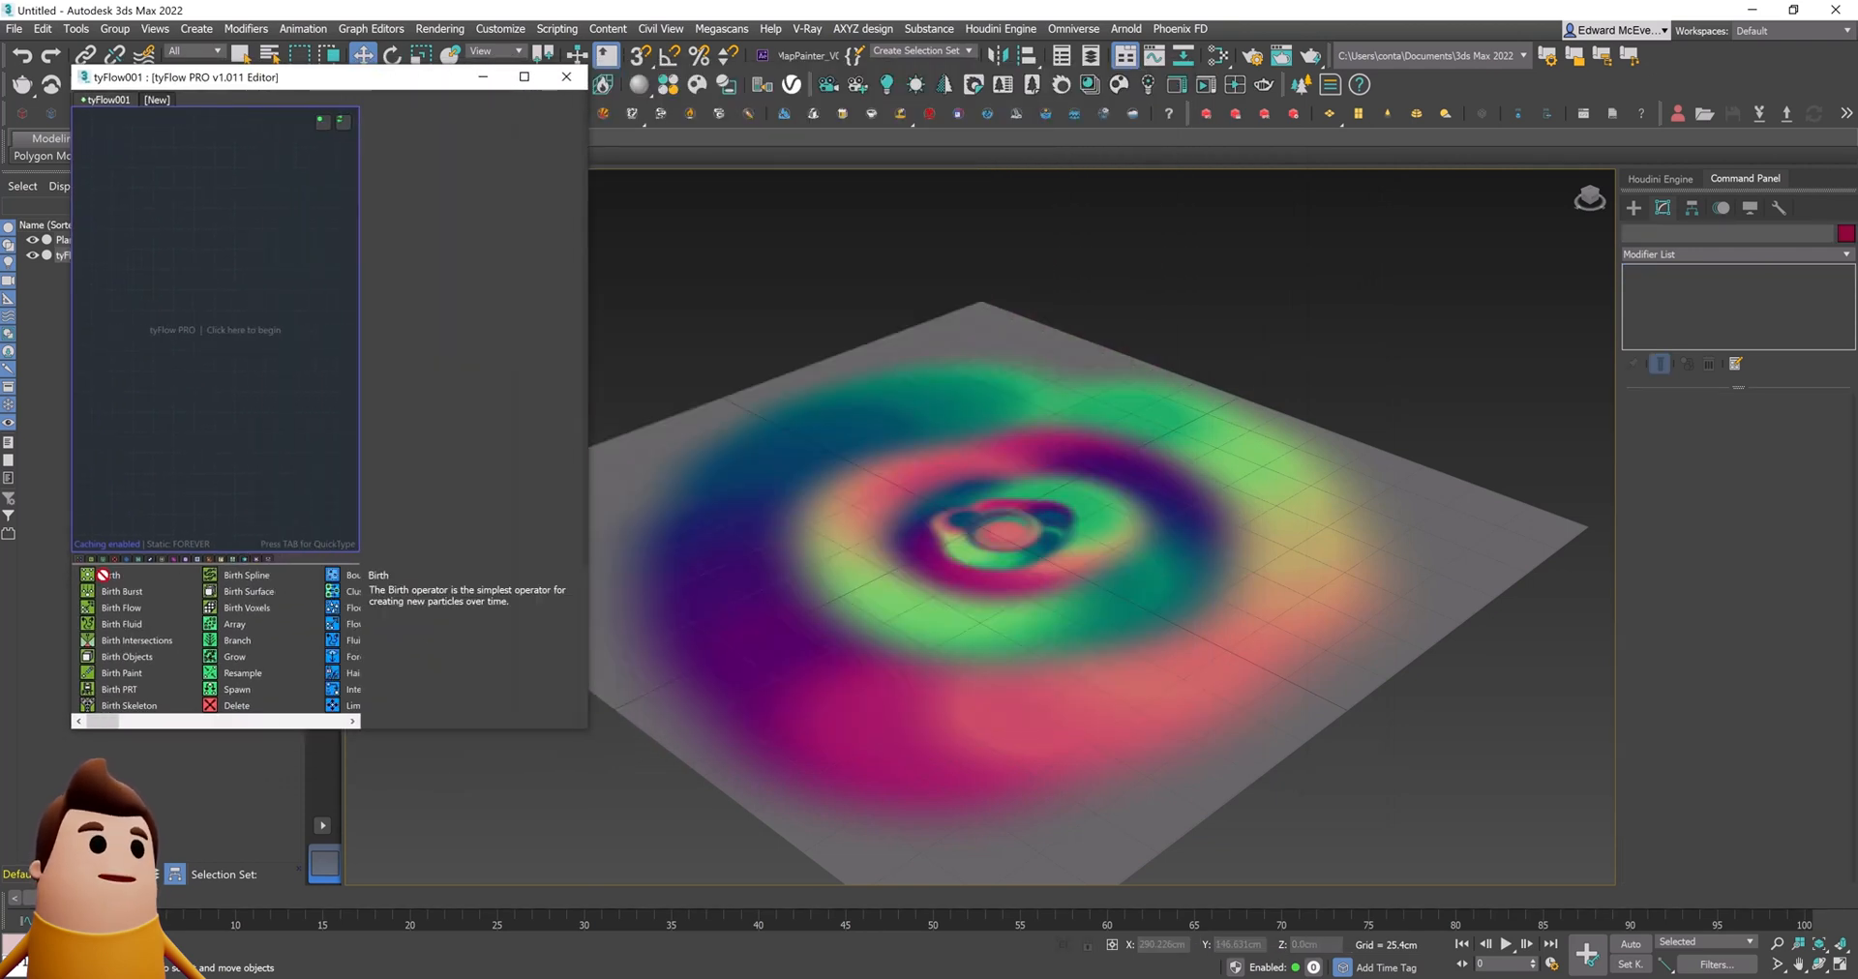
{"action": "left_click", "coordinate": [120, 575]}
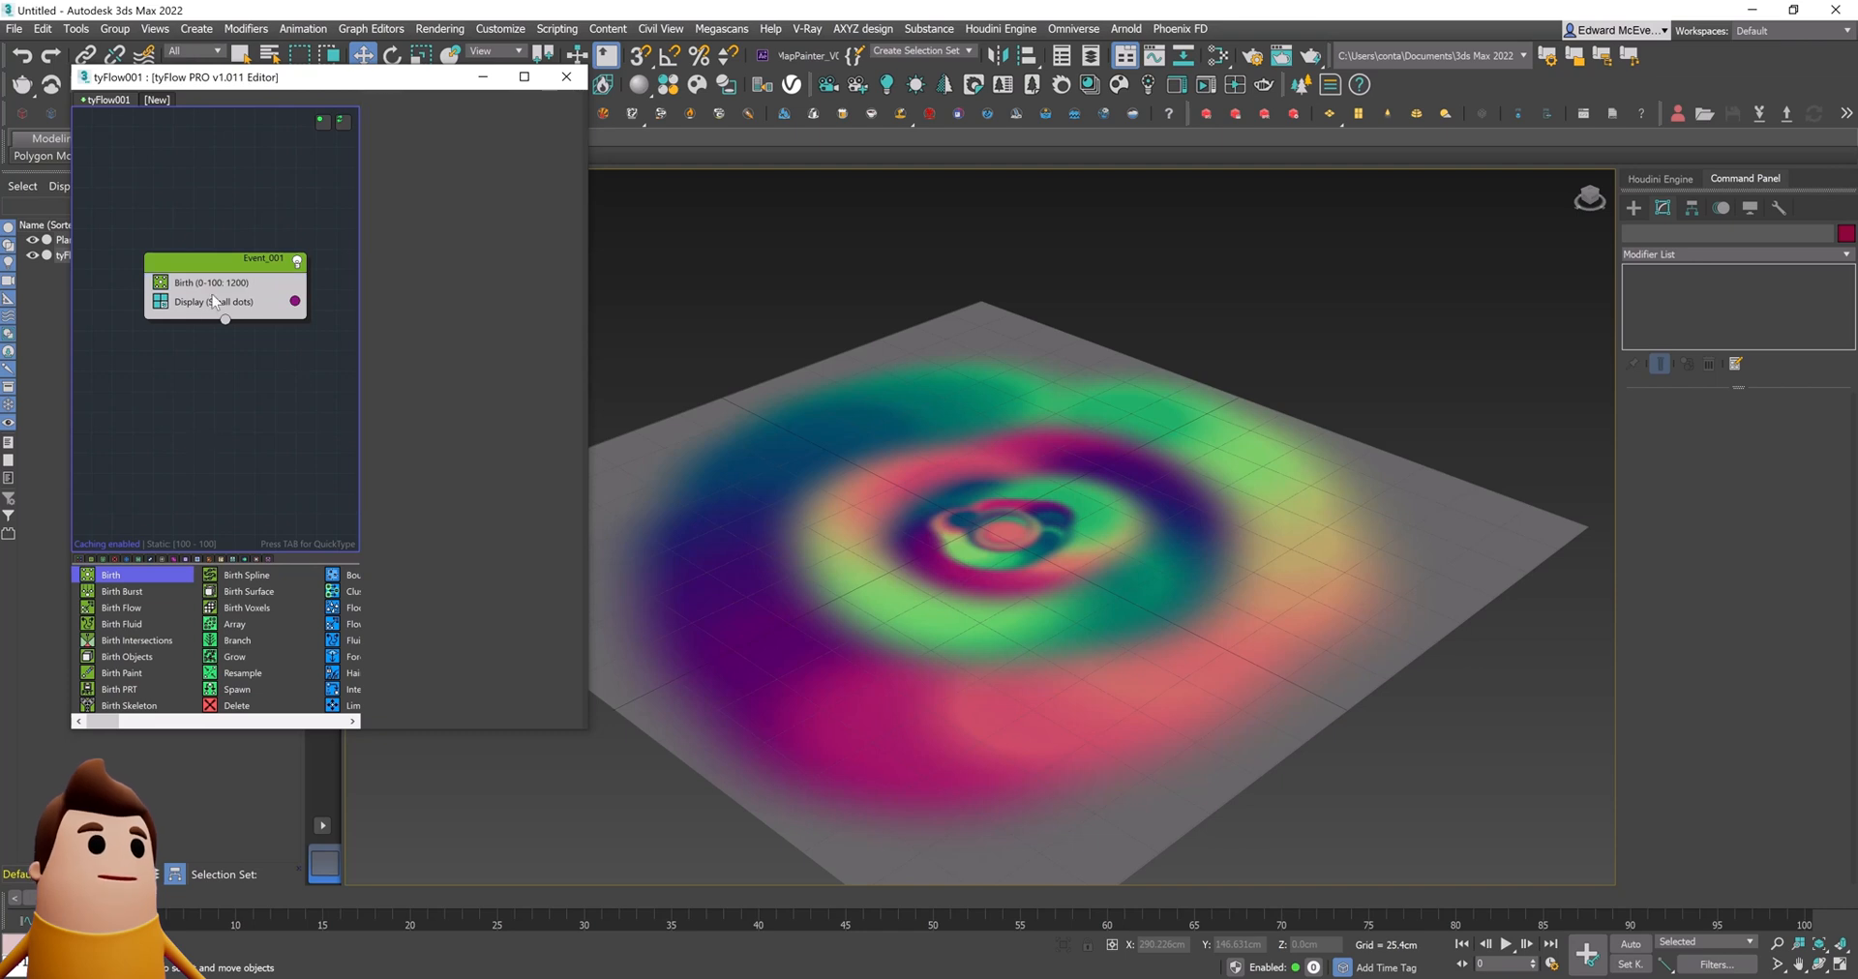
{"action": "left_click", "coordinate": [211, 282]}
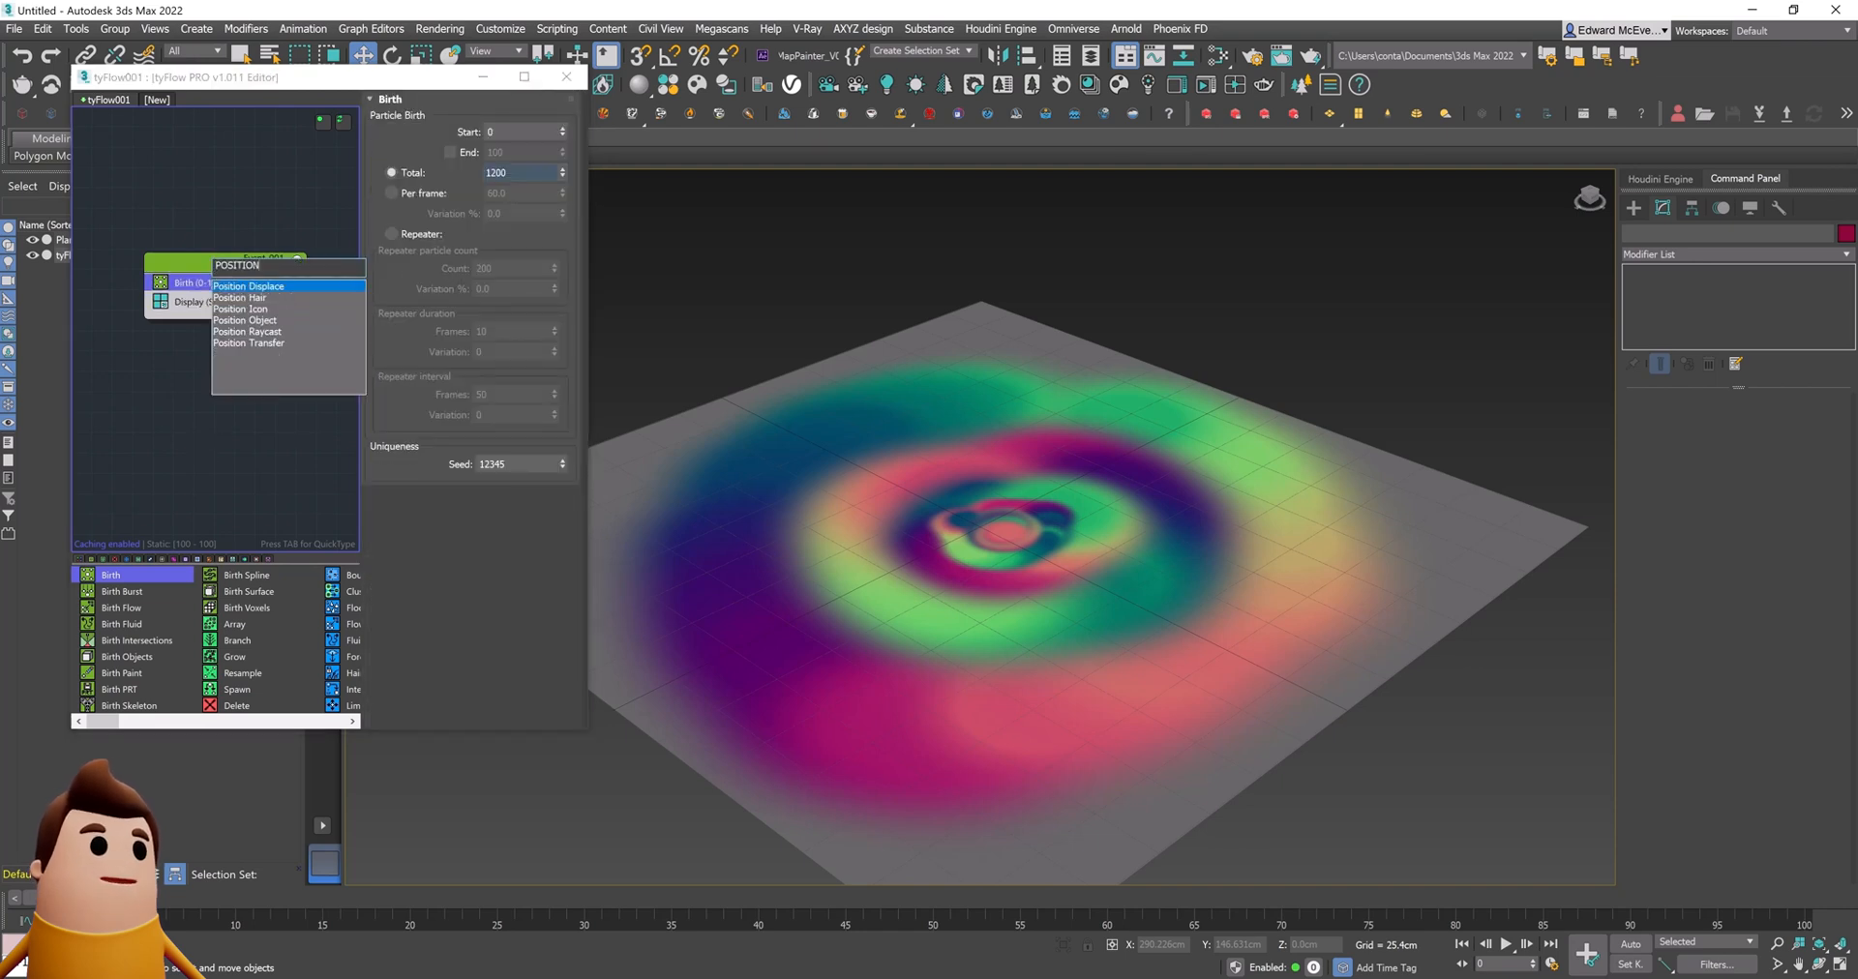
{"action": "left_click", "coordinate": [245, 320]}
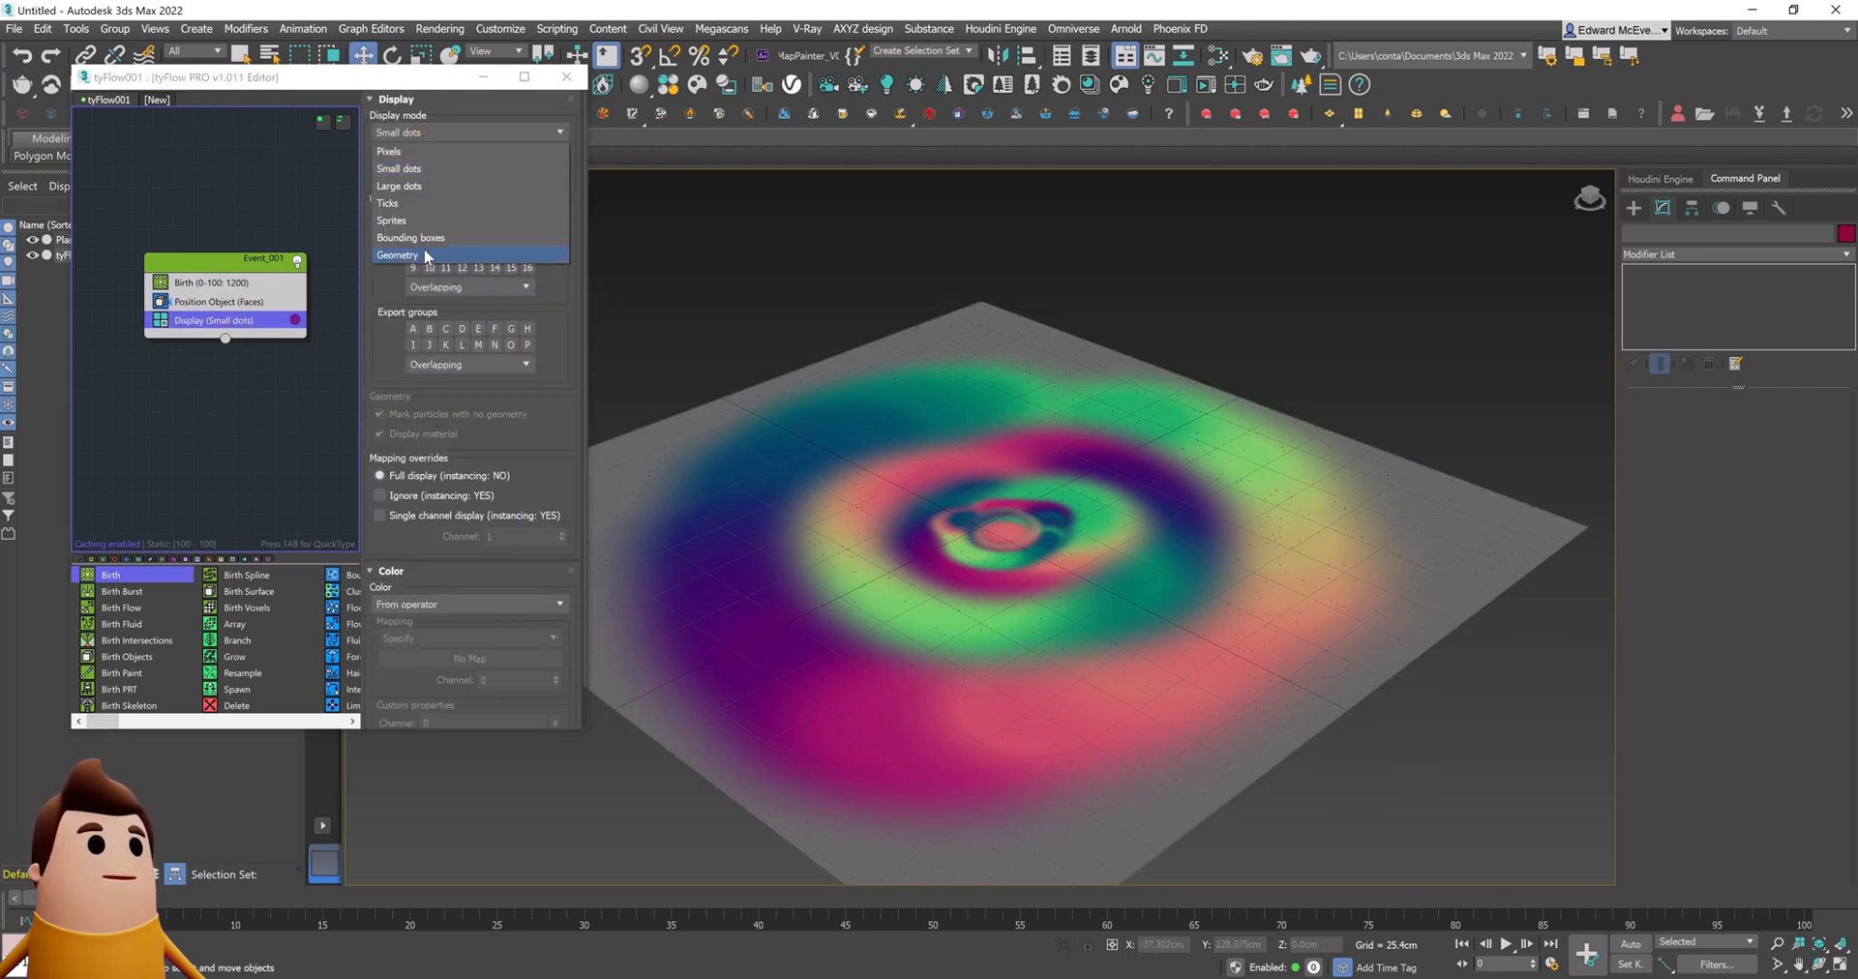
{"action": "left_click", "coordinate": [397, 255]}
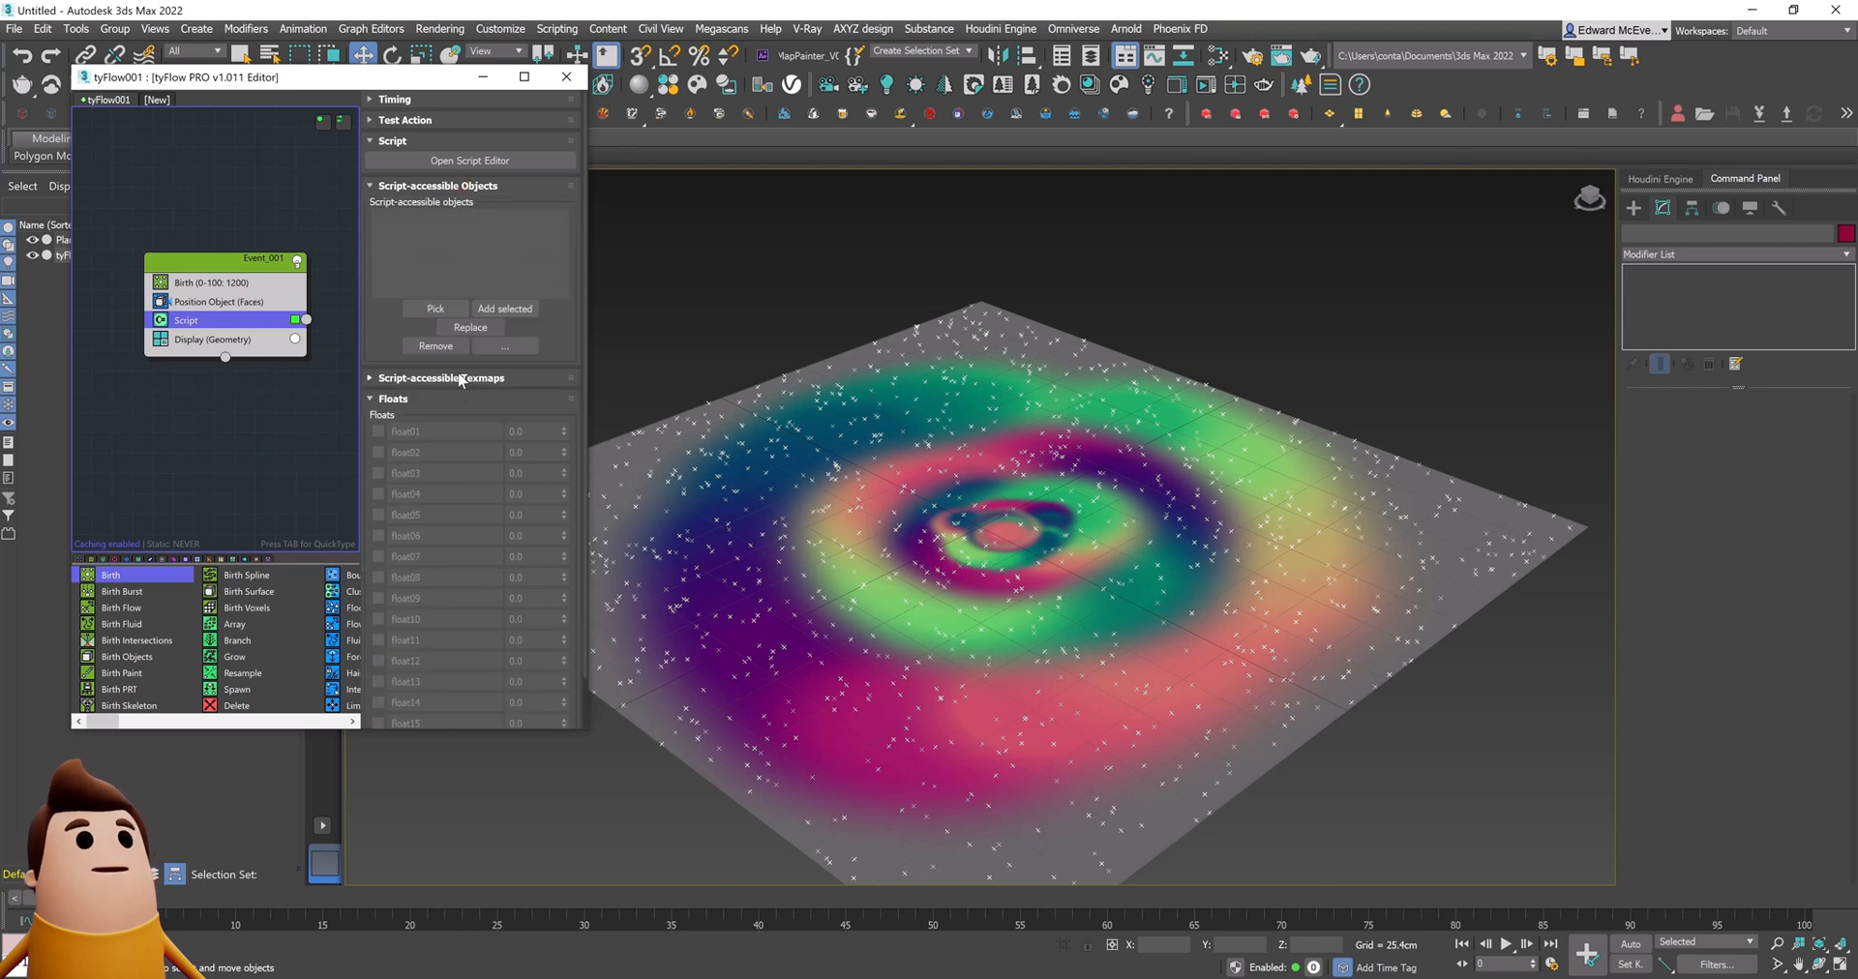
Step: Load TyflowSCRIPT.tfs into the Script operator's editor and evaluate it
{"action": "left_click", "coordinate": [468, 159]}
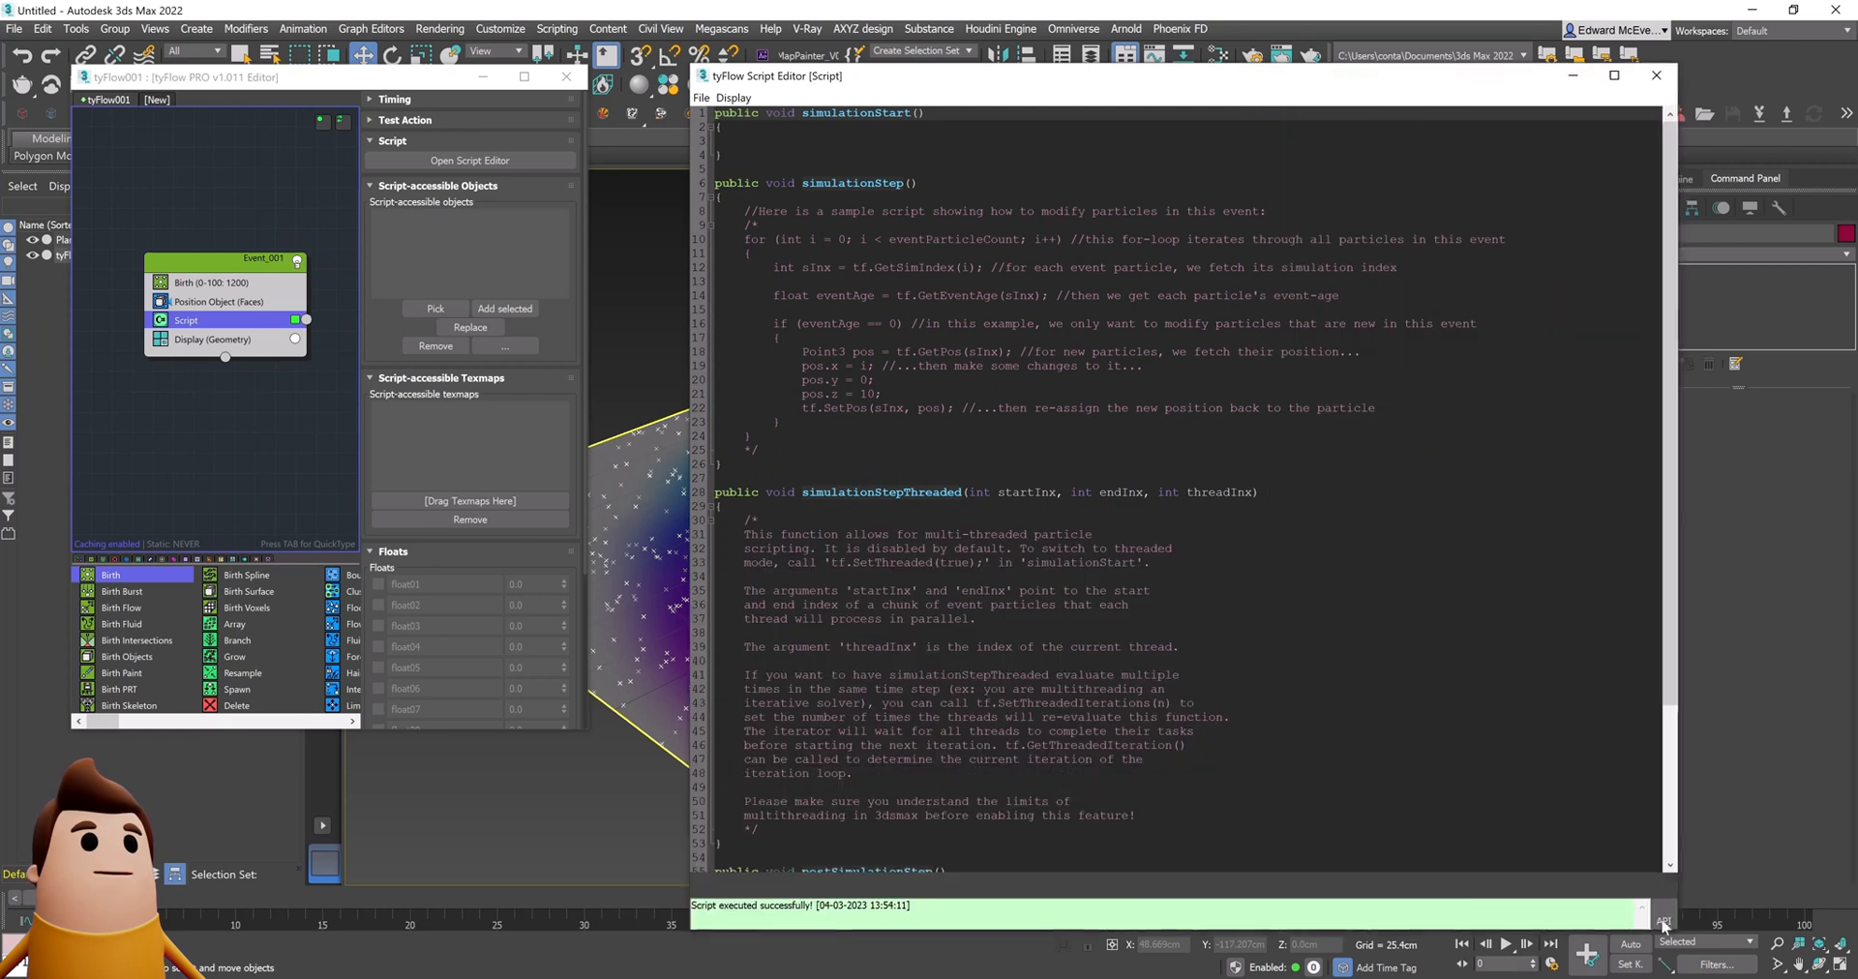
{"action": "left_click", "coordinate": [702, 97]}
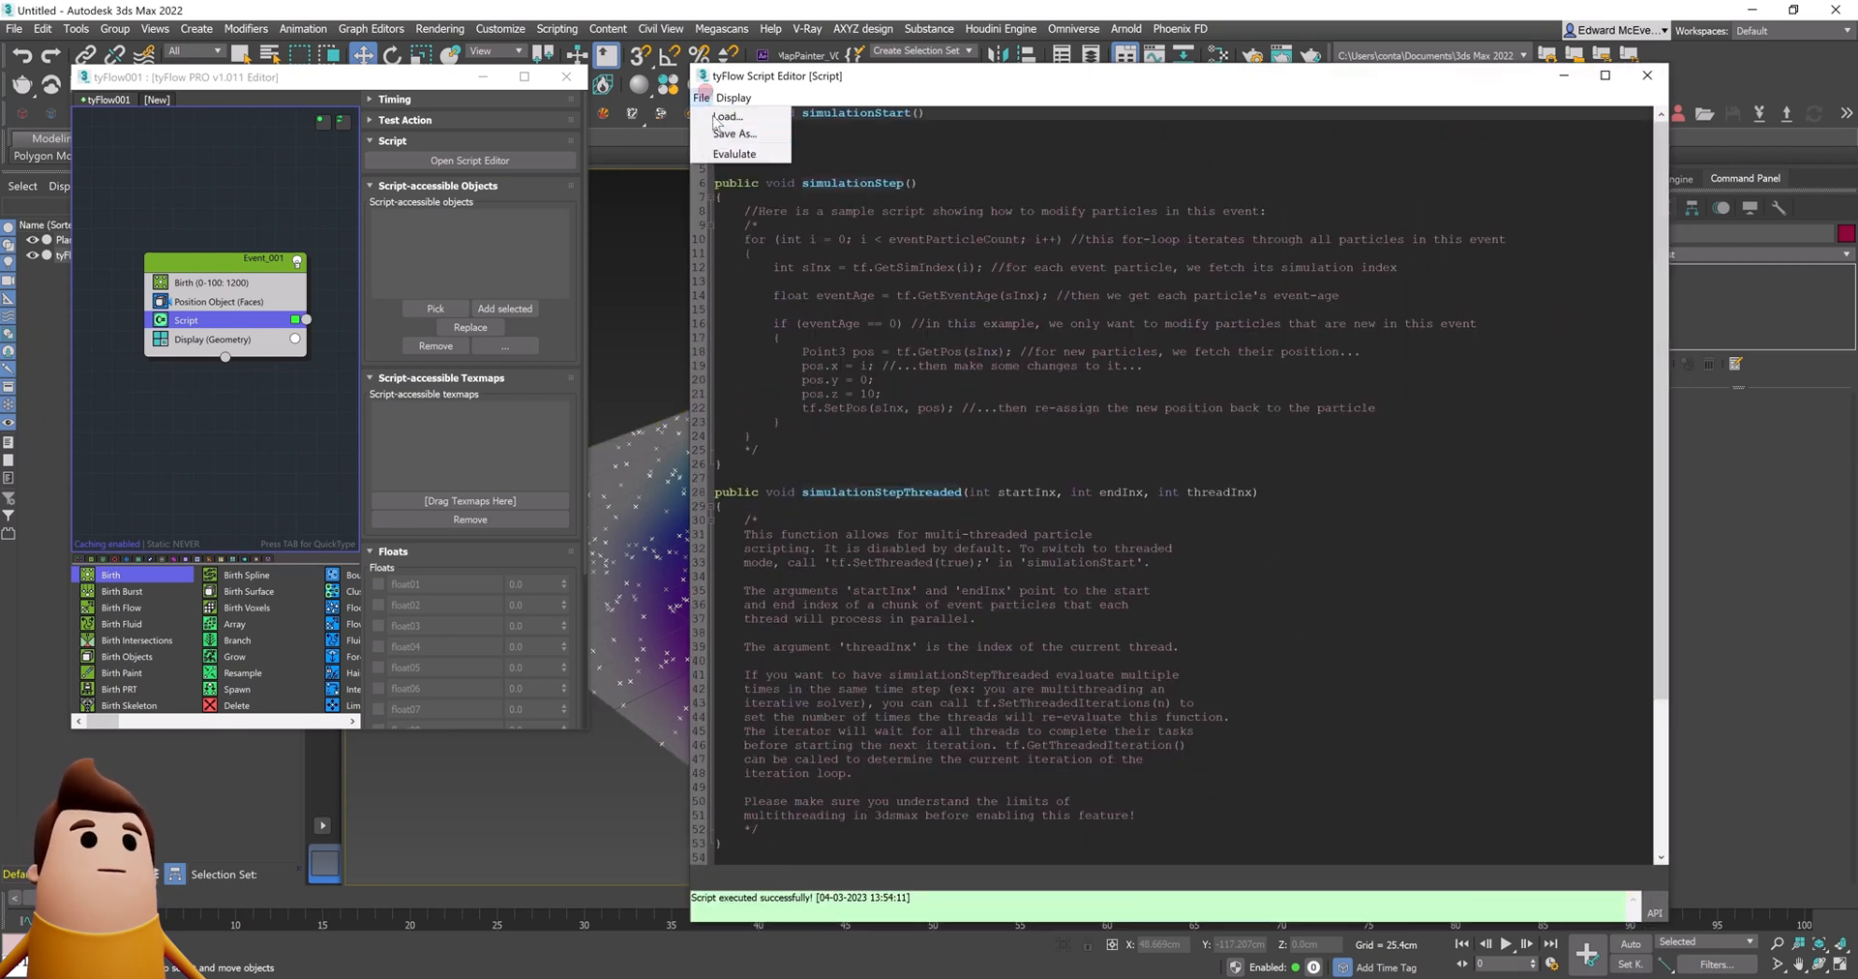
{"action": "left_click", "coordinate": [727, 116]}
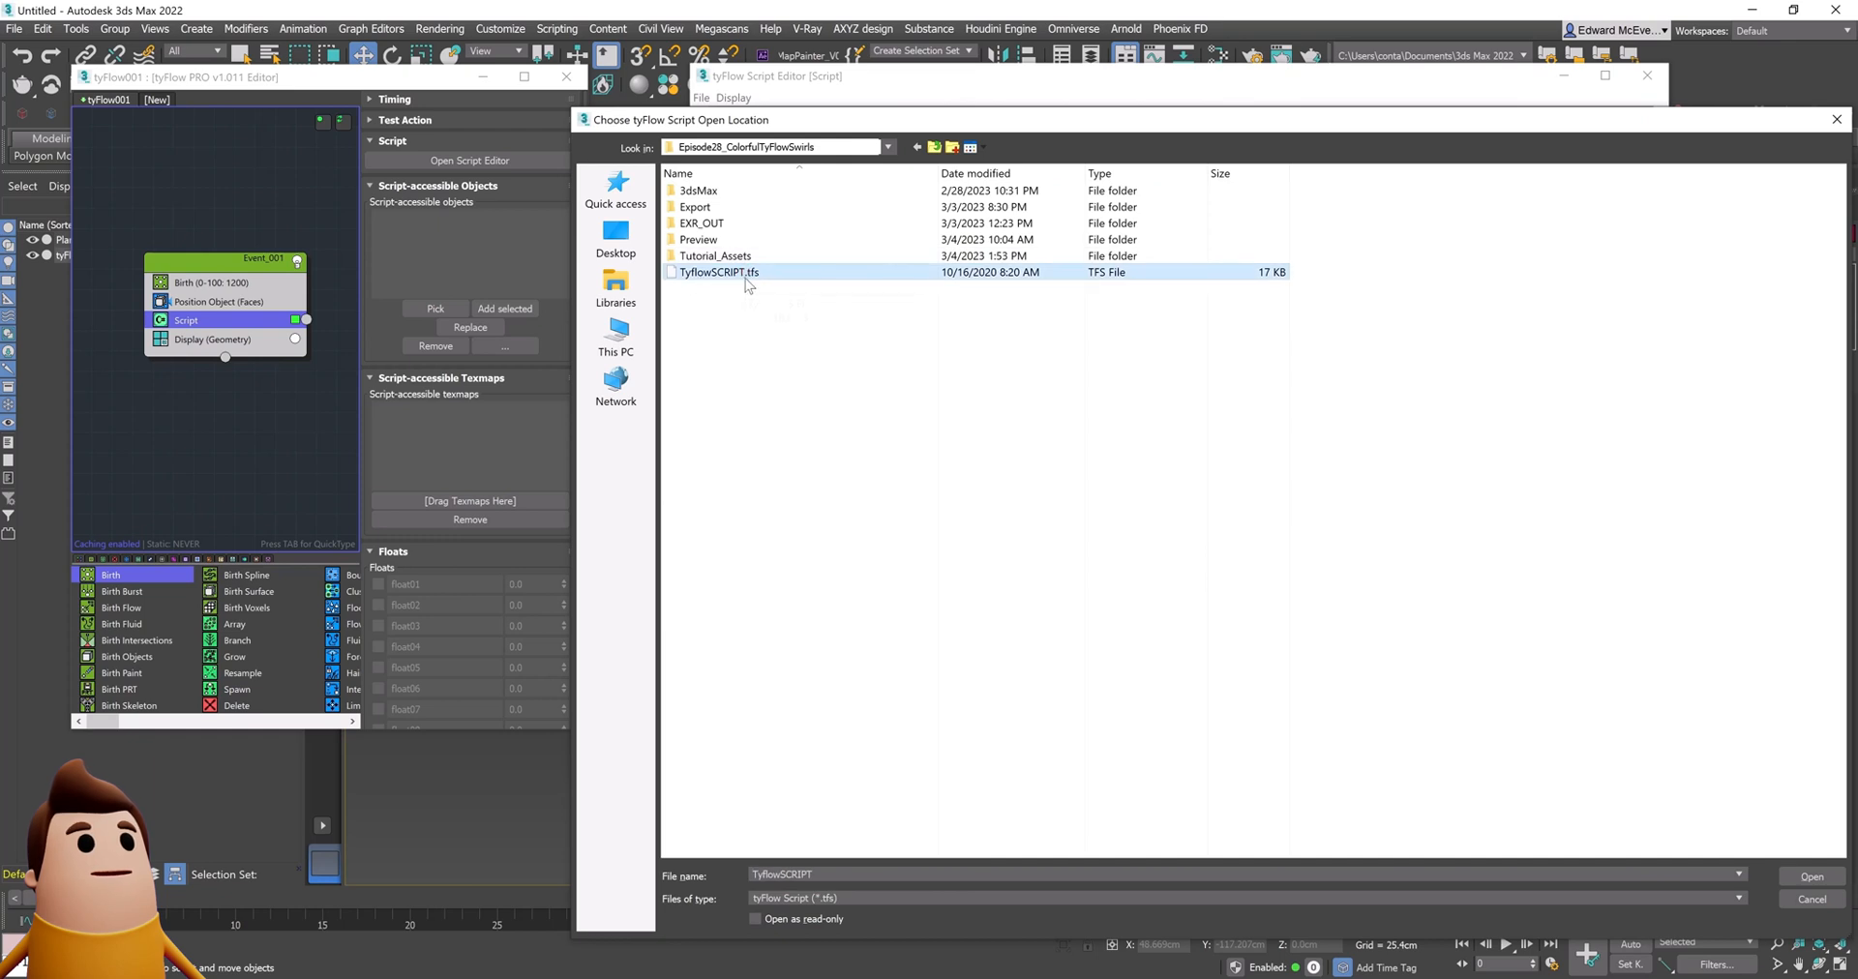
{"action": "left_click", "coordinate": [1811, 877]}
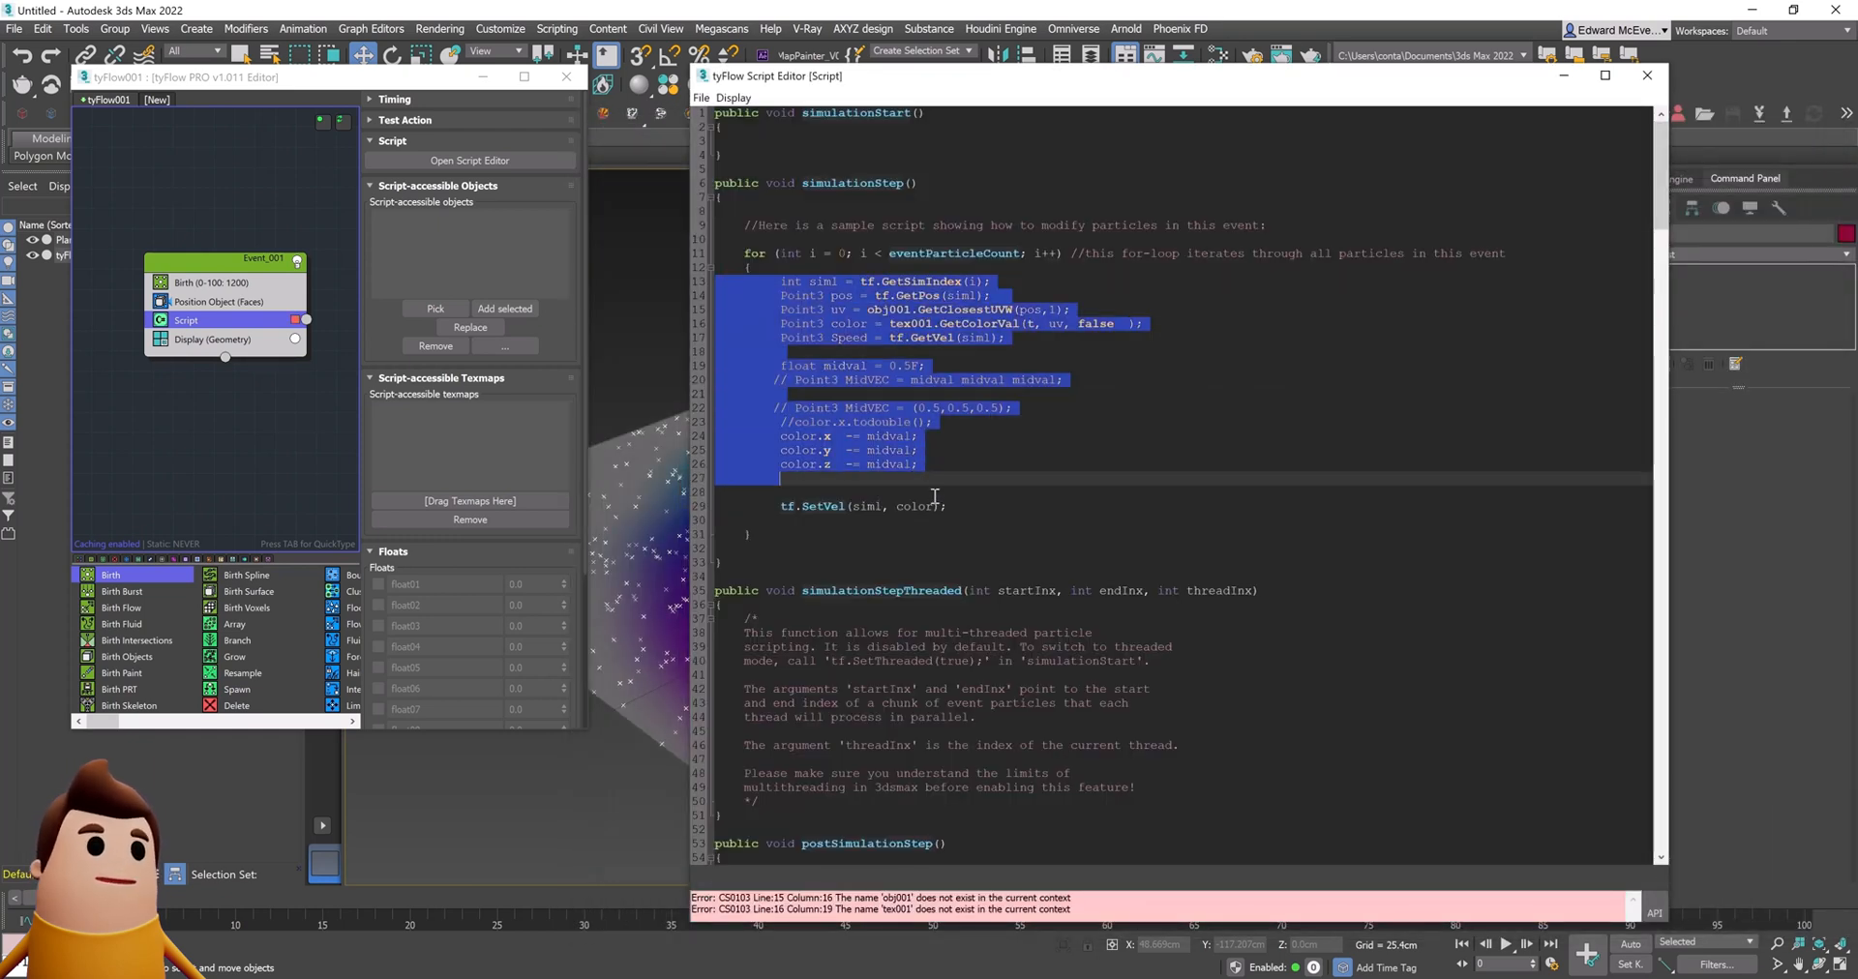
{"action": "left_click", "coordinate": [700, 97]}
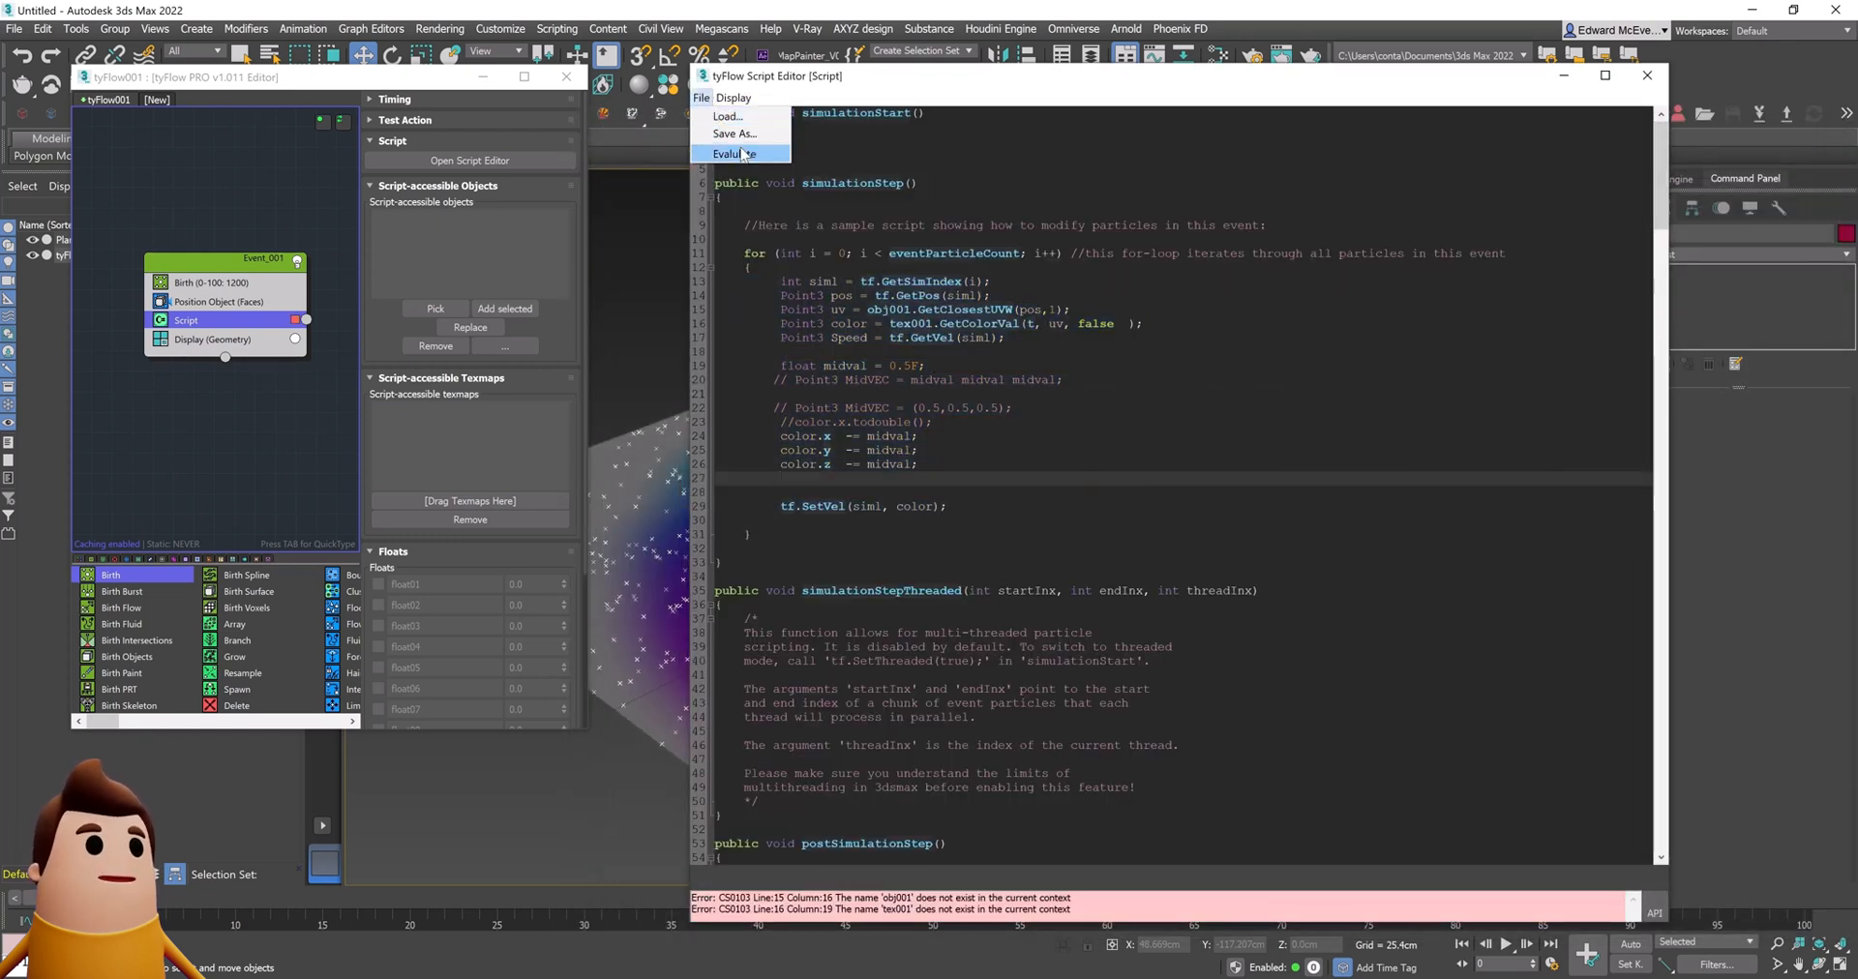
{"action": "left_click", "coordinate": [735, 154]}
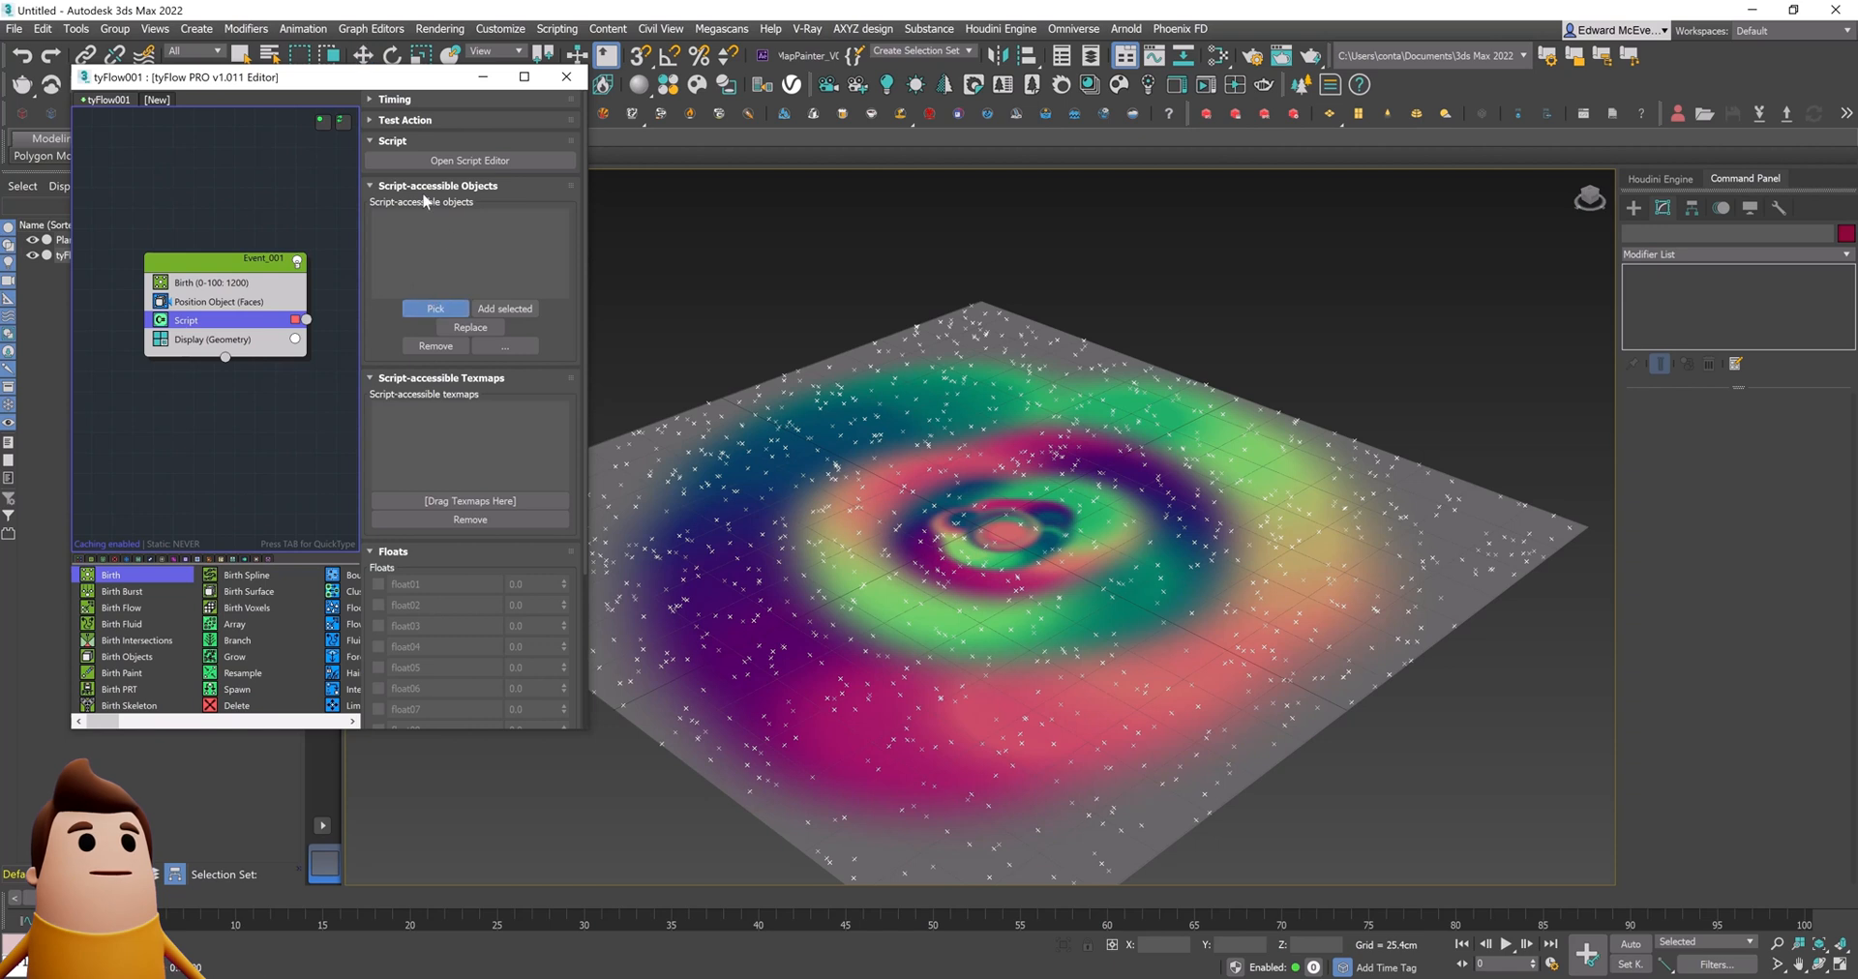
Step: Pick Plane001 as a script object and add the Test10 bitmap as a texmap
{"action": "left_click", "coordinate": [433, 308]}
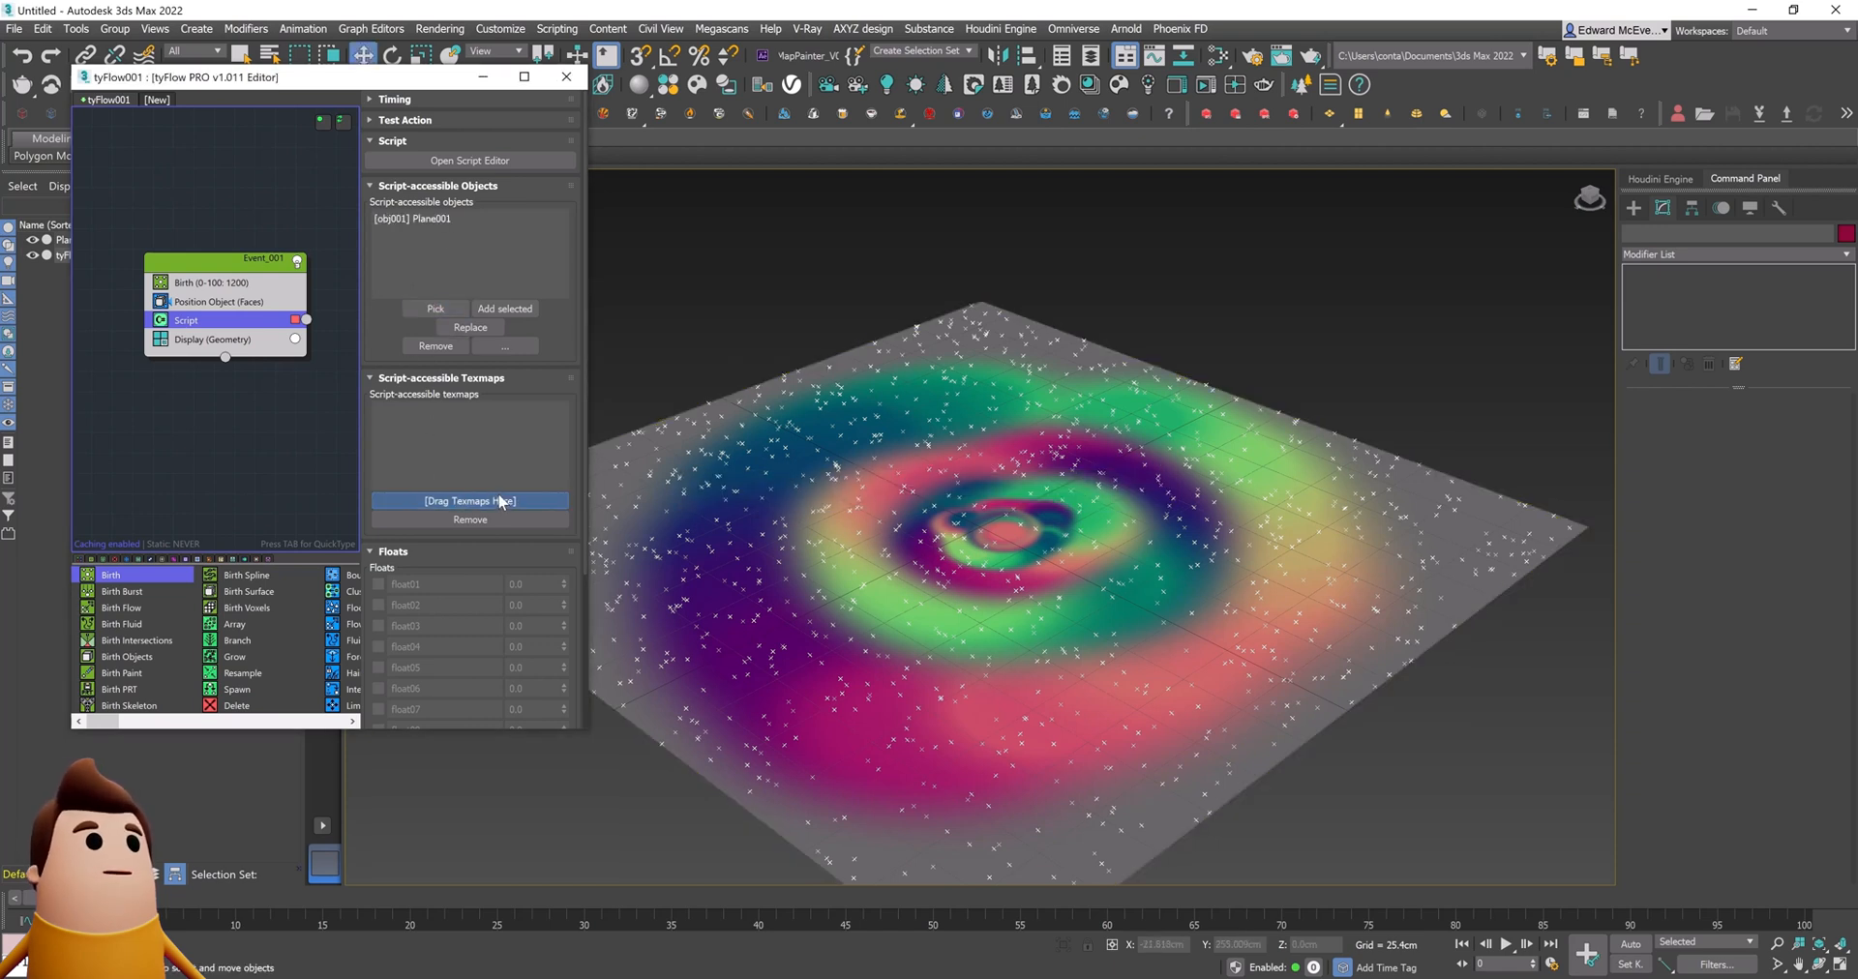
{"action": "left_click", "coordinate": [469, 500]}
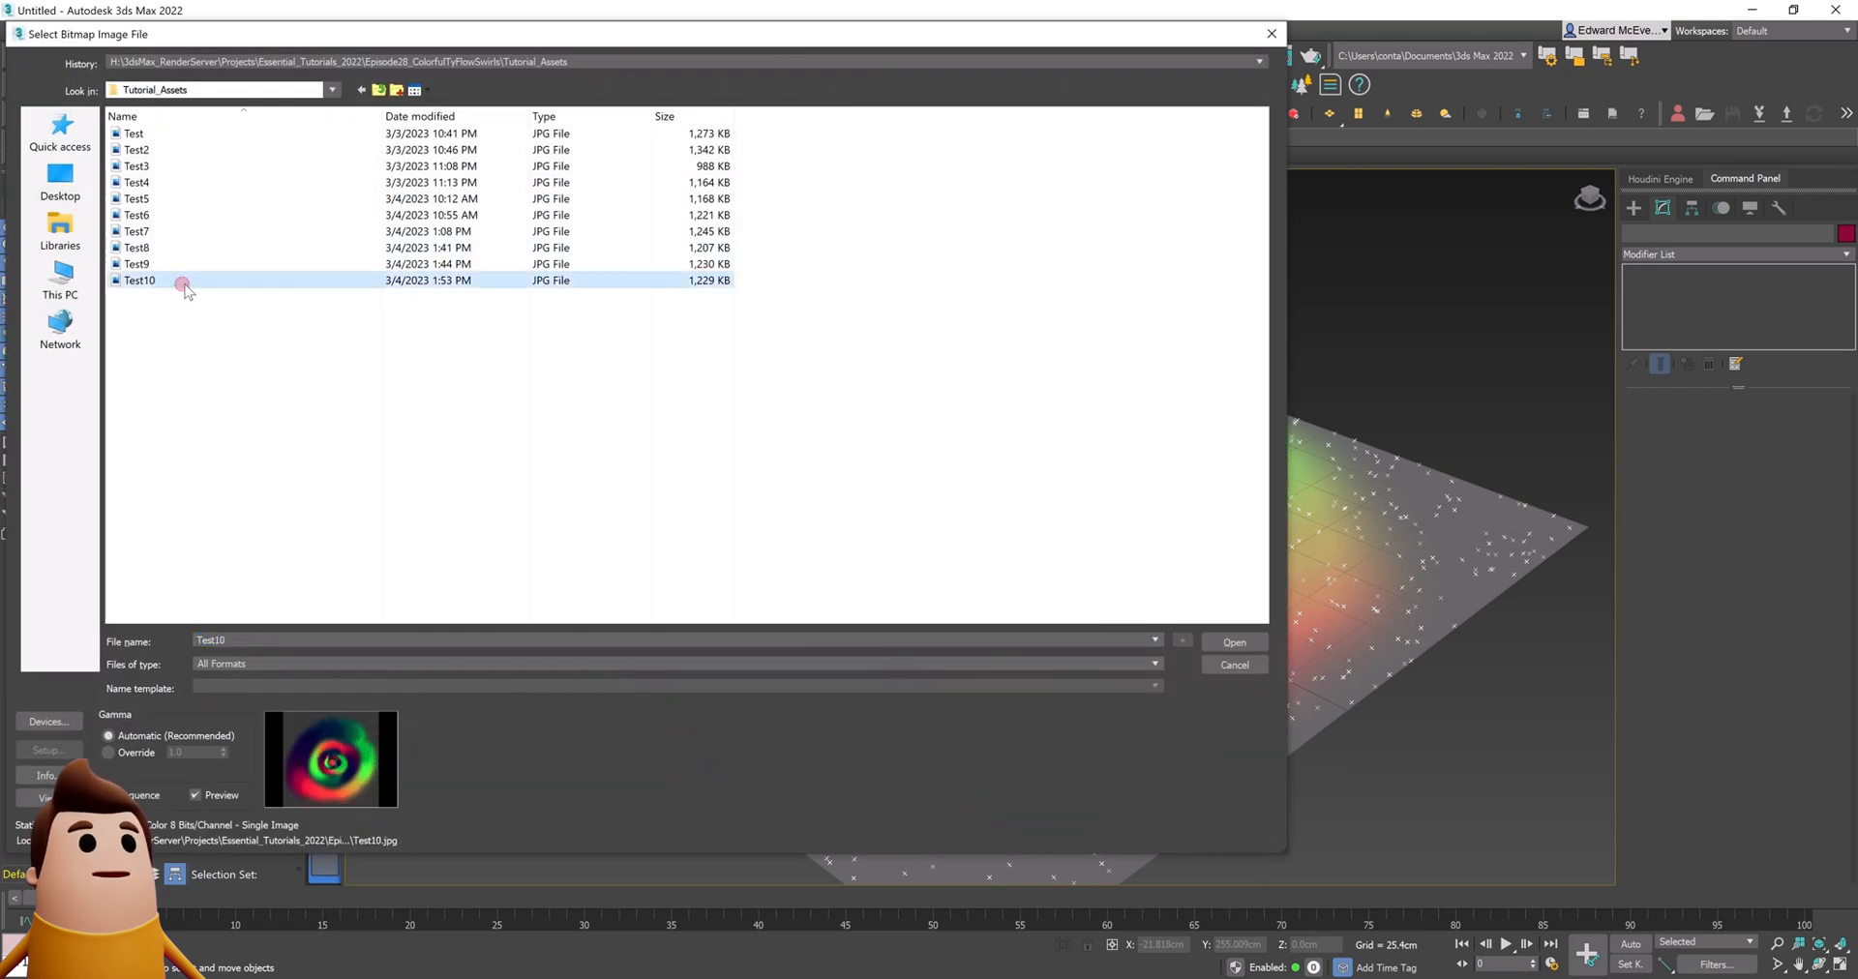
{"action": "left_click", "coordinate": [107, 753]}
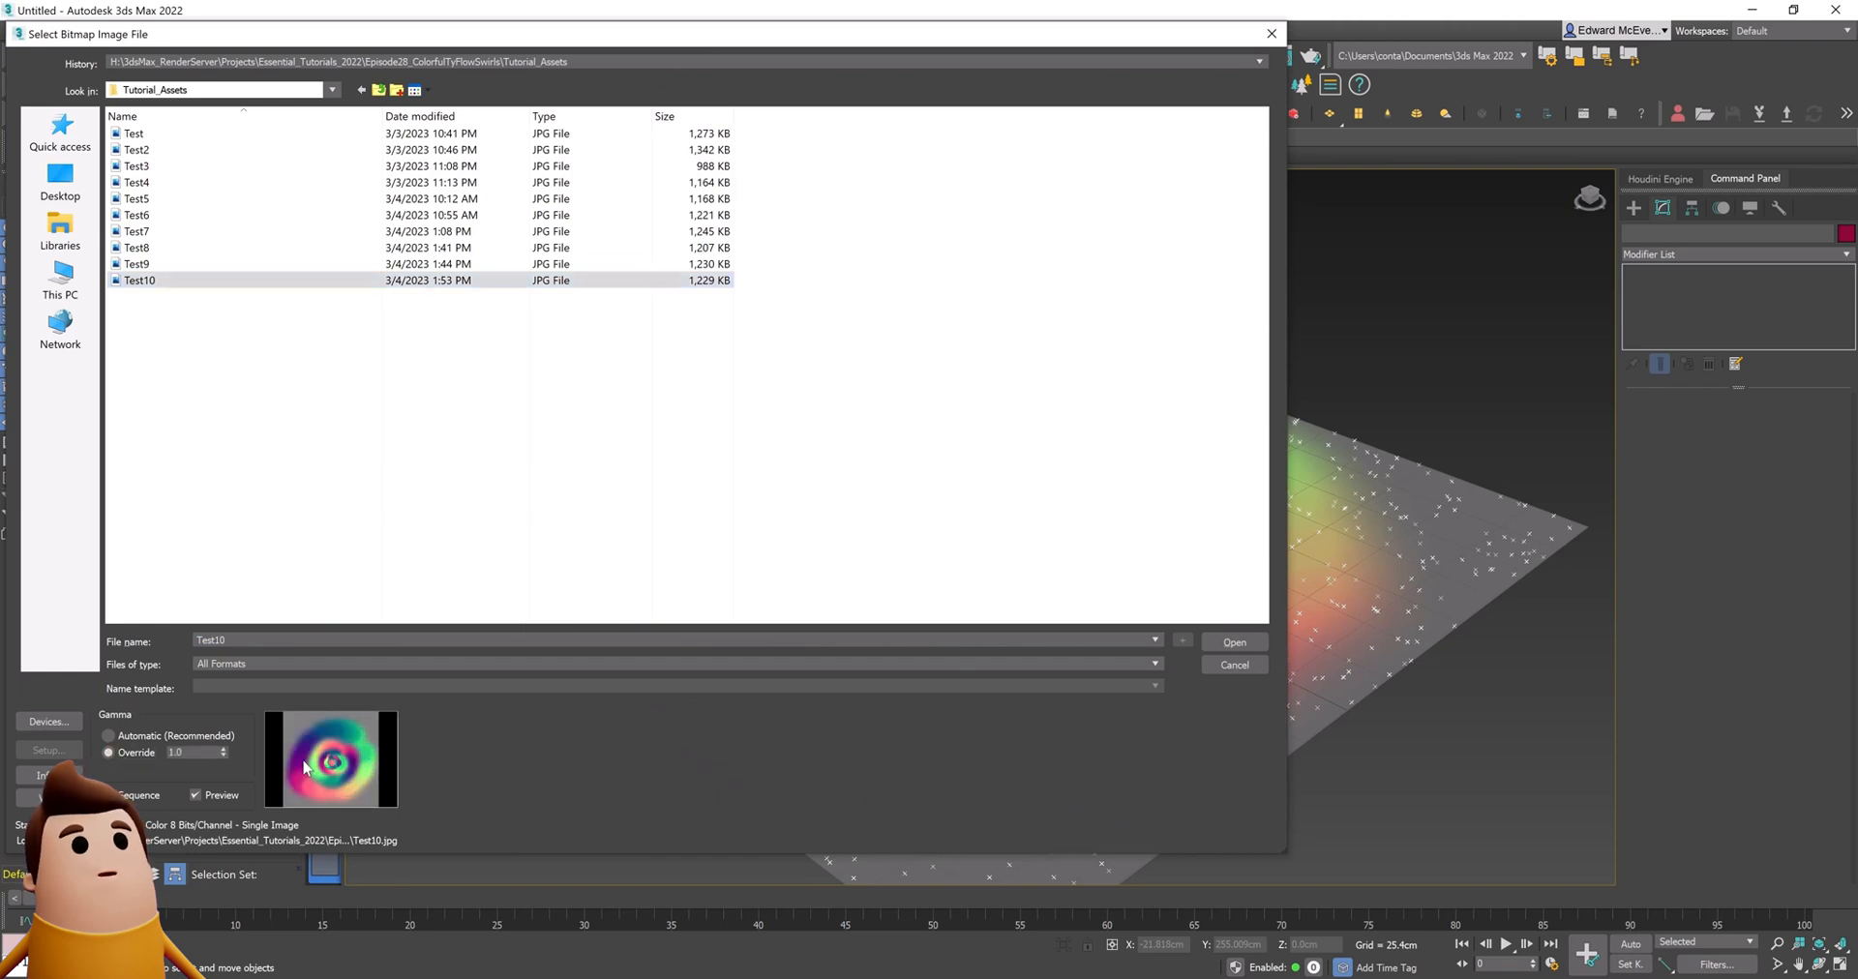
{"action": "left_click", "coordinate": [1231, 642]}
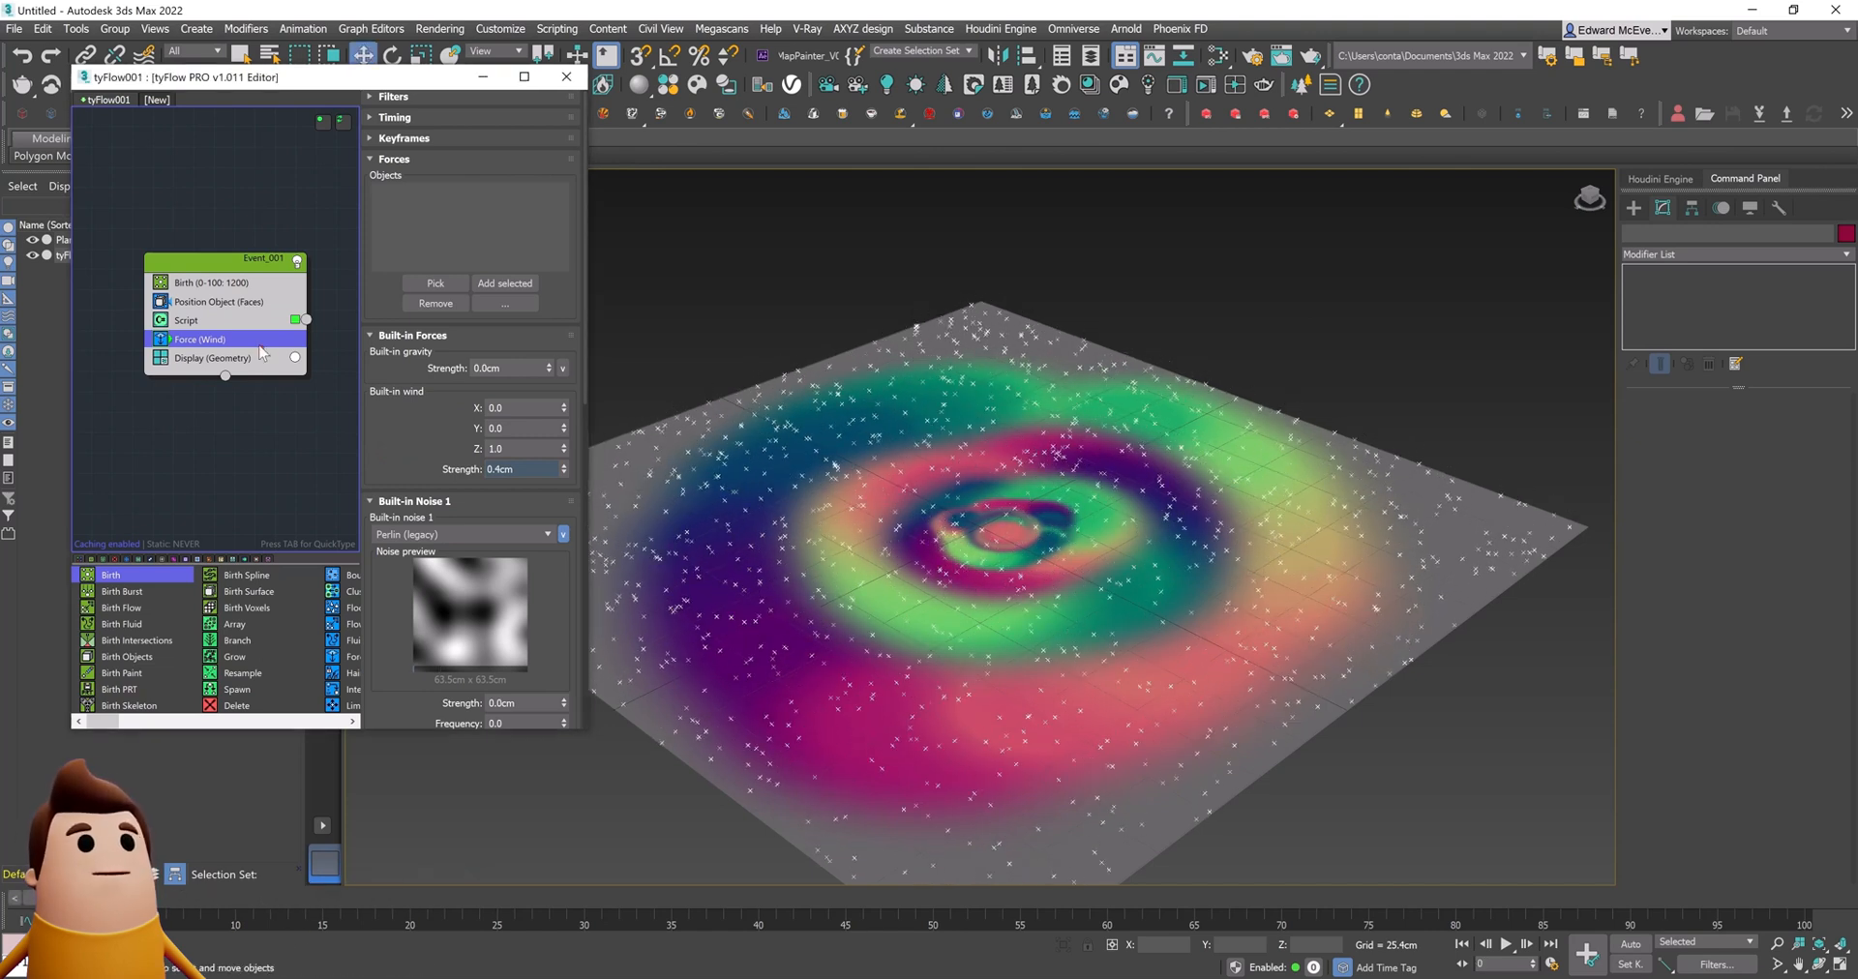
Step: Add Spline Paths creating new tySplines meshed as tubes with 0.5cm radius
{"action": "left_click", "coordinate": [197, 358]}
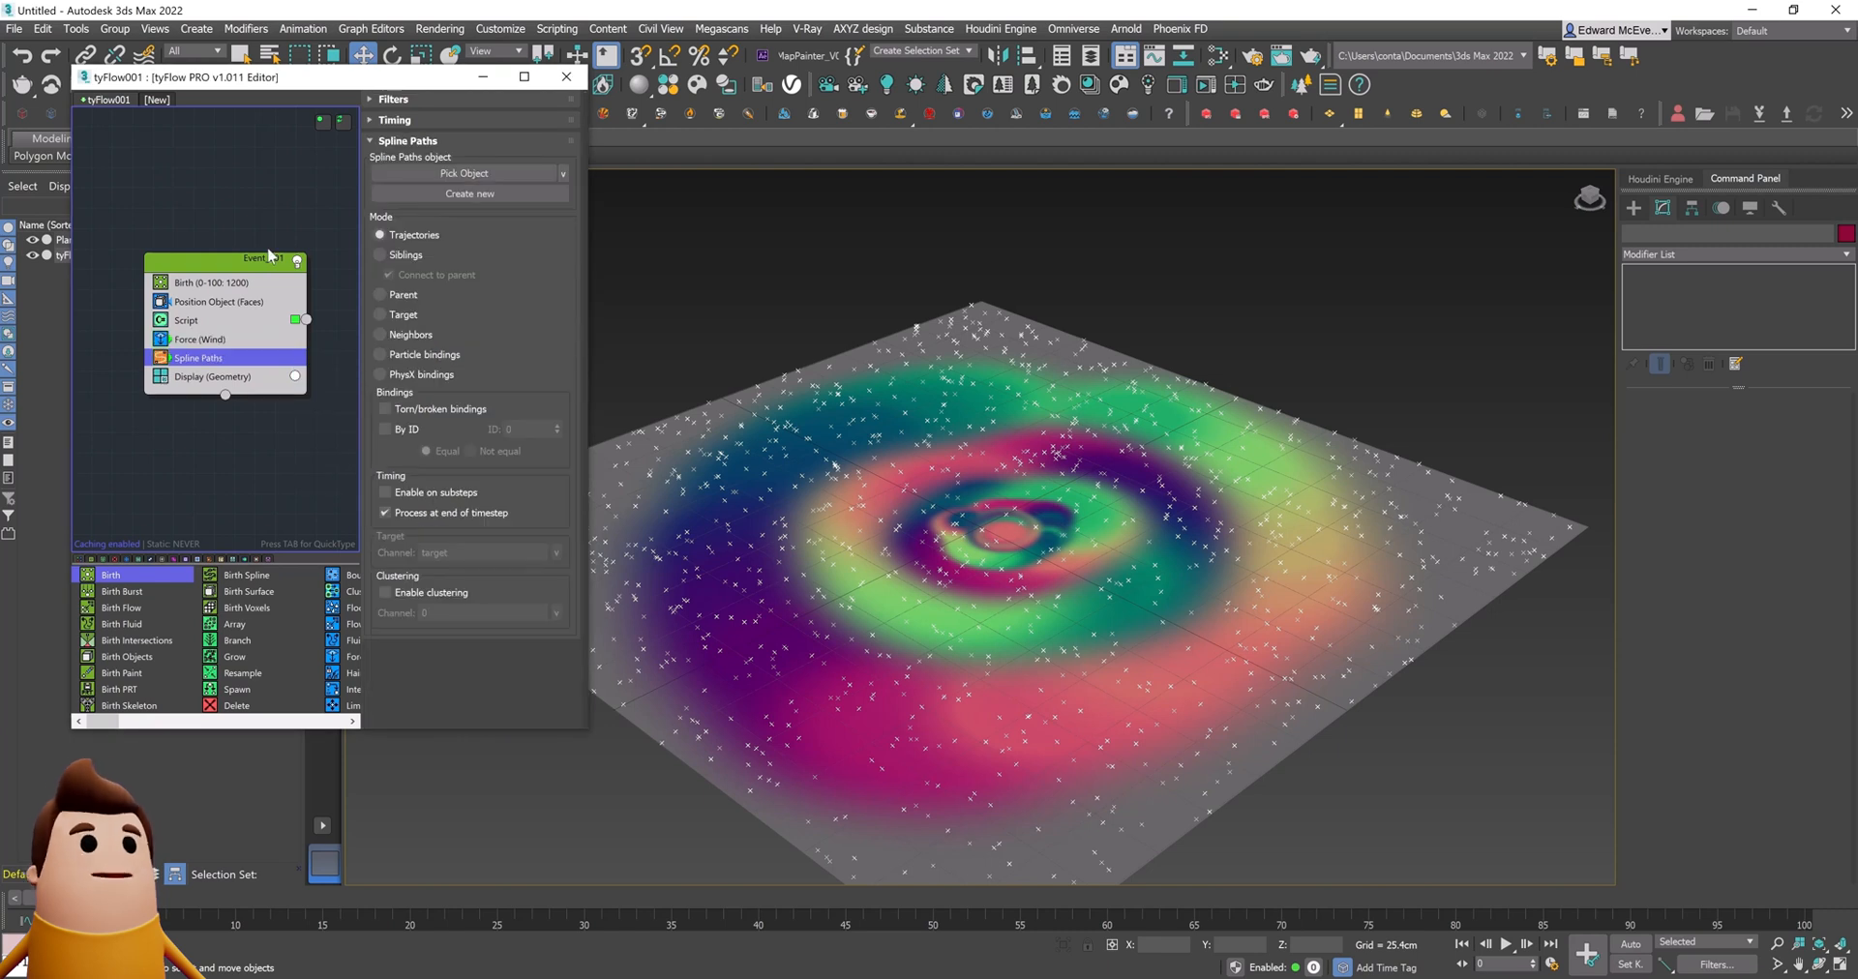
{"action": "left_click", "coordinate": [469, 193]}
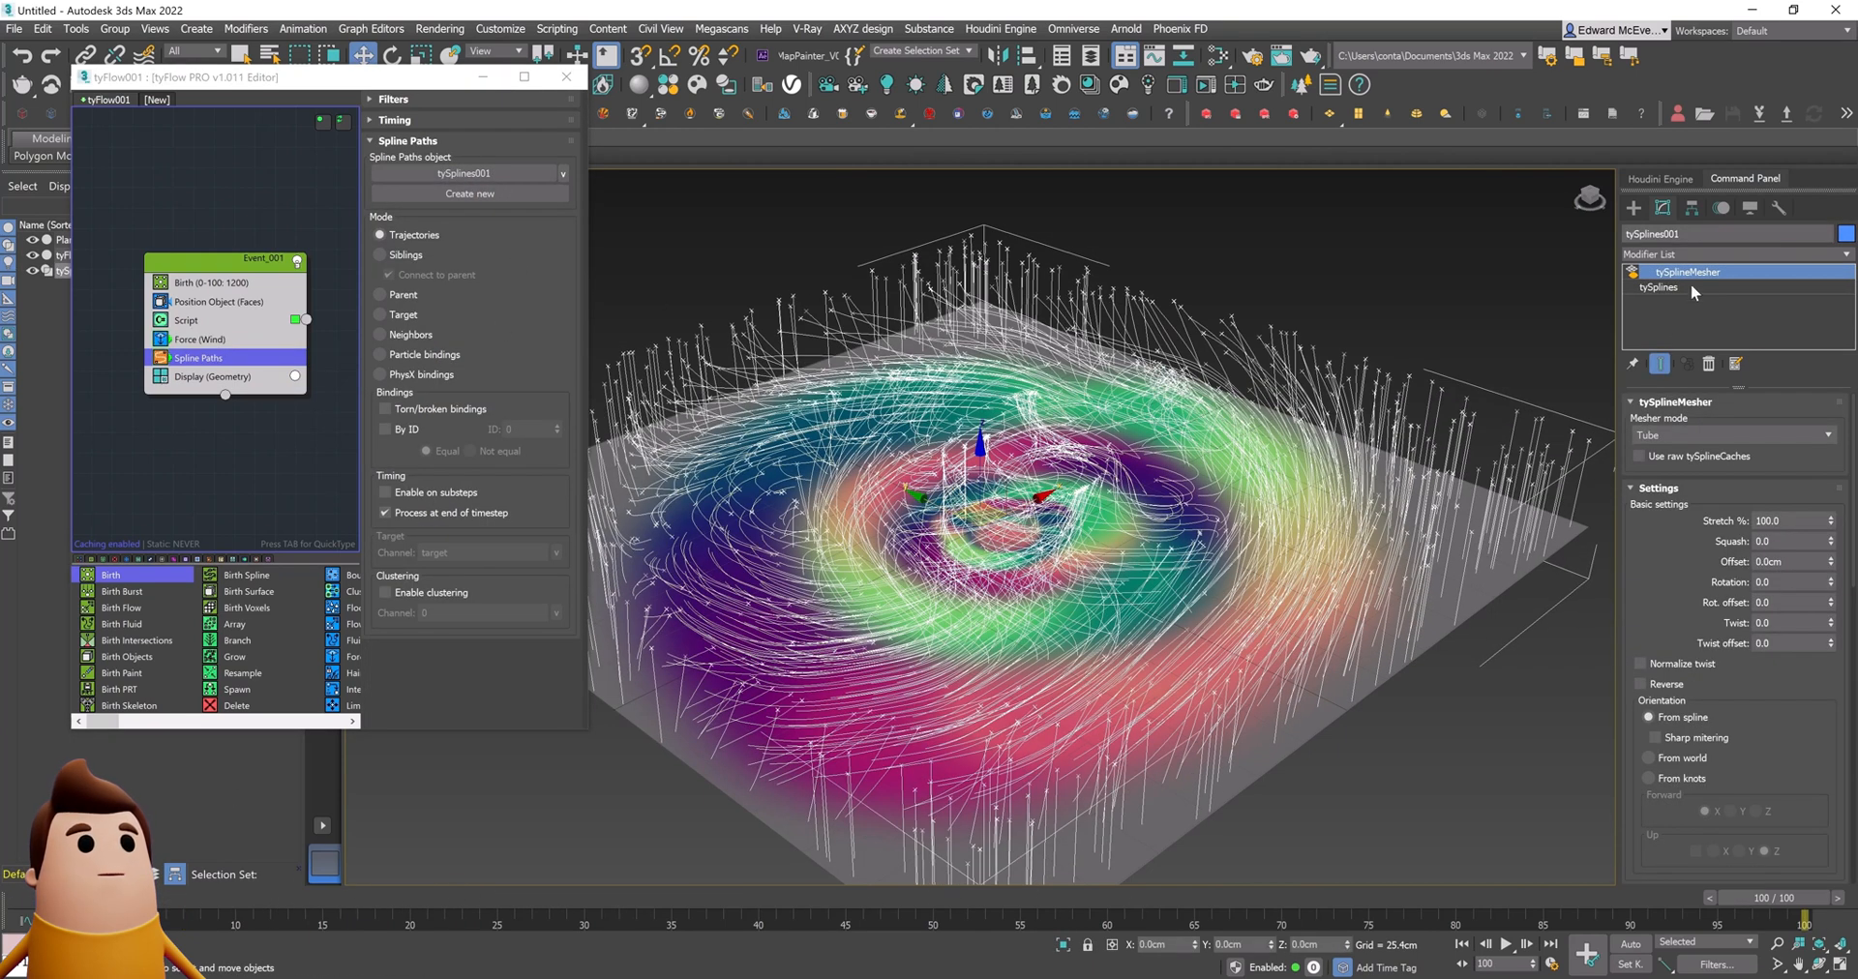
{"action": "left_click", "coordinate": [1659, 286]}
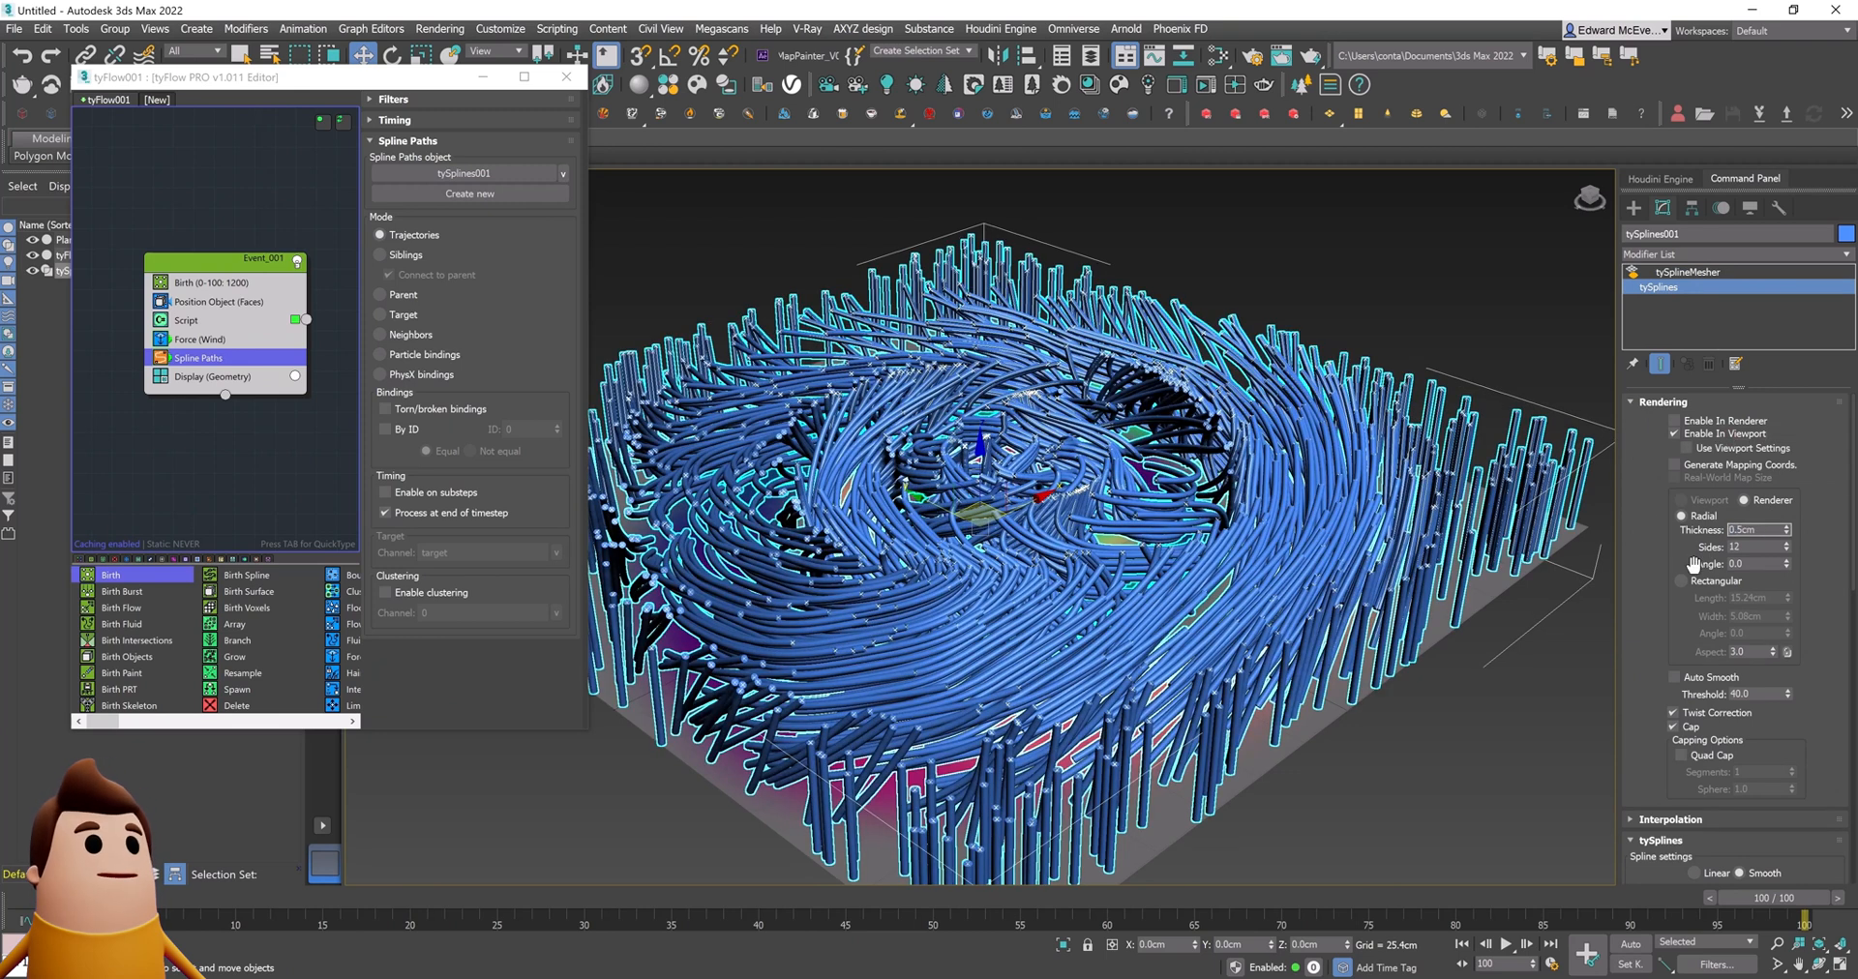
{"action": "left_click", "coordinate": [1672, 272]}
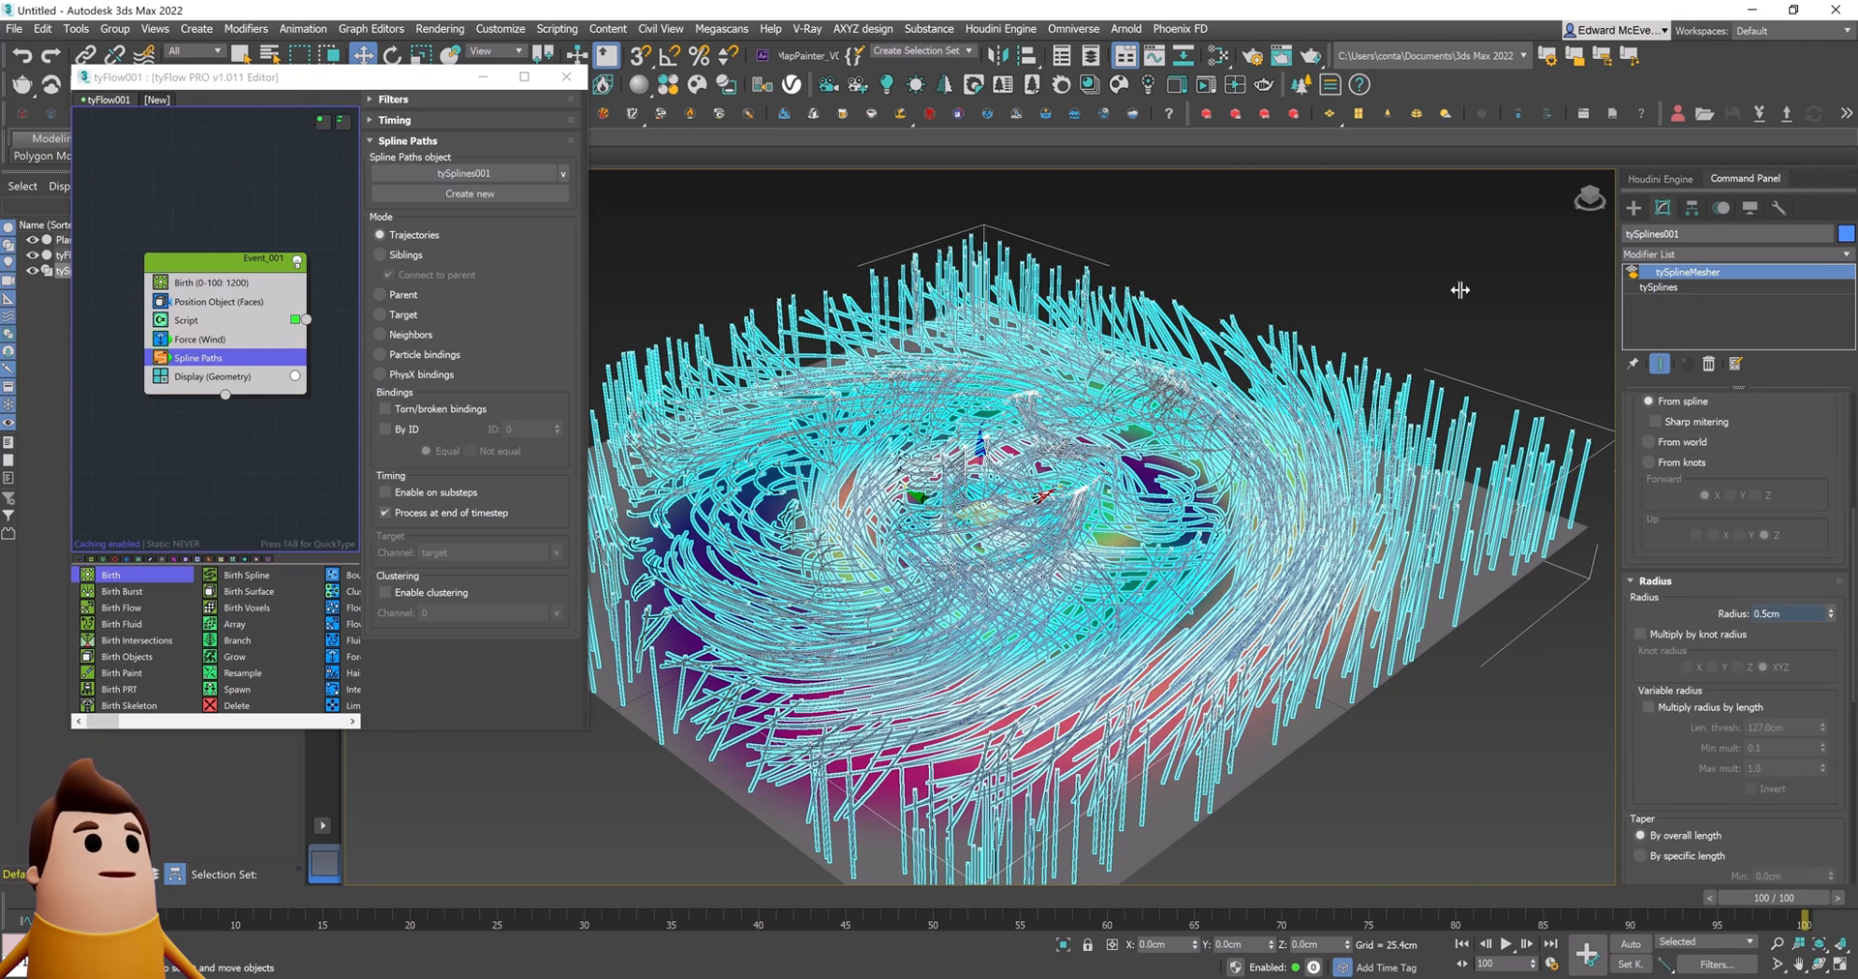
{"action": "left_click", "coordinate": [197, 358]}
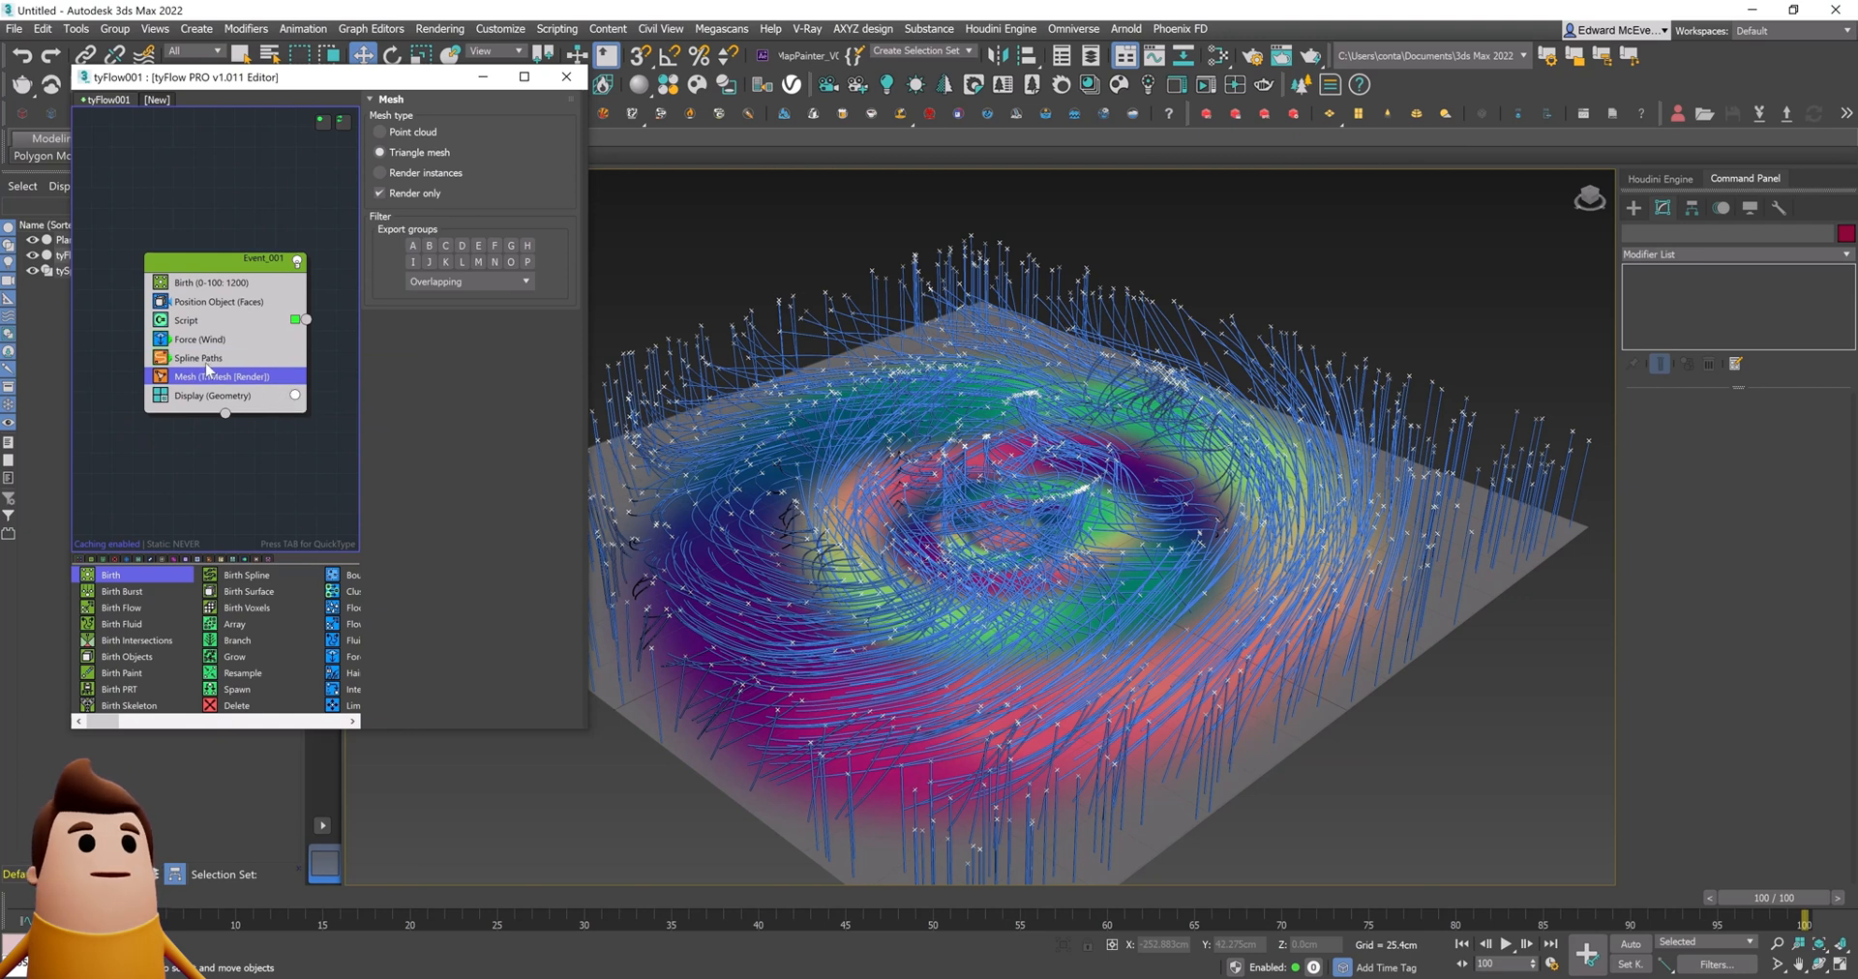
Step: Create a cylinder primitive and adjust its object properties
{"action": "left_click", "coordinate": [199, 339]}
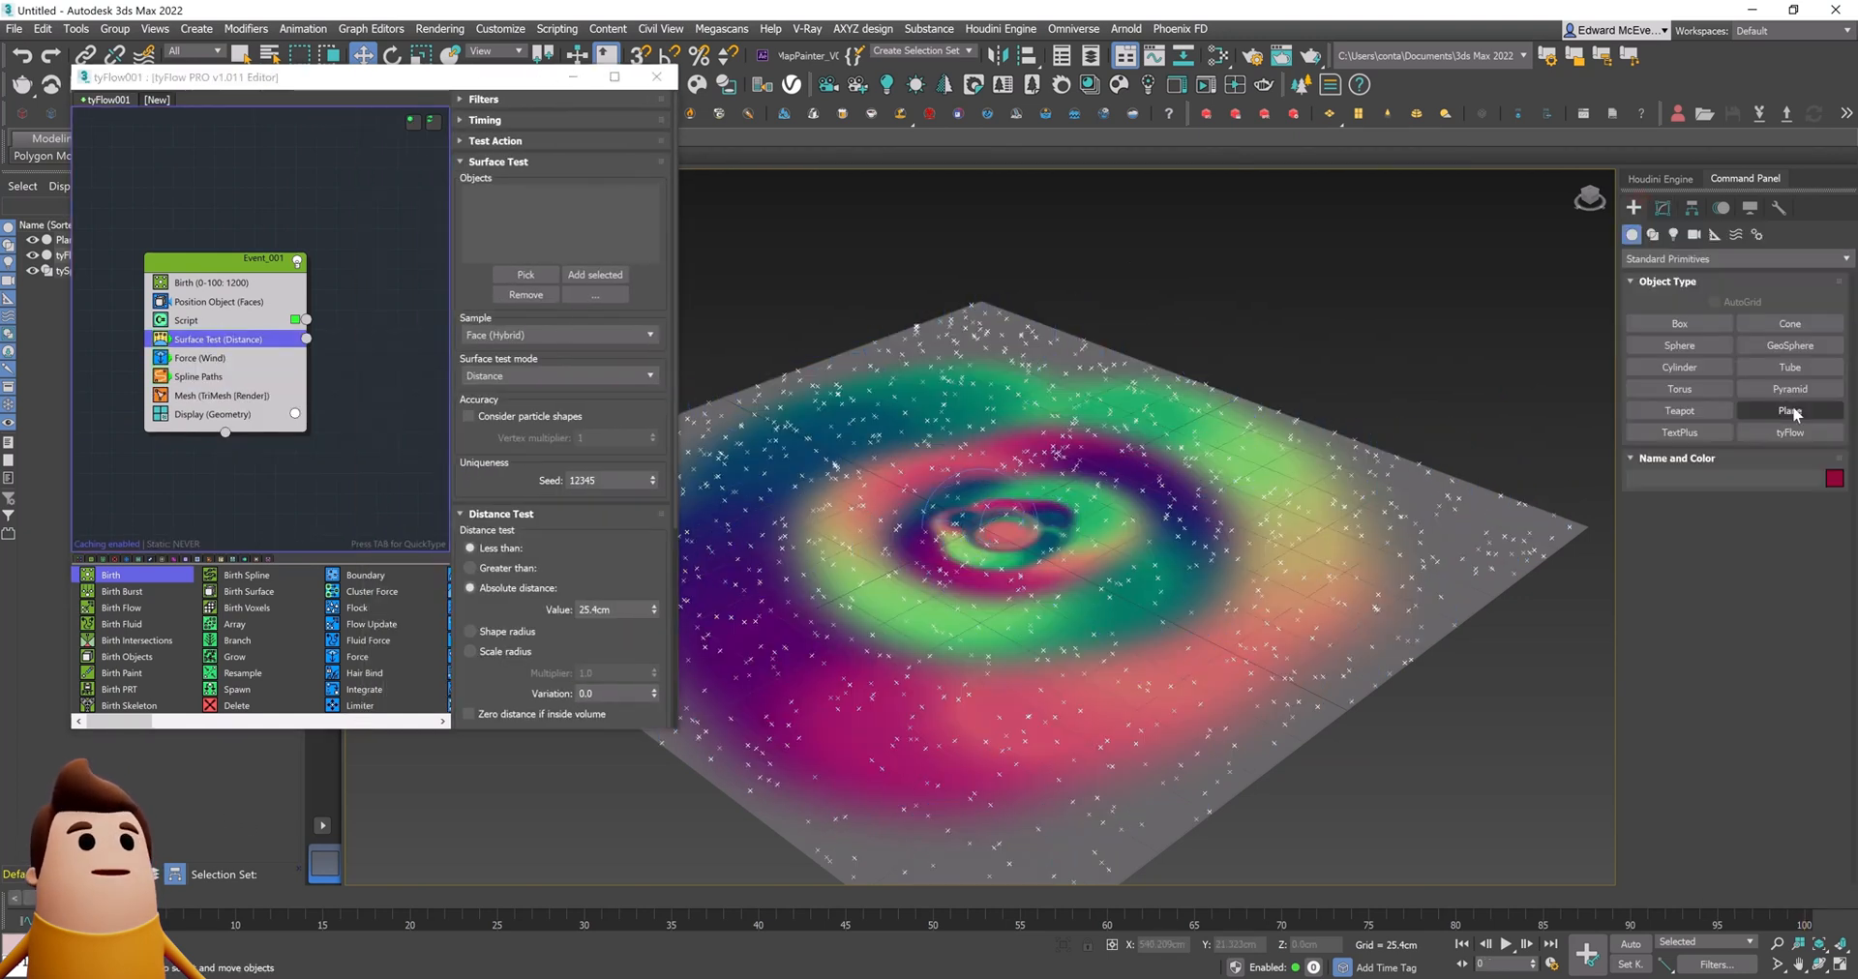
{"action": "left_click", "coordinate": [1678, 366]}
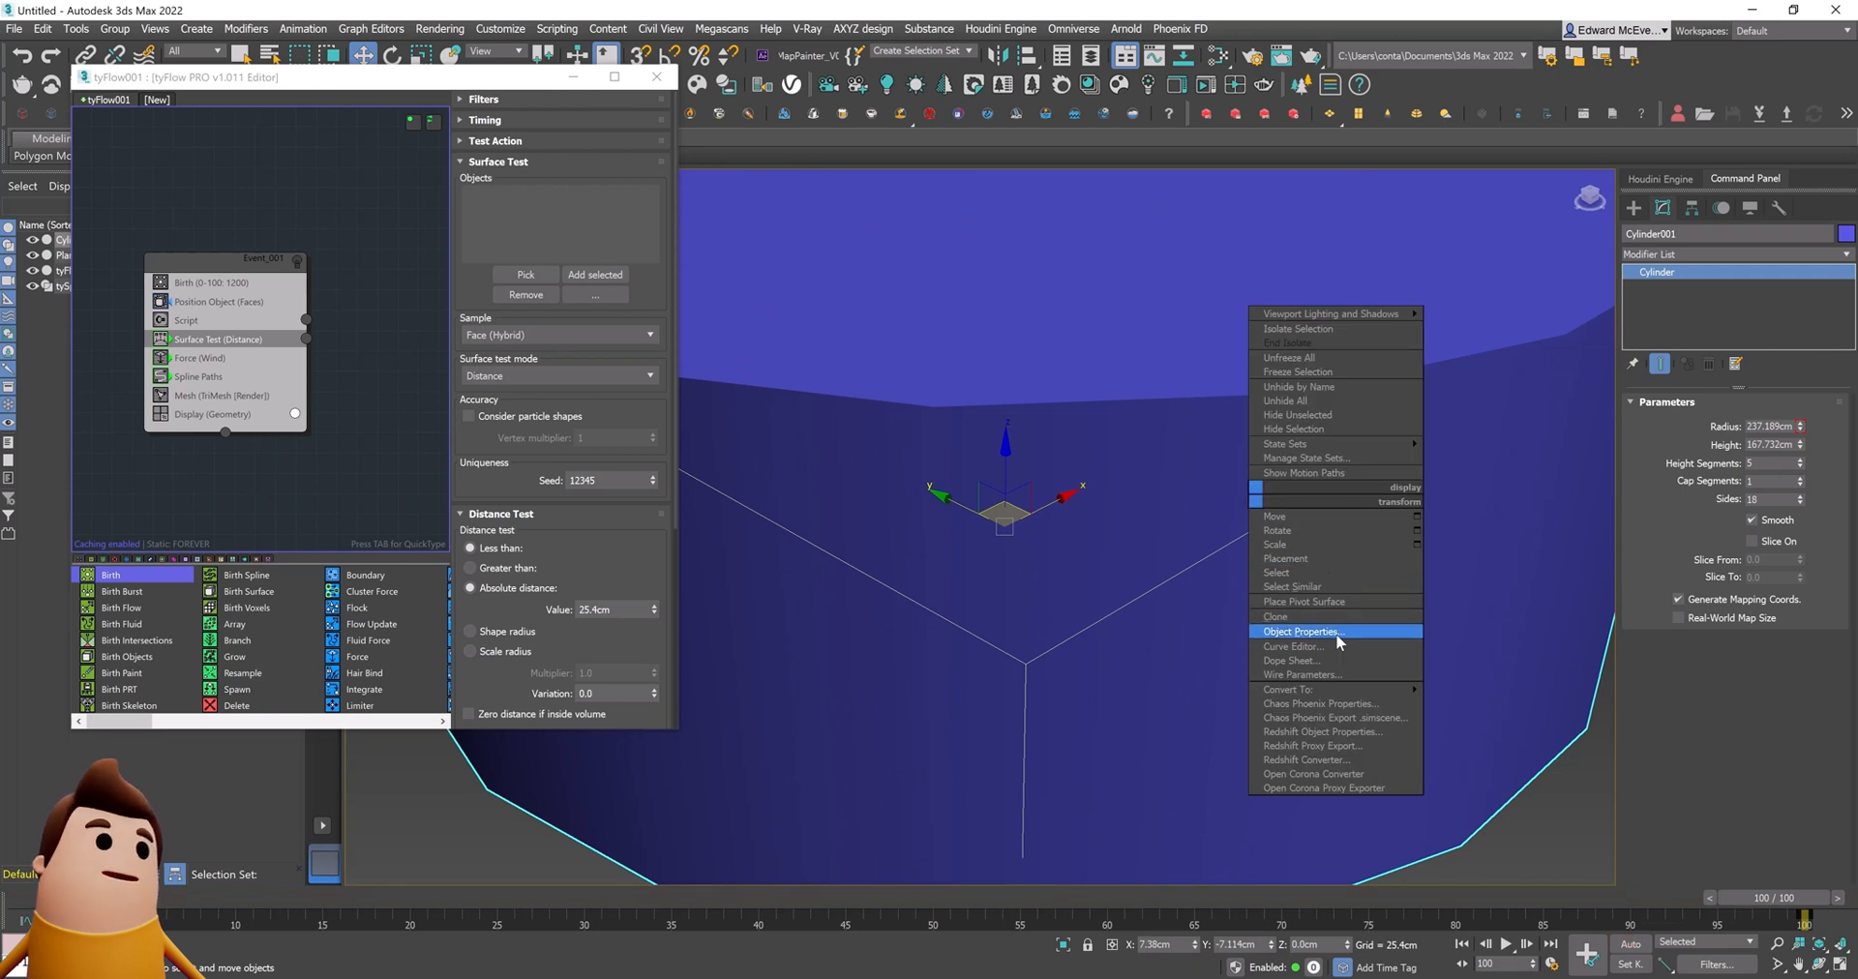
{"action": "left_click", "coordinate": [1300, 631]}
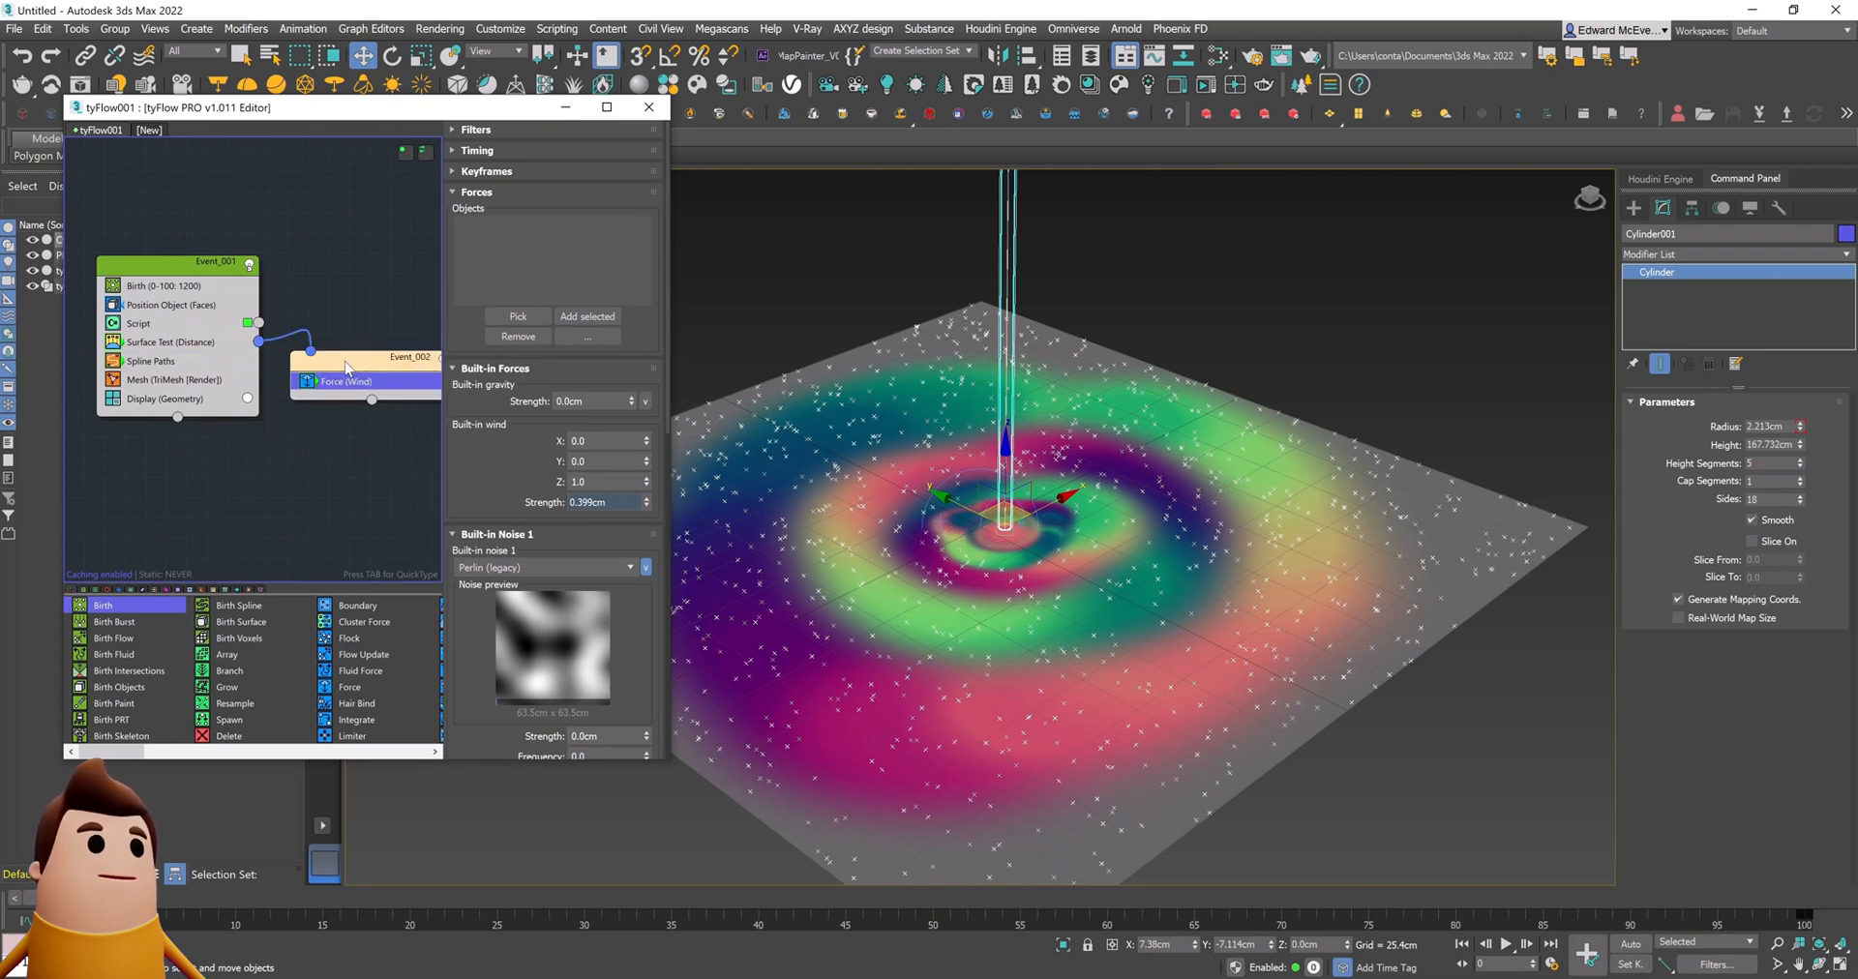
Step: Set up the wind force event's display and scrub the timeline to watch trails form
{"action": "left_click", "coordinate": [138, 322]}
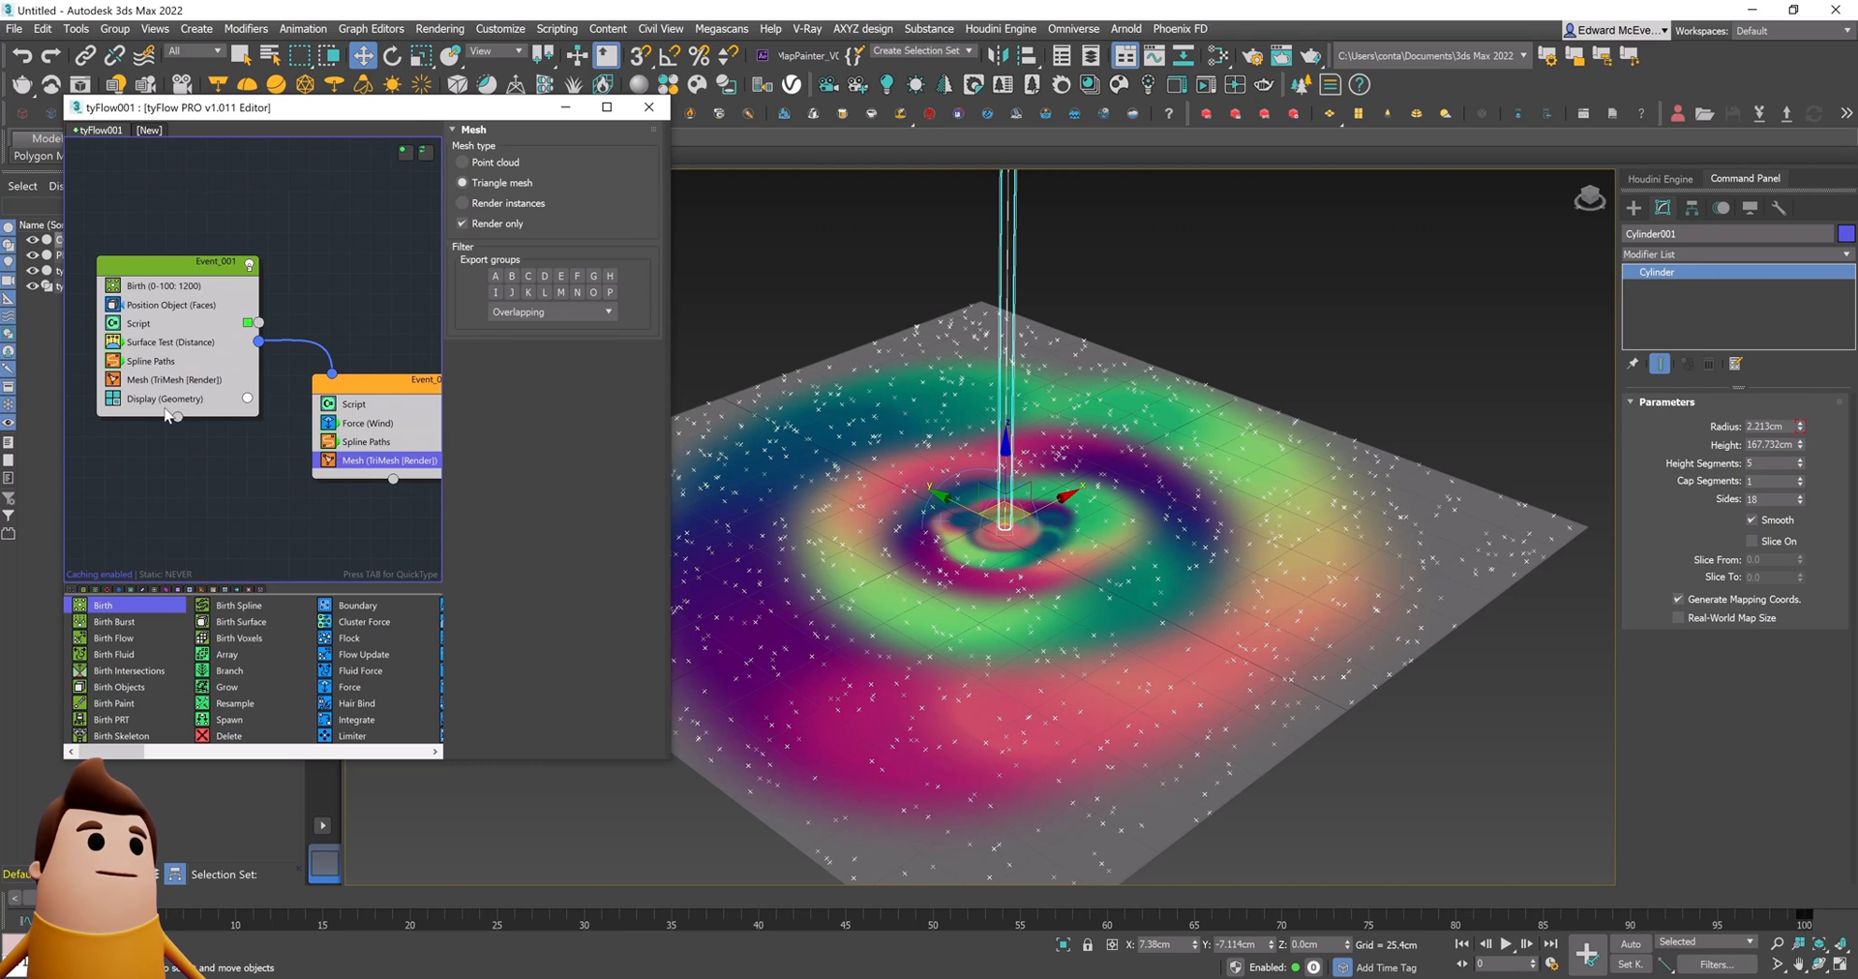
{"action": "left_click", "coordinate": [389, 479]}
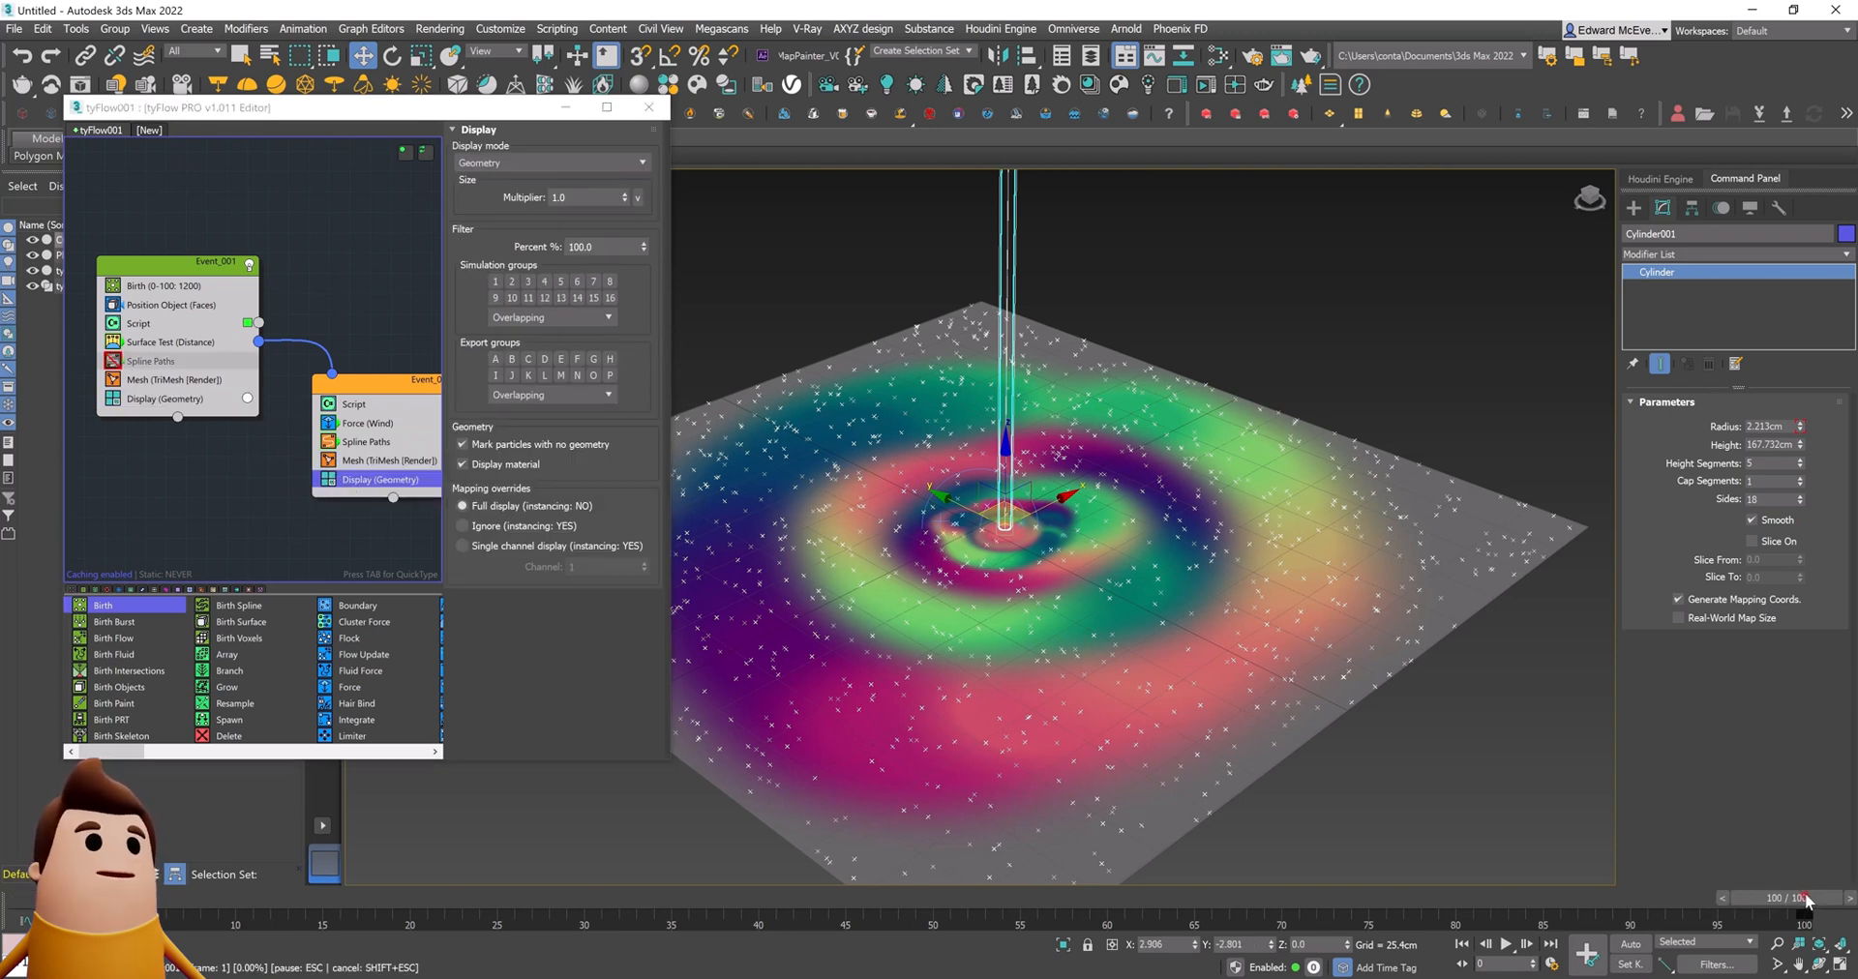
{"action": "left_click_drag", "start_coordinate": [1799, 897], "coordinate": [901, 897]}
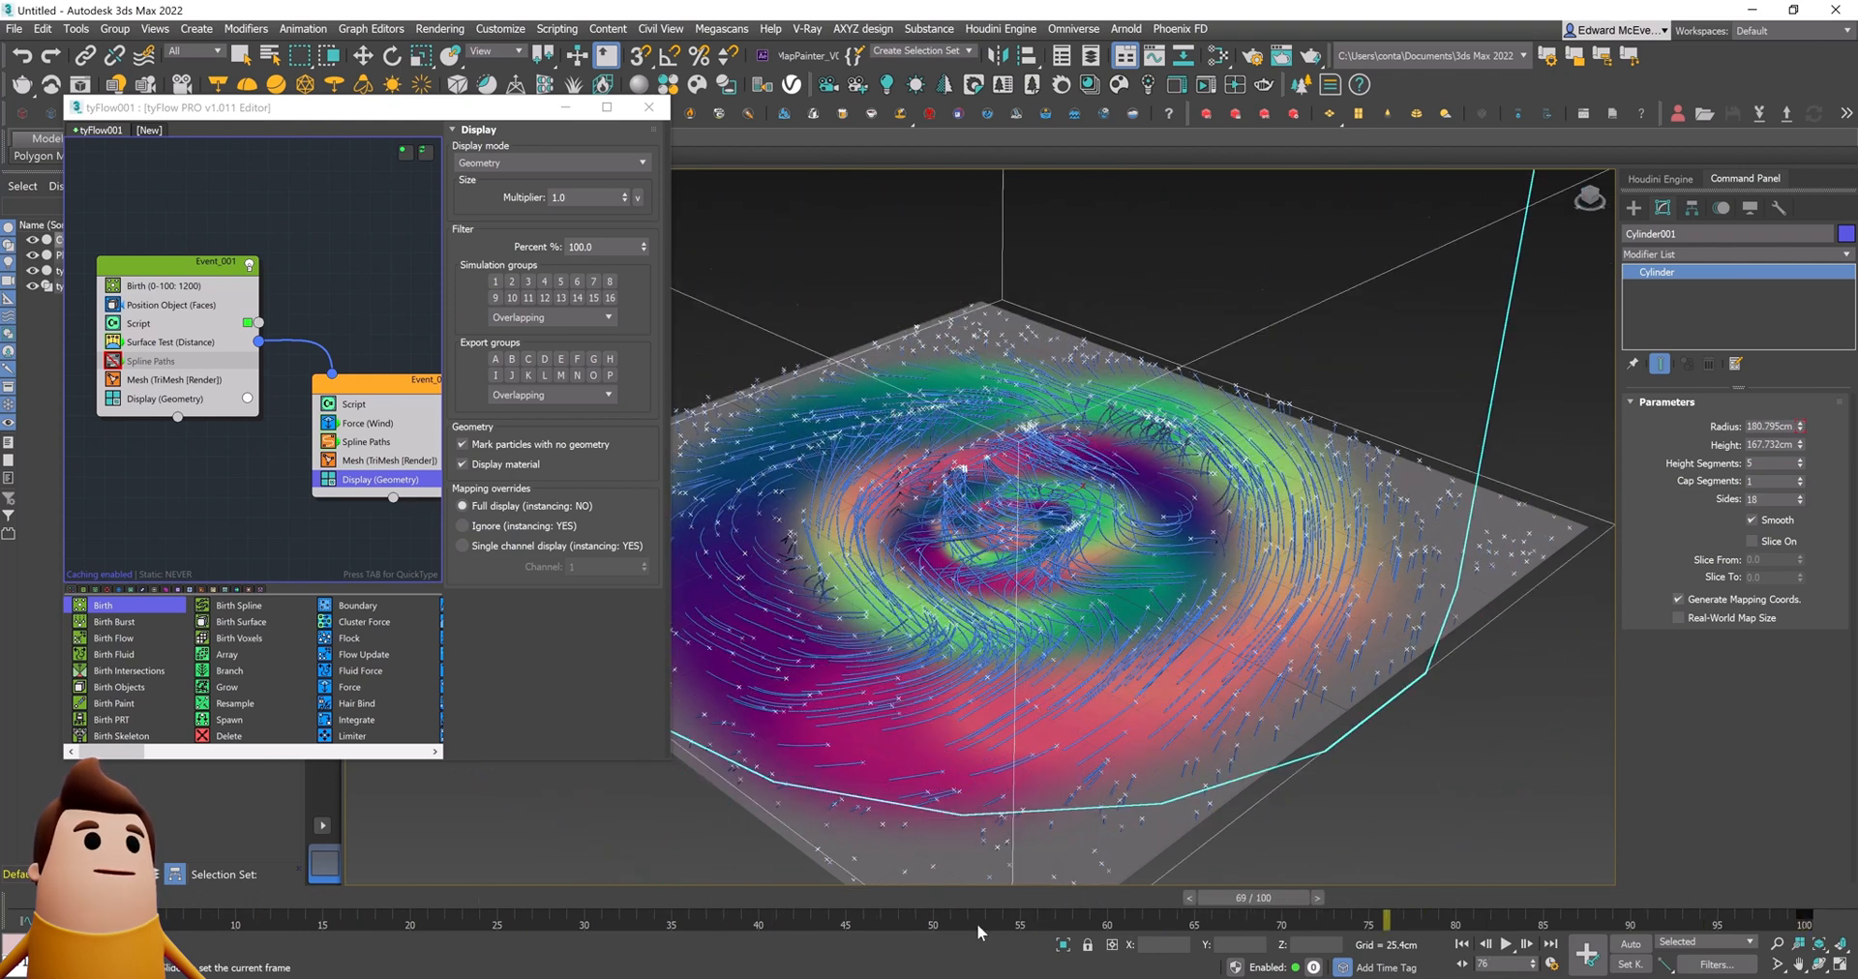
{"action": "left_click", "coordinate": [370, 422]}
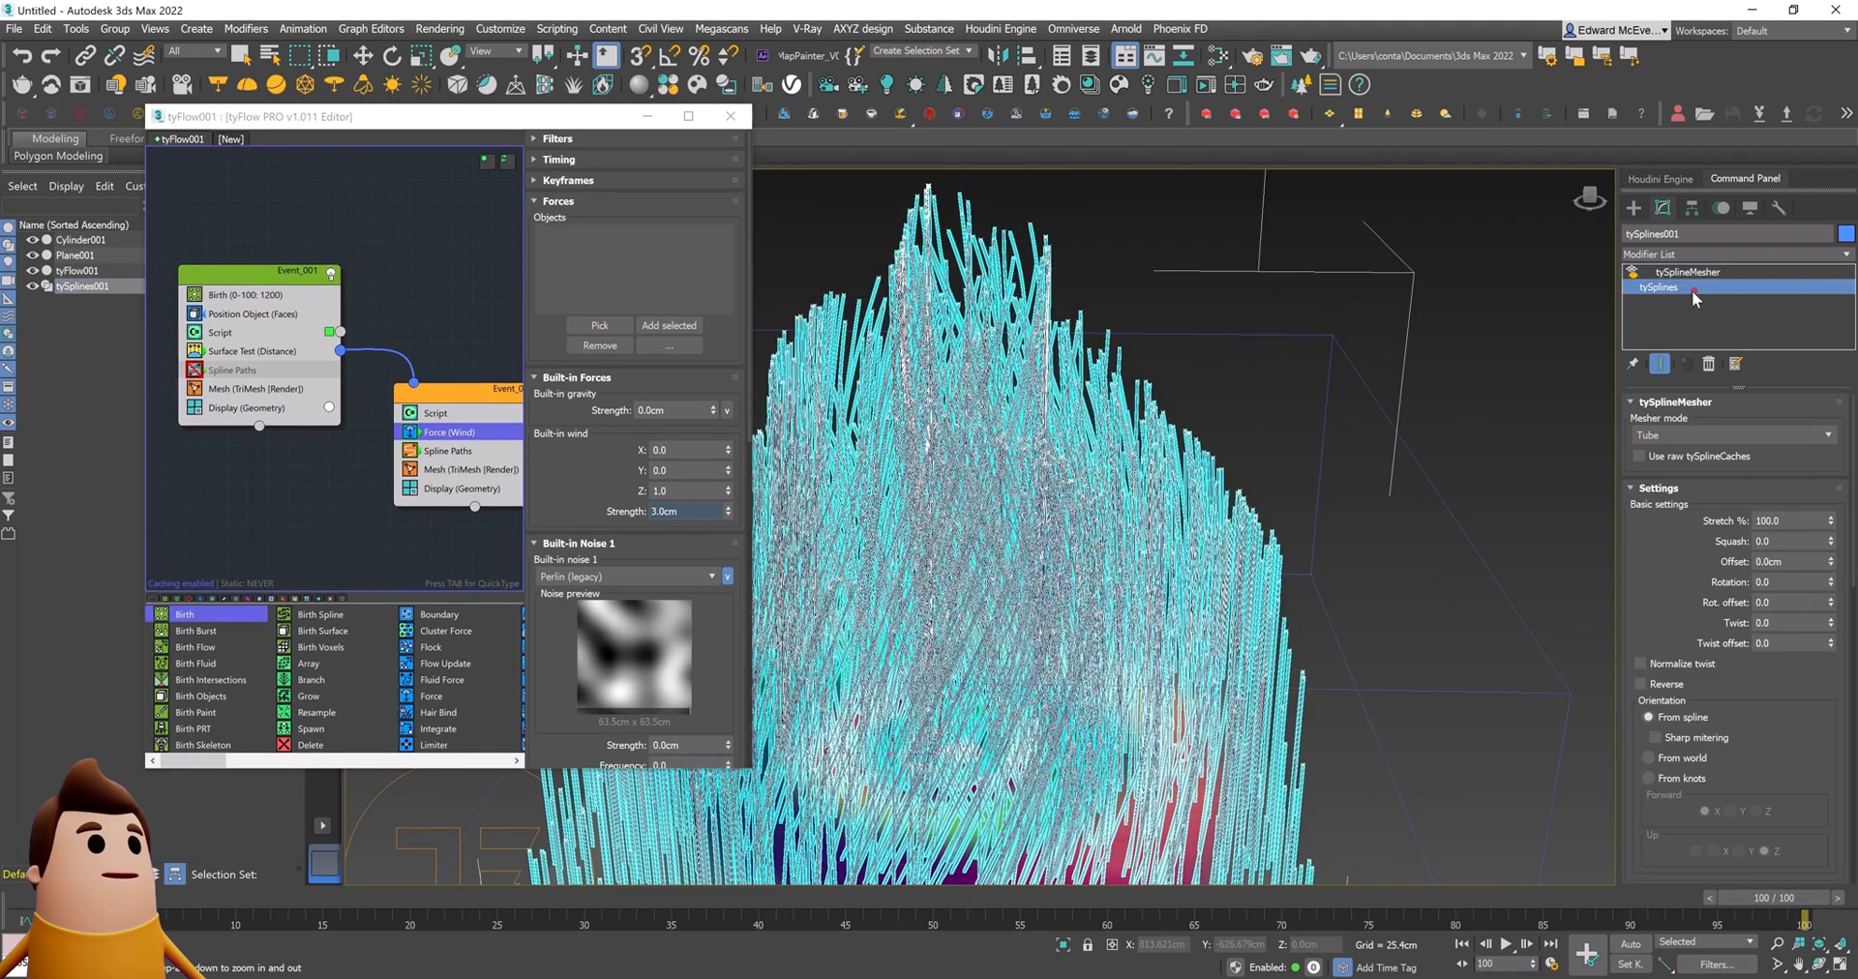
Step: Enable mapping coordinates on tySplines and raise the Birth total to 6000 particles
{"action": "left_click", "coordinate": [1657, 287]}
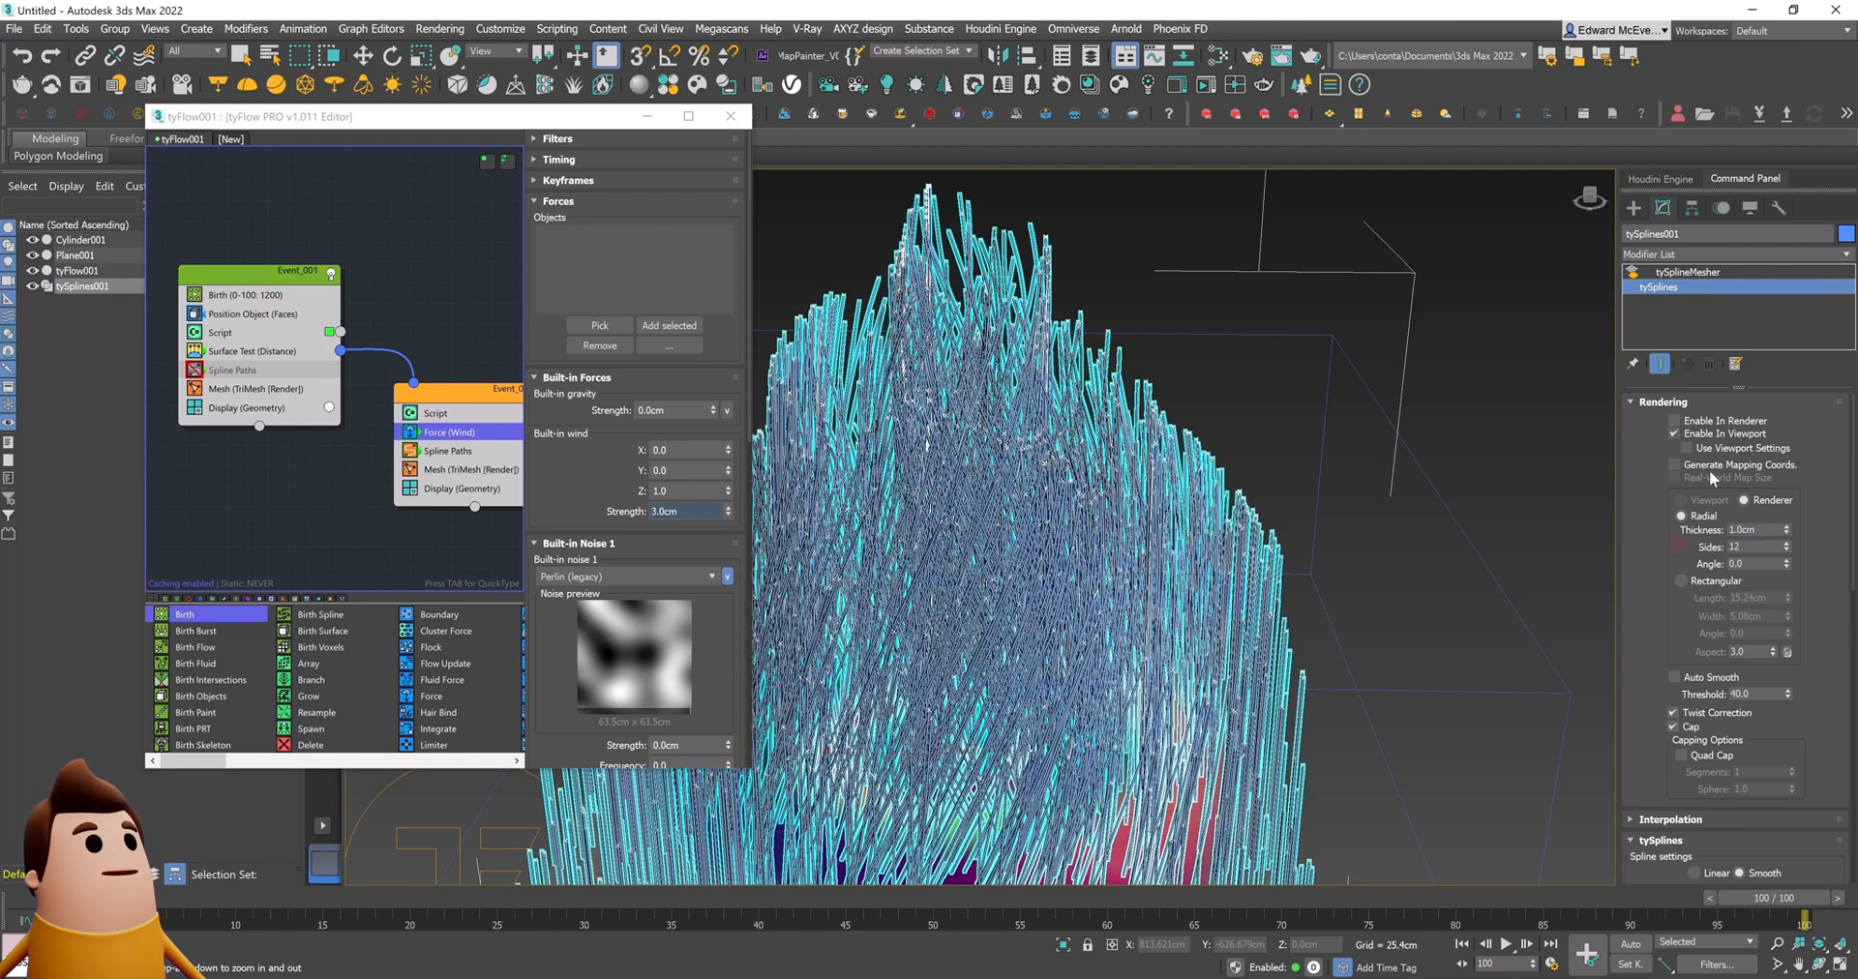
{"action": "left_click", "coordinate": [1688, 272]}
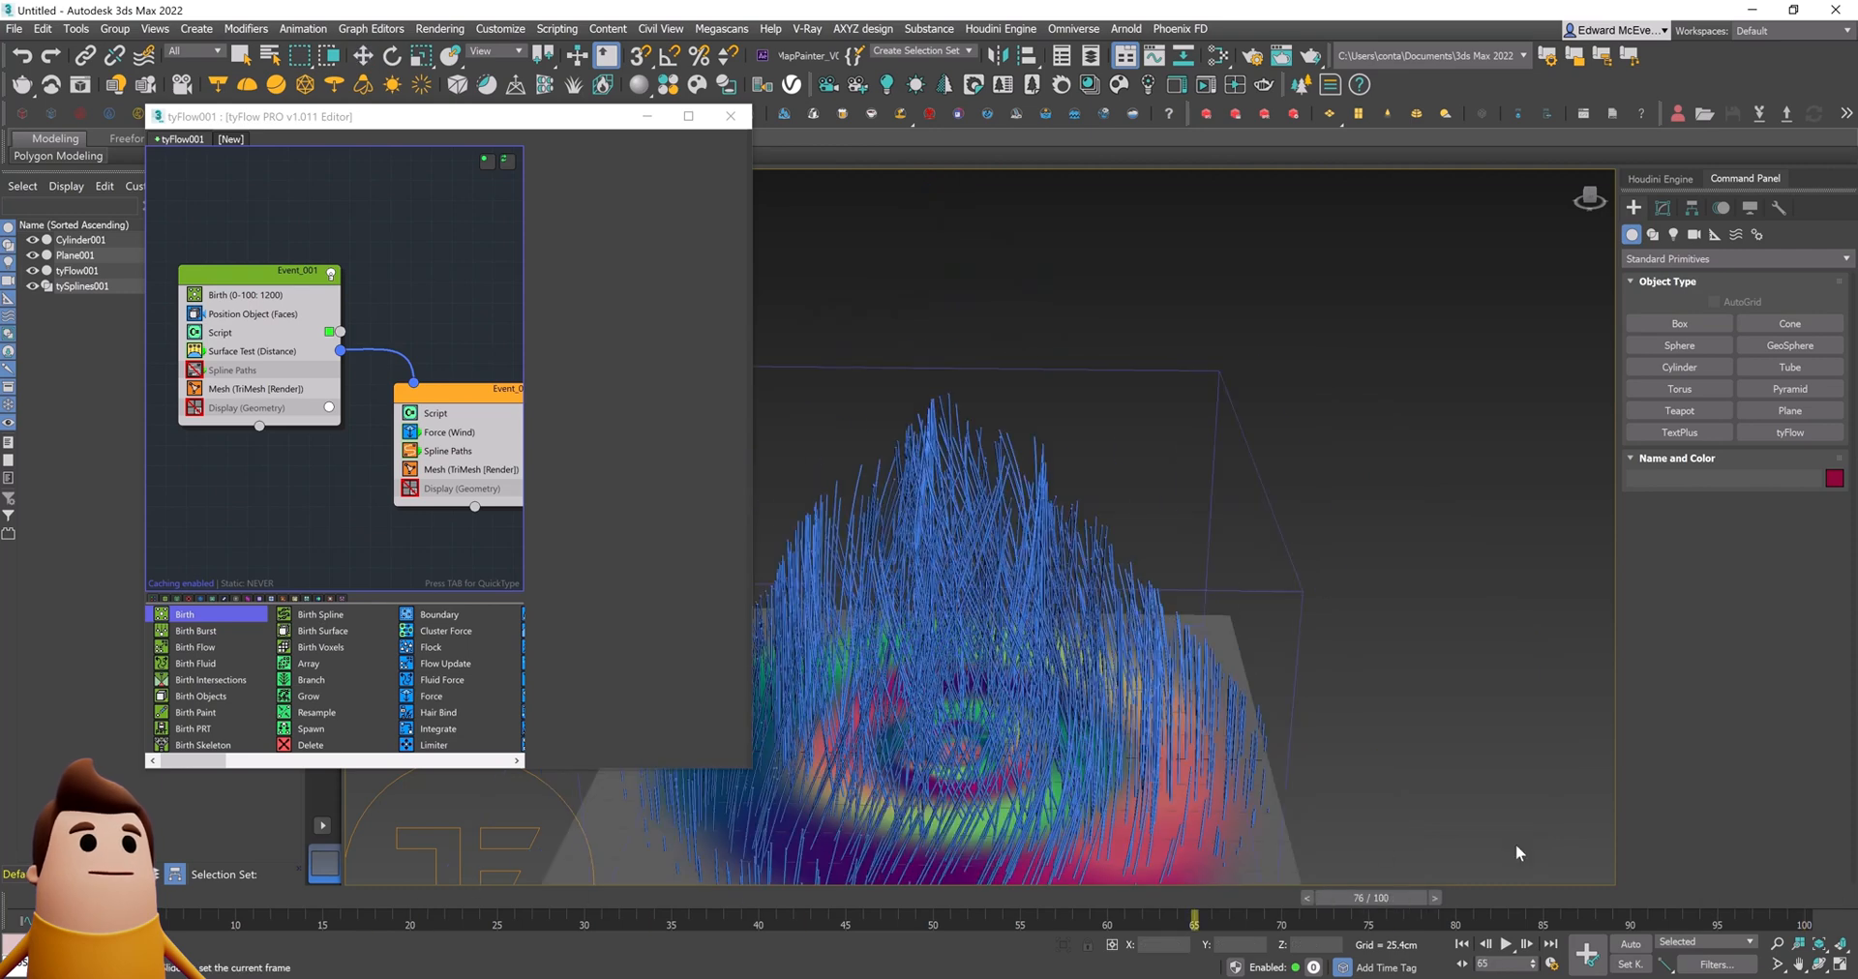
{"action": "left_click", "coordinate": [245, 294]}
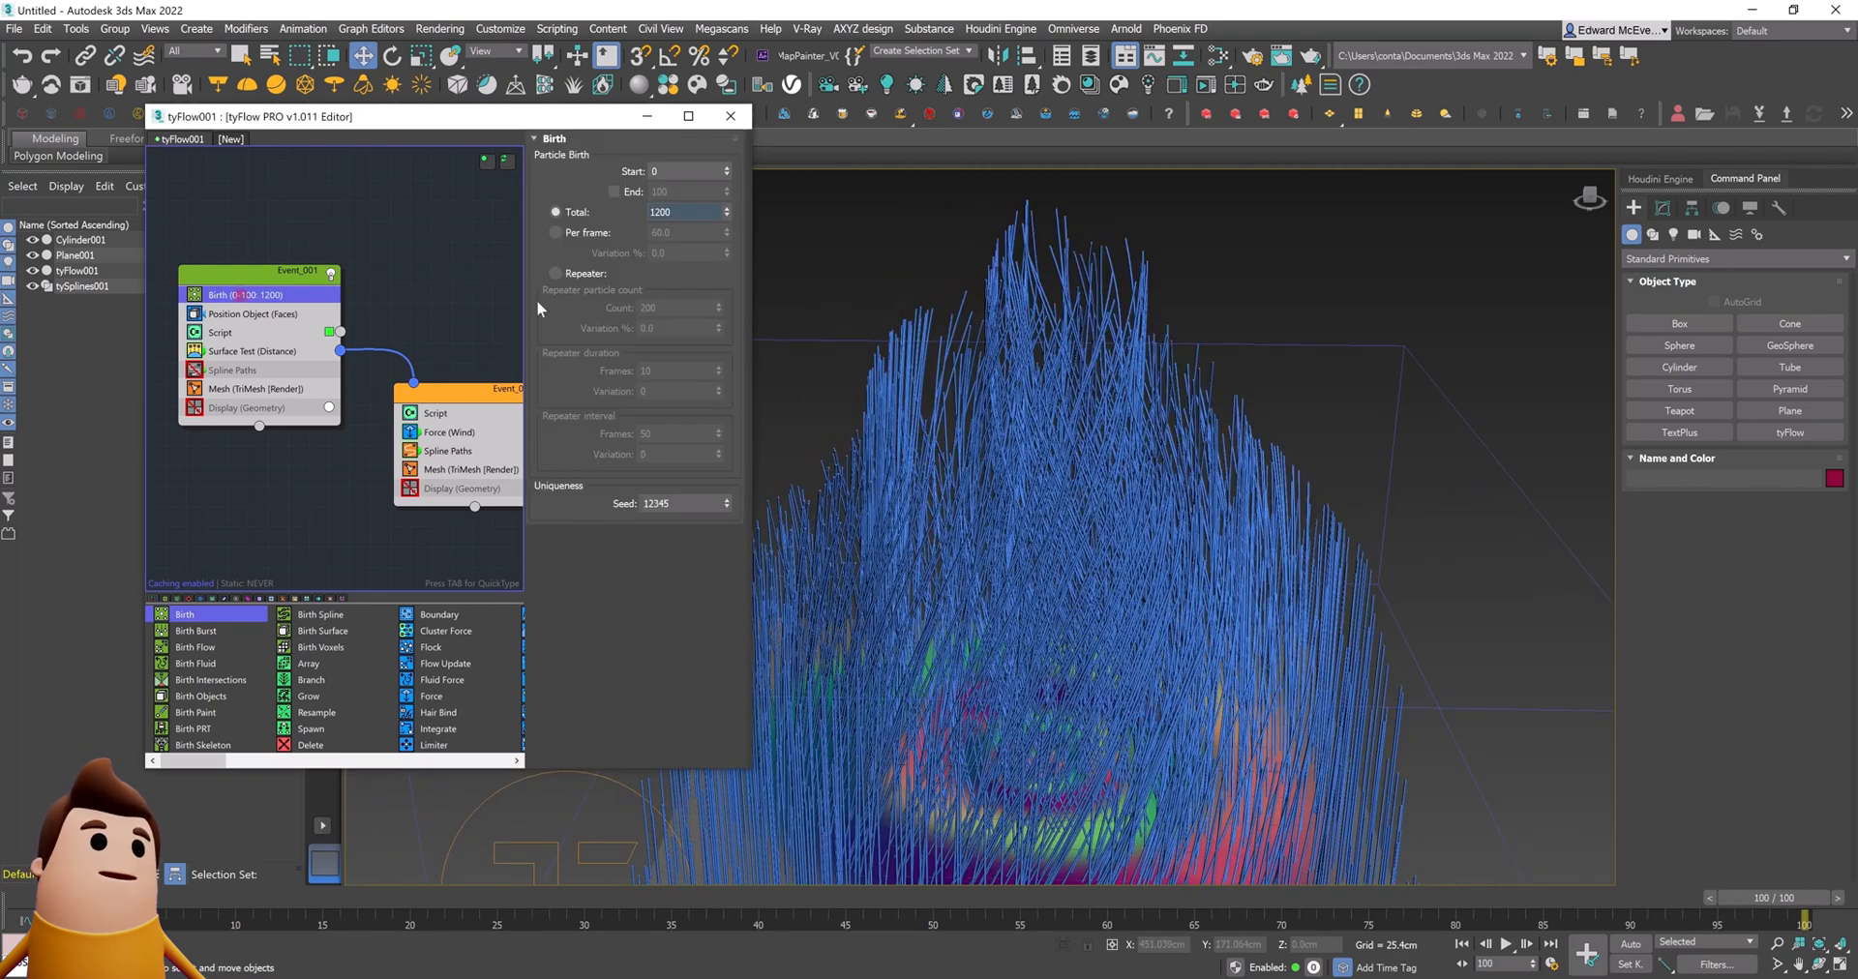
{"action": "type", "text": "6000"}
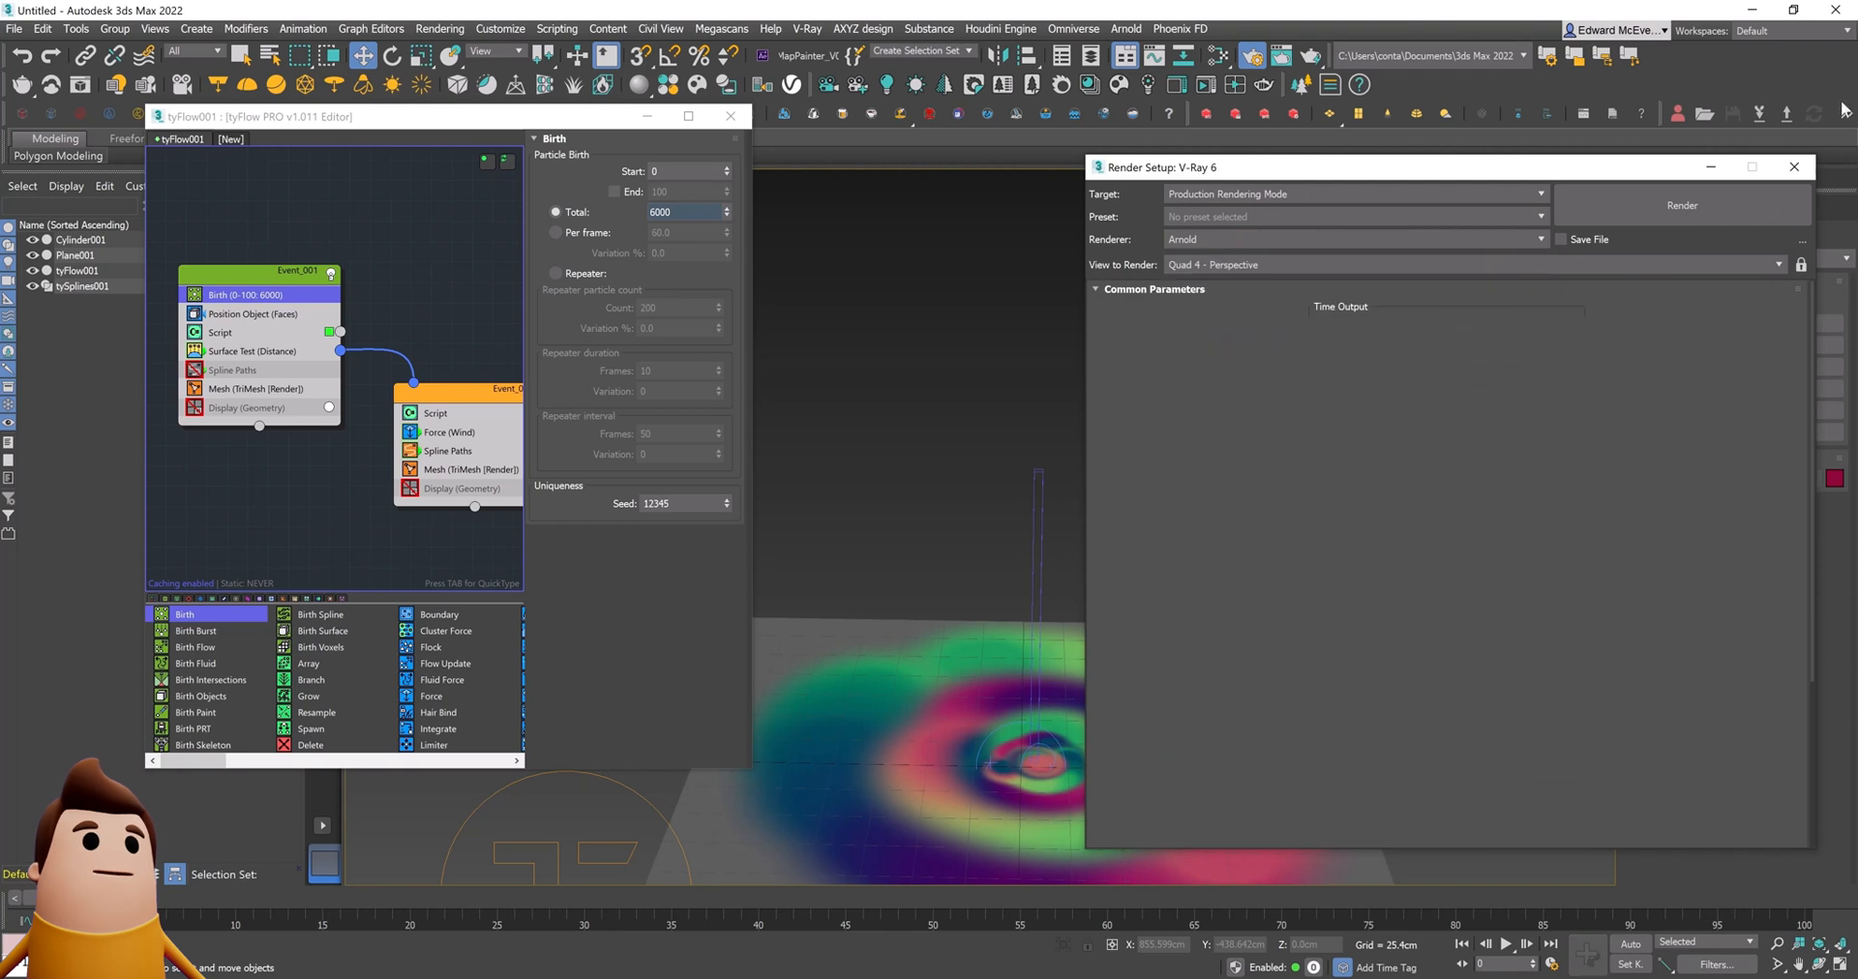
Step: Switch to V-Ray, add VRayLights, and insert a Mapping operator sourced from the plane
{"action": "left_click", "coordinate": [1793, 166]}
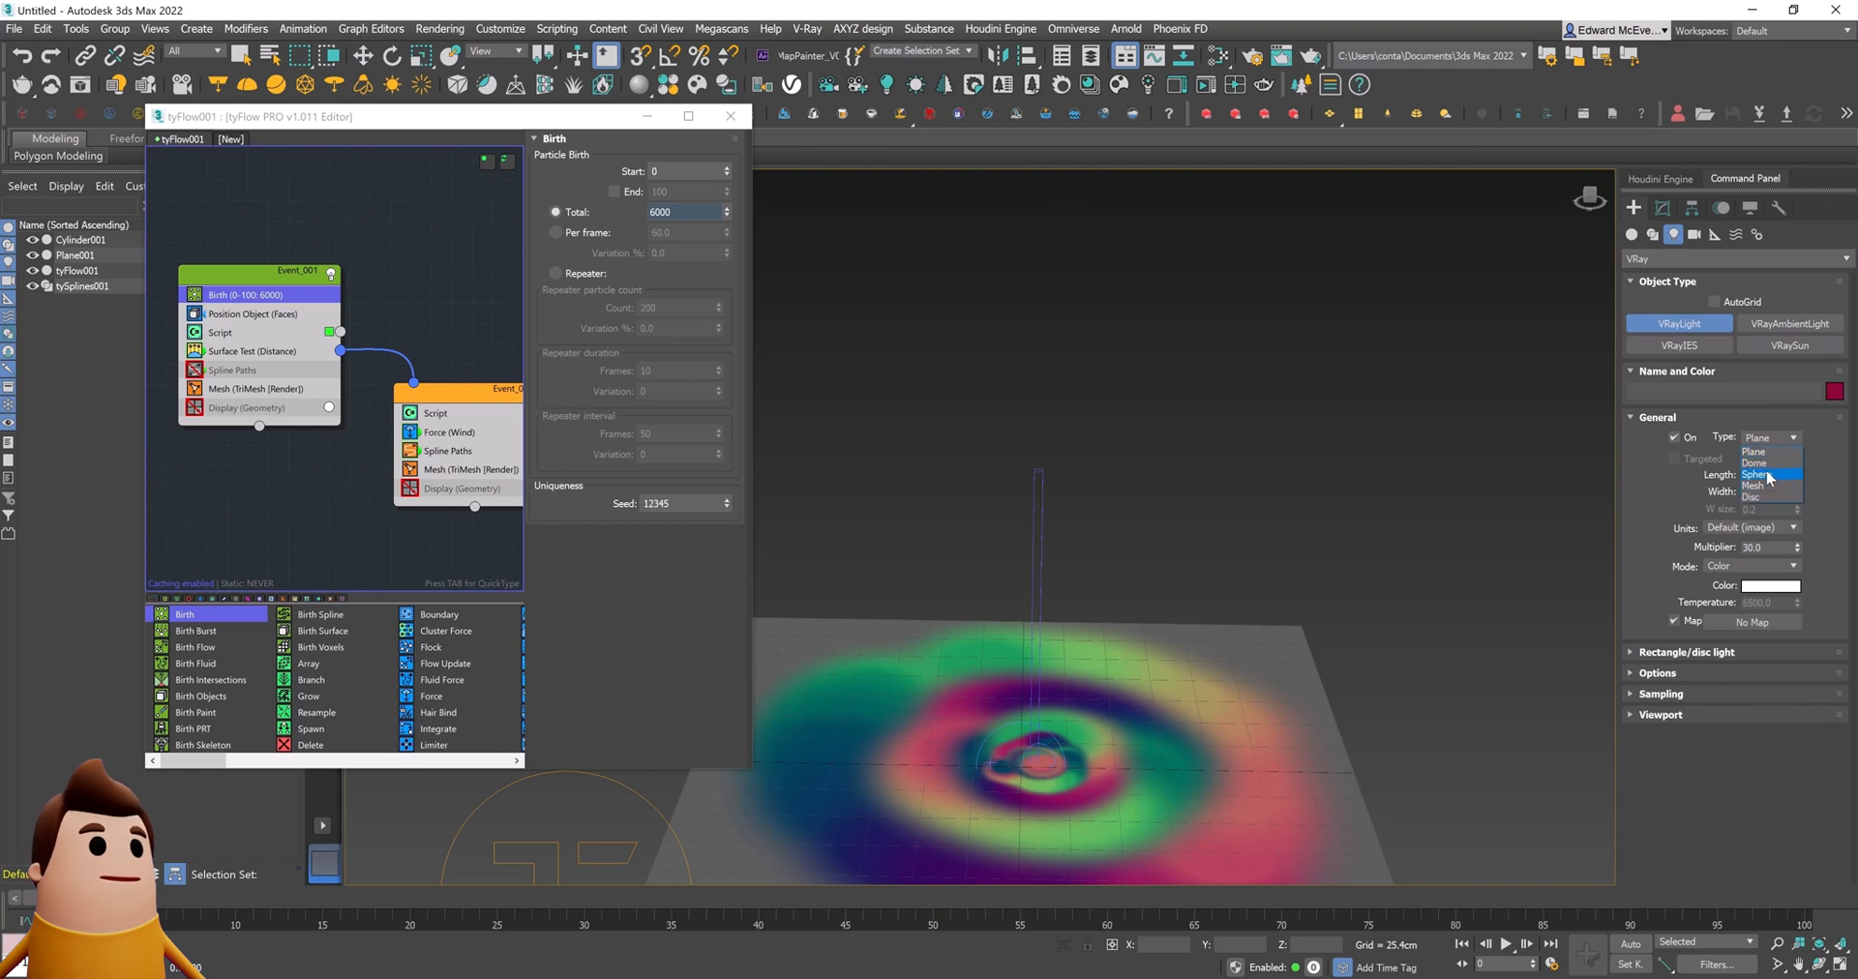
{"action": "left_click", "coordinate": [1754, 462]}
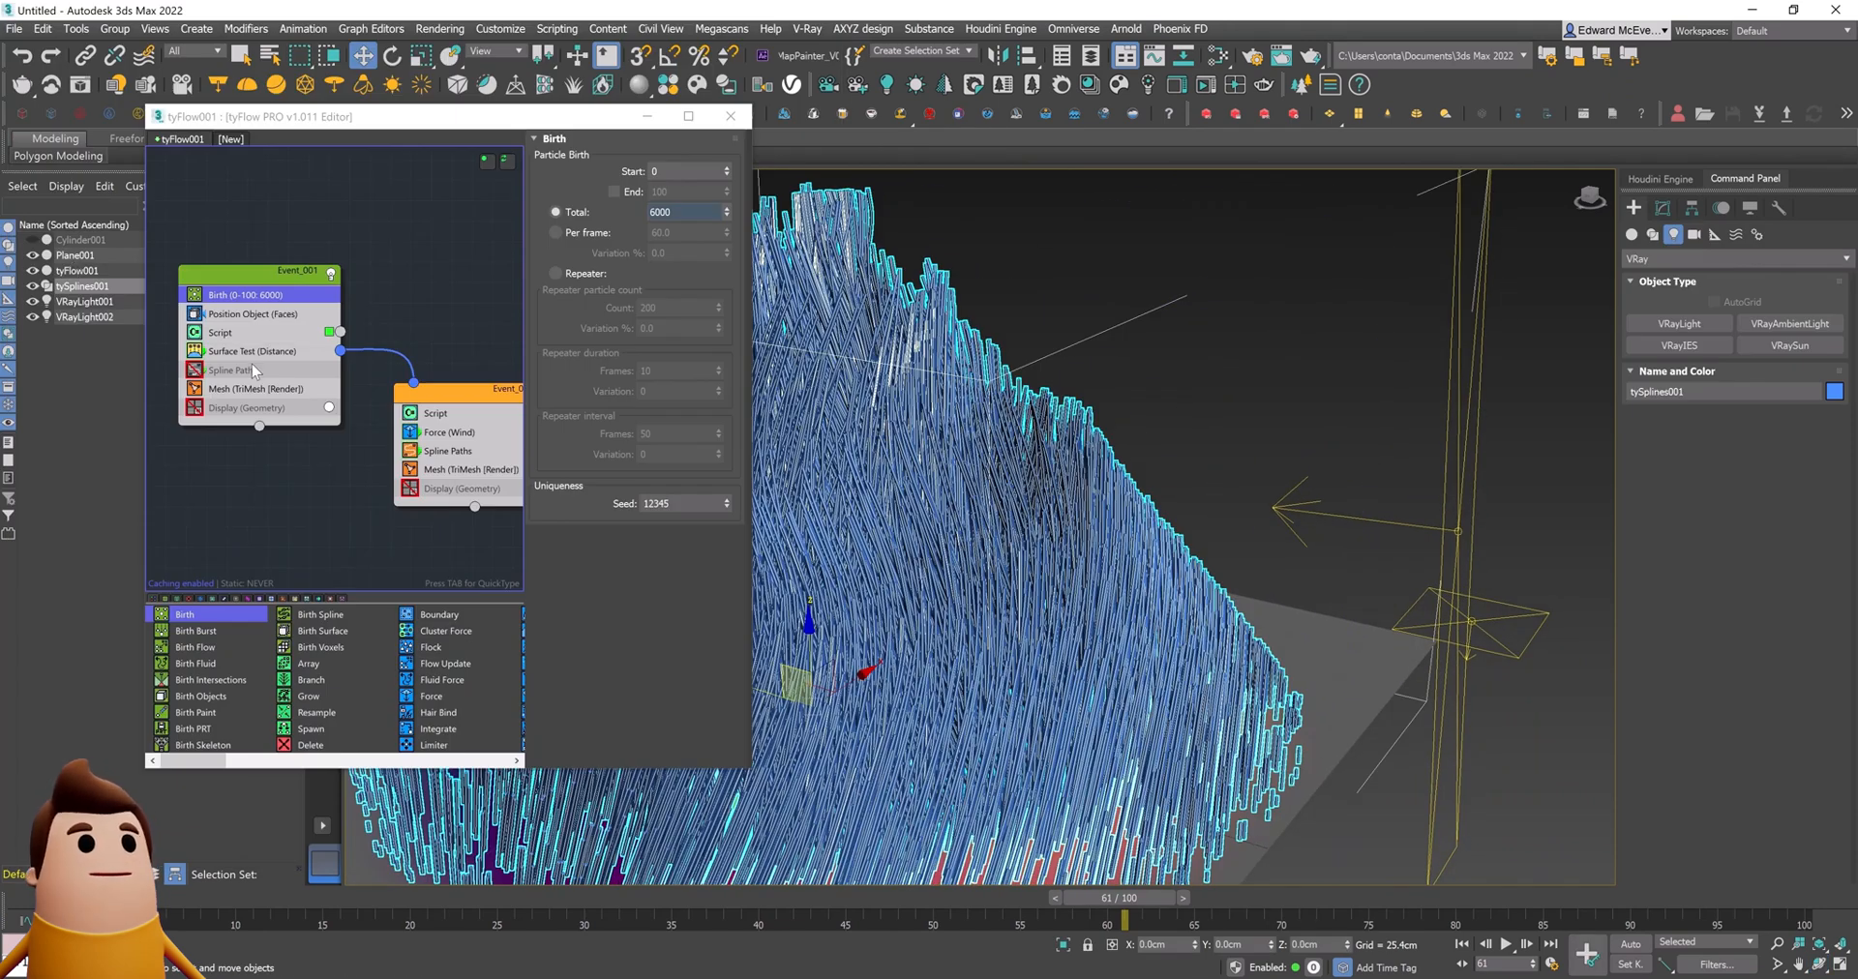
{"action": "left_click", "coordinate": [217, 332]}
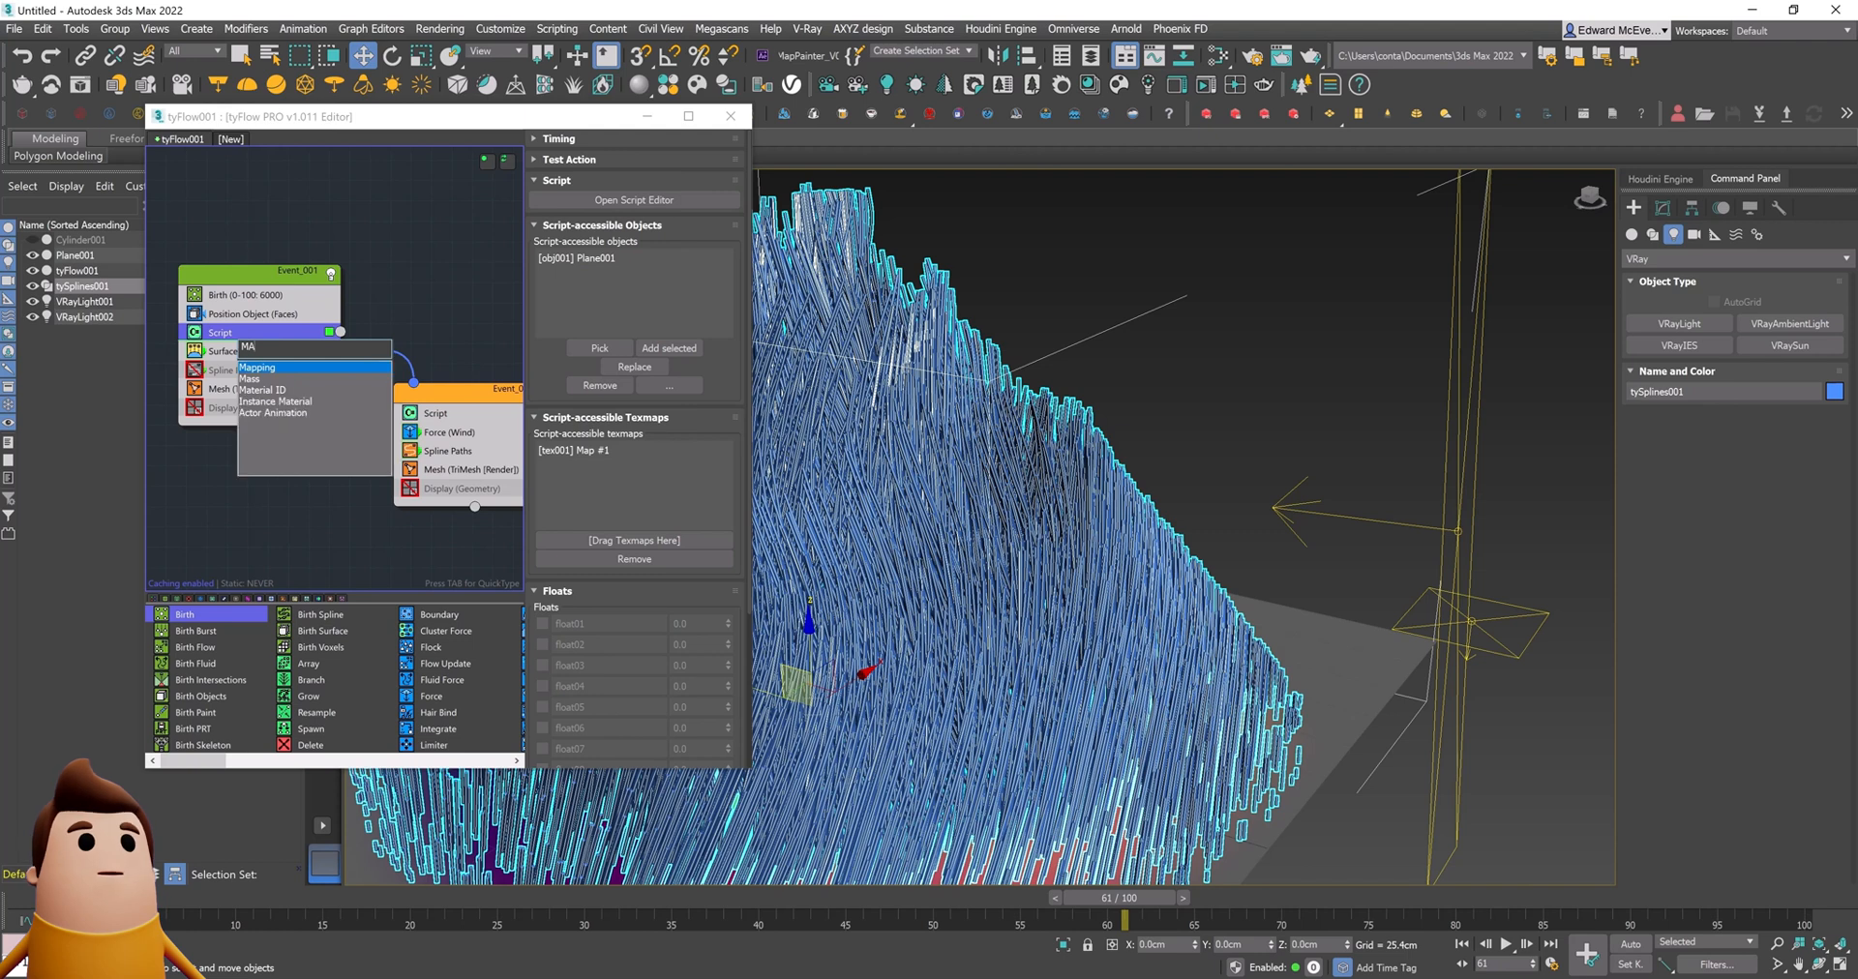
{"action": "left_click", "coordinate": [255, 367]}
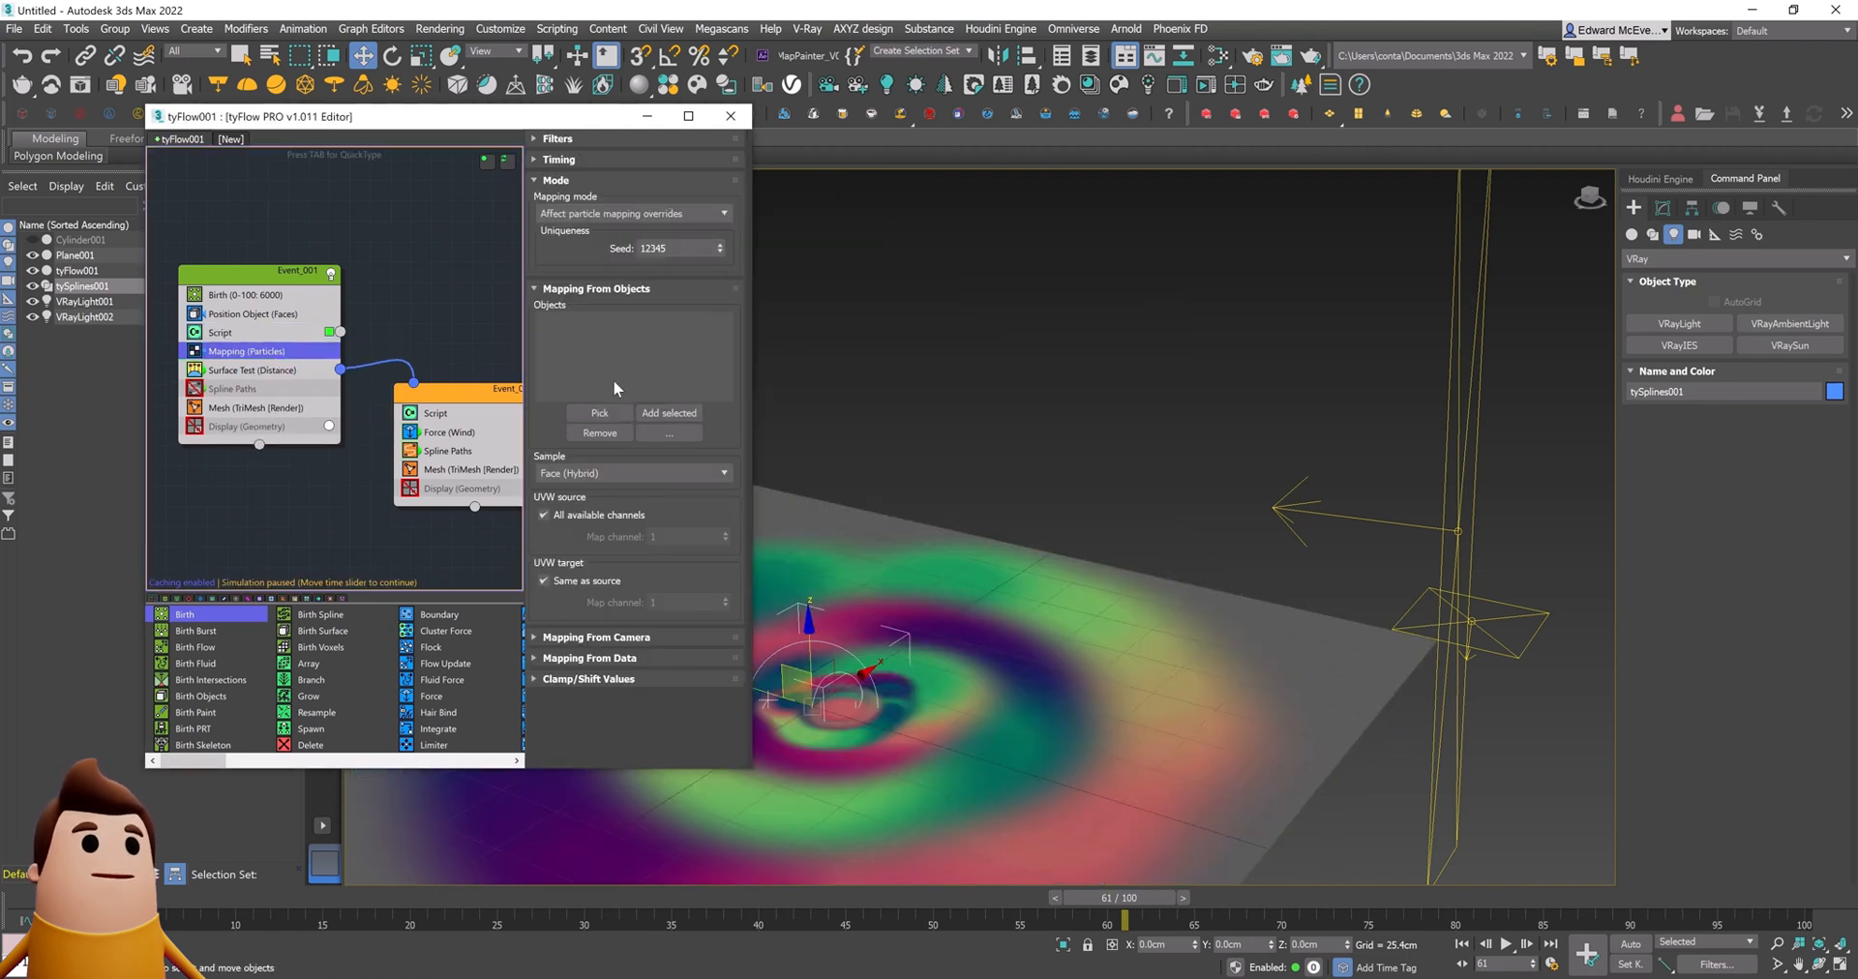
{"action": "left_click", "coordinate": [668, 412]}
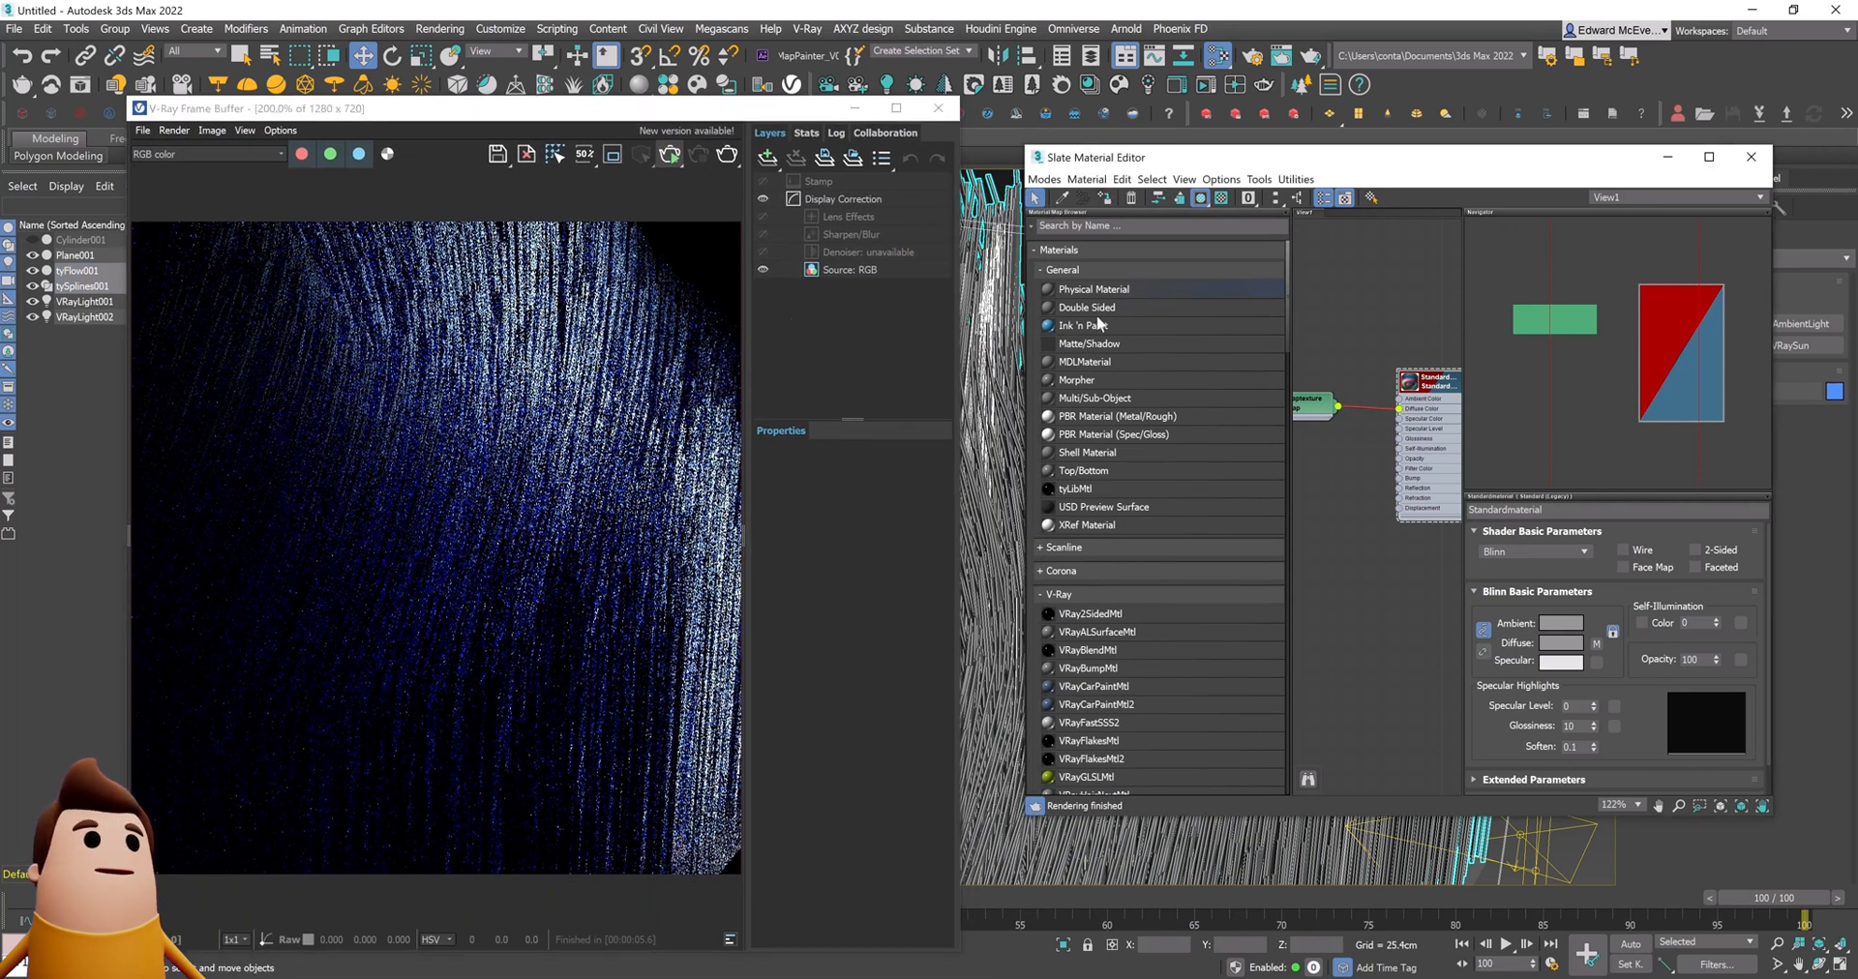
{"action": "left_click", "coordinate": [902, 107]}
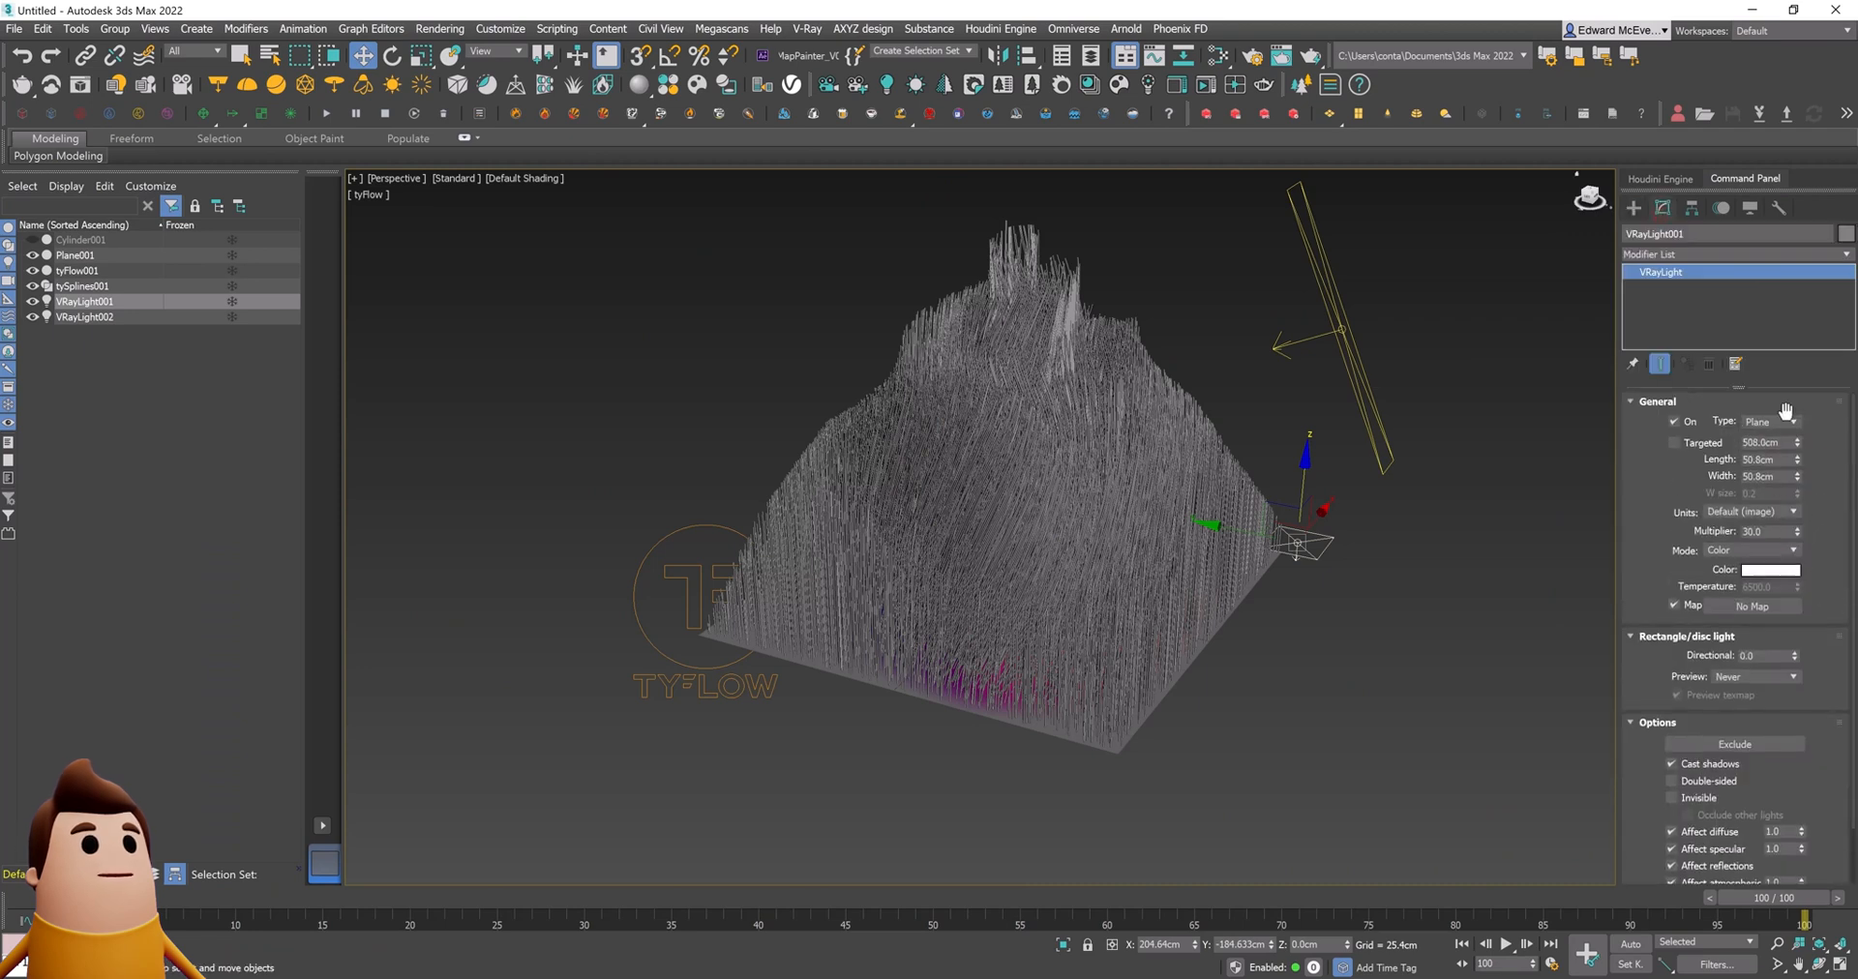
Step: Set VRayLight002 to Multiplier 3.0 and Invisible
{"action": "left_click", "coordinate": [1765, 421]}
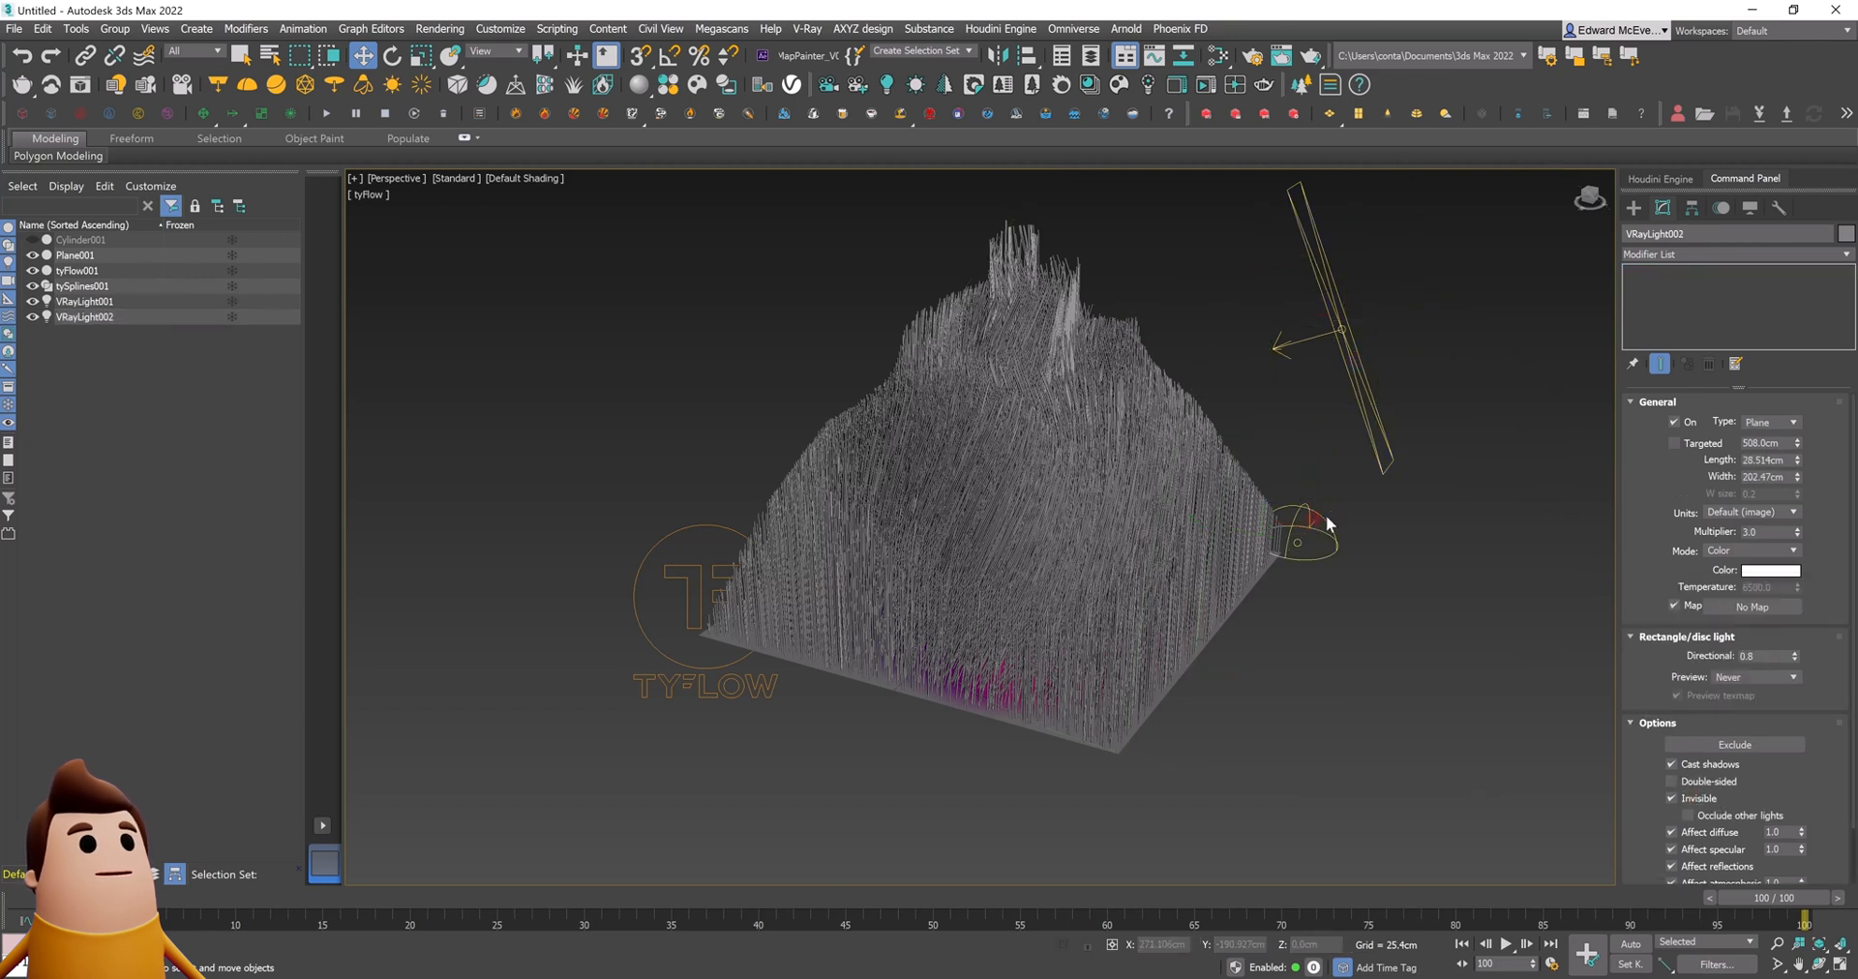
{"action": "left_click", "coordinate": [84, 301]}
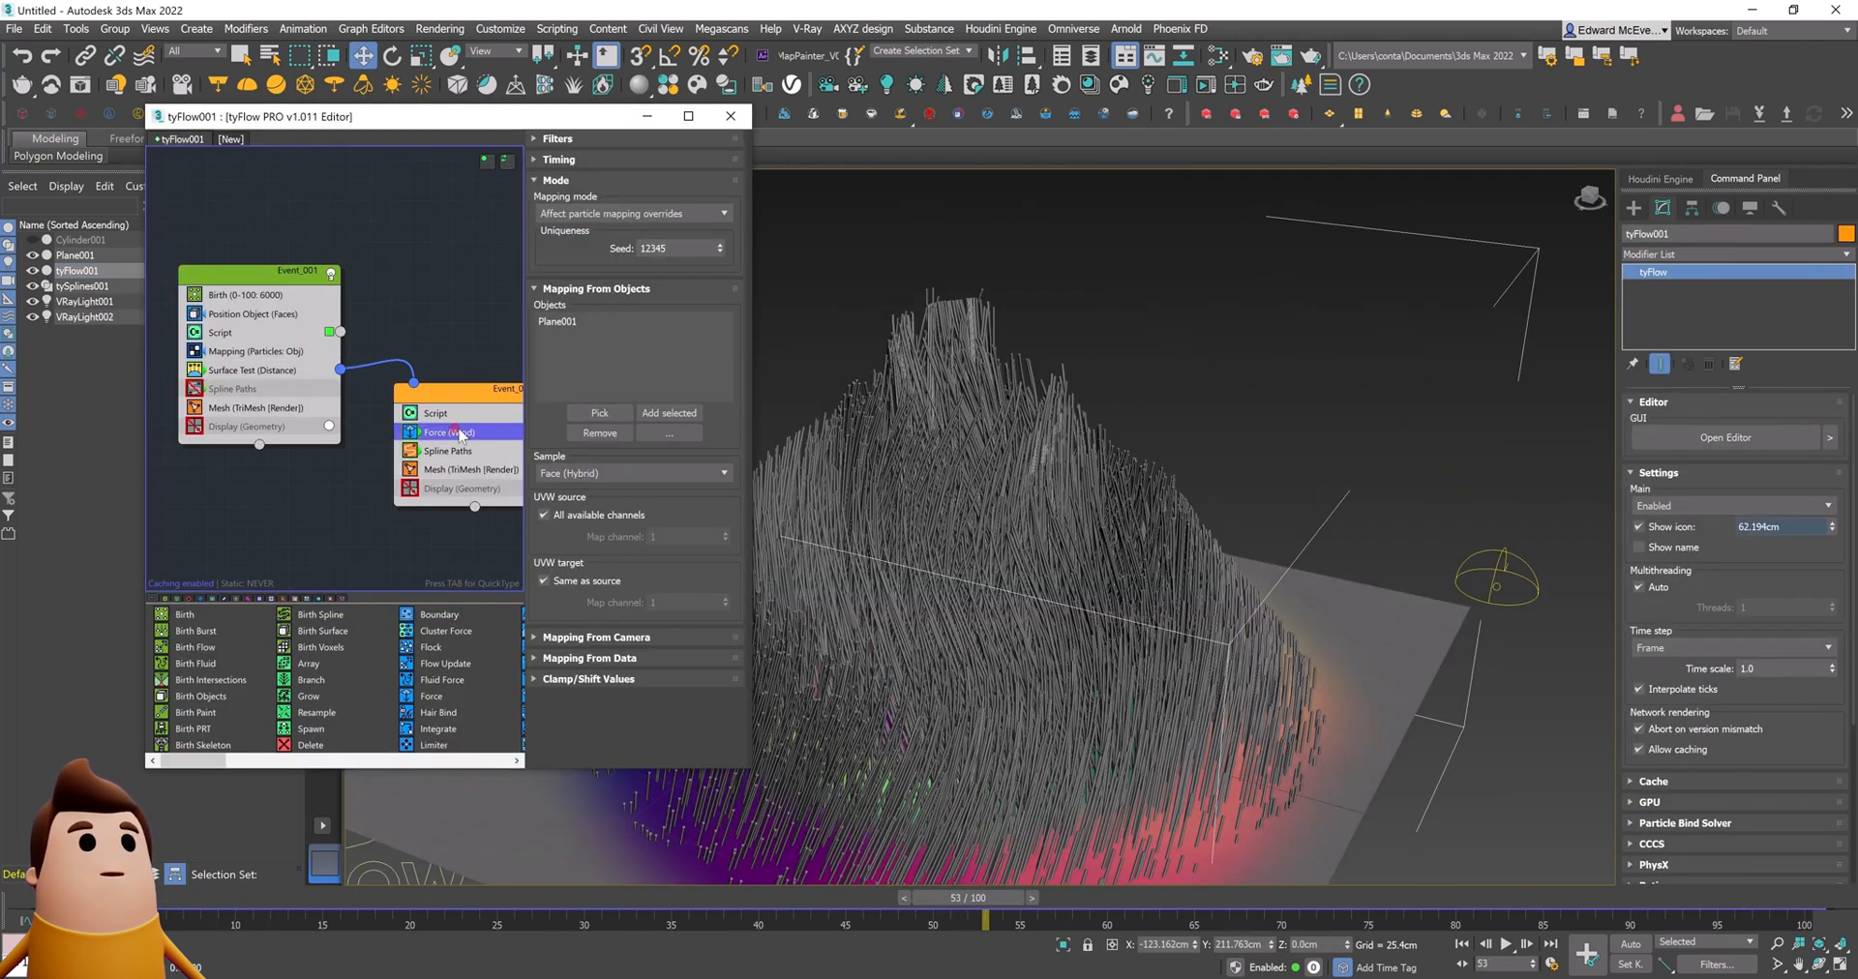
Step: Give the wind force stronger built-in noise and scrub the timeline to preview it
{"action": "left_click", "coordinate": [448, 431]}
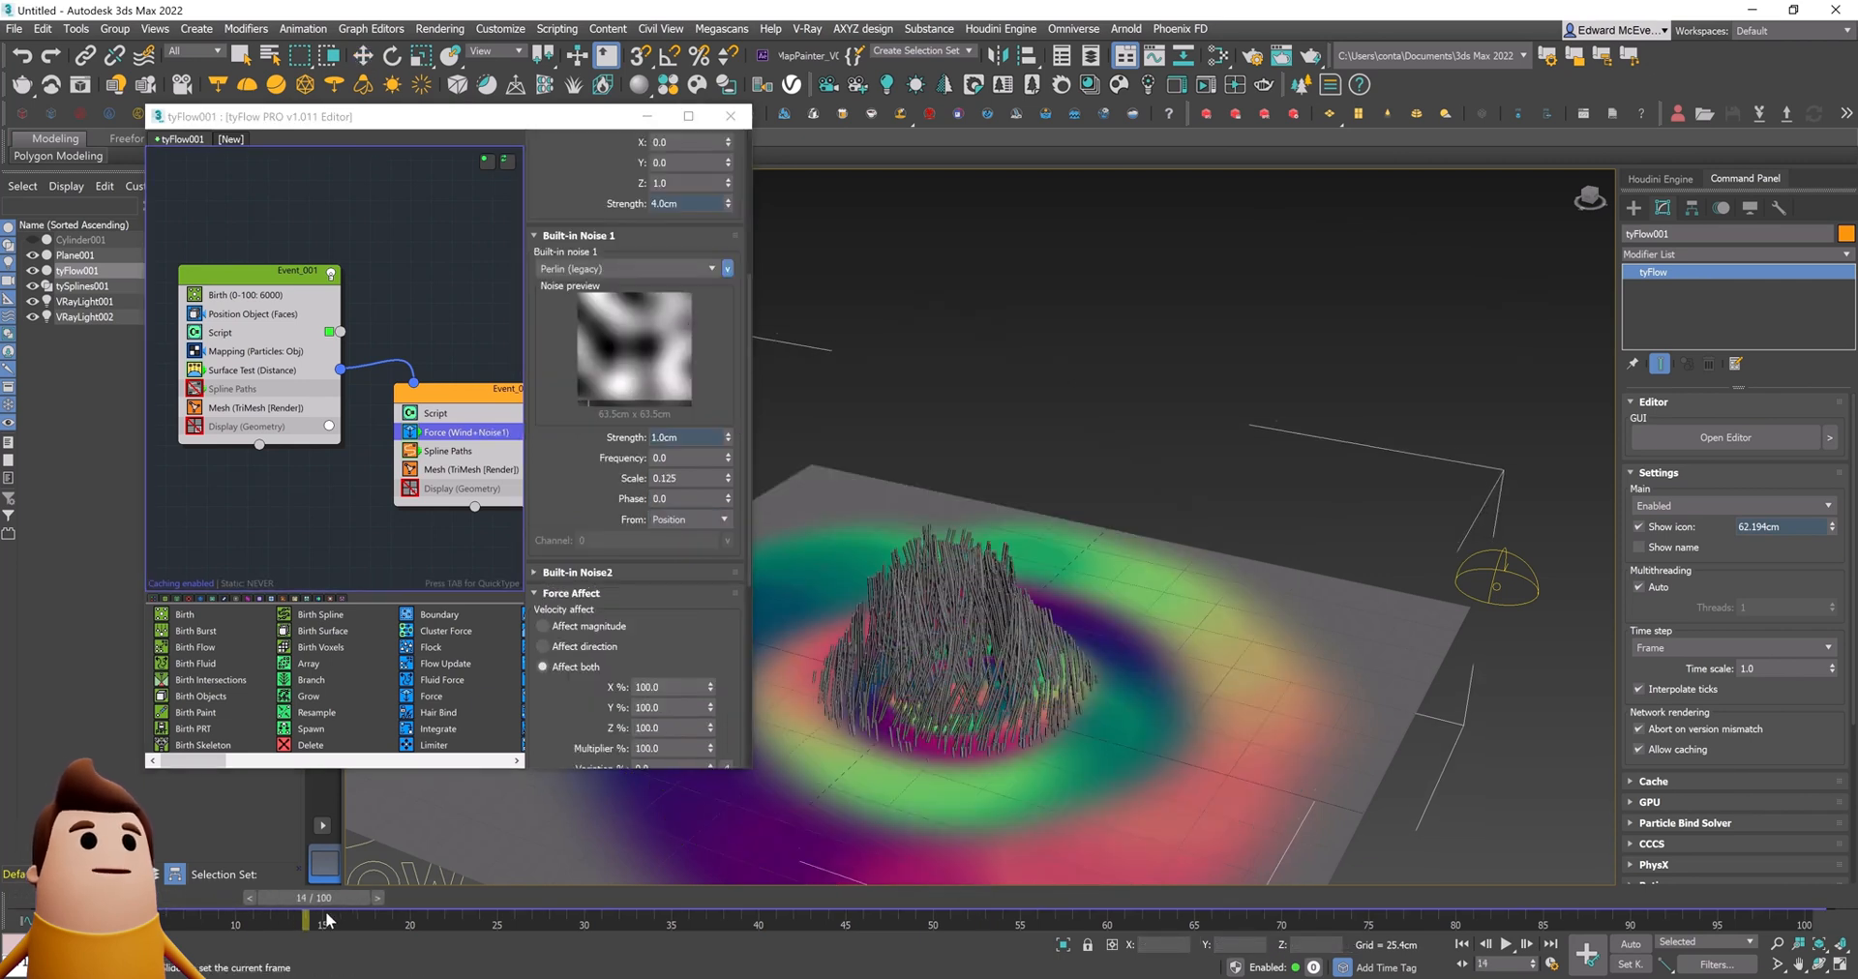
{"action": "left_click_drag", "start_coordinate": [328, 919], "coordinate": [1138, 919]}
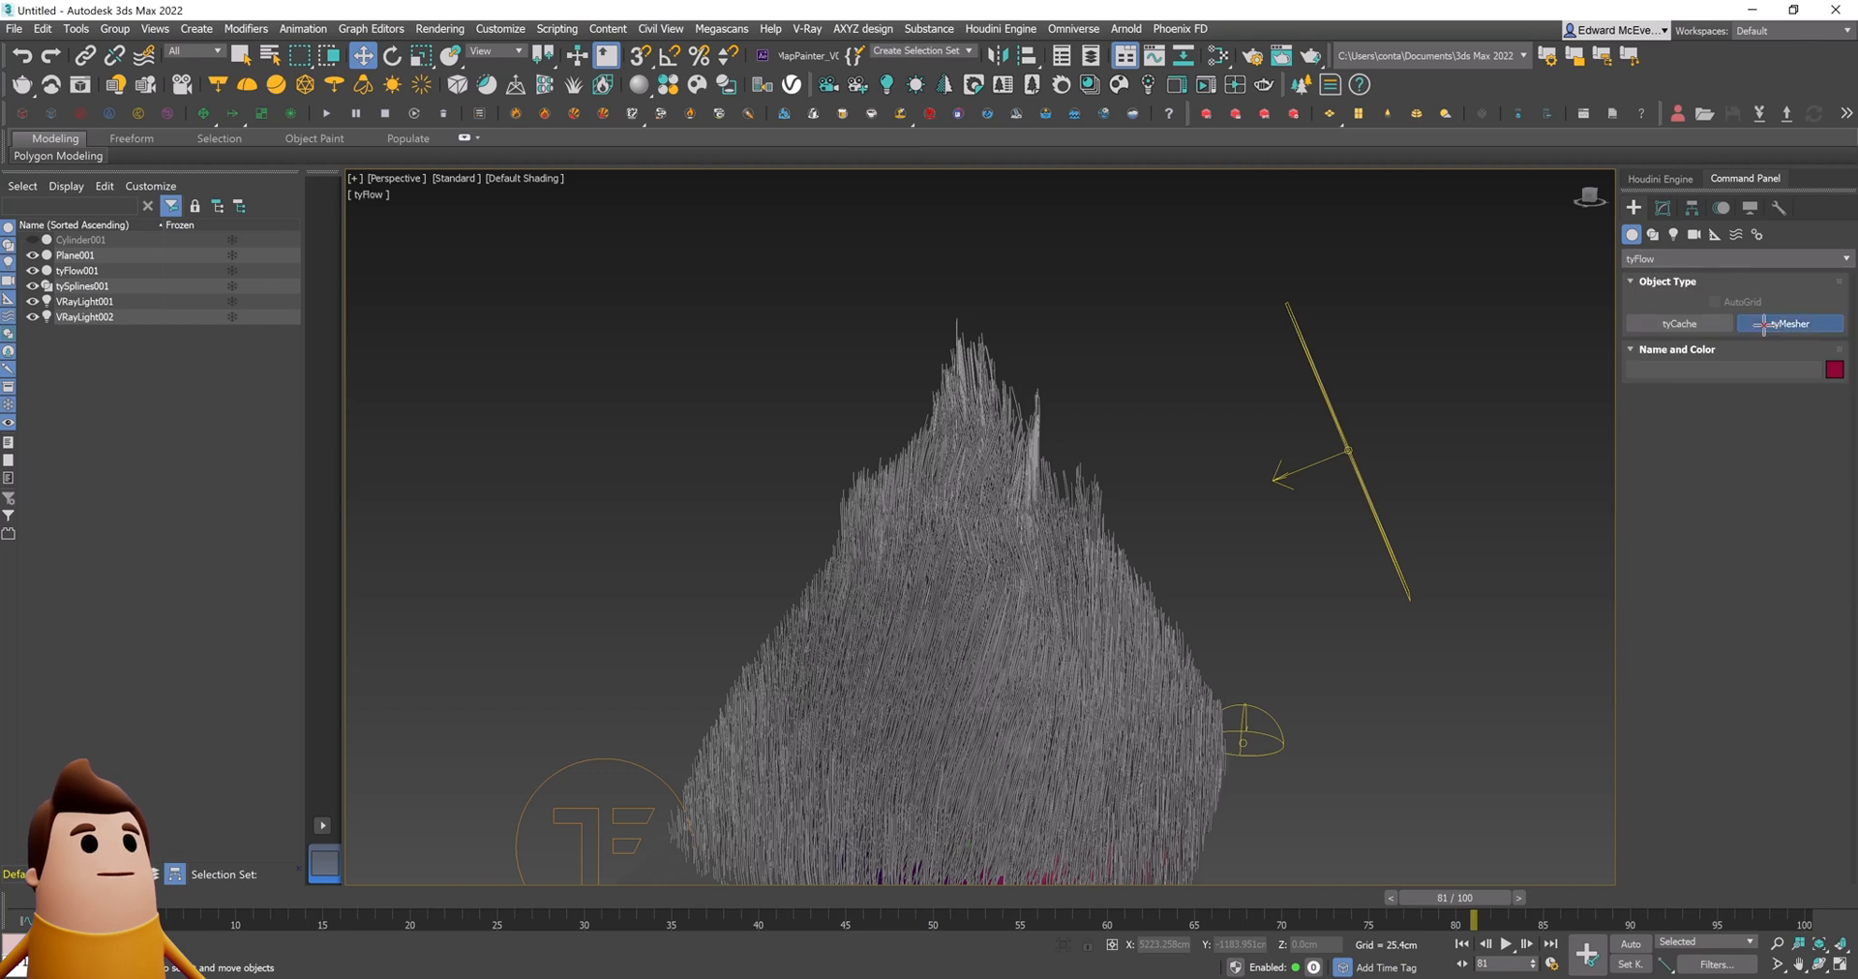
Step: Bake tyFlow001 into a tyMesher, then hide tyFlow001, tyMesher001 and tySplines001
{"action": "left_click", "coordinate": [1789, 323]}
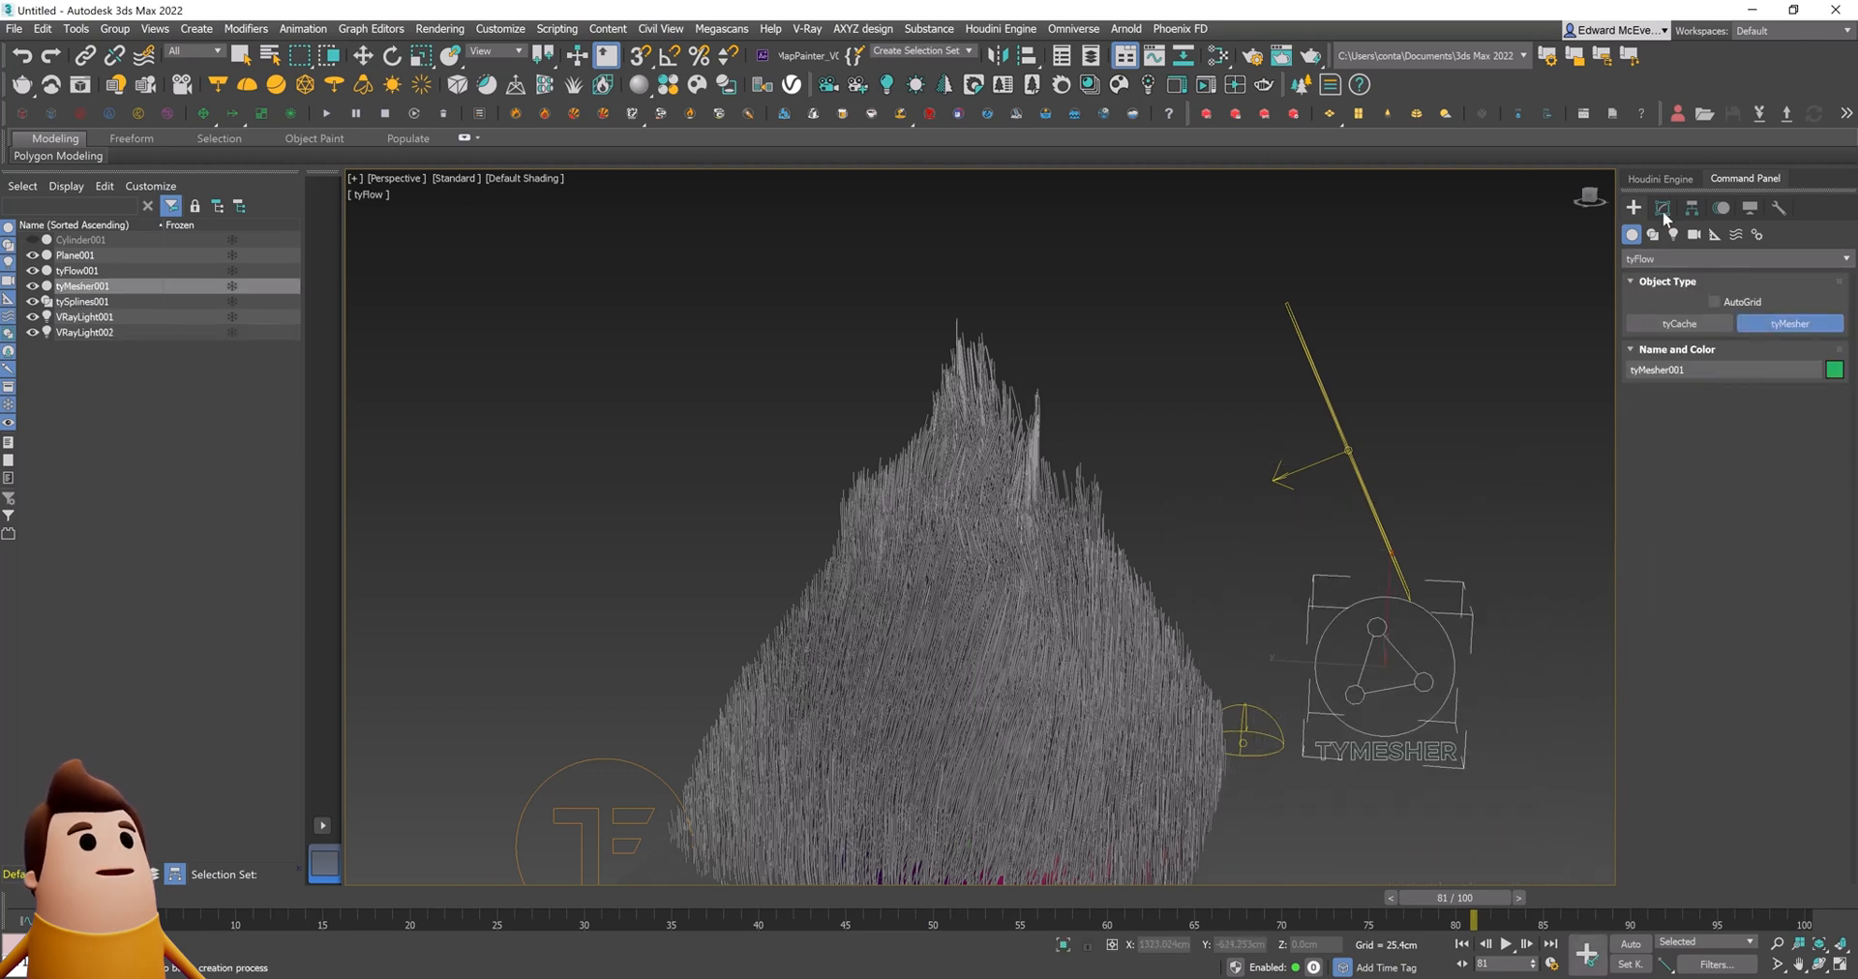
{"action": "left_click", "coordinate": [1662, 207]}
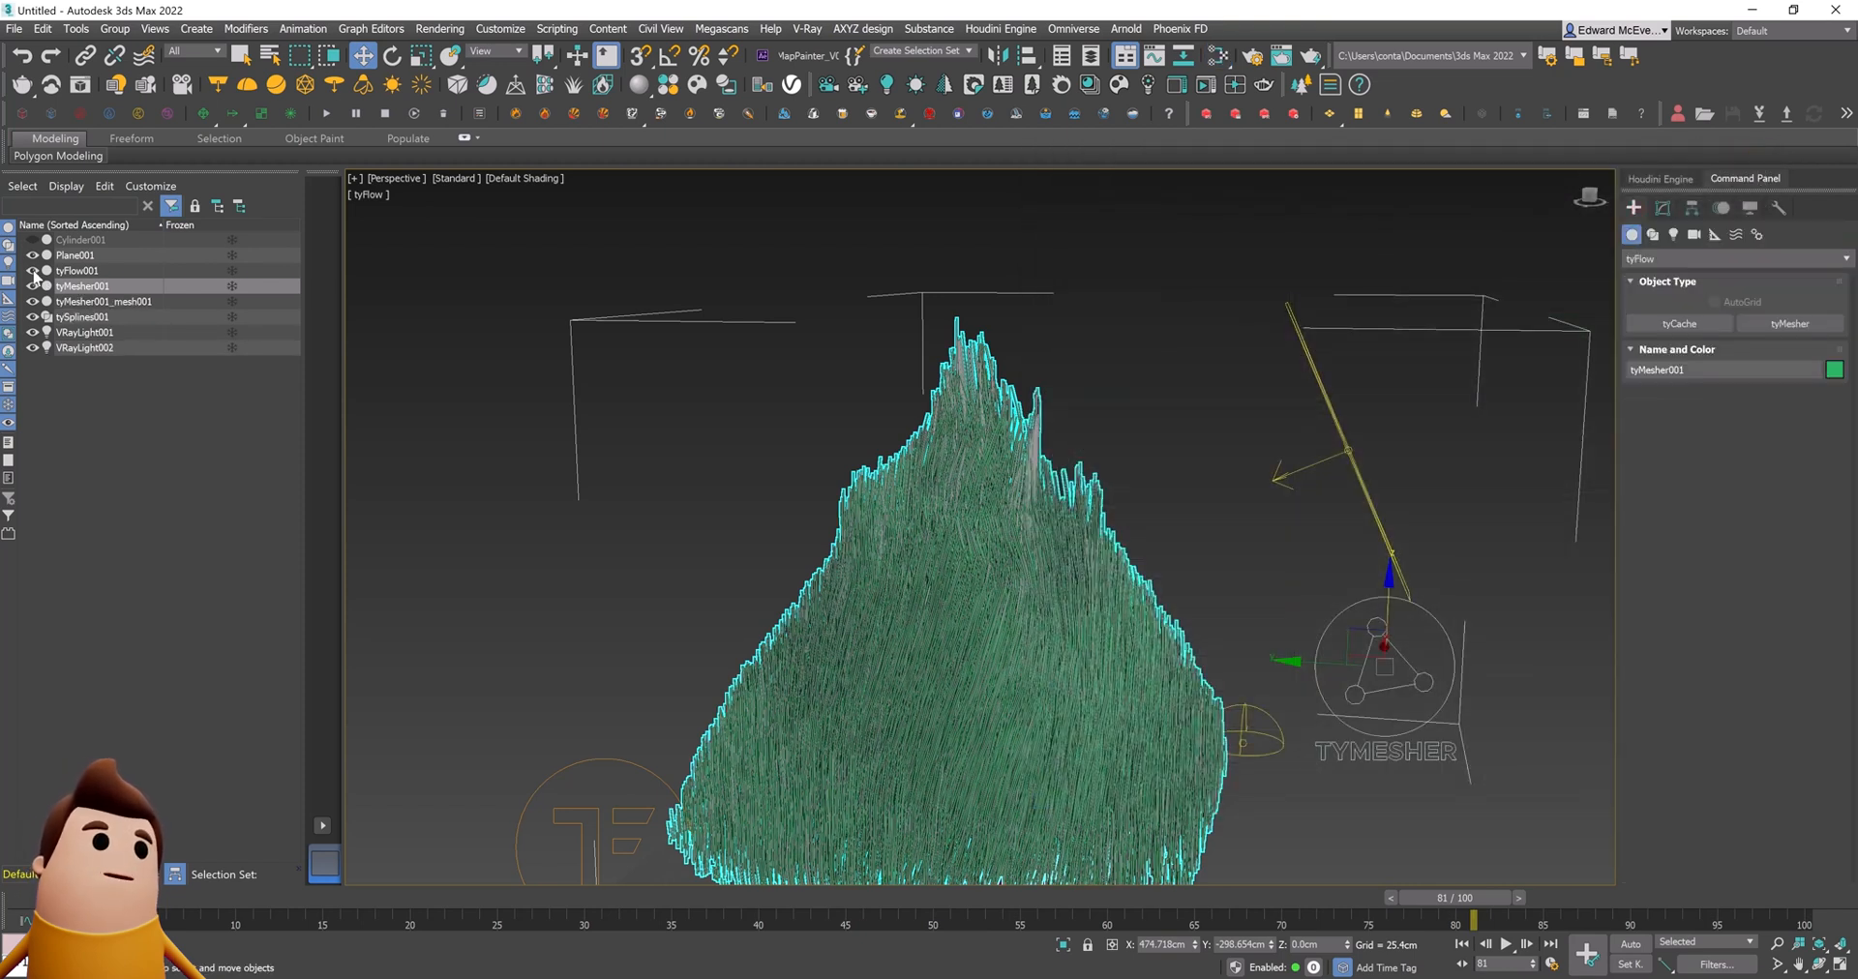
{"action": "left_click", "coordinate": [83, 285]}
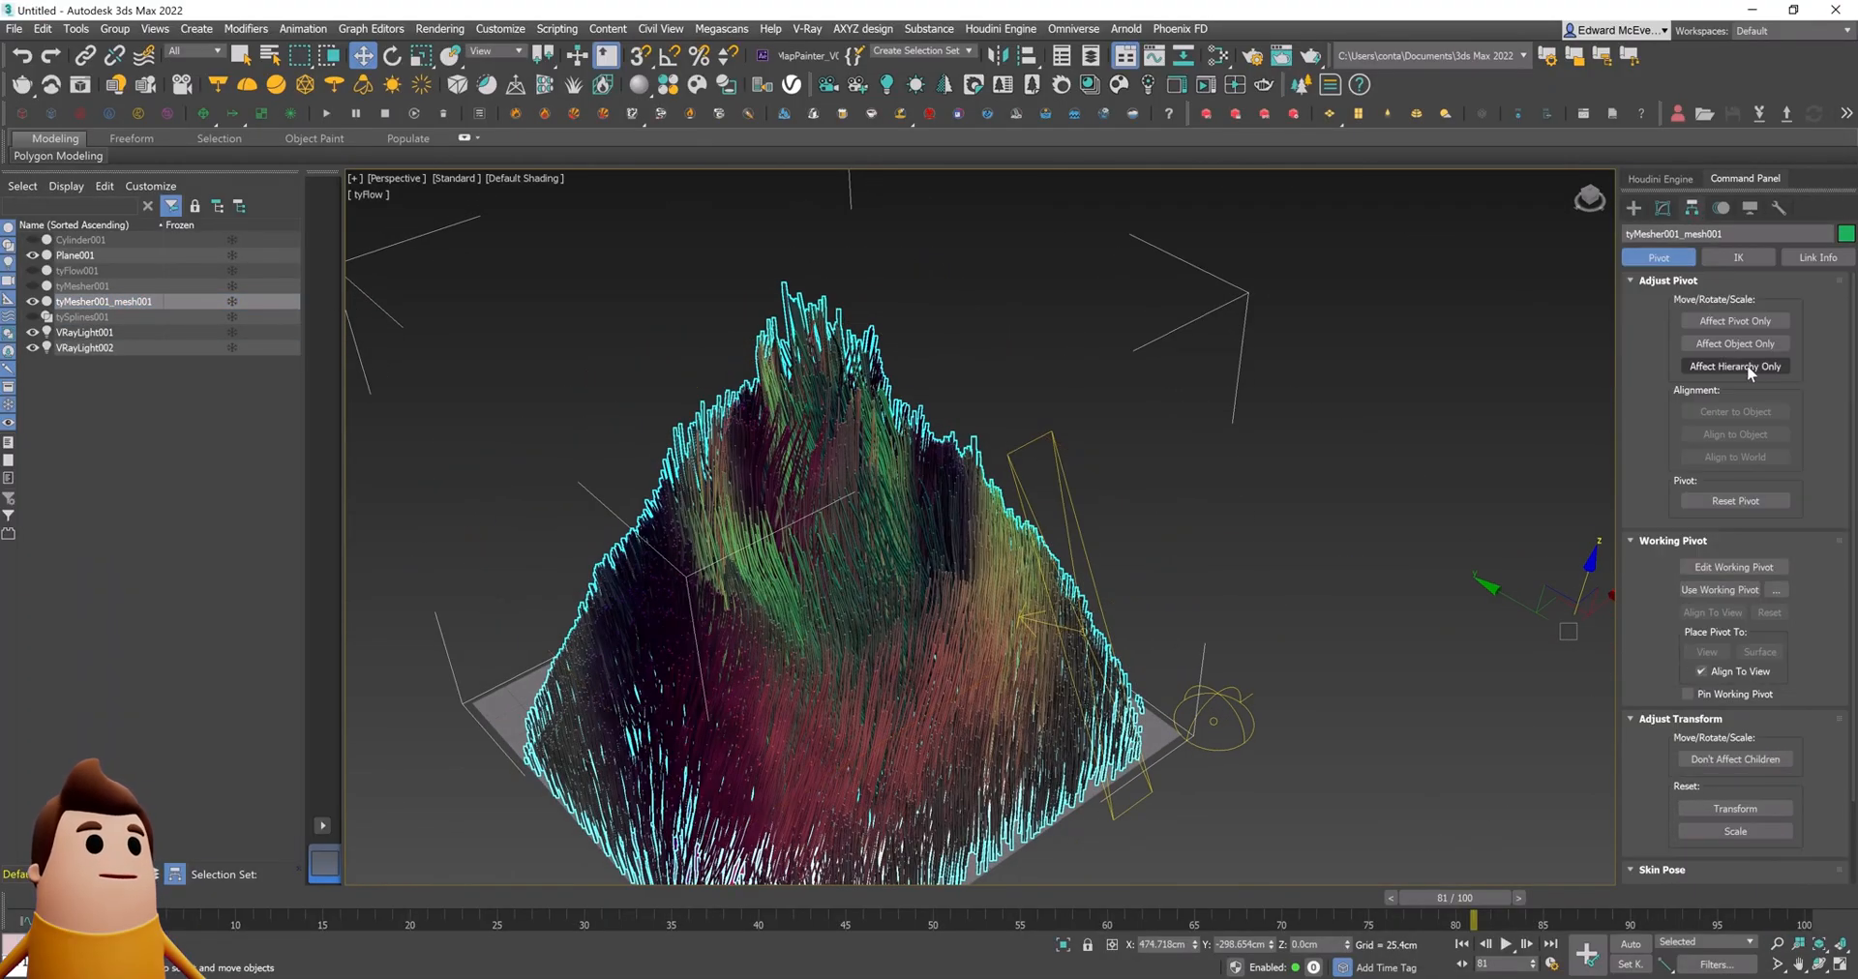
Step: Adjust the baked mesh's pivot and the V-Ray 6 progressive sampling settings
{"action": "left_click", "coordinate": [1733, 321]}
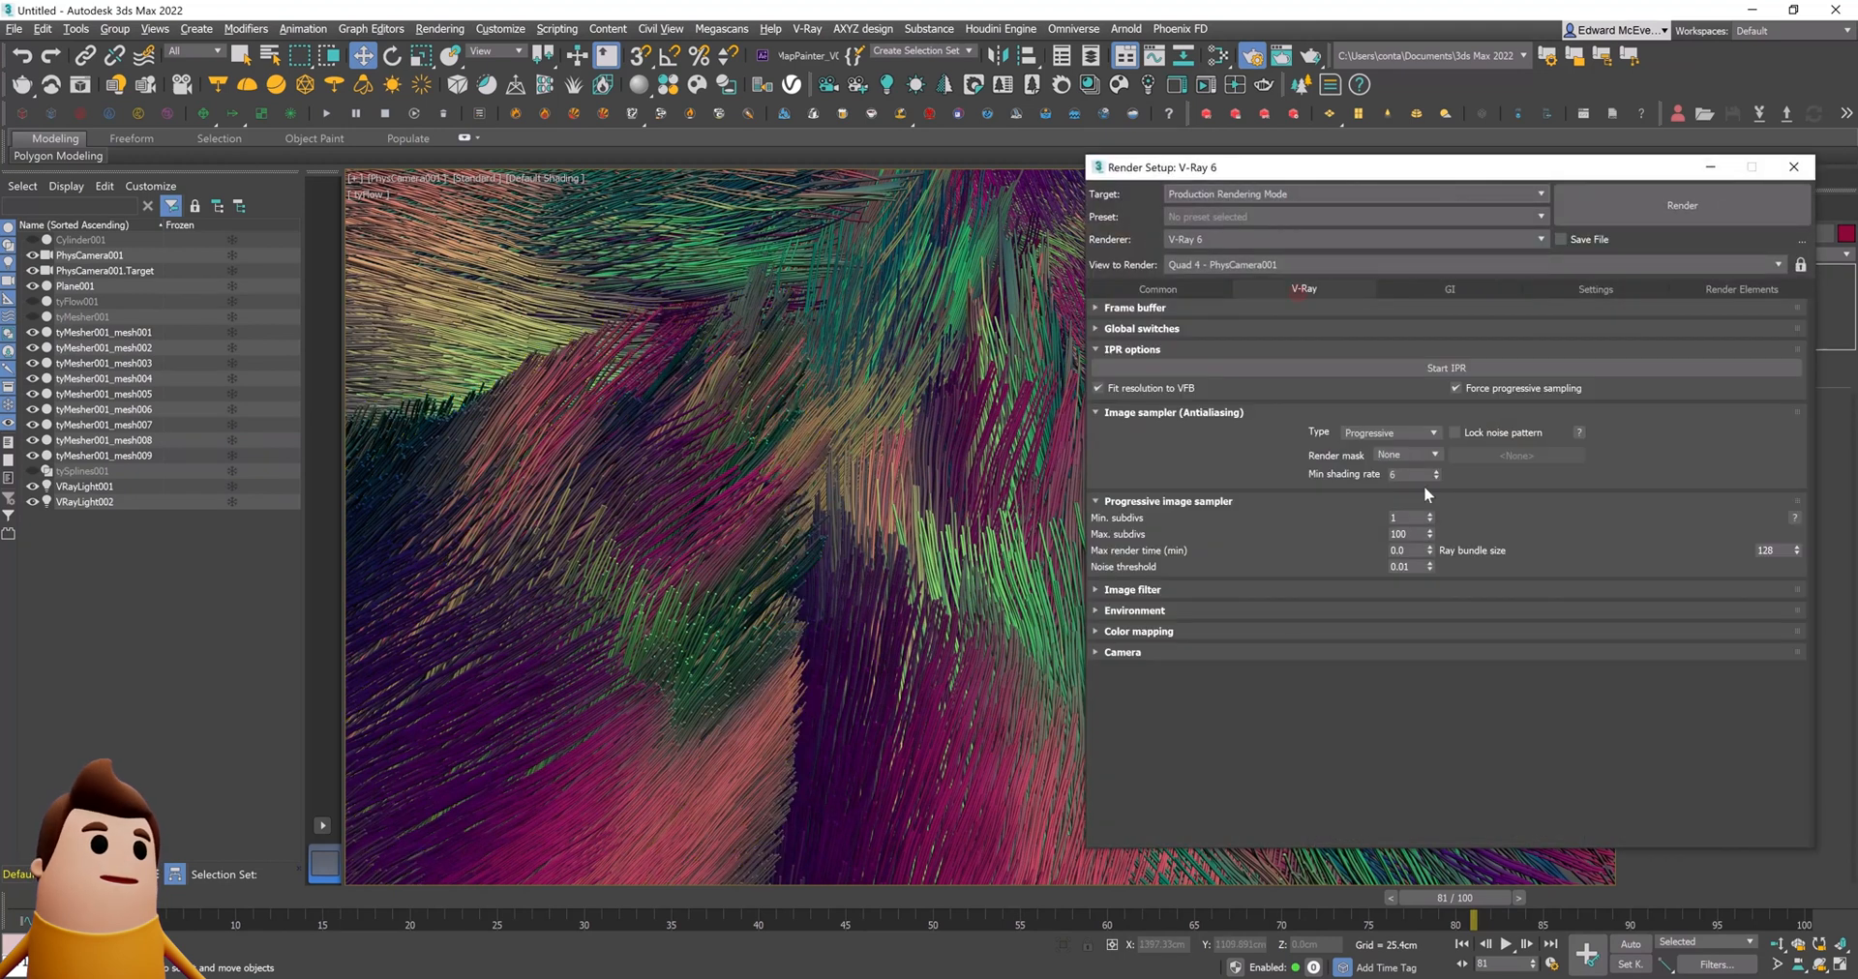
{"action": "left_click", "coordinate": [1793, 166]}
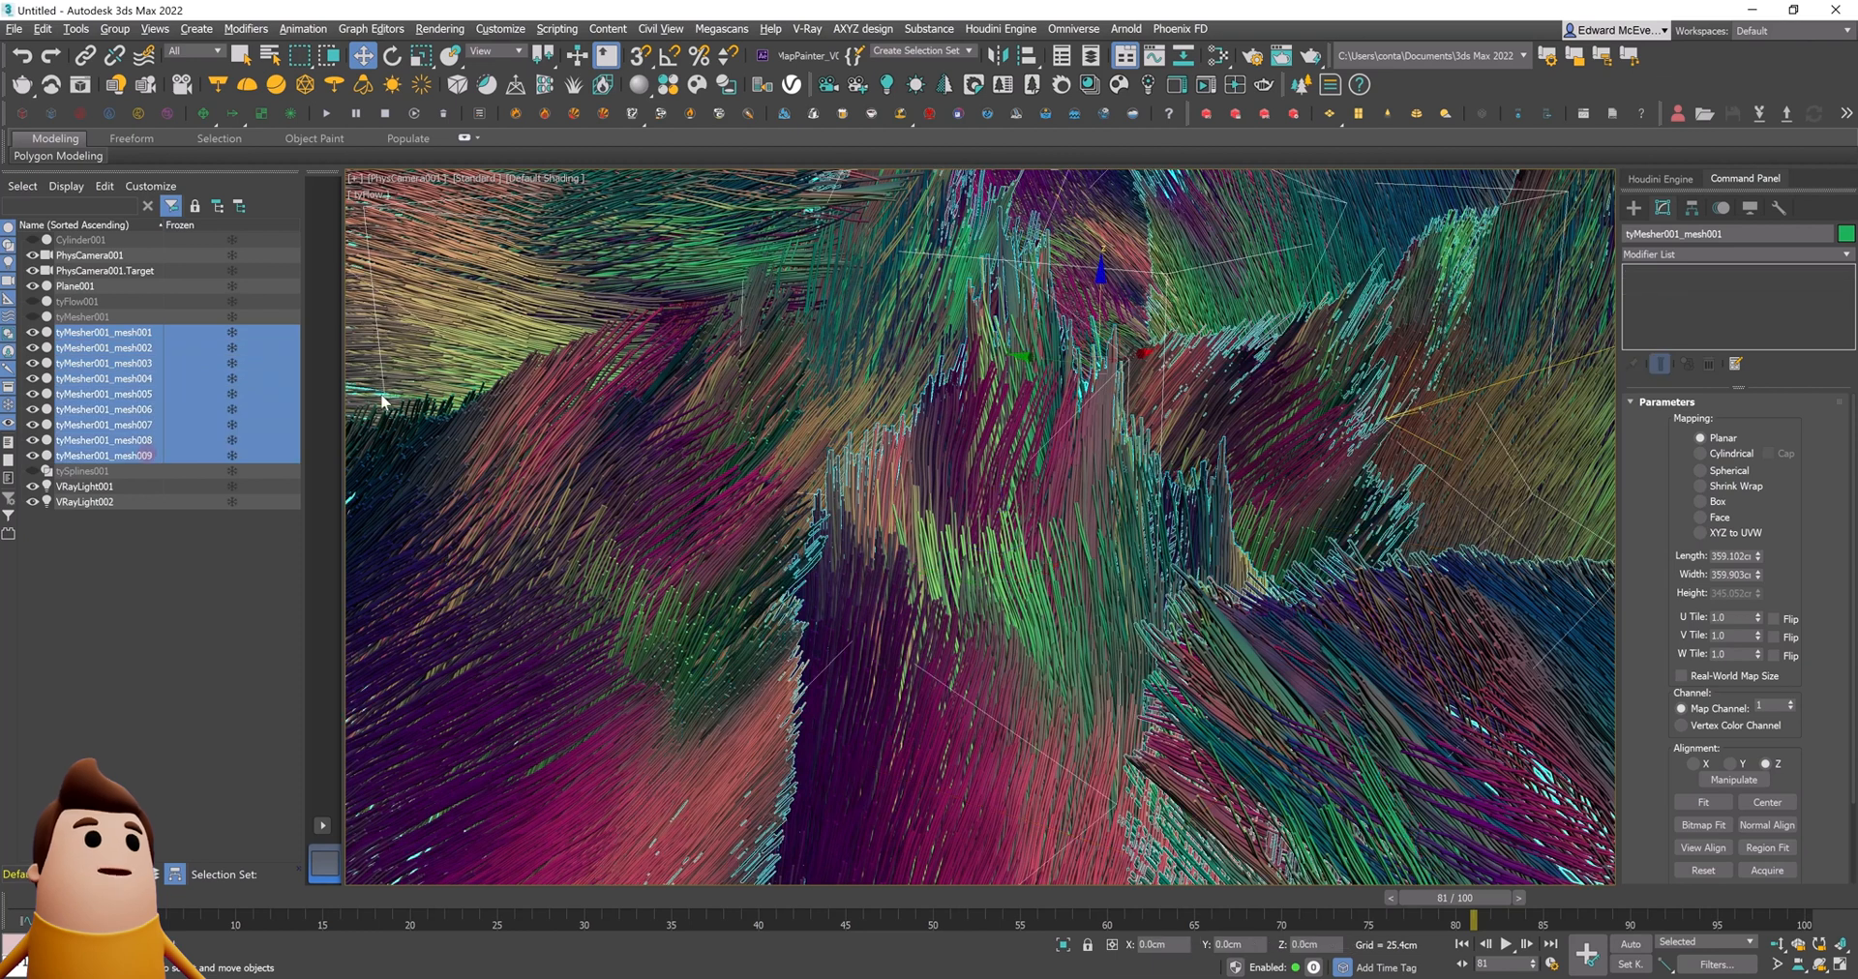
Step: Export the selected meshes as Tutorial.usd and accept the USD Exporter options
{"action": "left_click", "coordinate": [13, 28]}
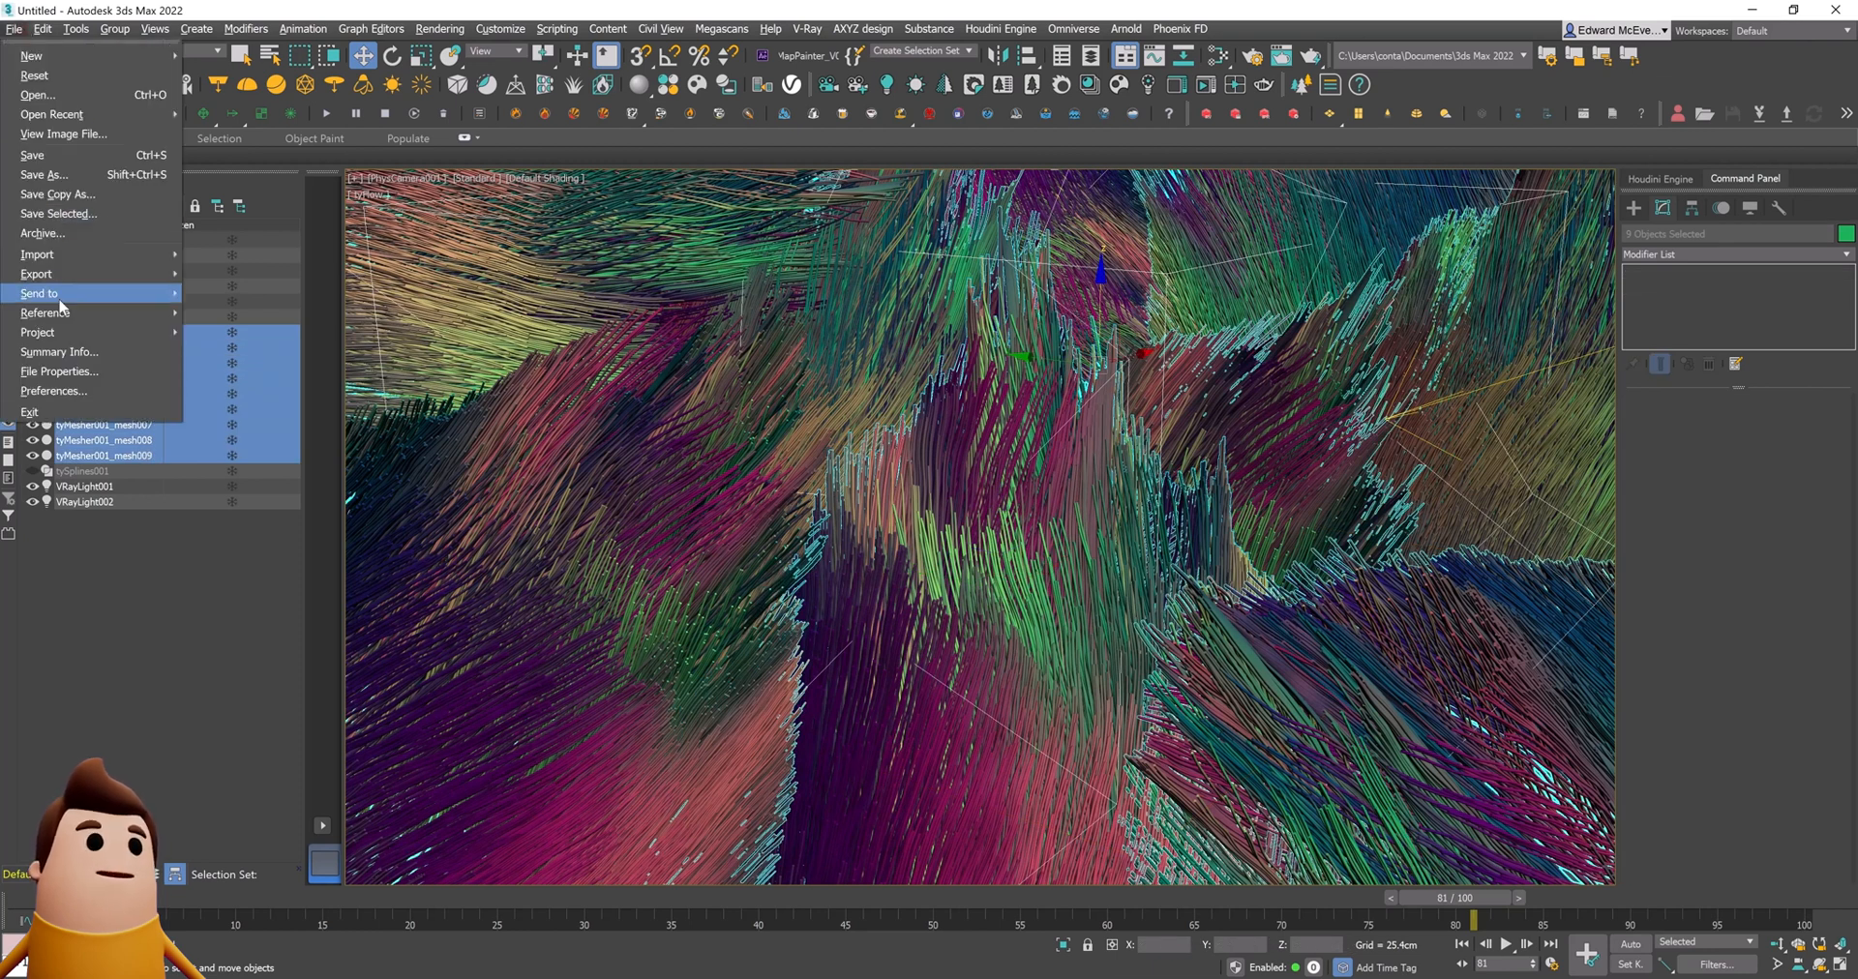
{"action": "left_click", "coordinate": [36, 274]}
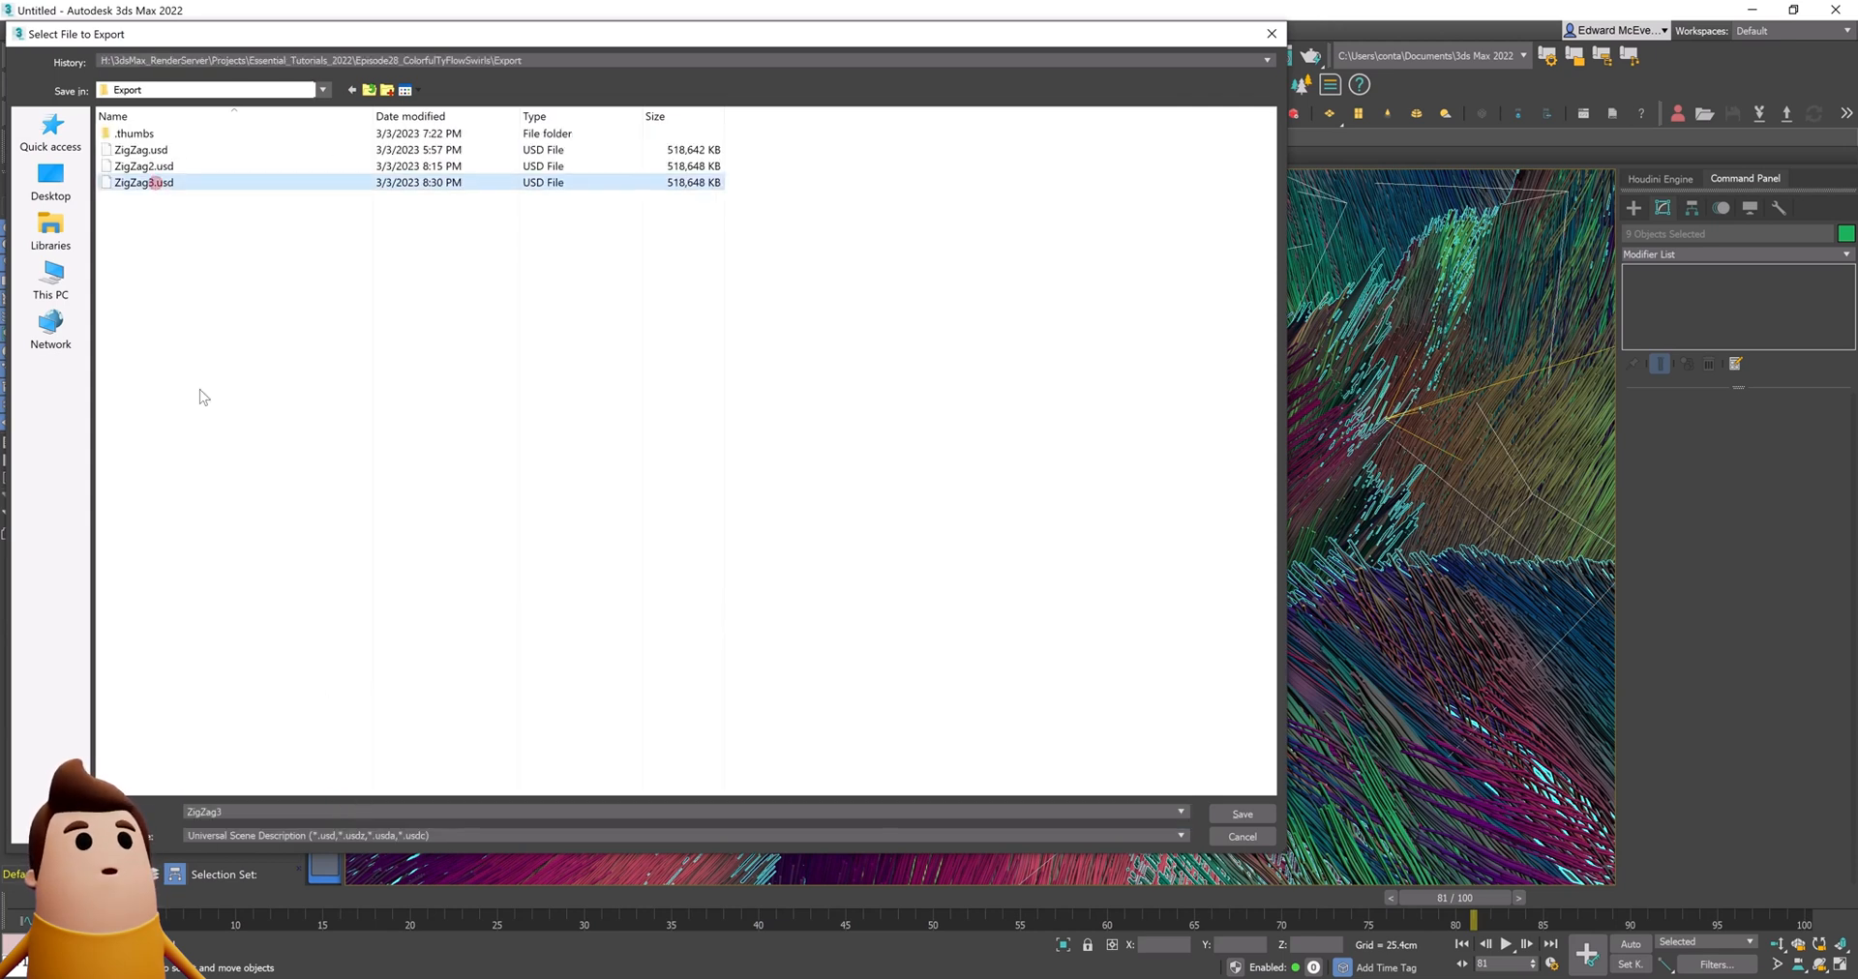
{"action": "left_click", "coordinate": [1240, 815]}
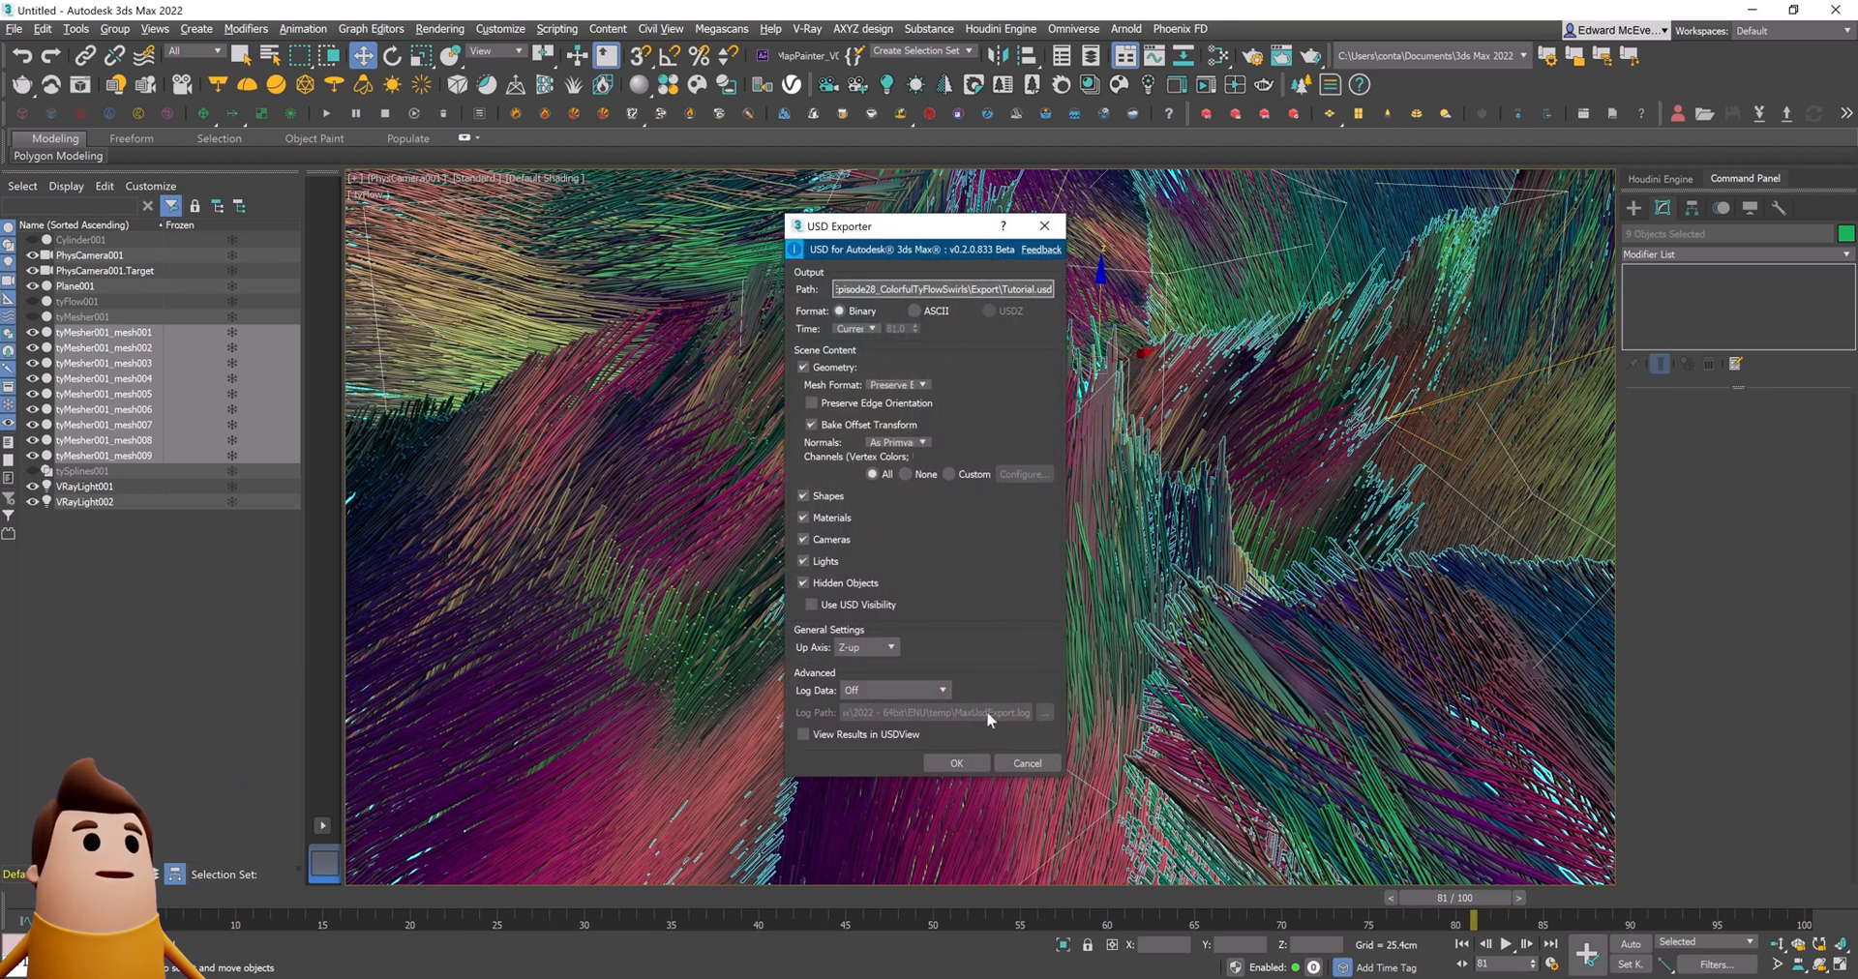
{"action": "left_click", "coordinate": [957, 762]}
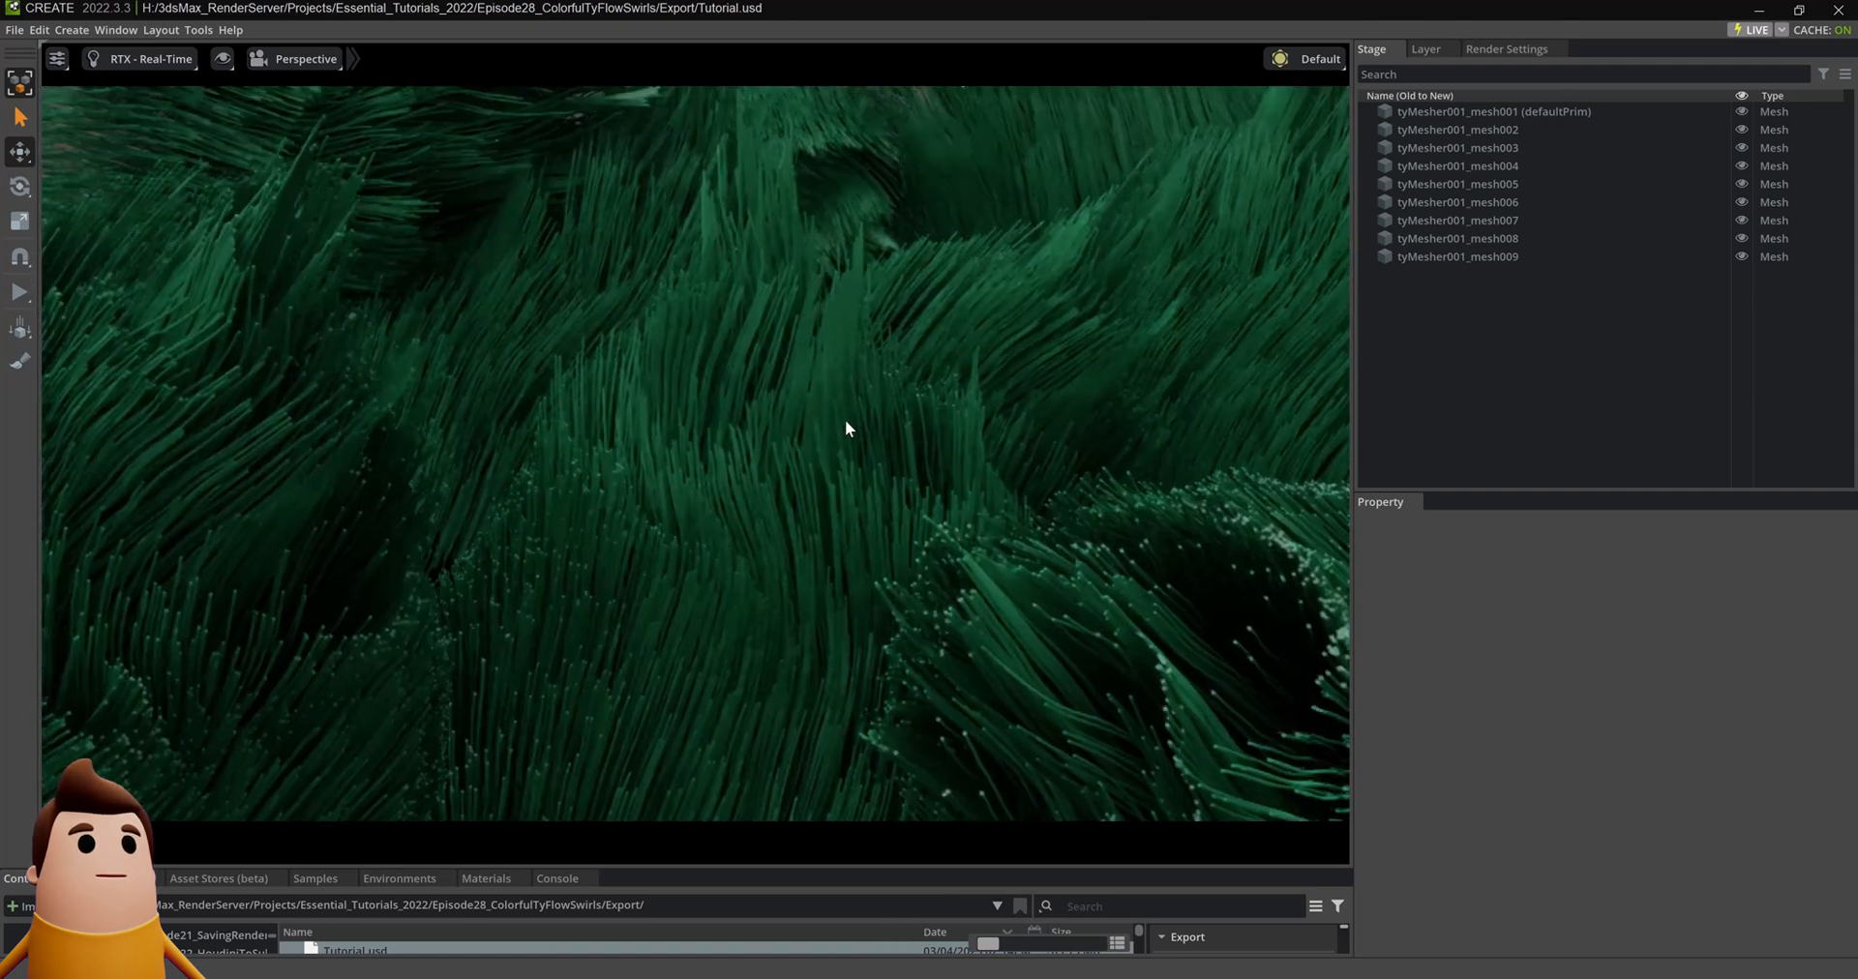
Step: Add a Rect Light and select the fiber meshes in the Stage panel
{"action": "left_click", "coordinate": [56, 58]}
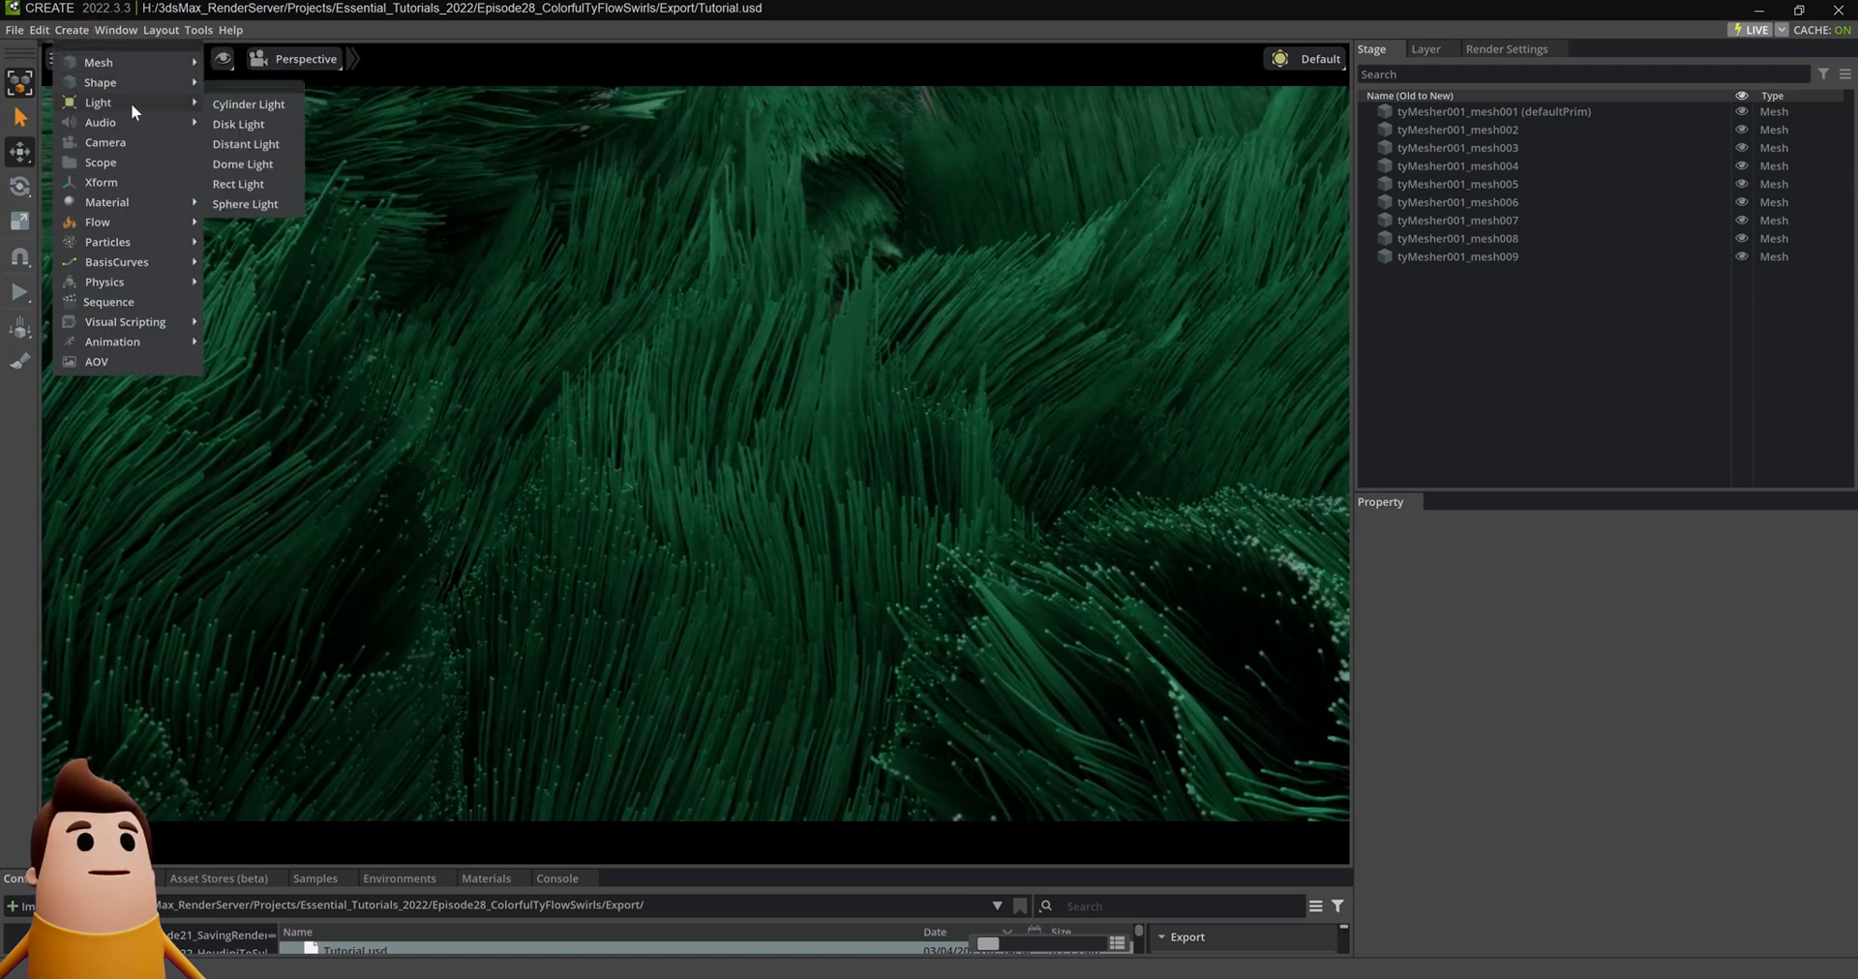
{"action": "mouse_move", "coordinate": [270, 204]}
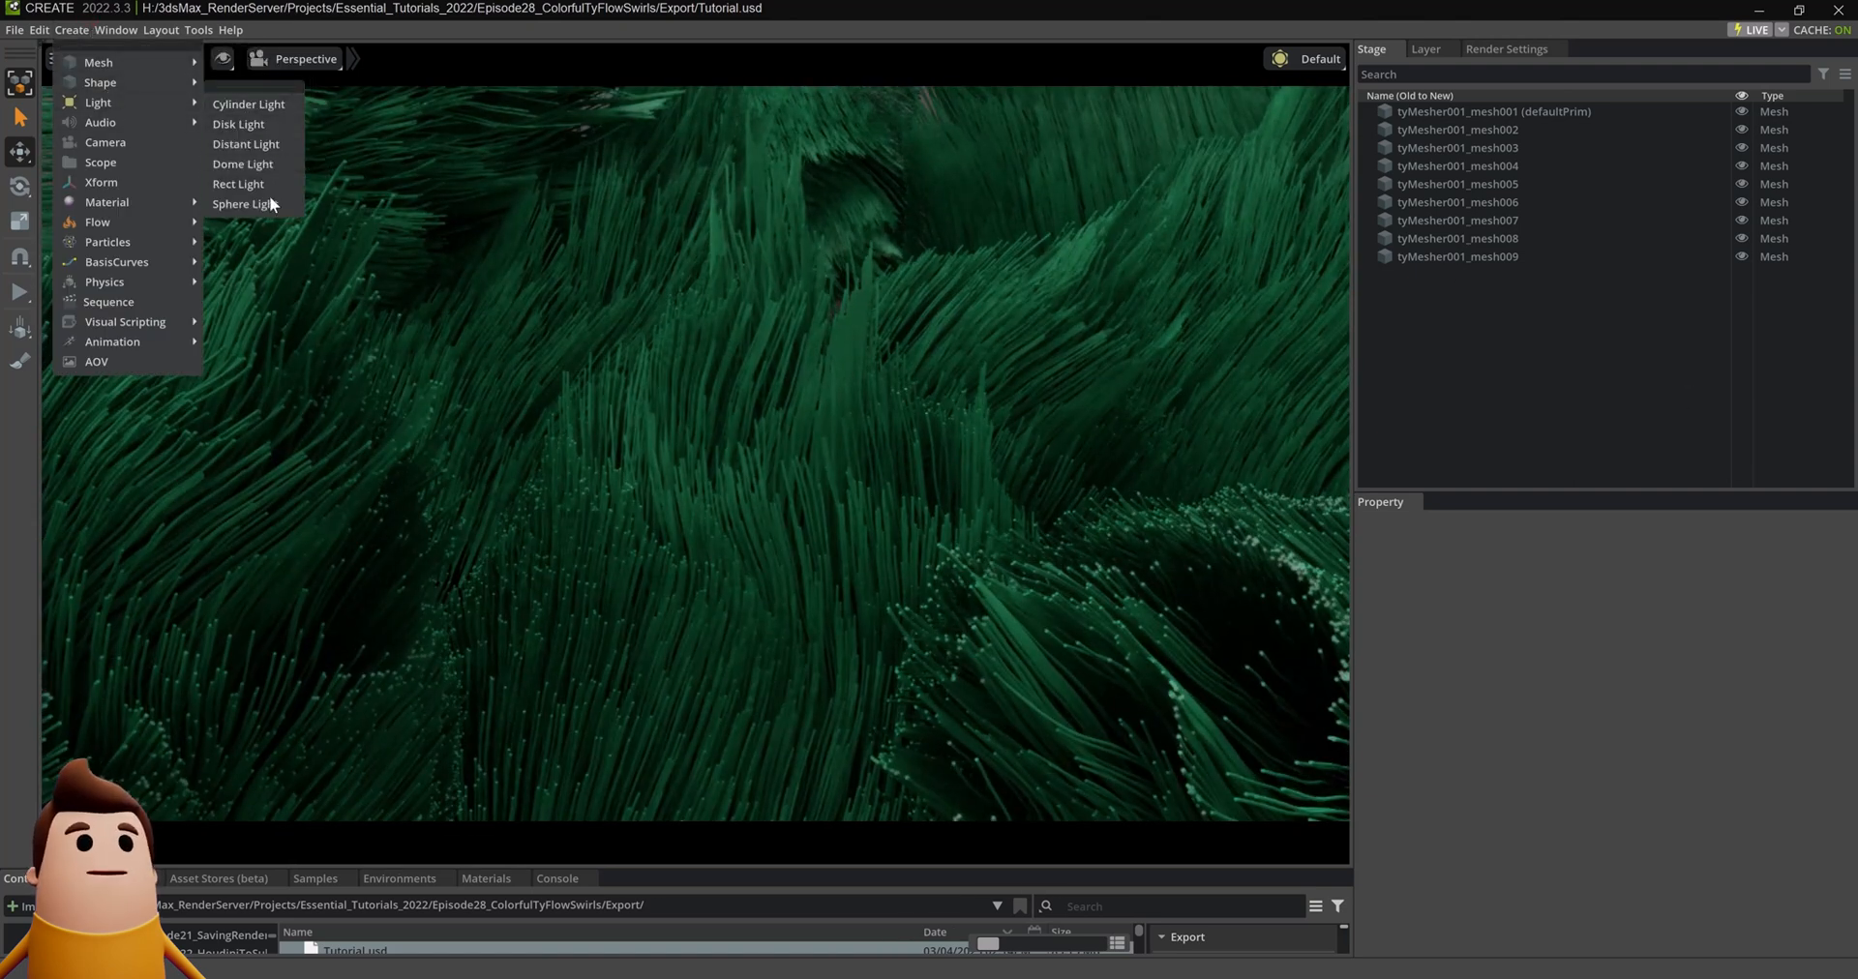
{"action": "left_click", "coordinate": [238, 184]}
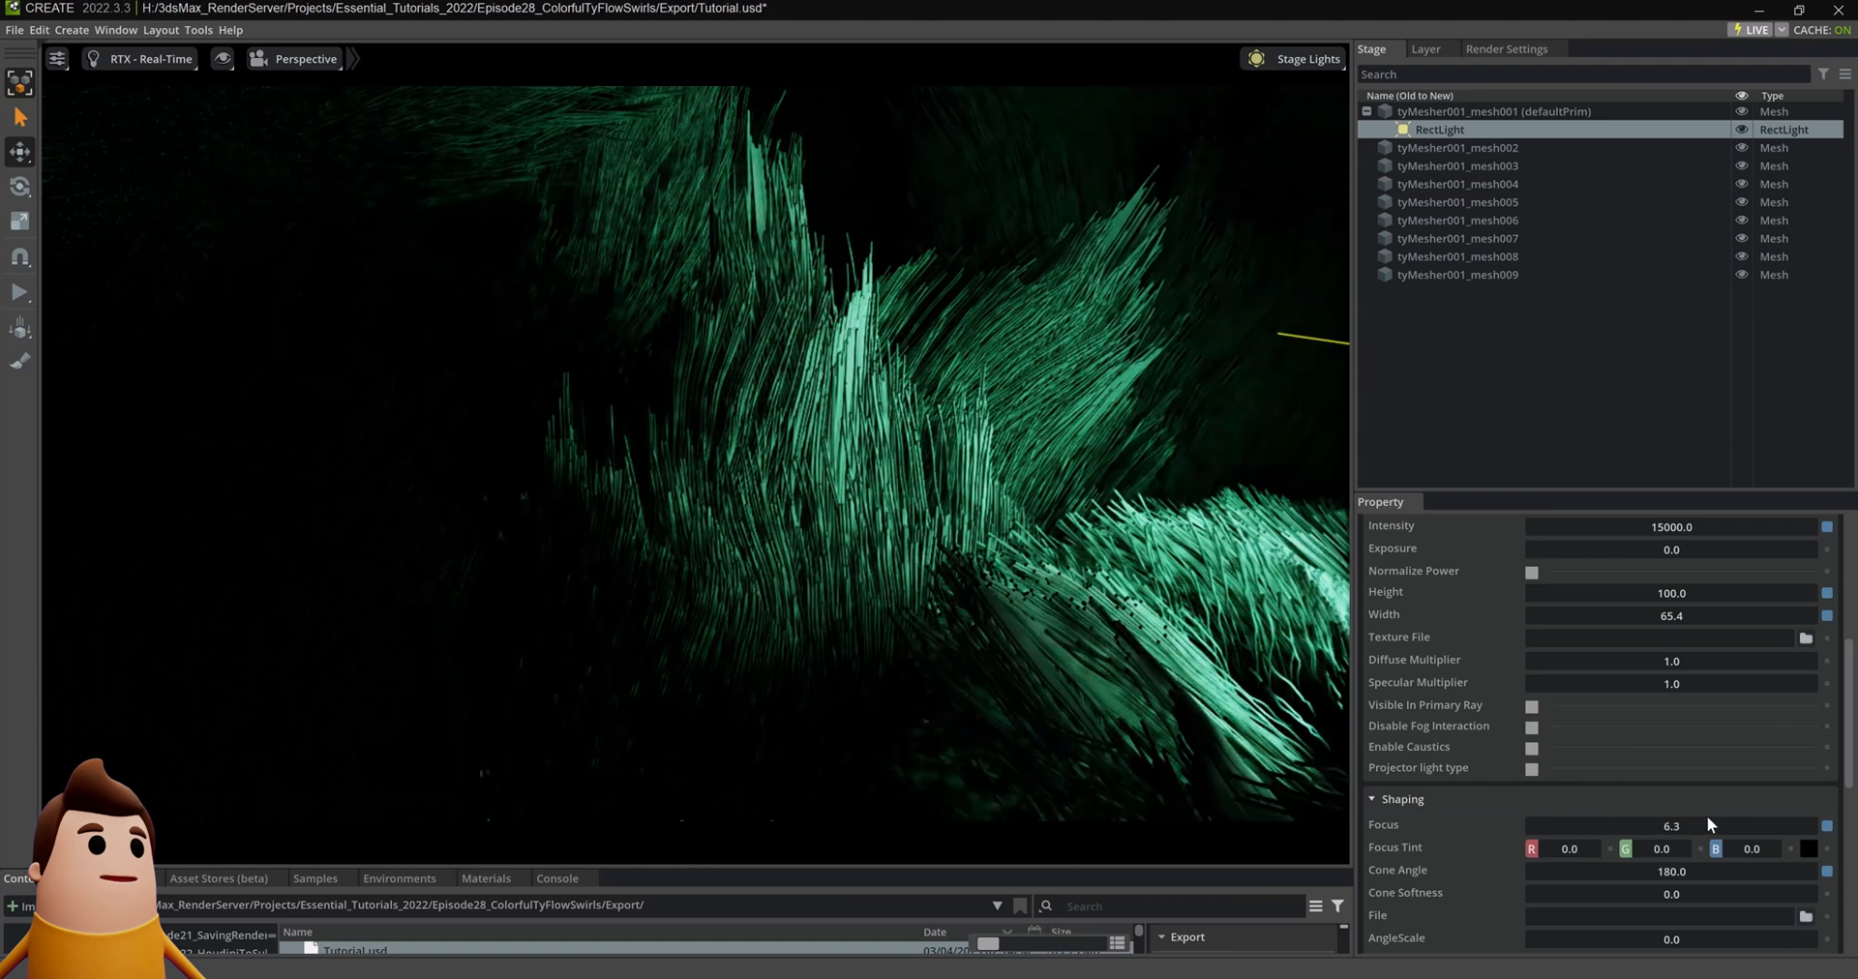
{"action": "left_click", "coordinate": [1457, 147]}
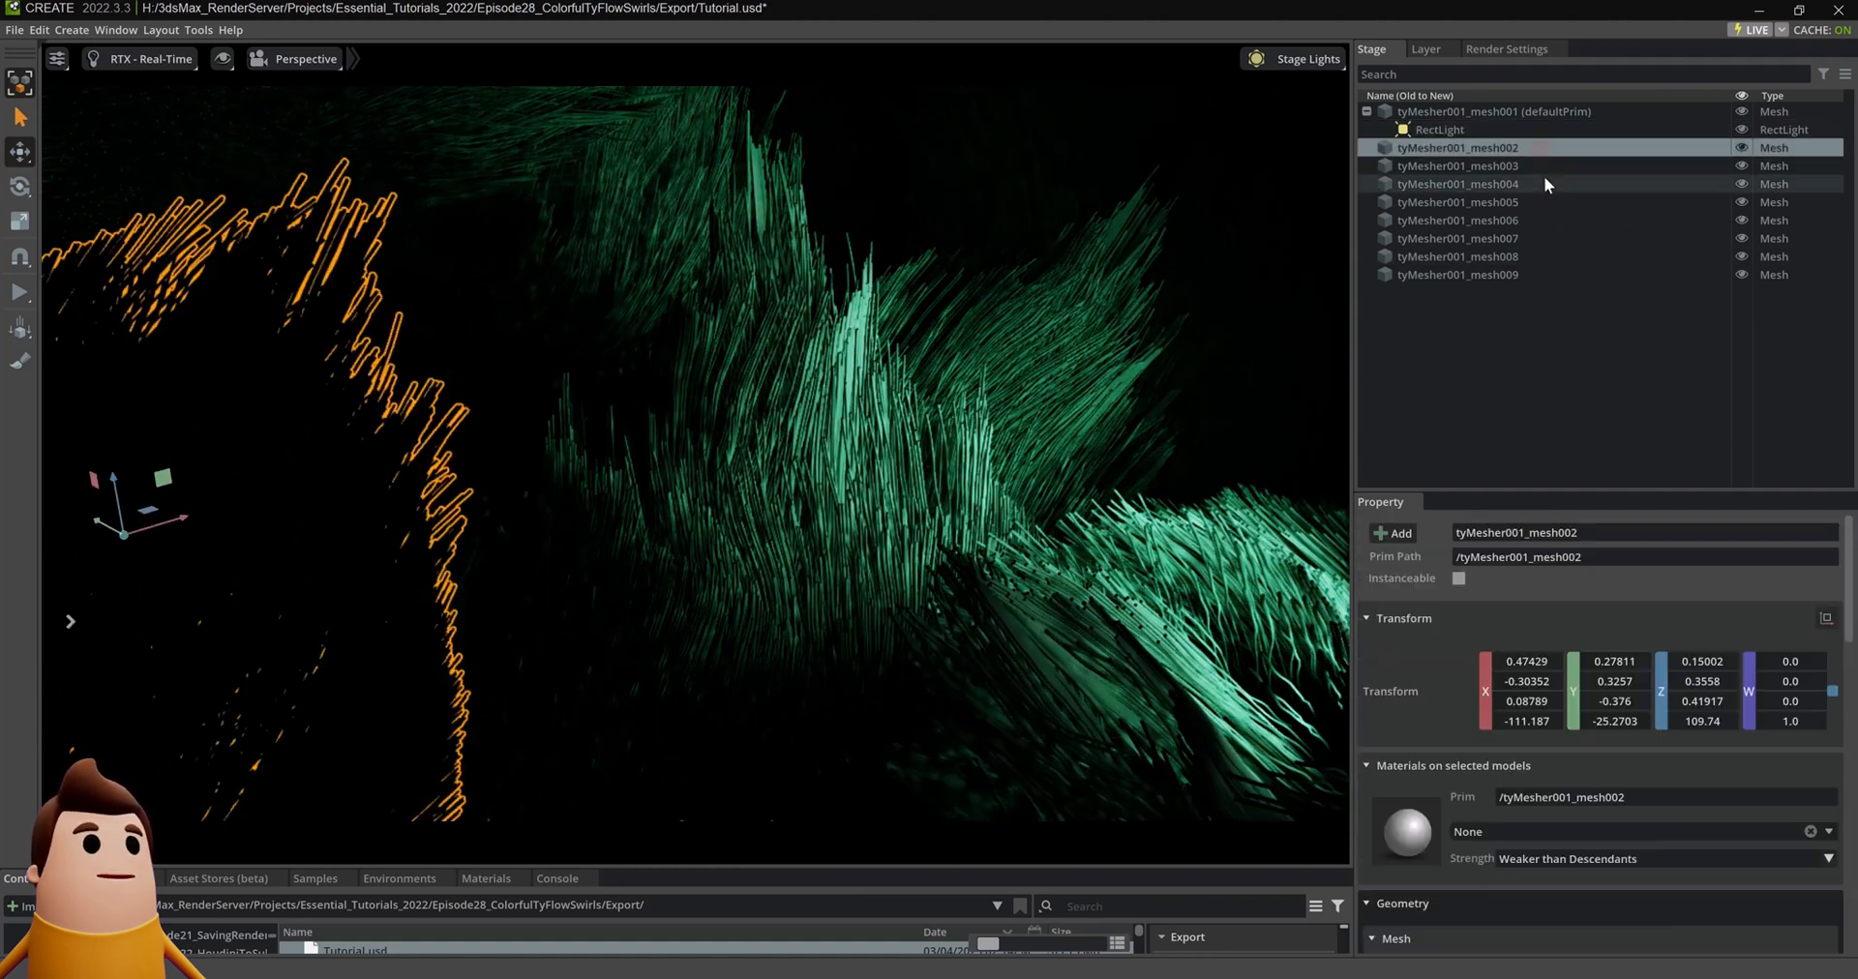
{"action": "left_click", "coordinate": [56, 59]}
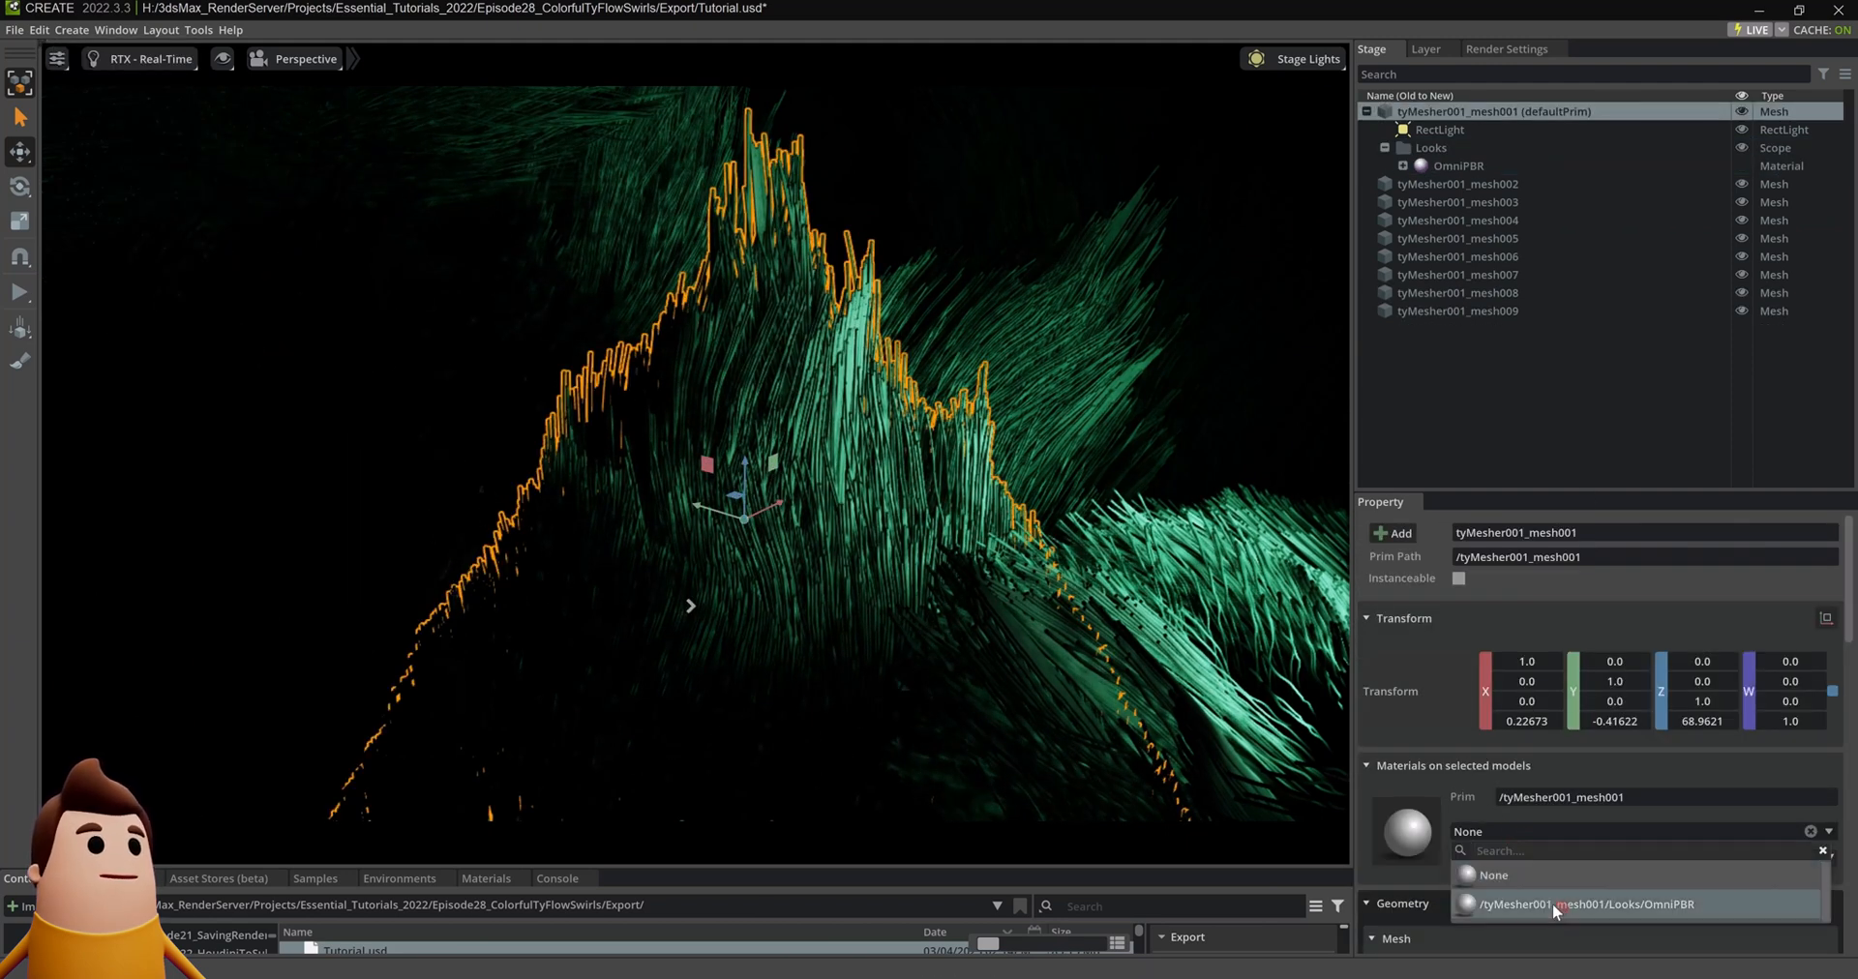
Step: Assign the /Looks/OmniPBR material to the selected fiber meshes
{"action": "left_click", "coordinate": [1594, 903]}
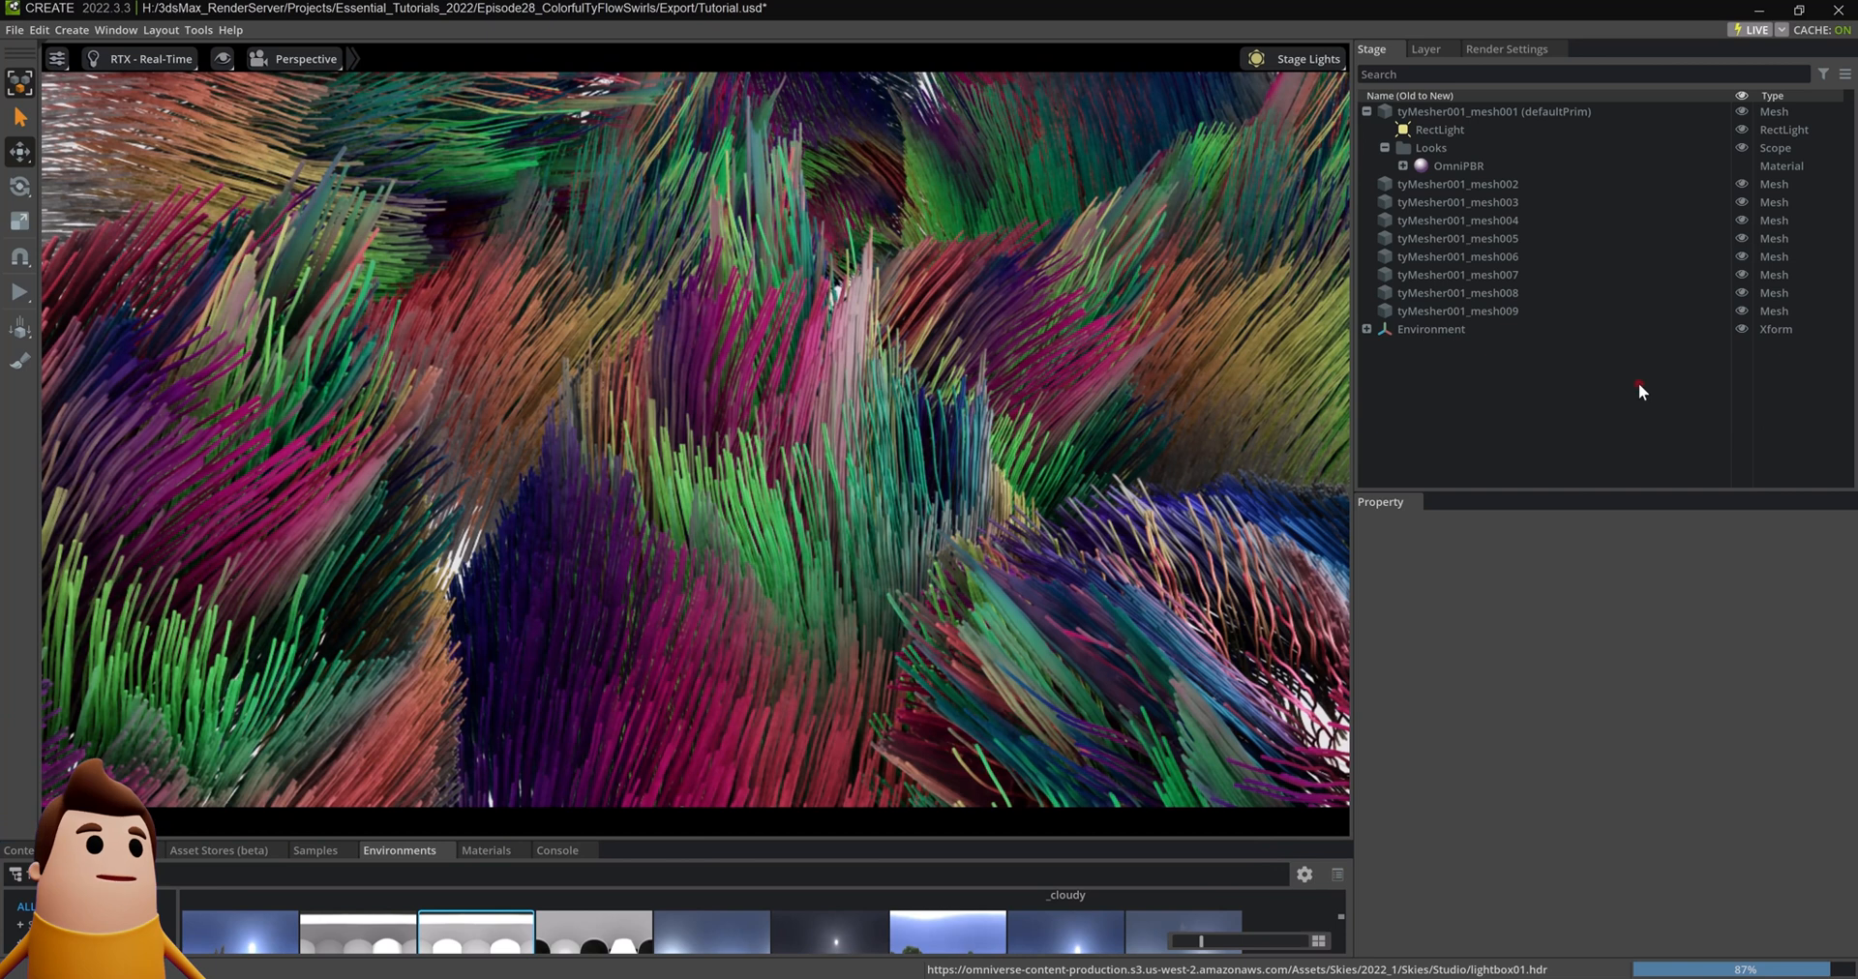
{"action": "mouse_move", "coordinate": [335, 76]}
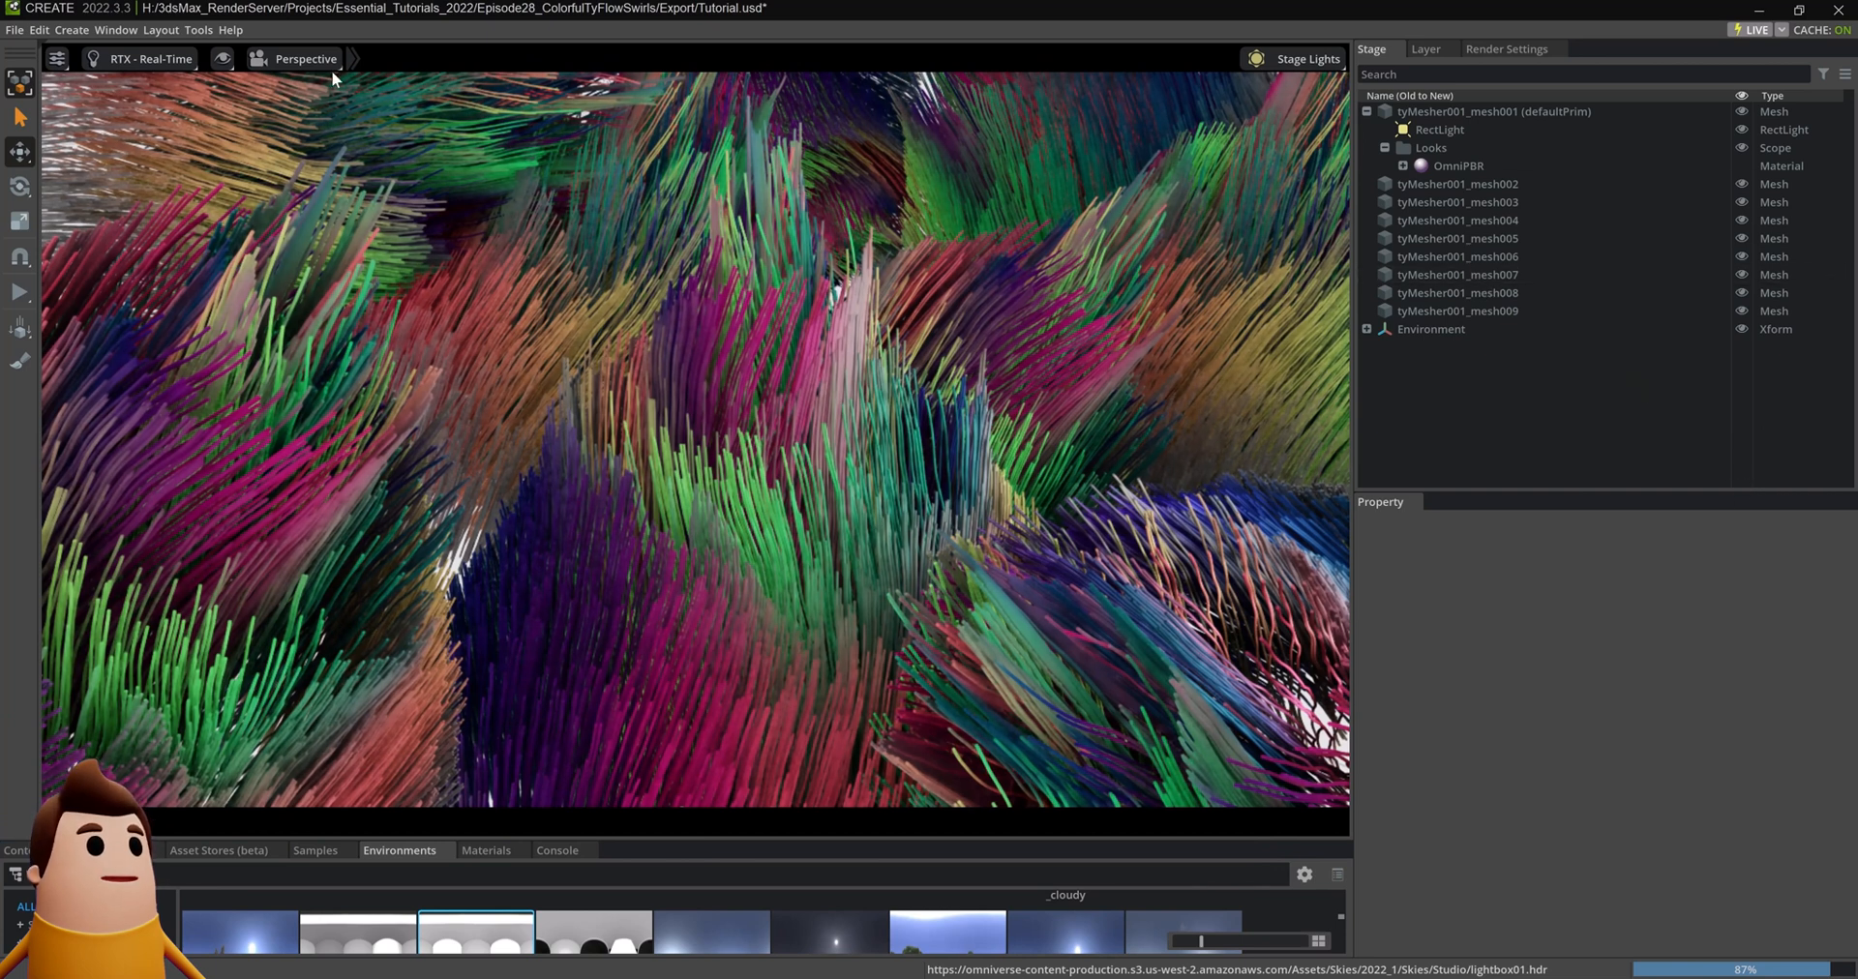
Step: Create a camera from view, adjust its focus distance, and switch to RTX - Interactive
{"action": "left_click", "coordinate": [303, 58]}
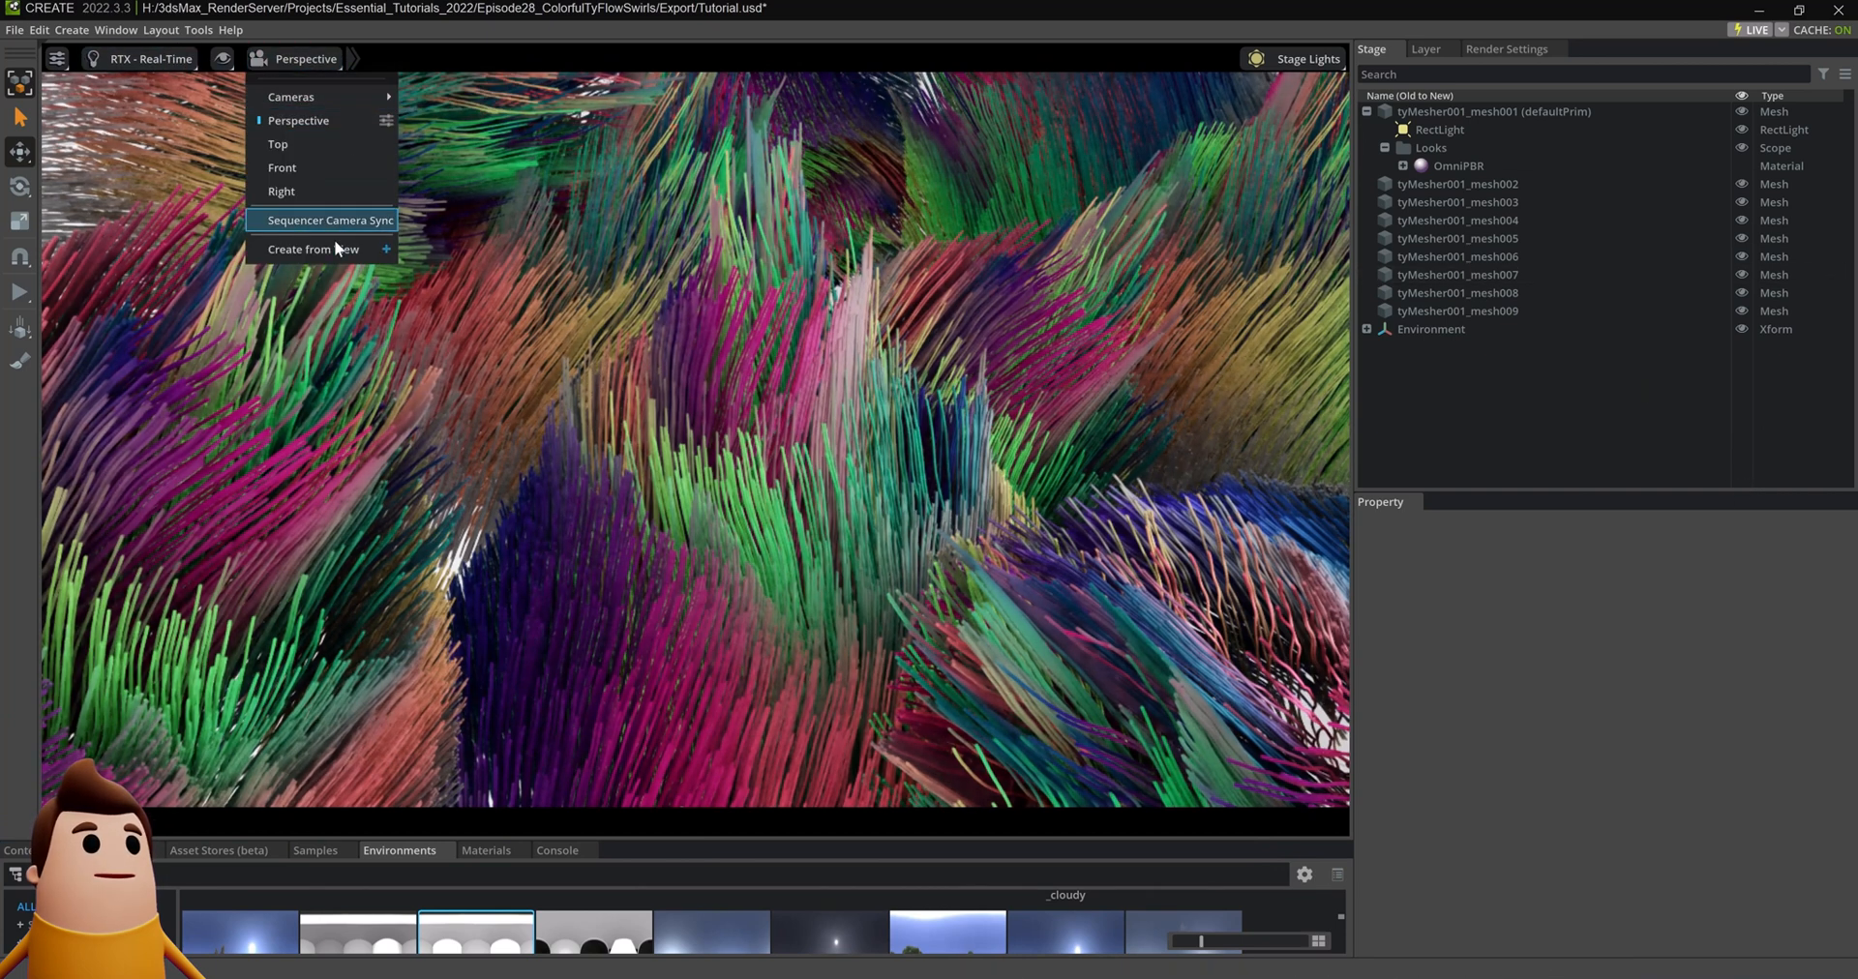
{"action": "left_click", "coordinate": [316, 249]}
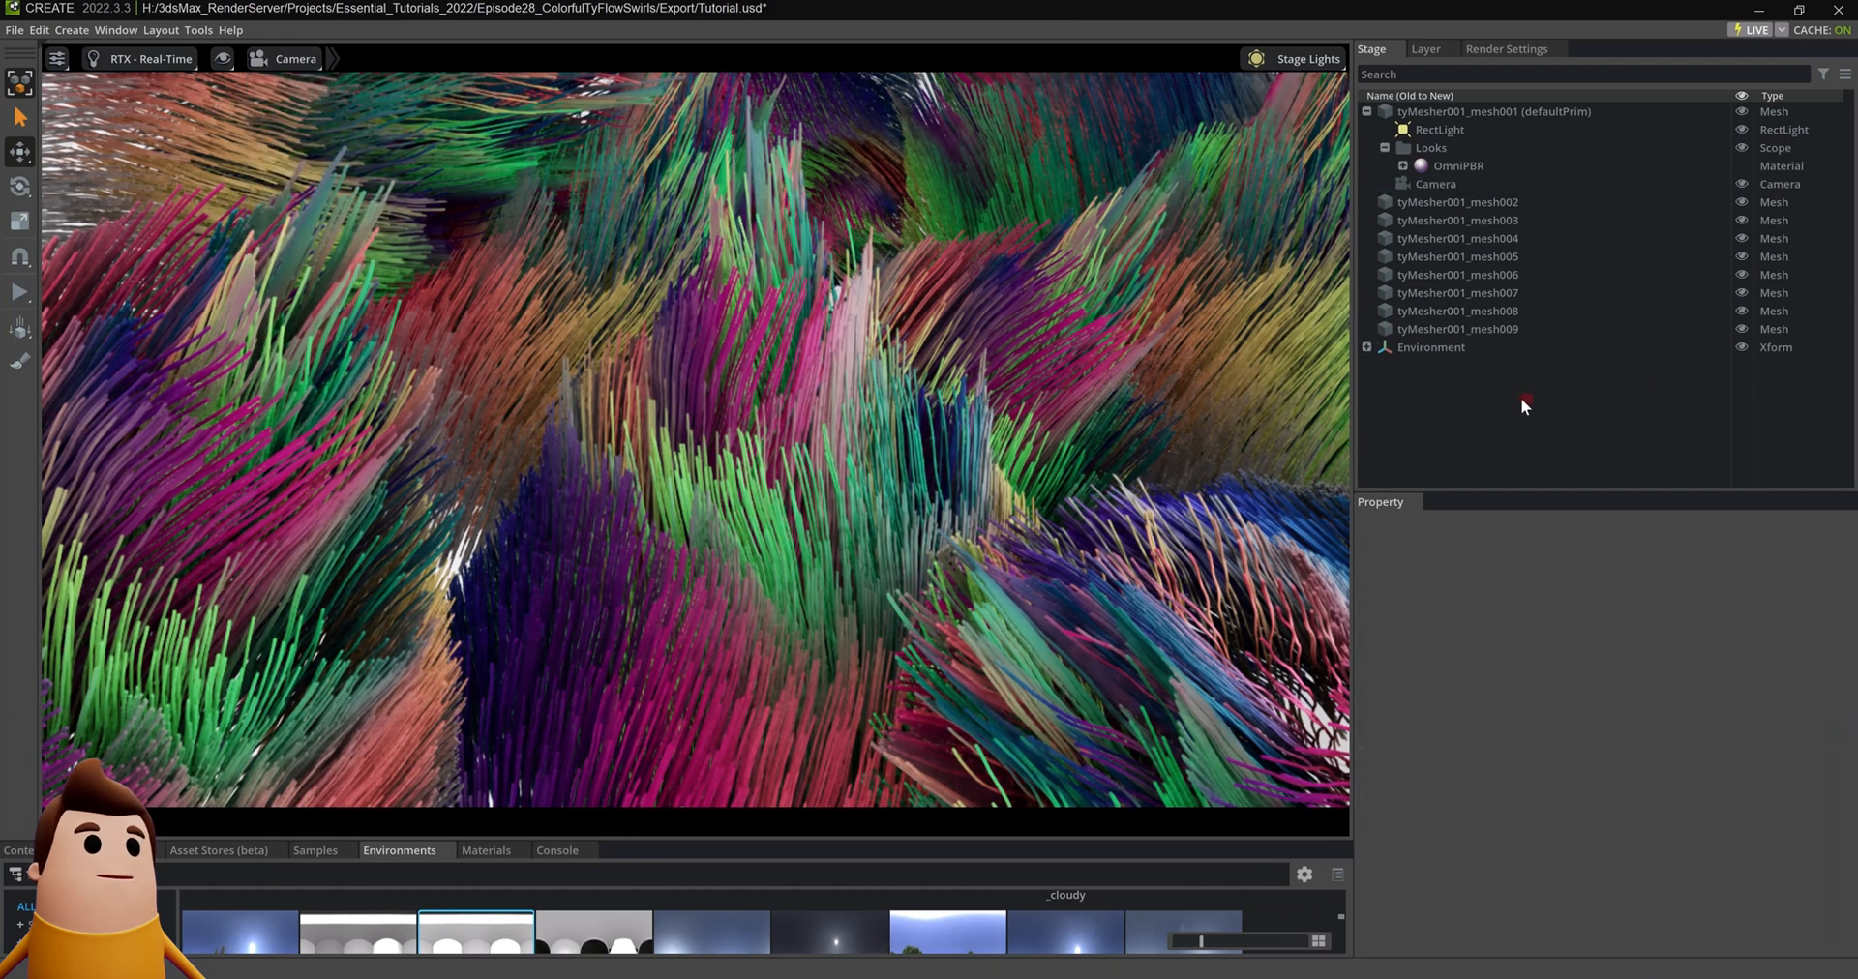
{"action": "left_click", "coordinate": [1434, 184]}
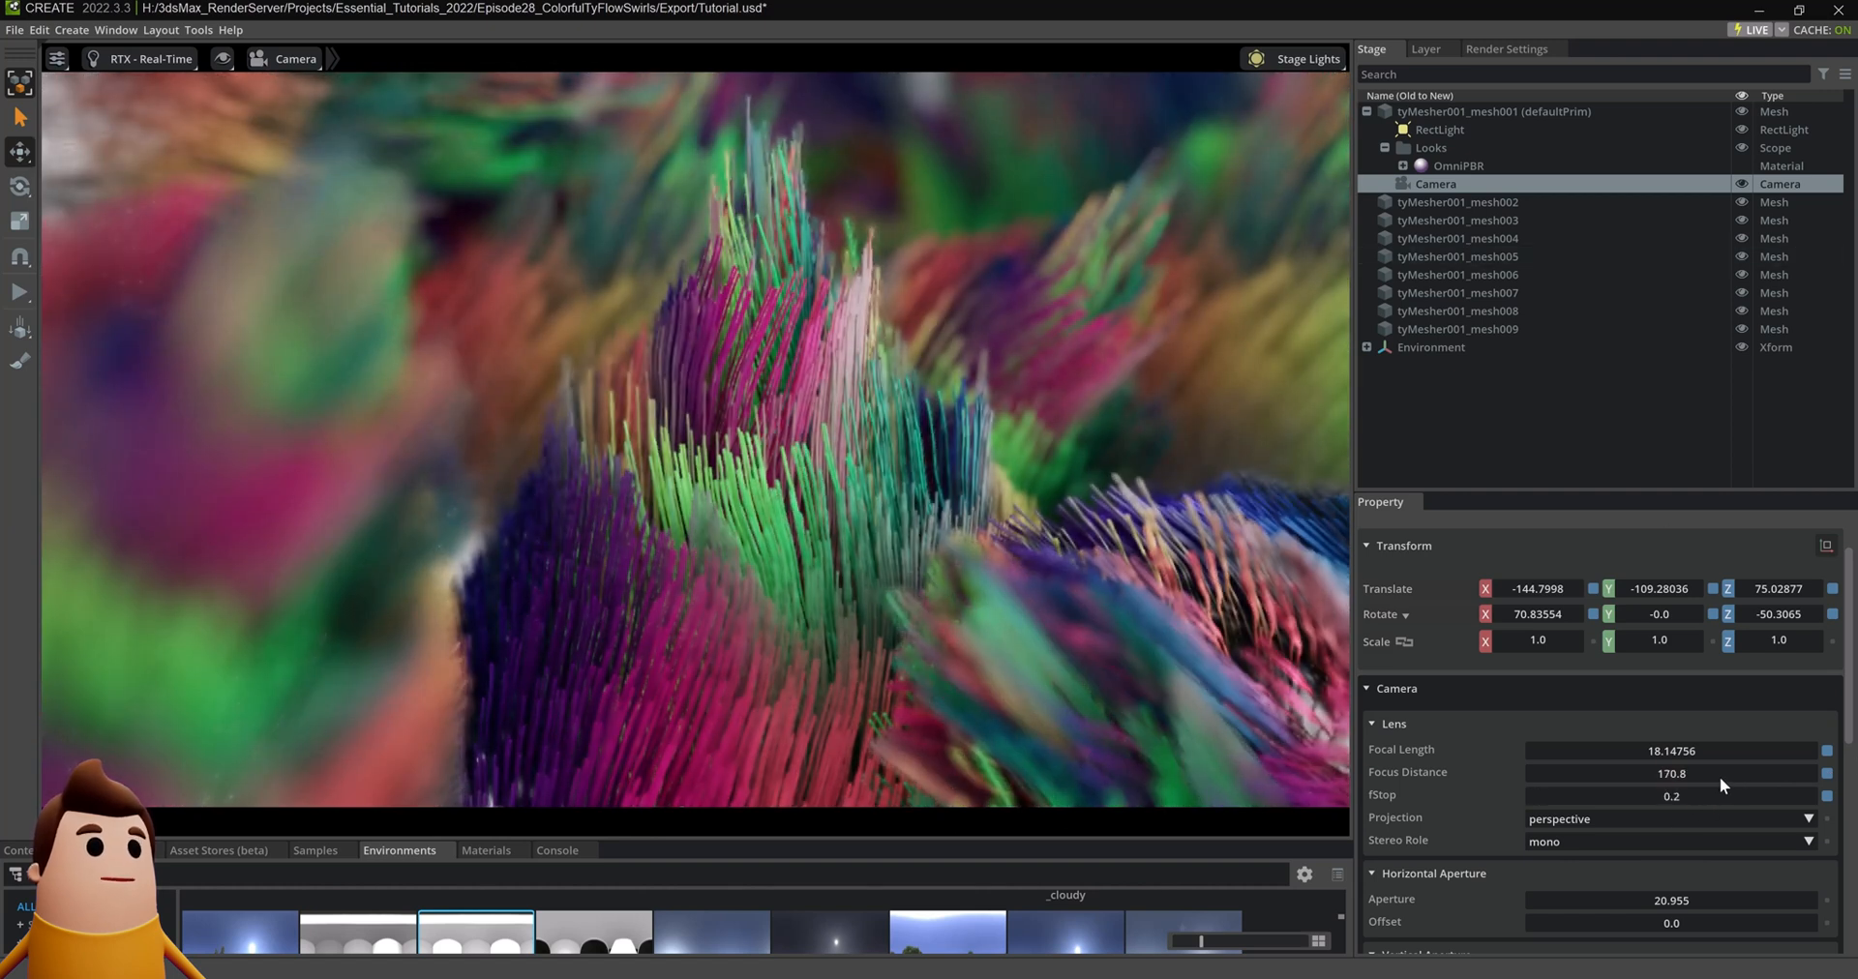
{"action": "left_click_drag", "start_coordinate": [1671, 795], "coordinate": [1695, 807]}
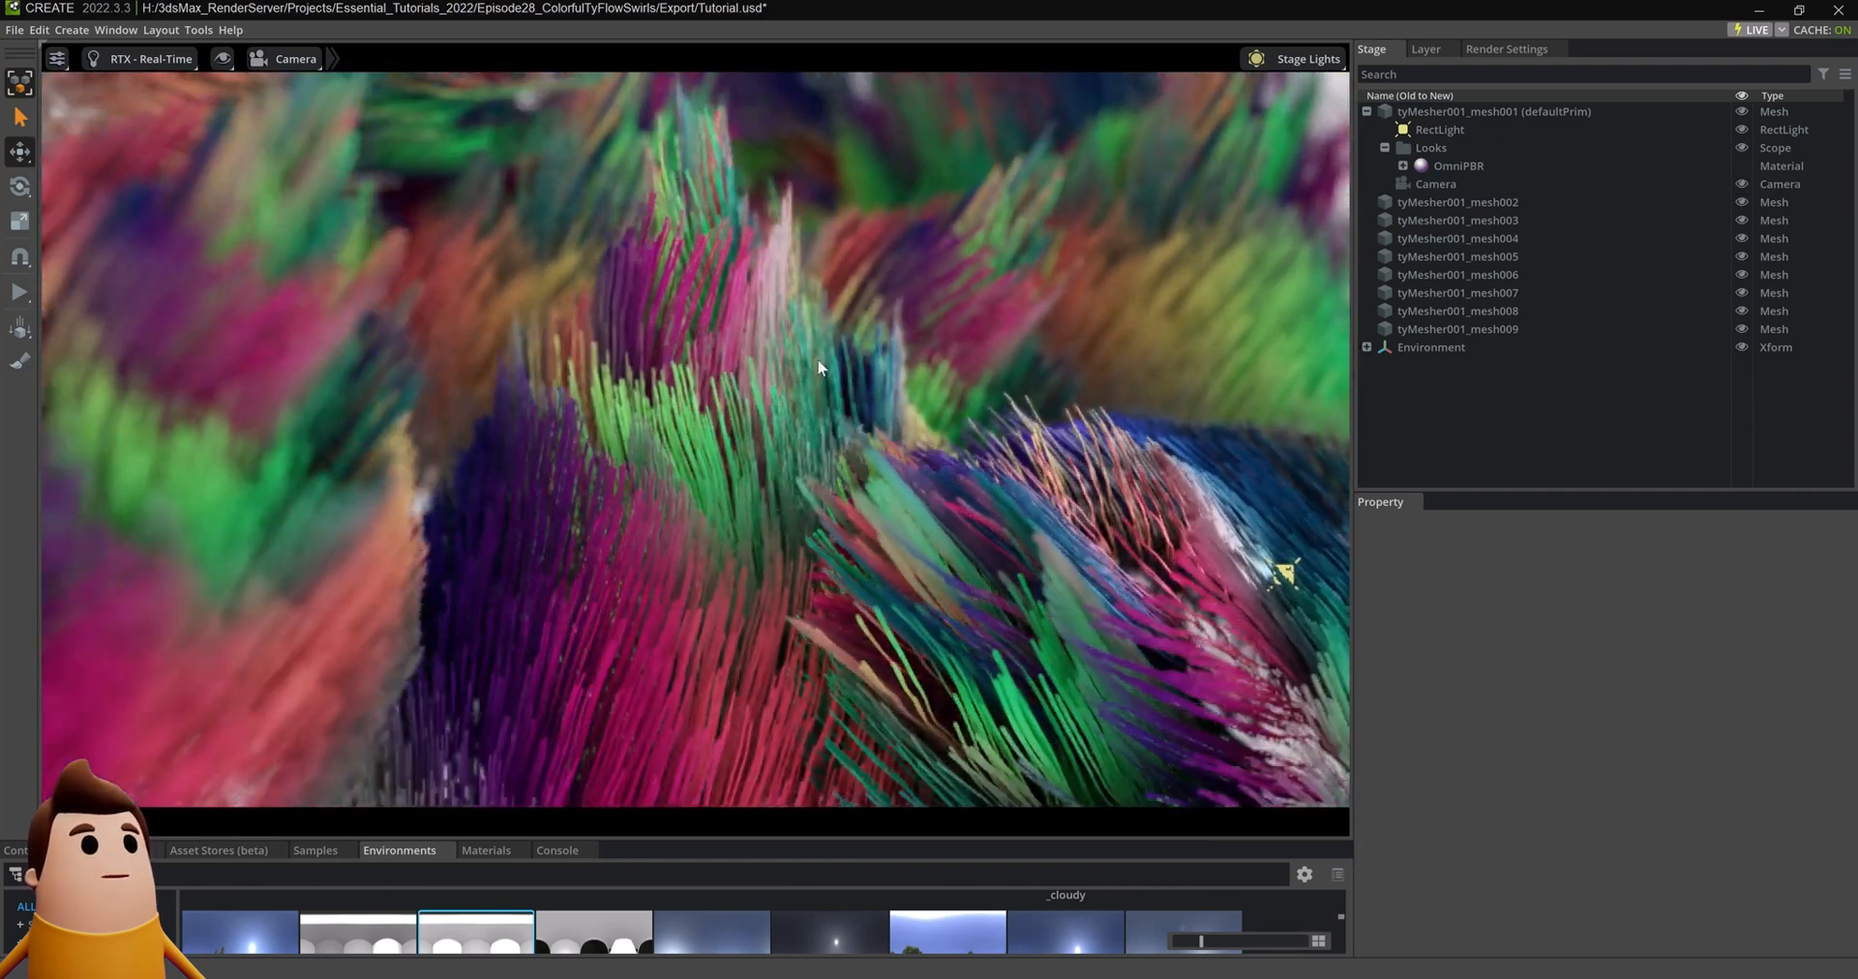
{"action": "left_click", "coordinate": [1435, 184]}
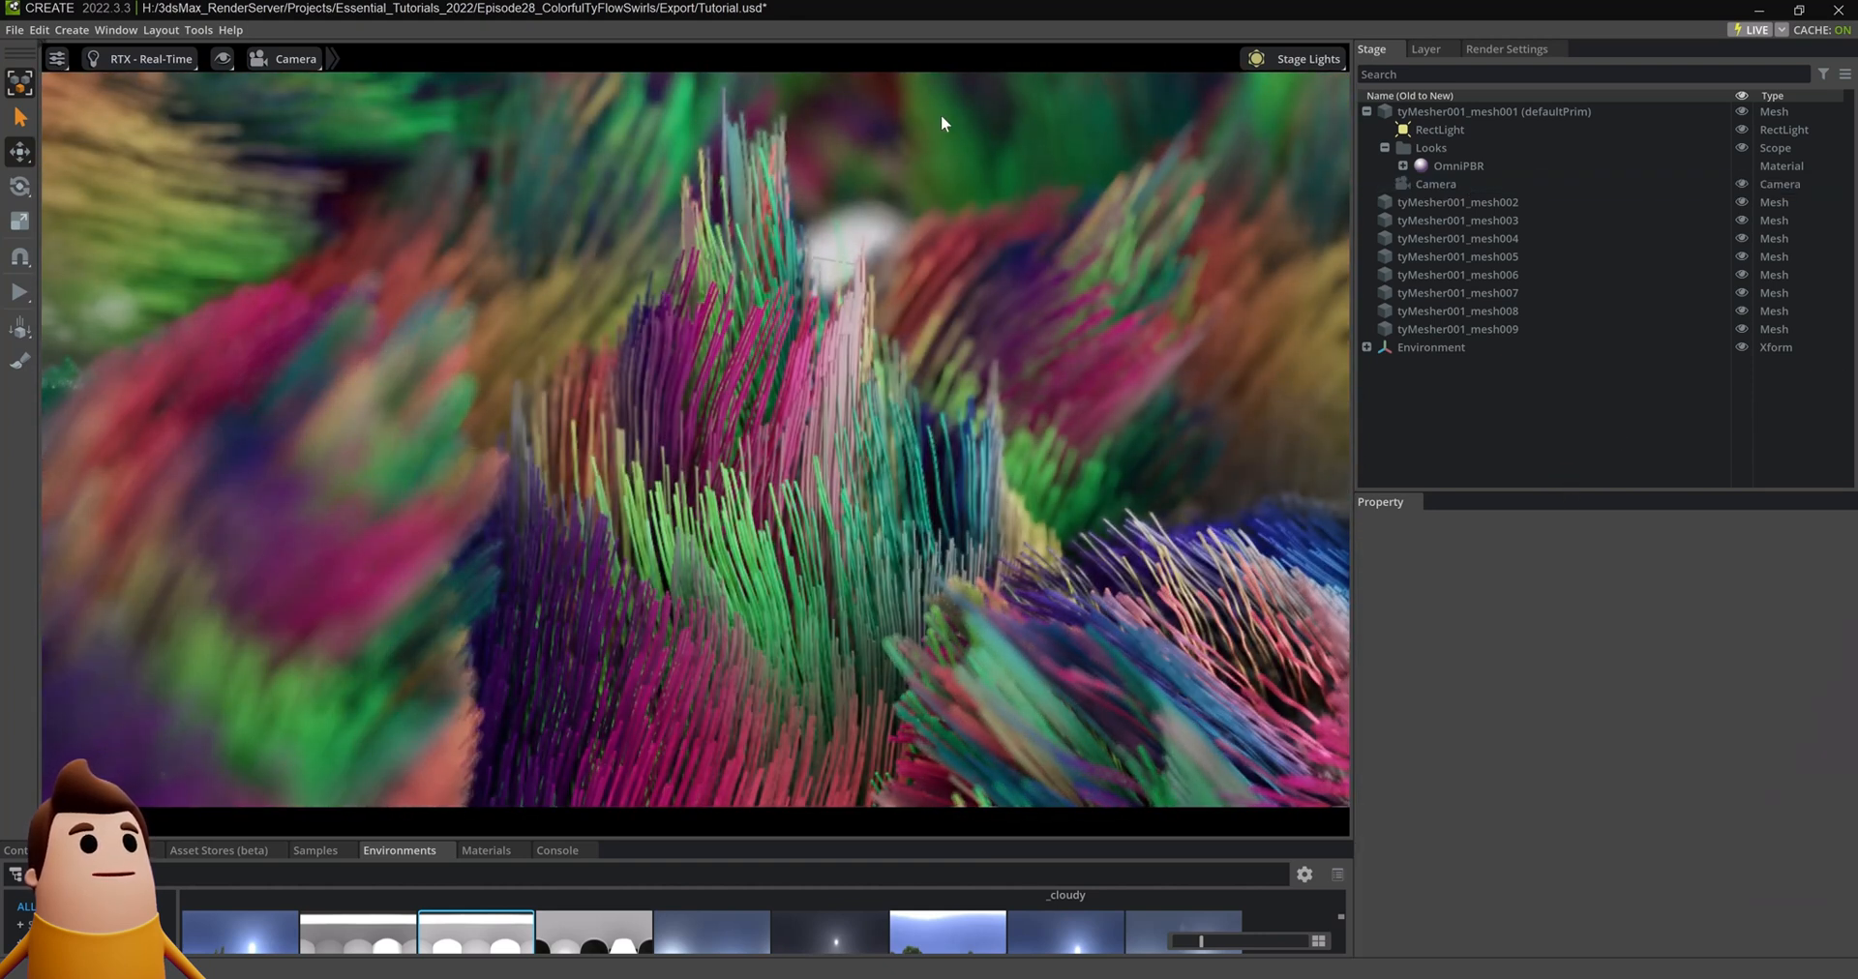
{"action": "left_click", "coordinate": [1506, 48]}
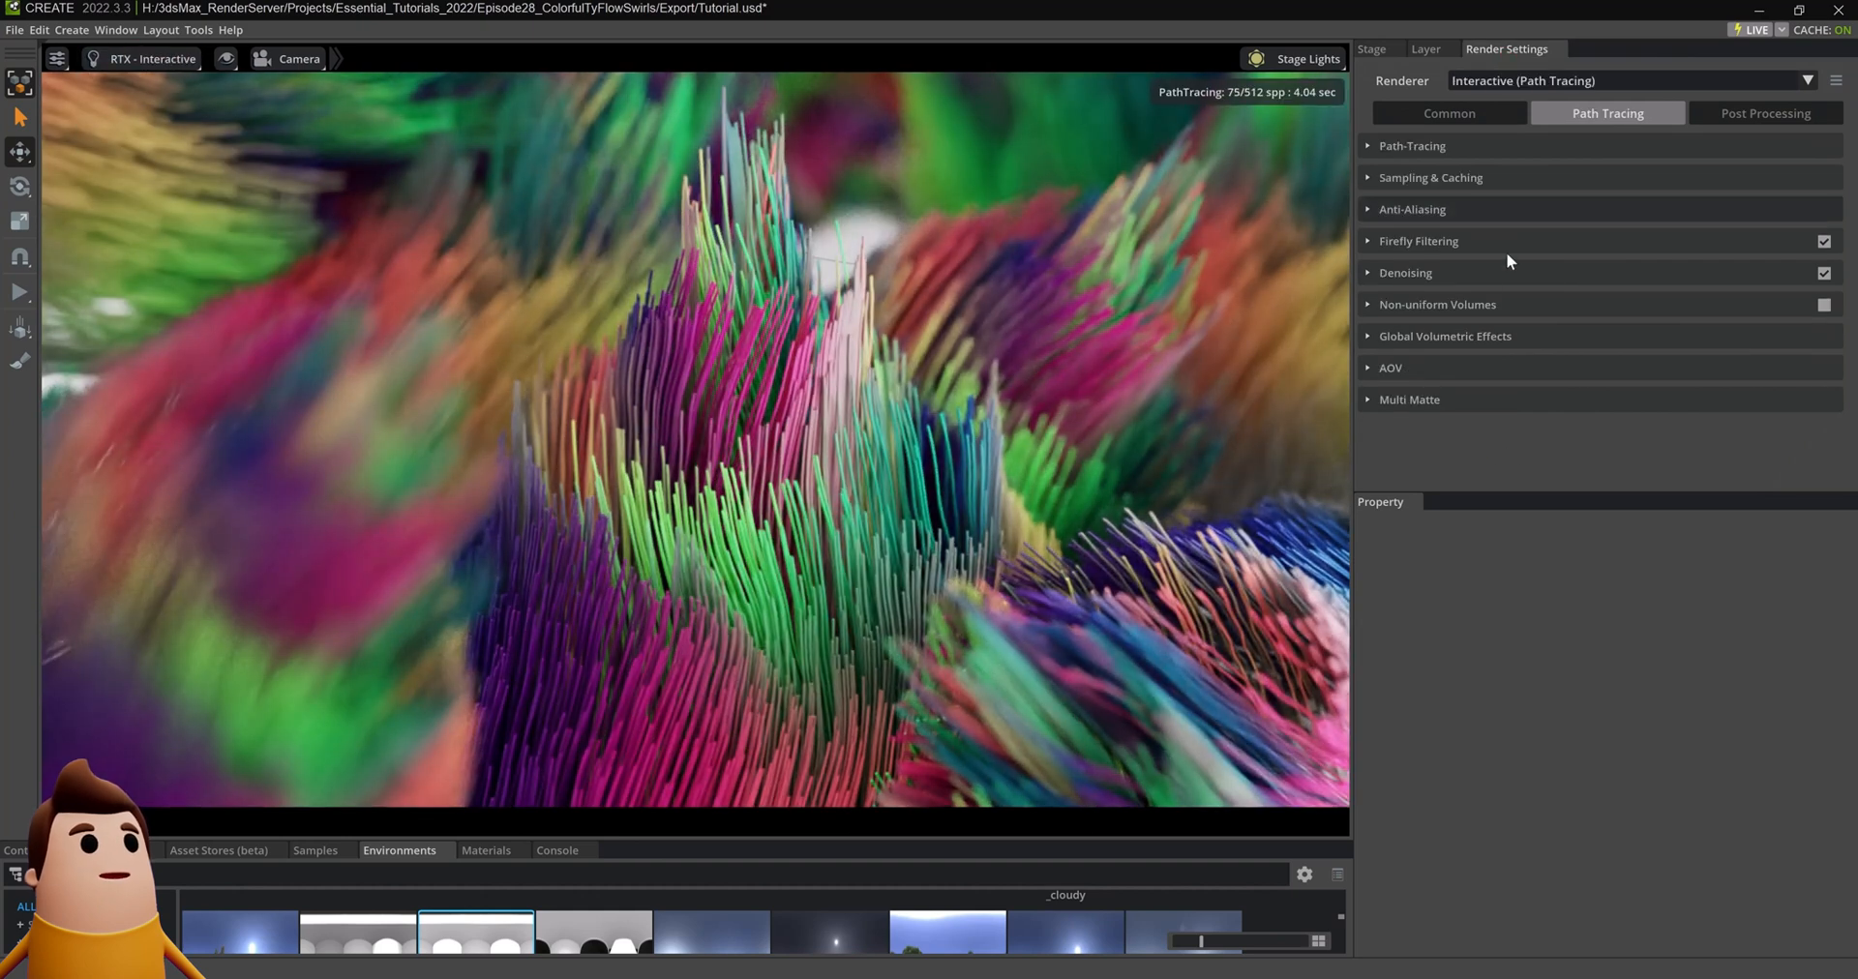
Step: Enable FFT Bloom and Simple Fog with its colour, then select the scene camera
{"action": "left_click", "coordinate": [1764, 112]}
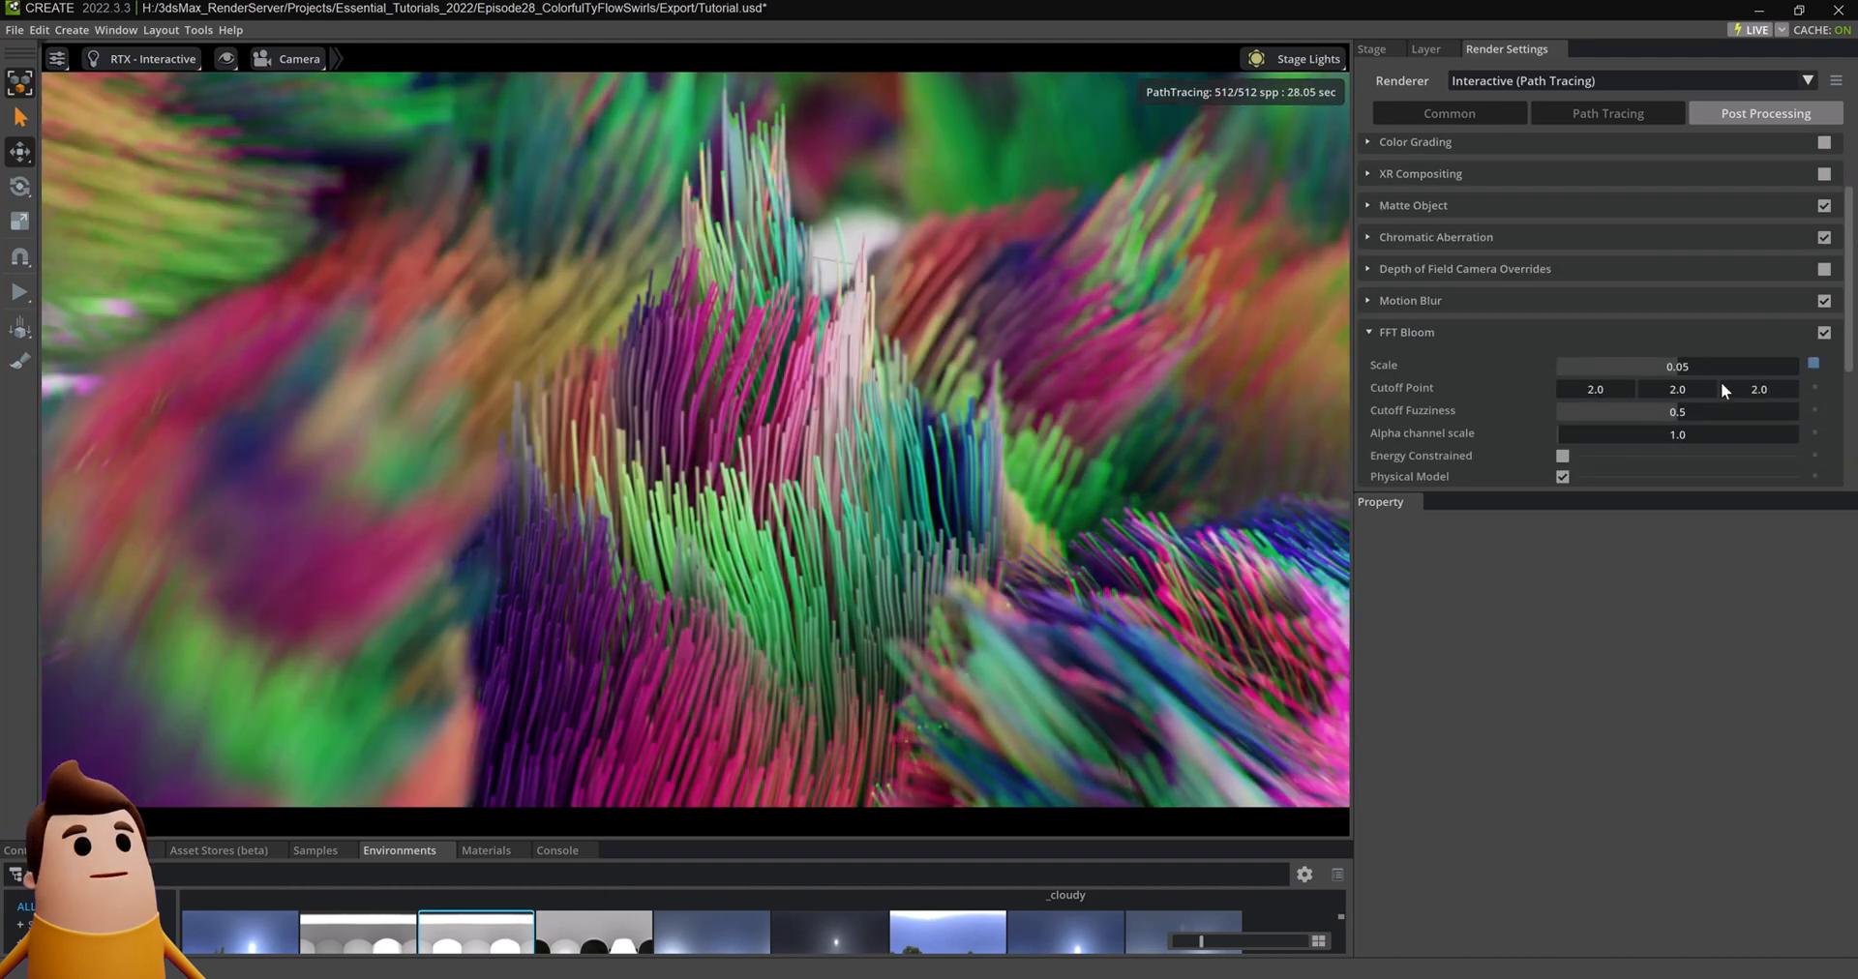
{"action": "left_click", "coordinate": [1606, 112]}
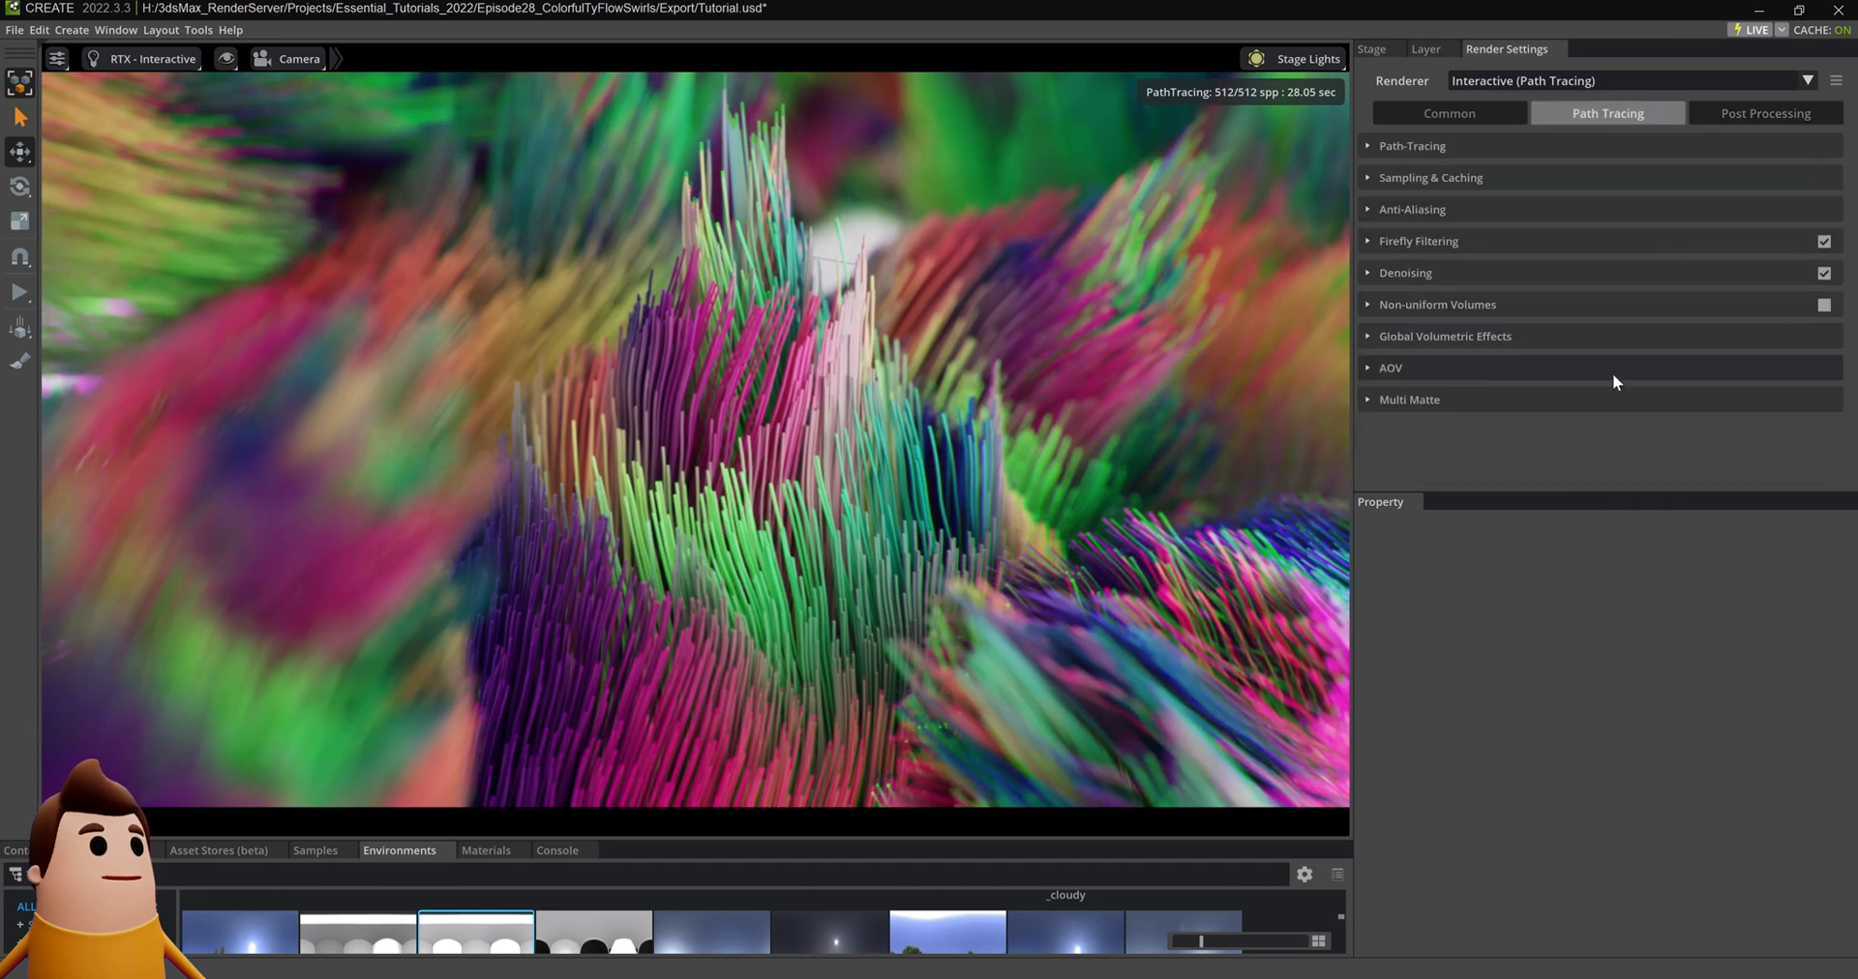
{"action": "left_click", "coordinate": [1448, 113]}
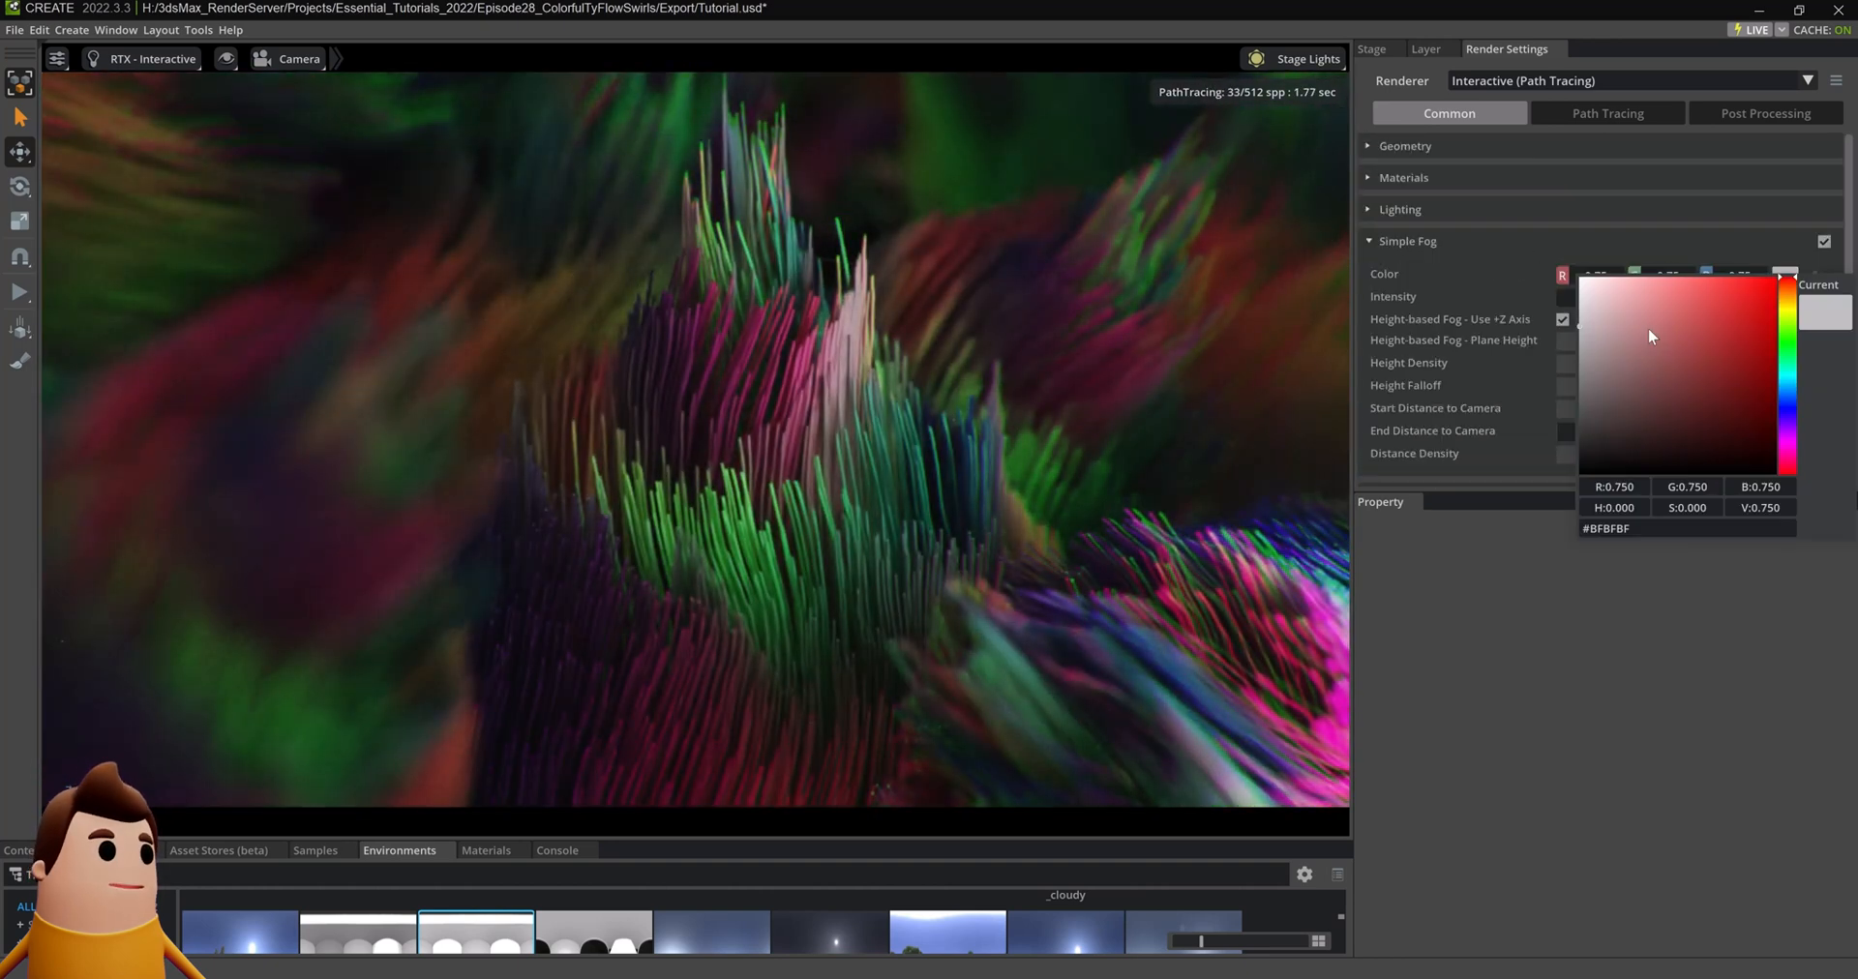
{"action": "left_click", "coordinate": [1408, 241]}
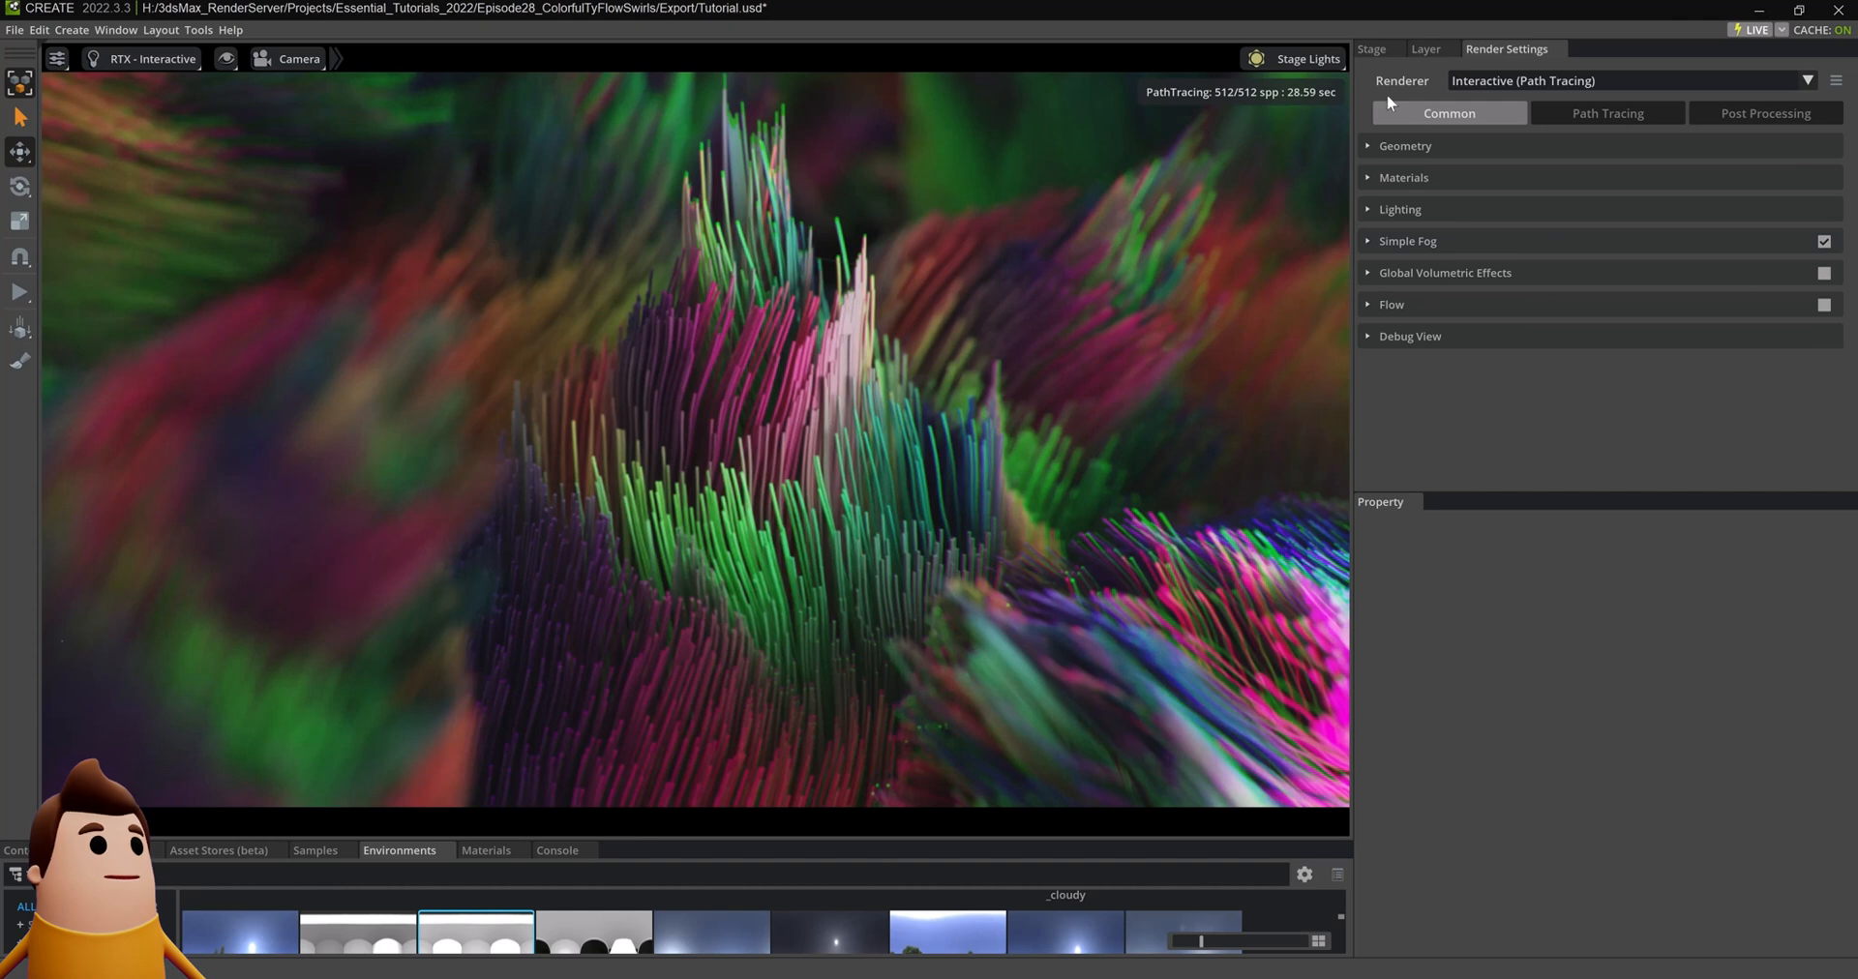
{"action": "left_click", "coordinate": [1372, 48]}
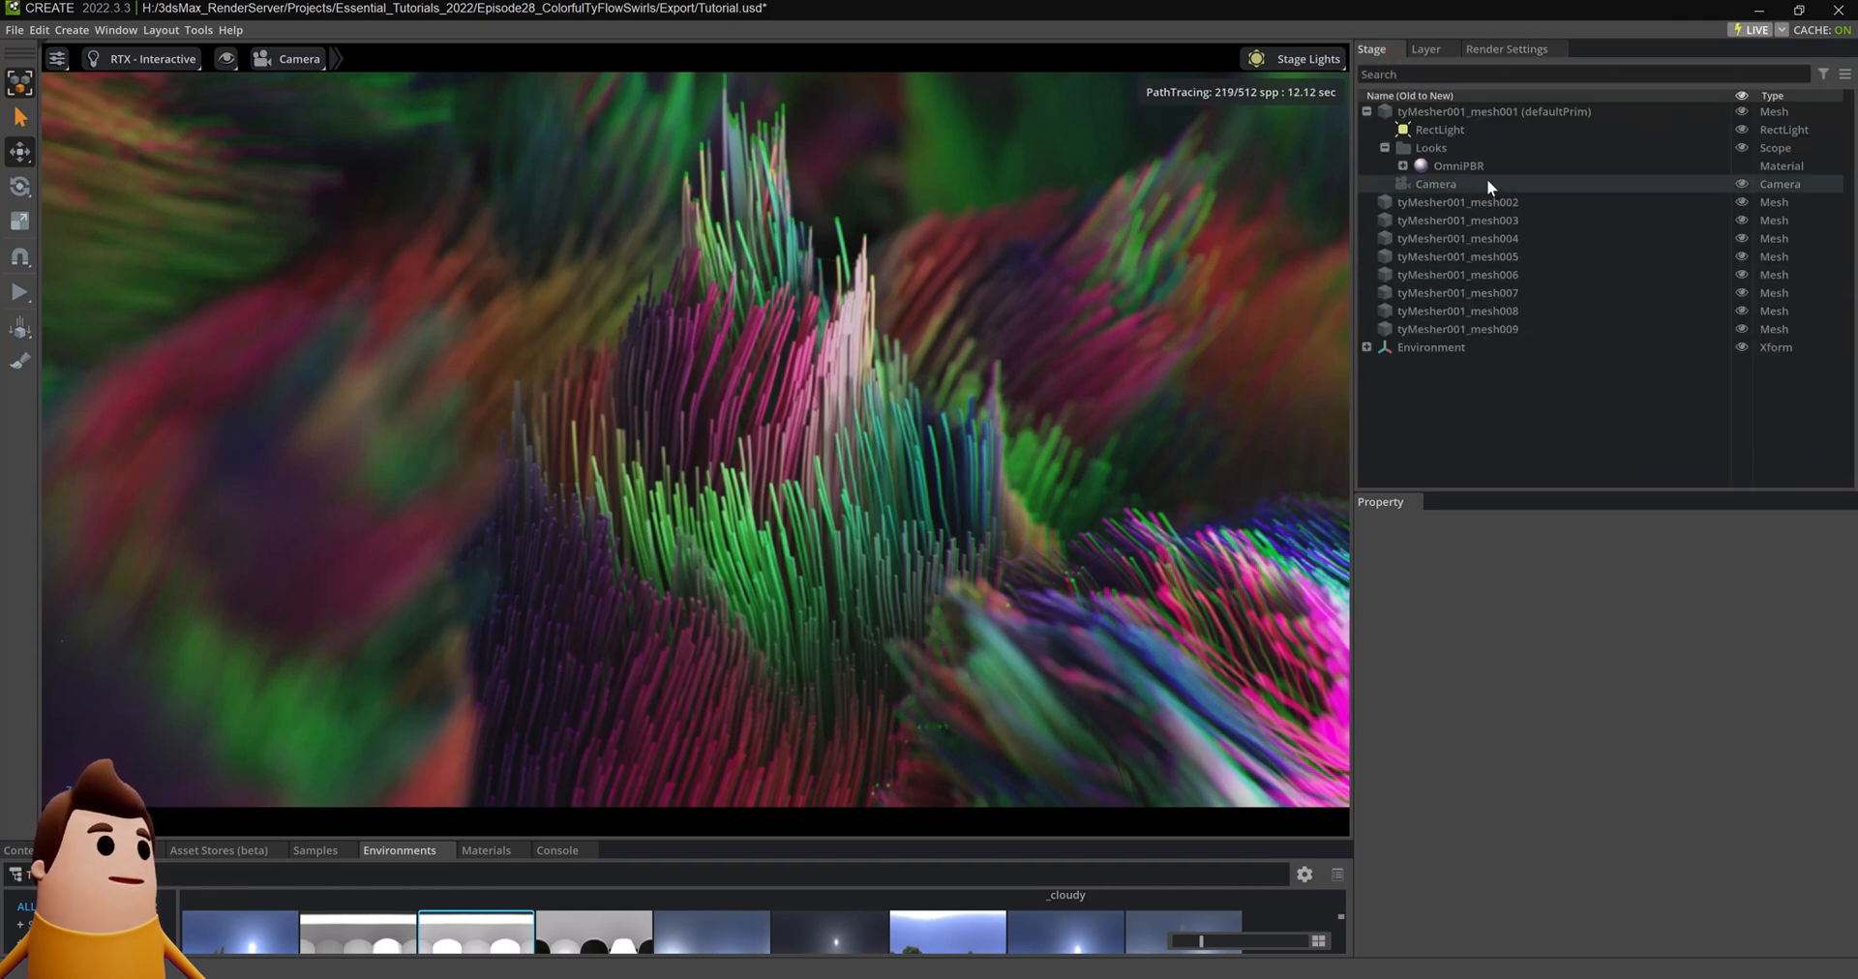
{"action": "left_click", "coordinate": [1440, 129]}
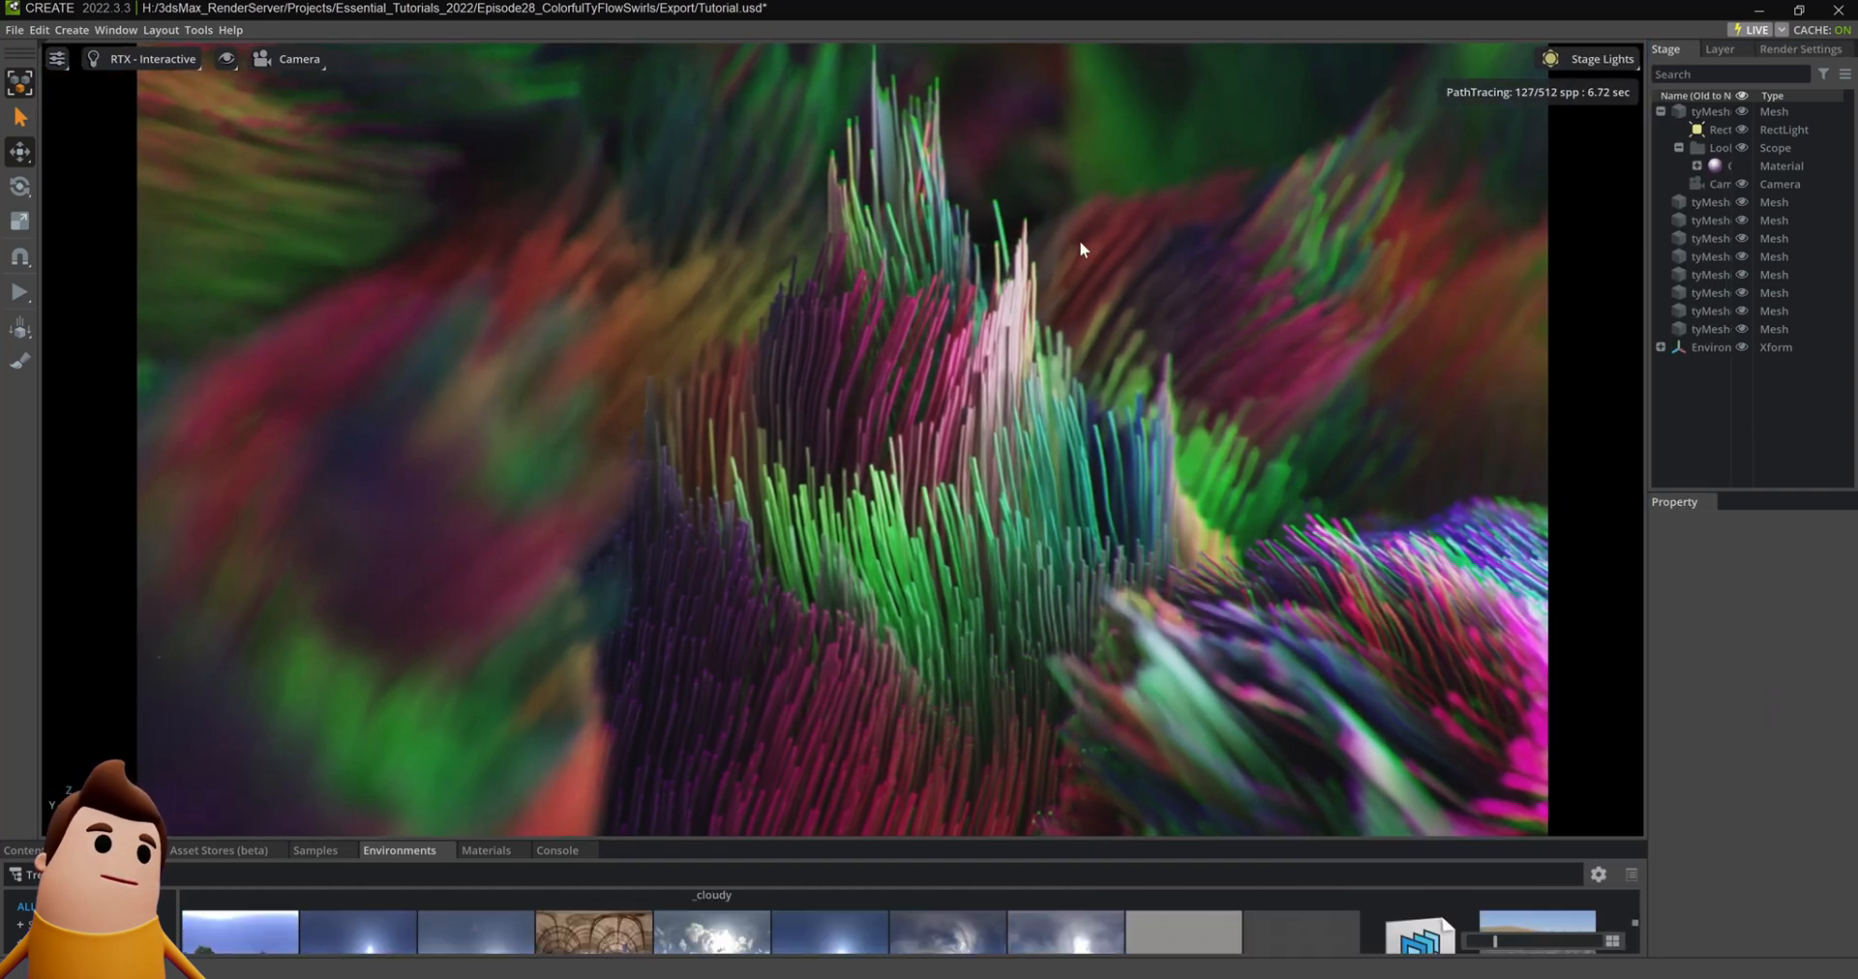
Step: Capture a 128-sample path-traced sequence named Omniverse_Render with the Use Current preset
{"action": "left_click", "coordinate": [115, 30]}
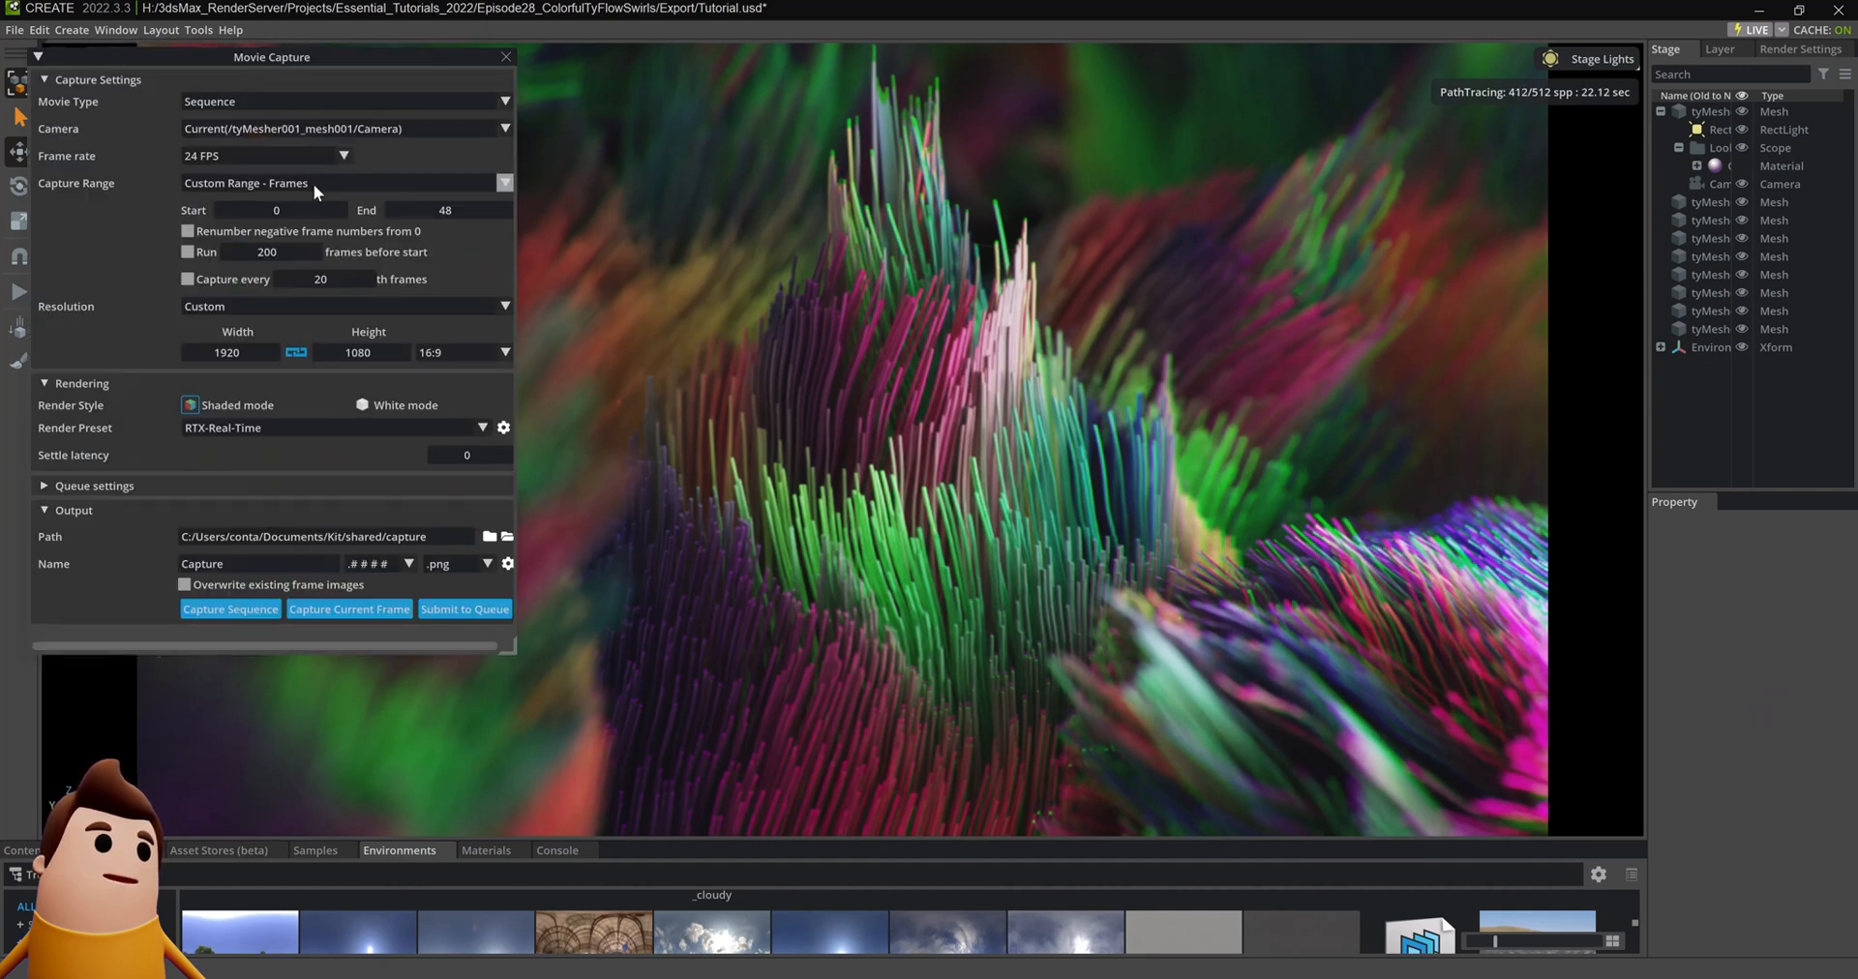
{"action": "mouse_move", "coordinate": [145, 226]}
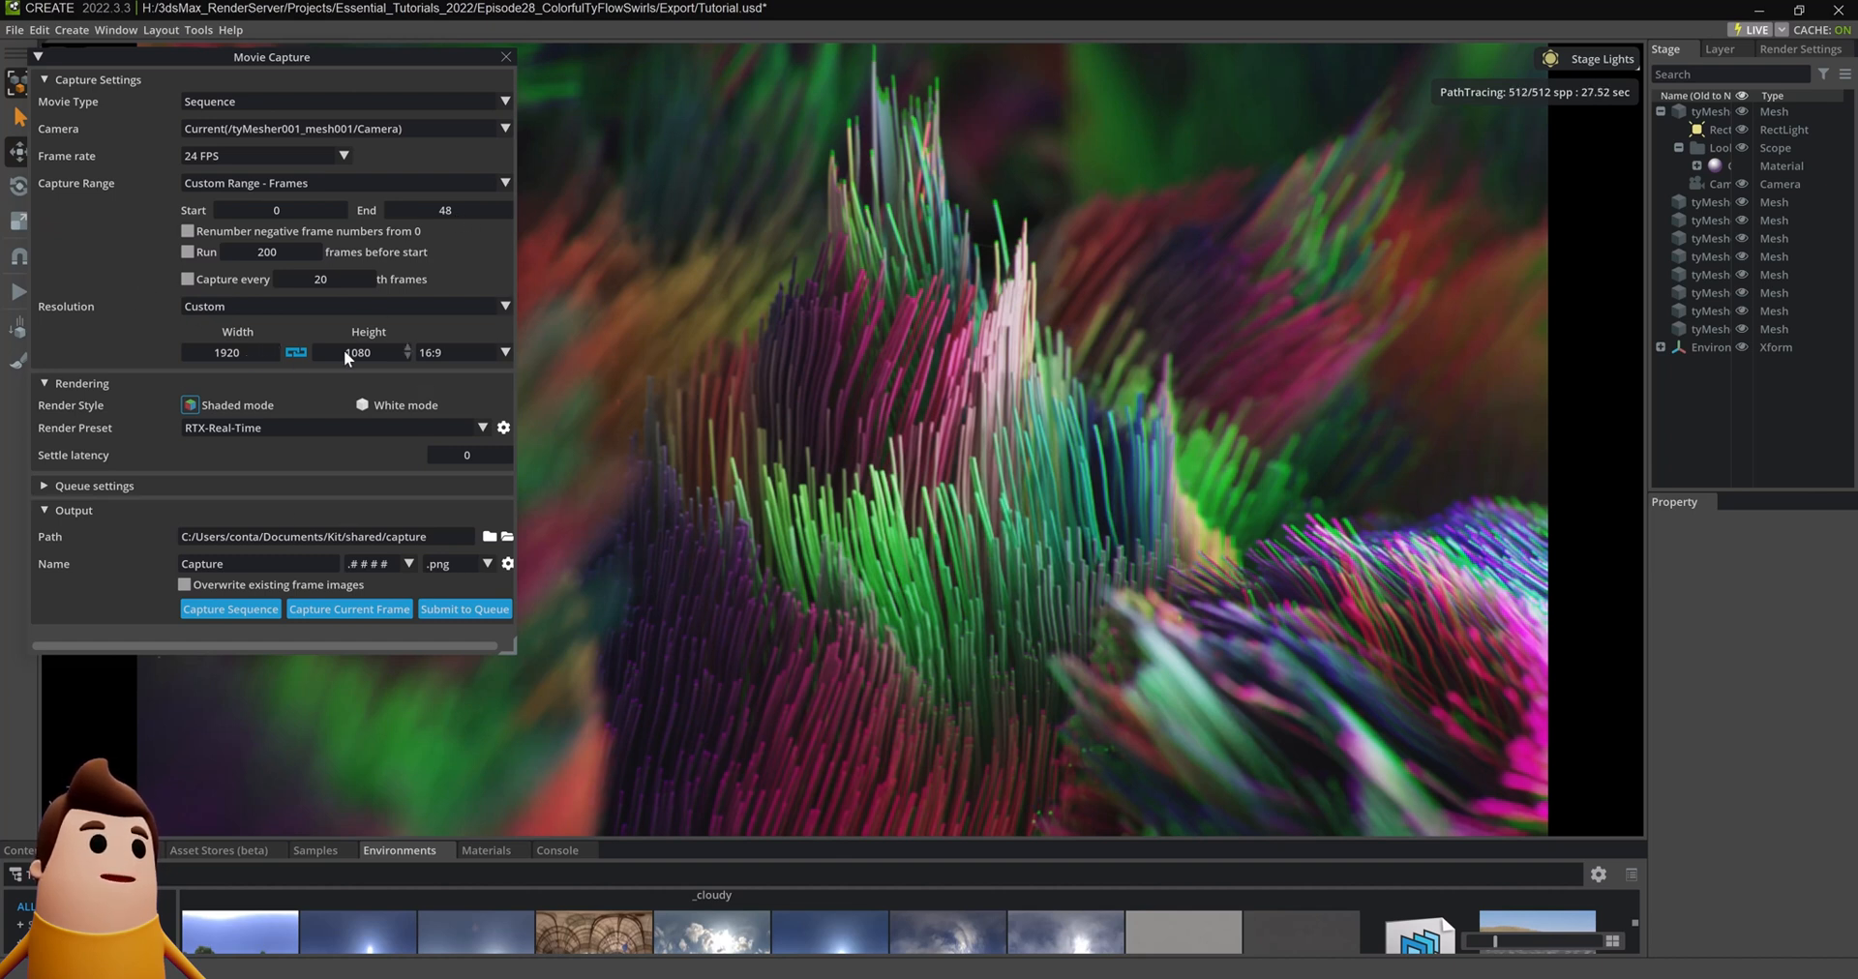
{"action": "left_click", "coordinate": [481, 427]}
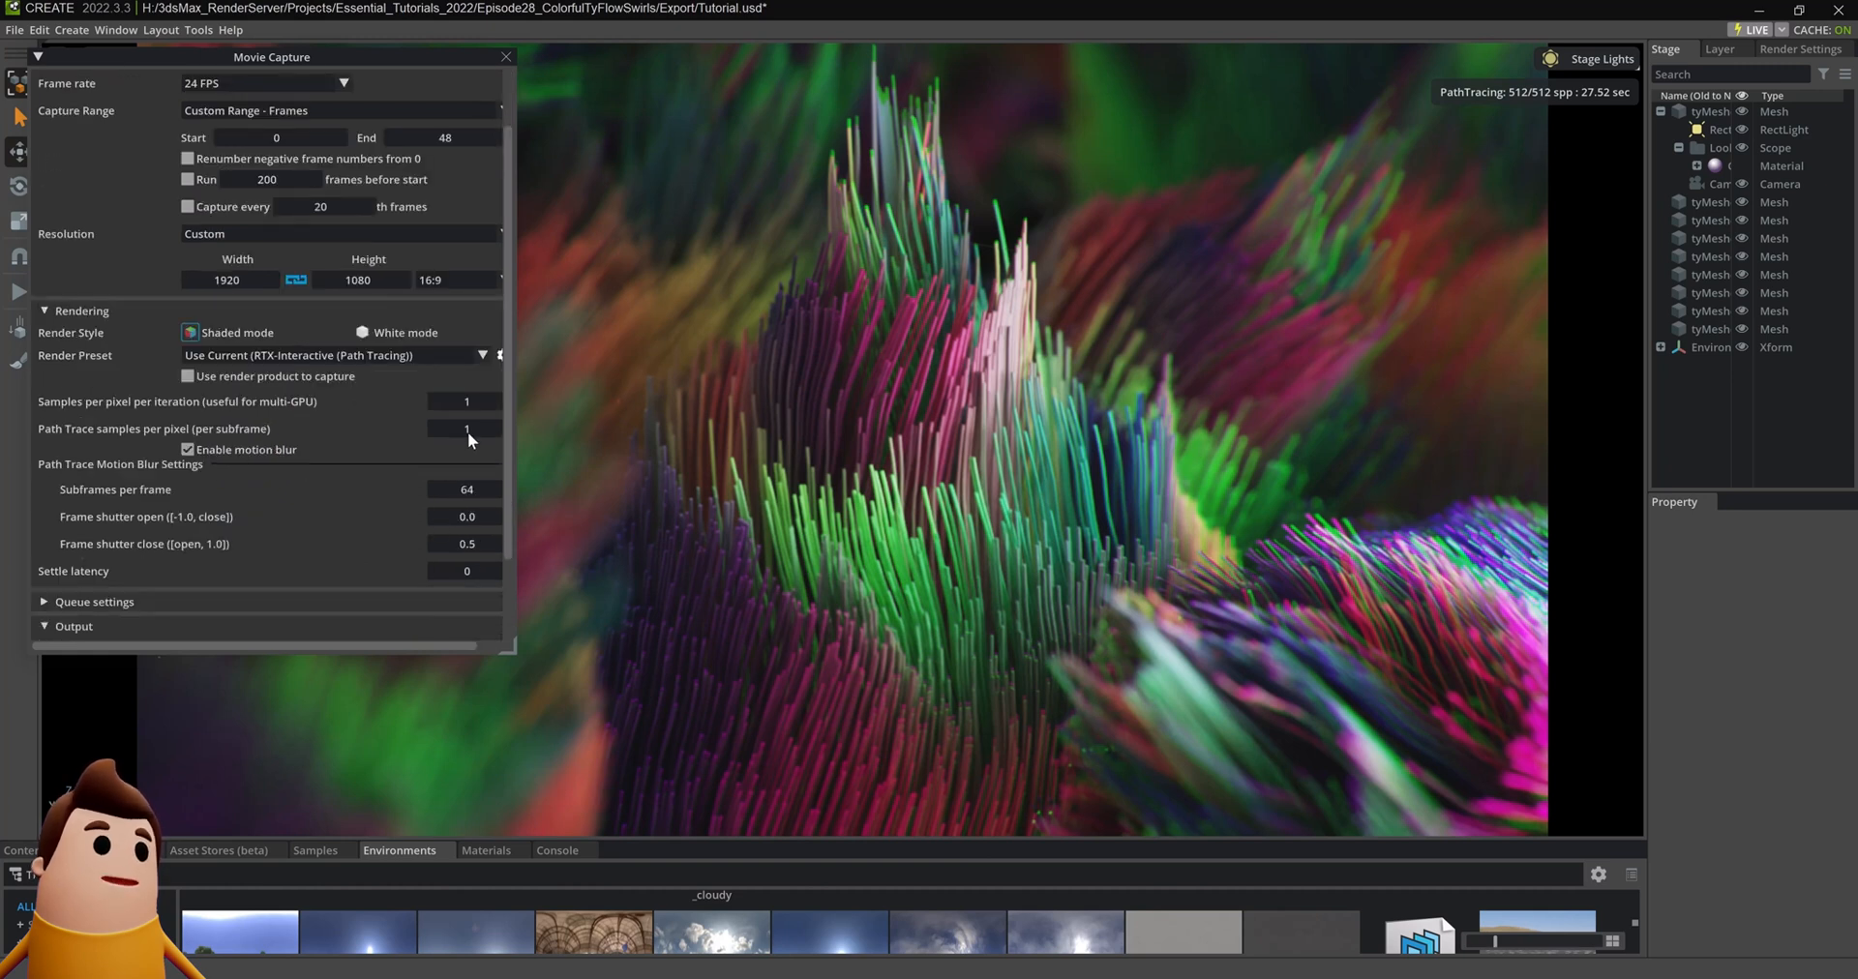
{"action": "left_click", "coordinate": [462, 427]}
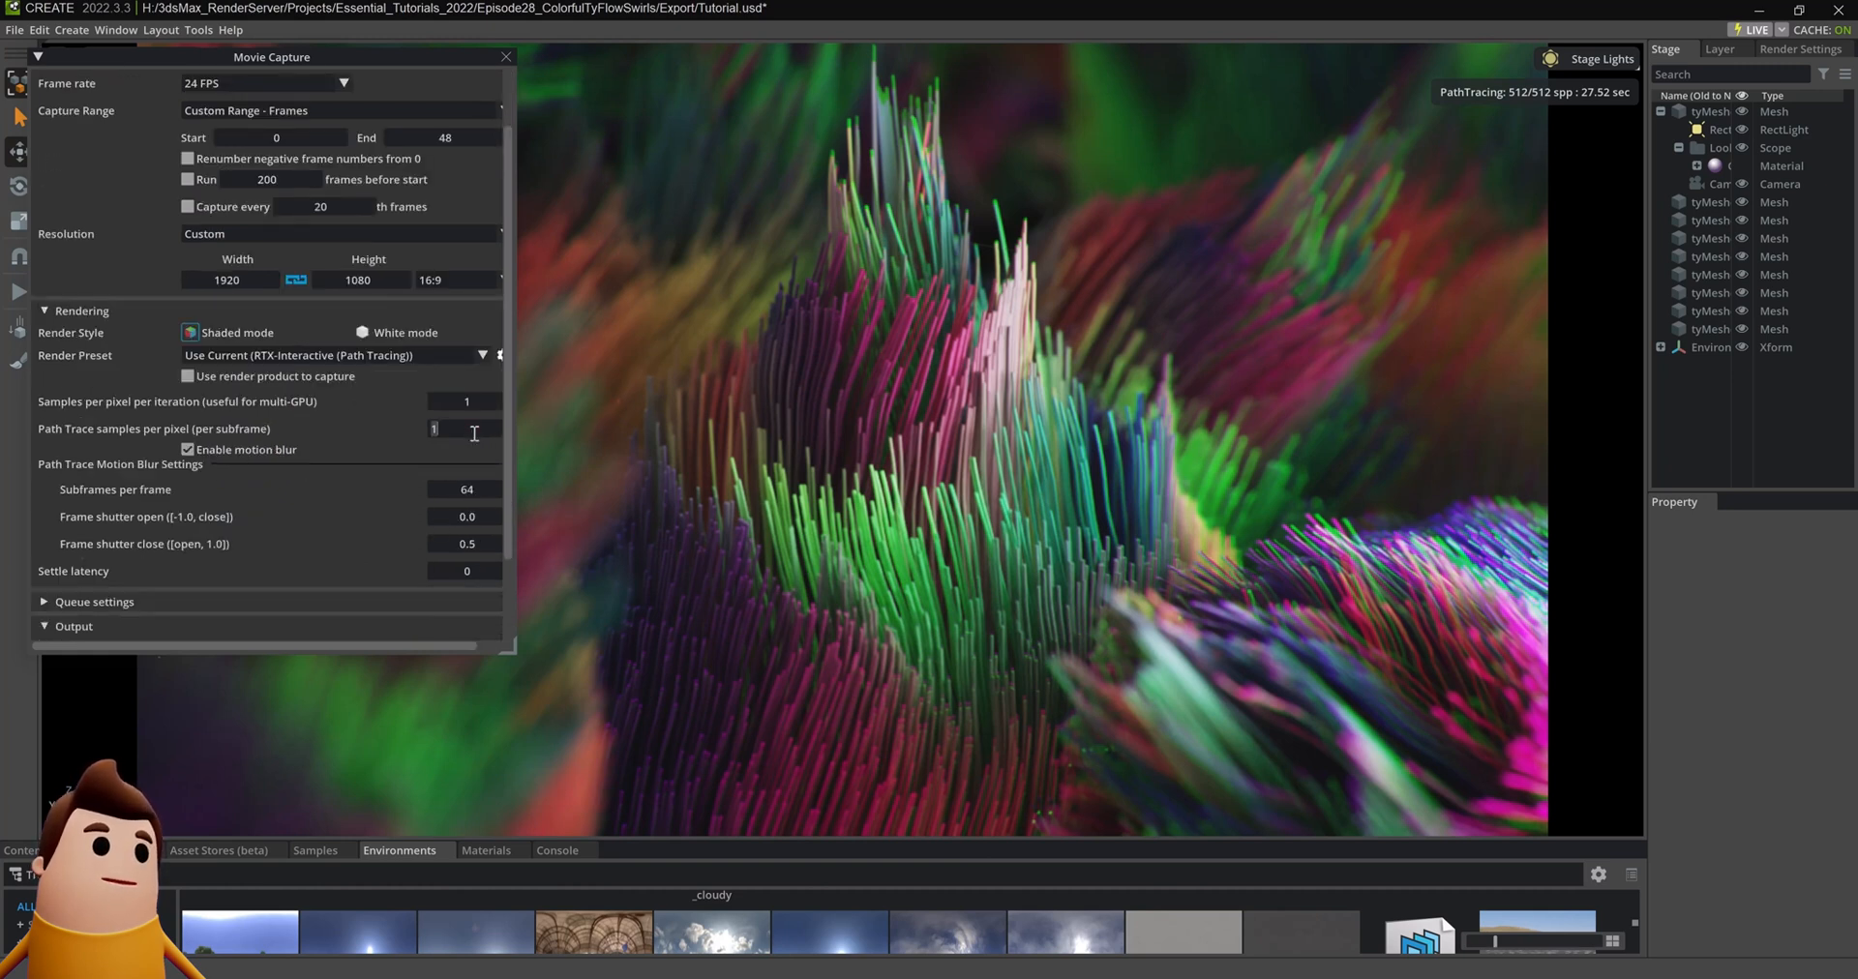
{"action": "type", "text": "128"}
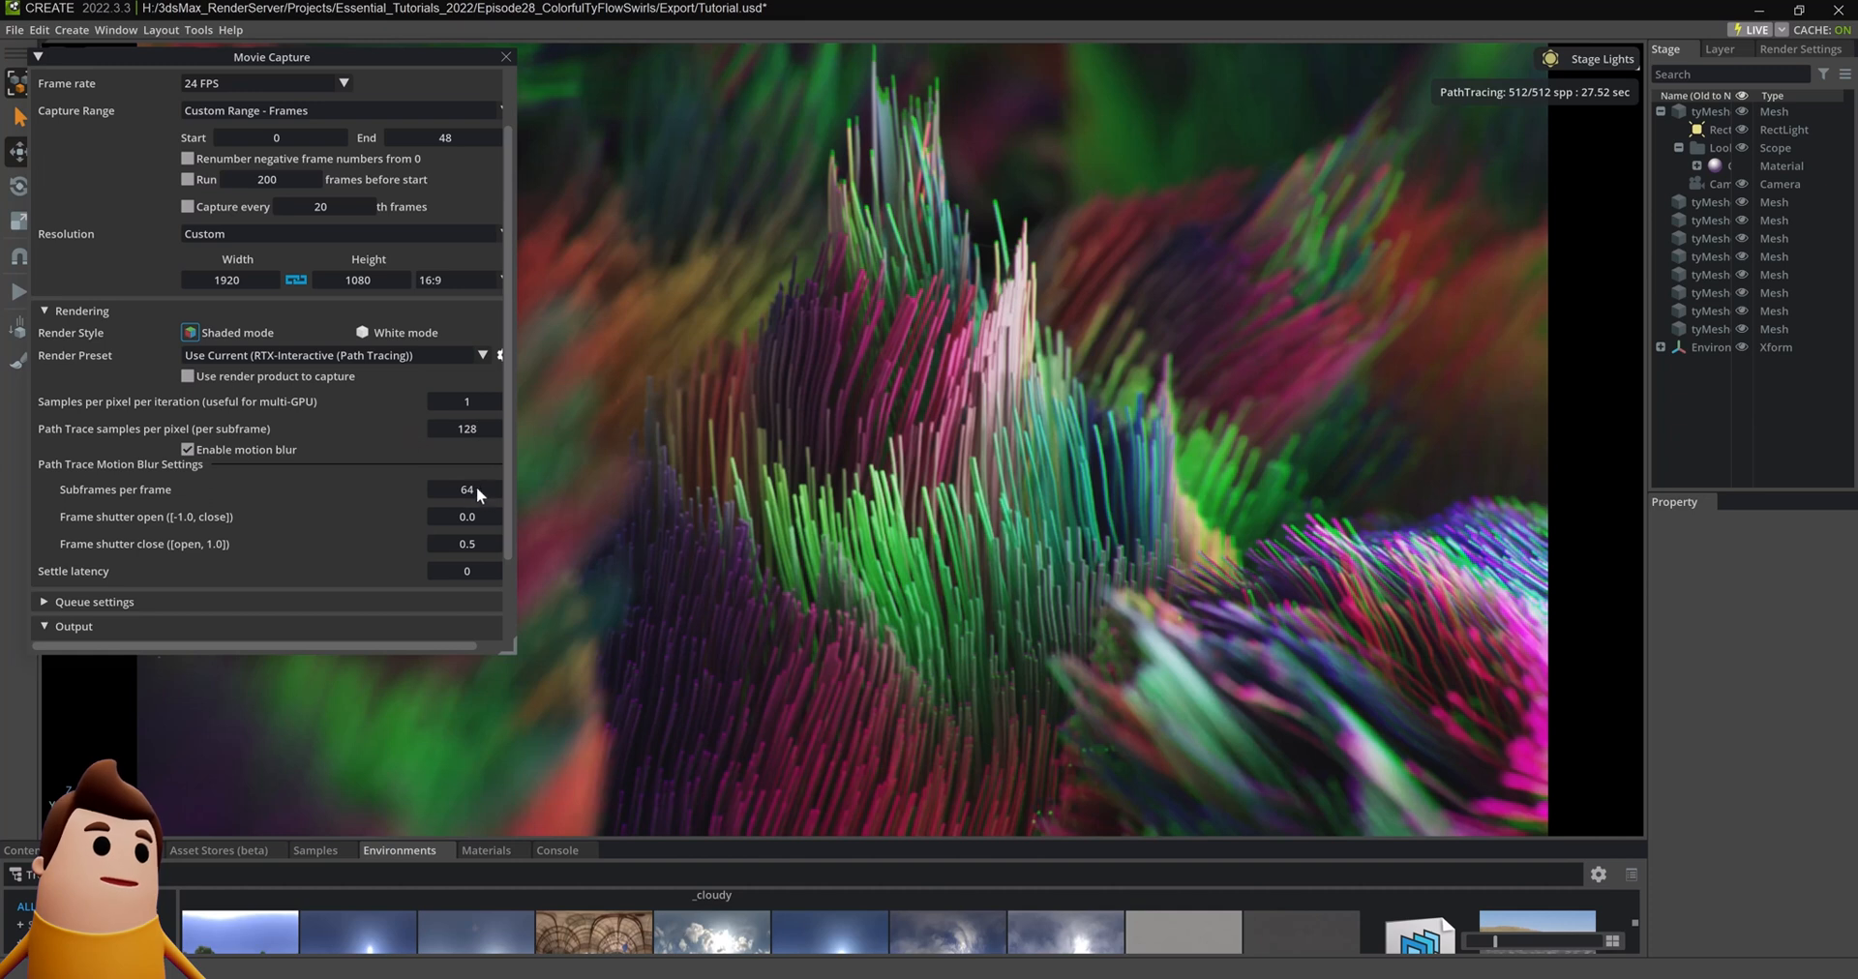
{"action": "mouse_move", "coordinate": [423, 472]}
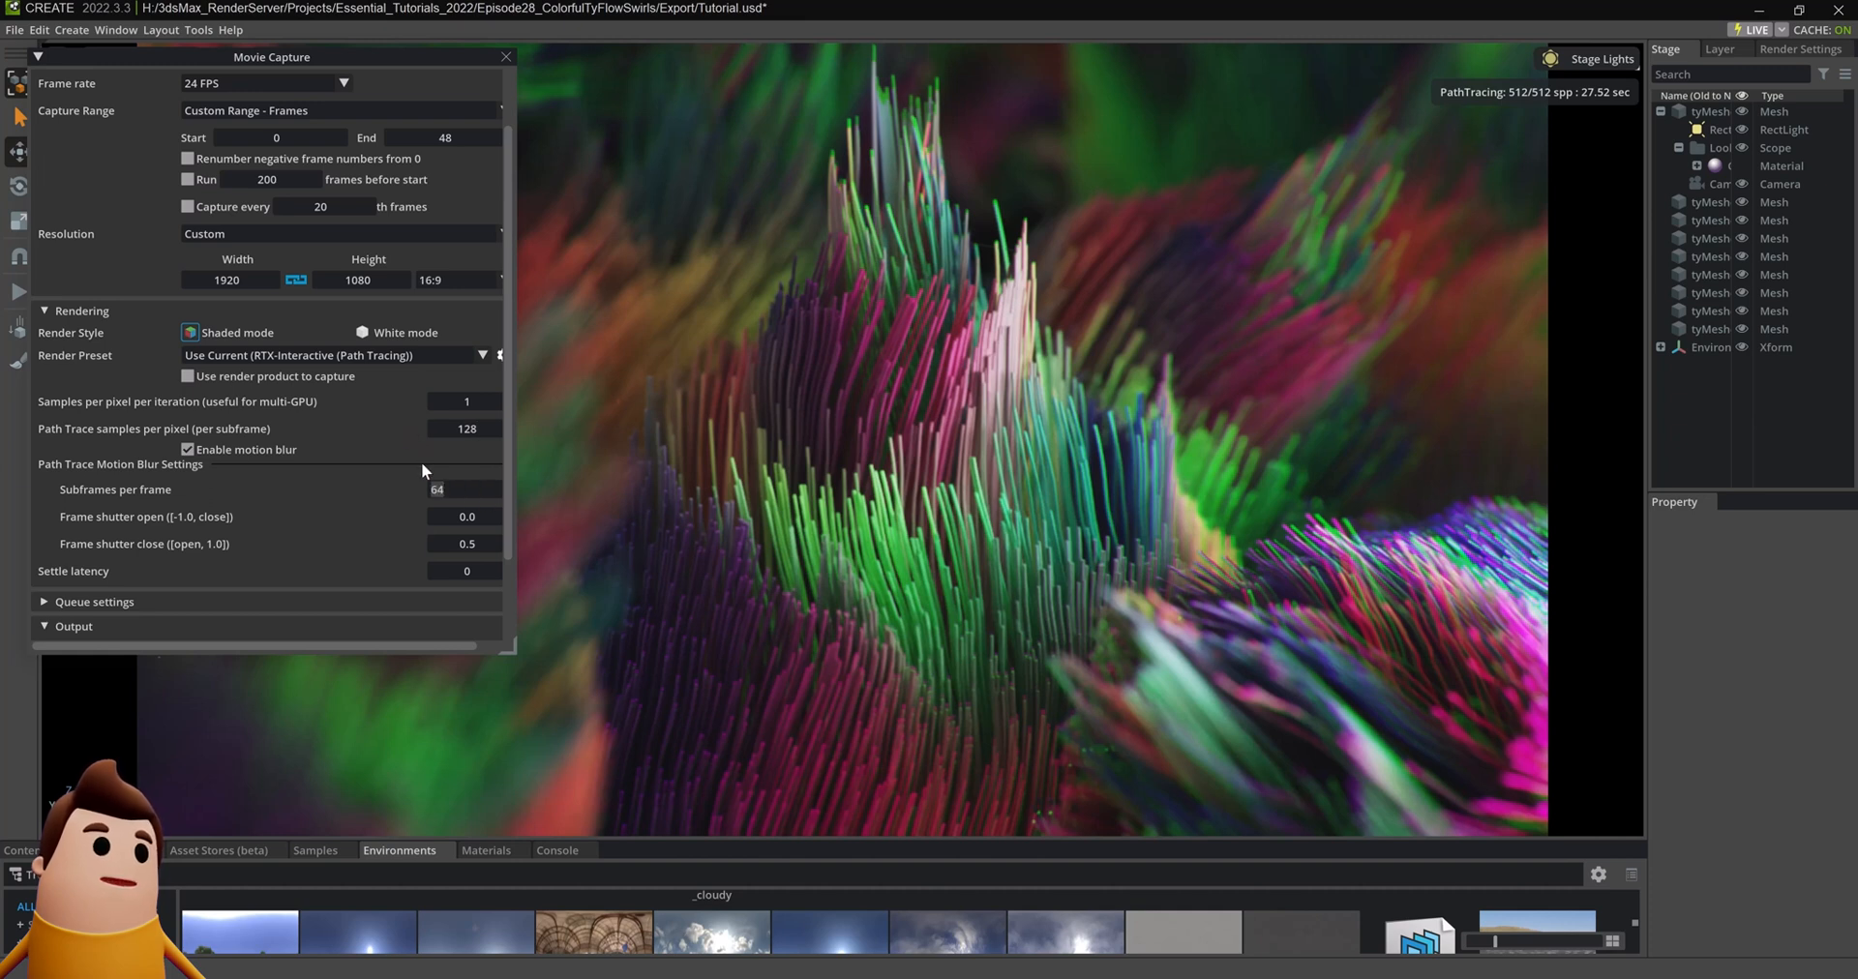
{"action": "scroll", "scroll_direction": "down", "scroll_amount": 3}
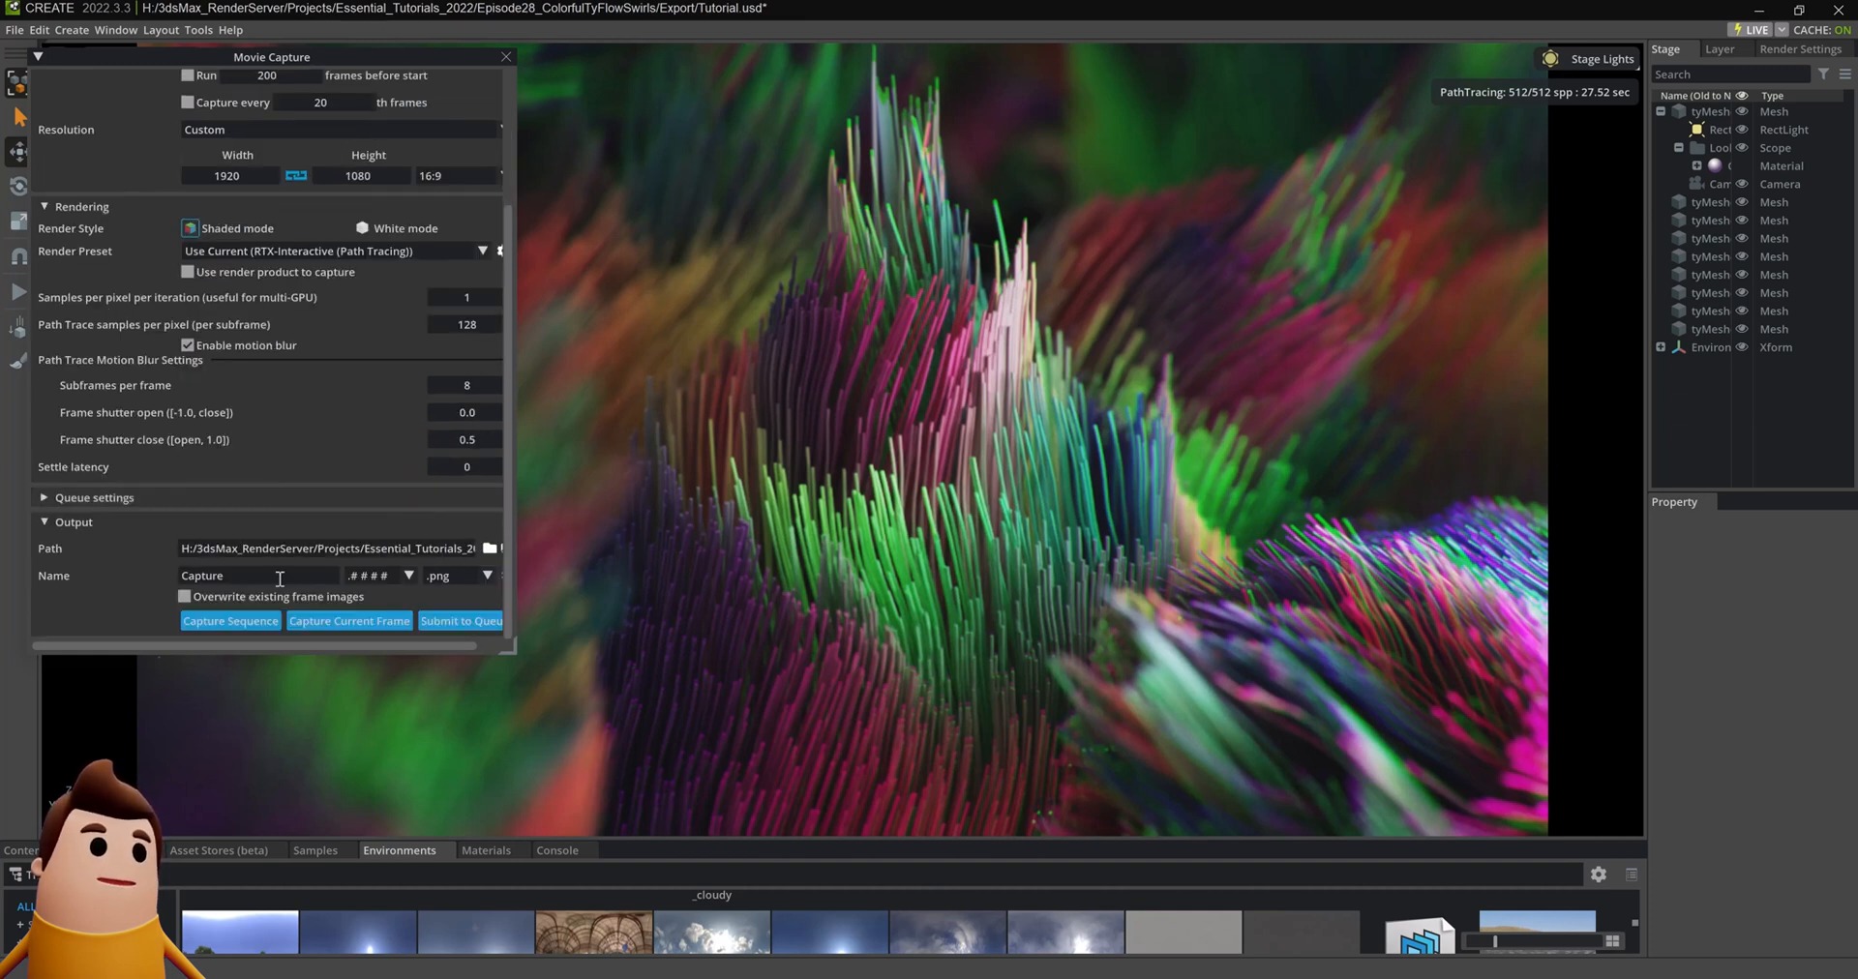
{"action": "type", "text": "Omniverse_Render"}
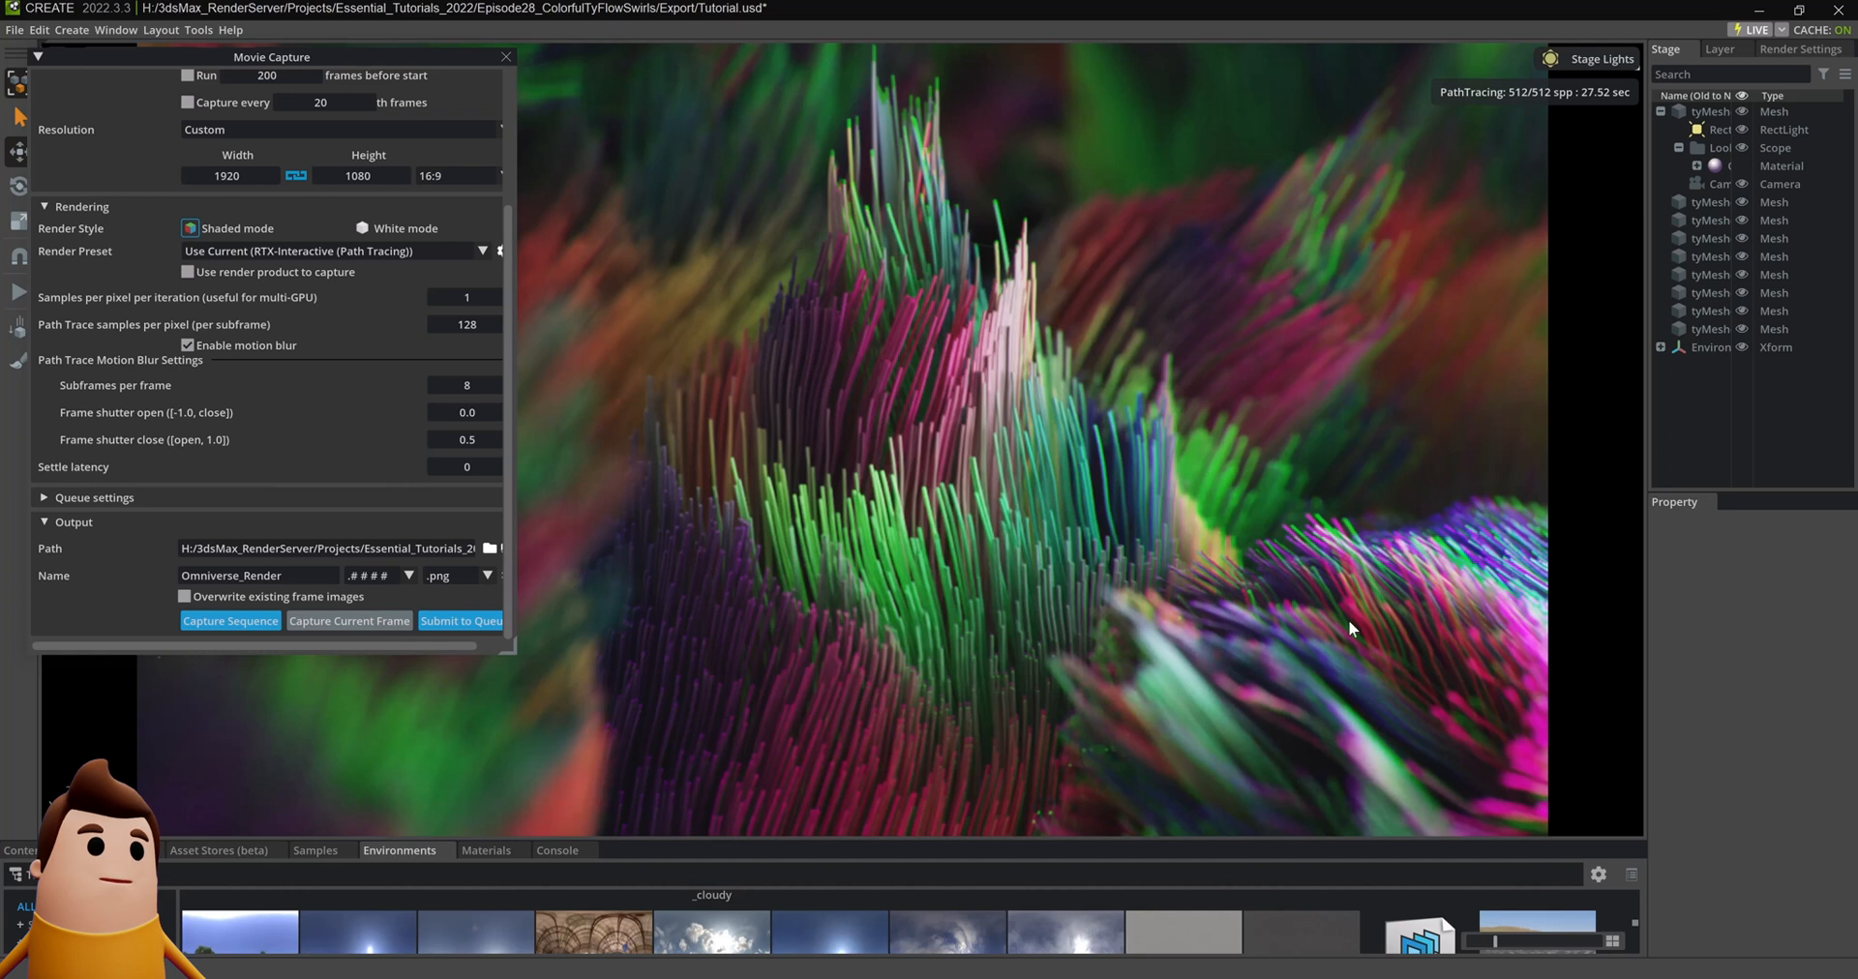
{"action": "left_click", "coordinate": [348, 620]}
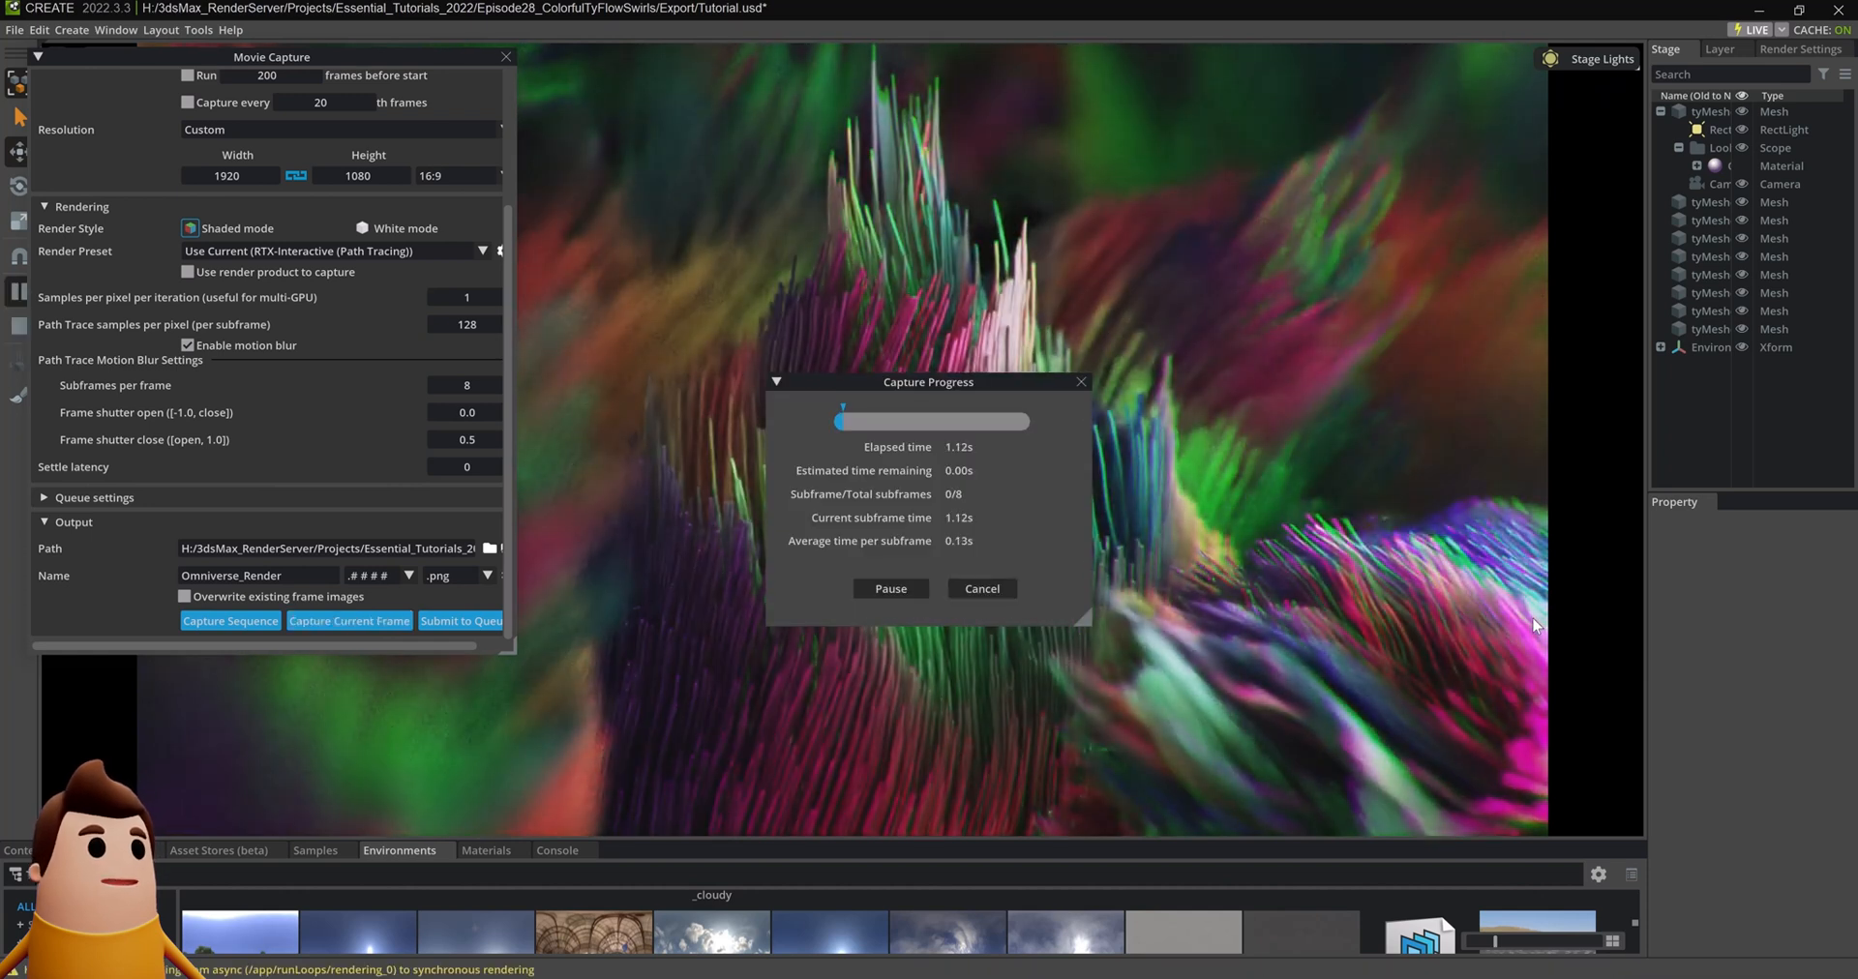